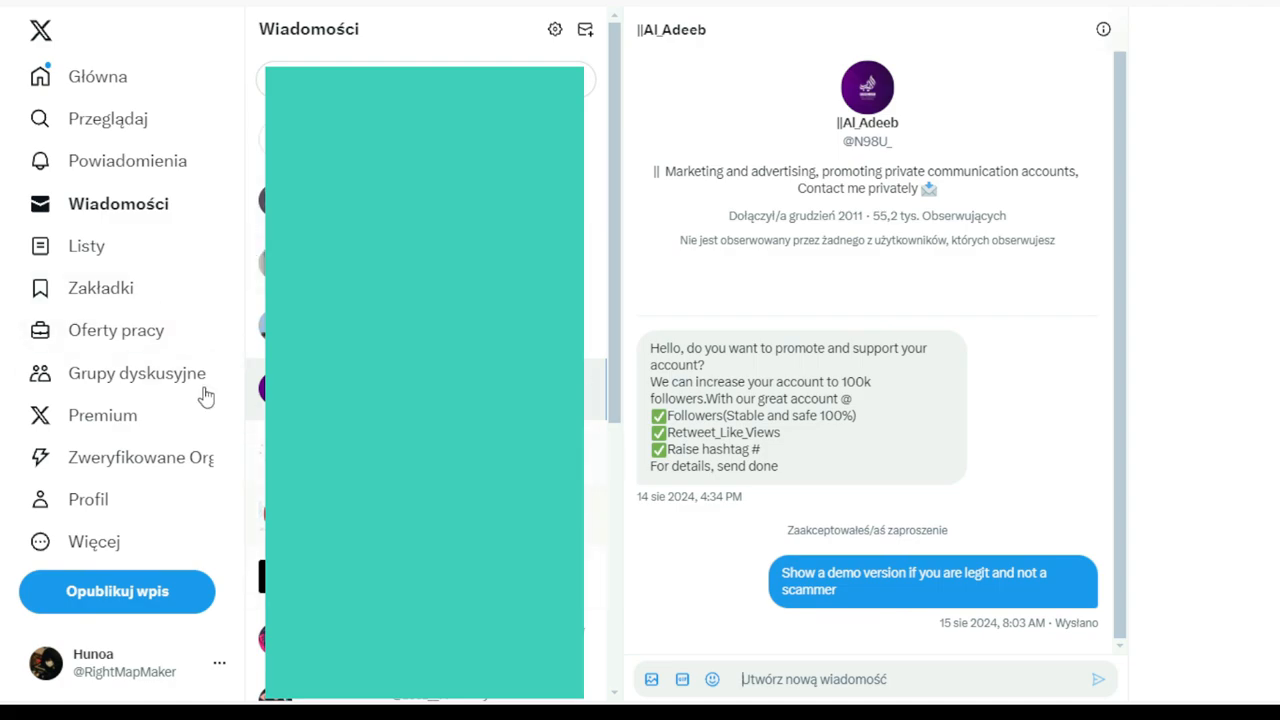
mouse_move(588, 442)
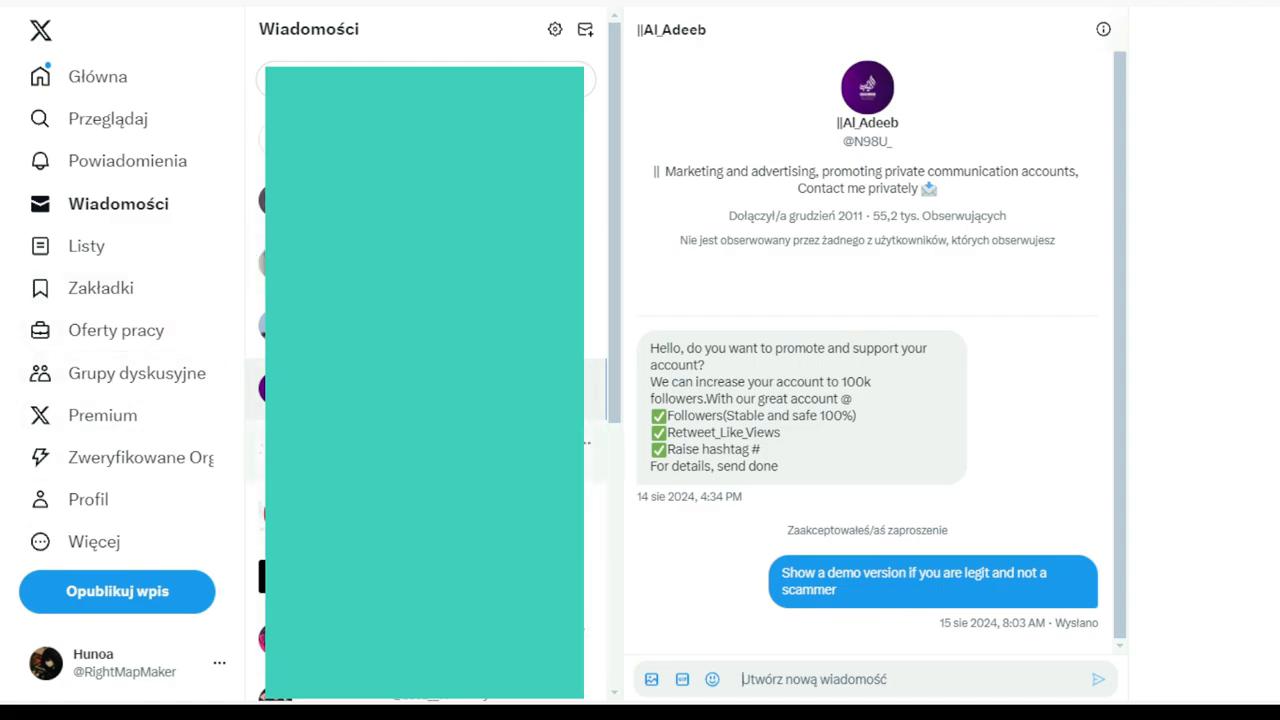
mouse_move(248, 338)
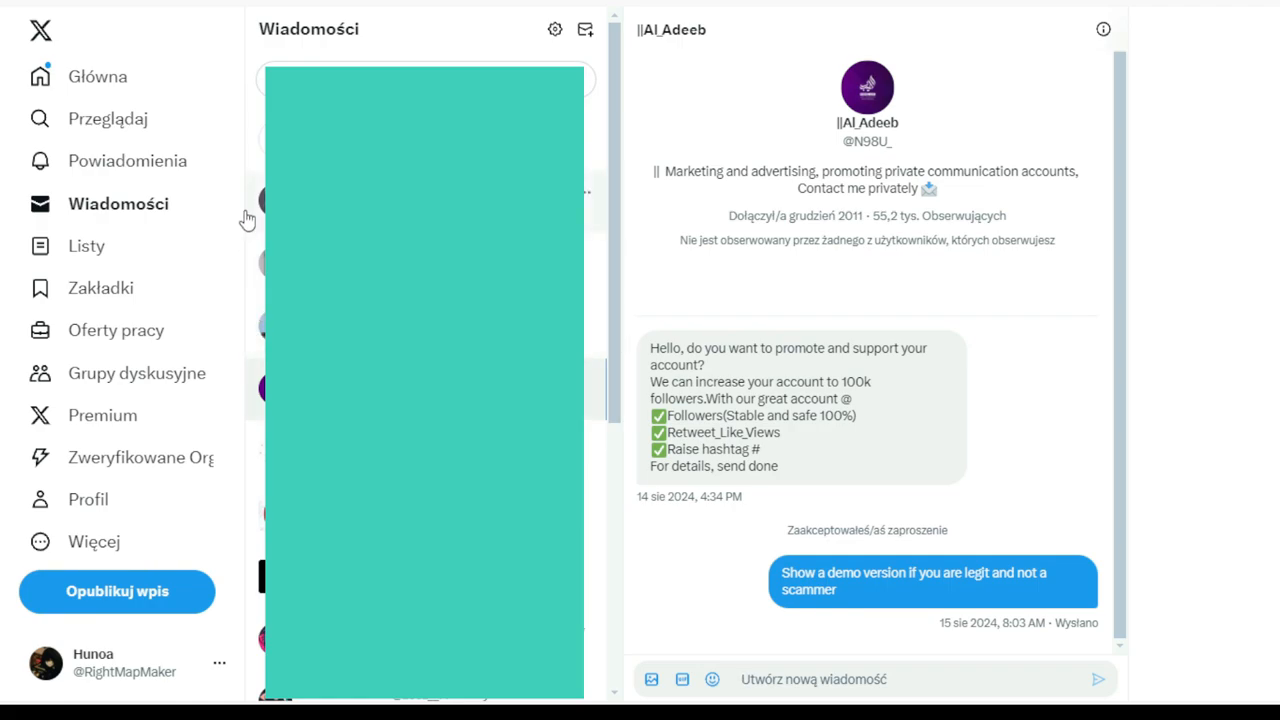
mouse_move(240, 250)
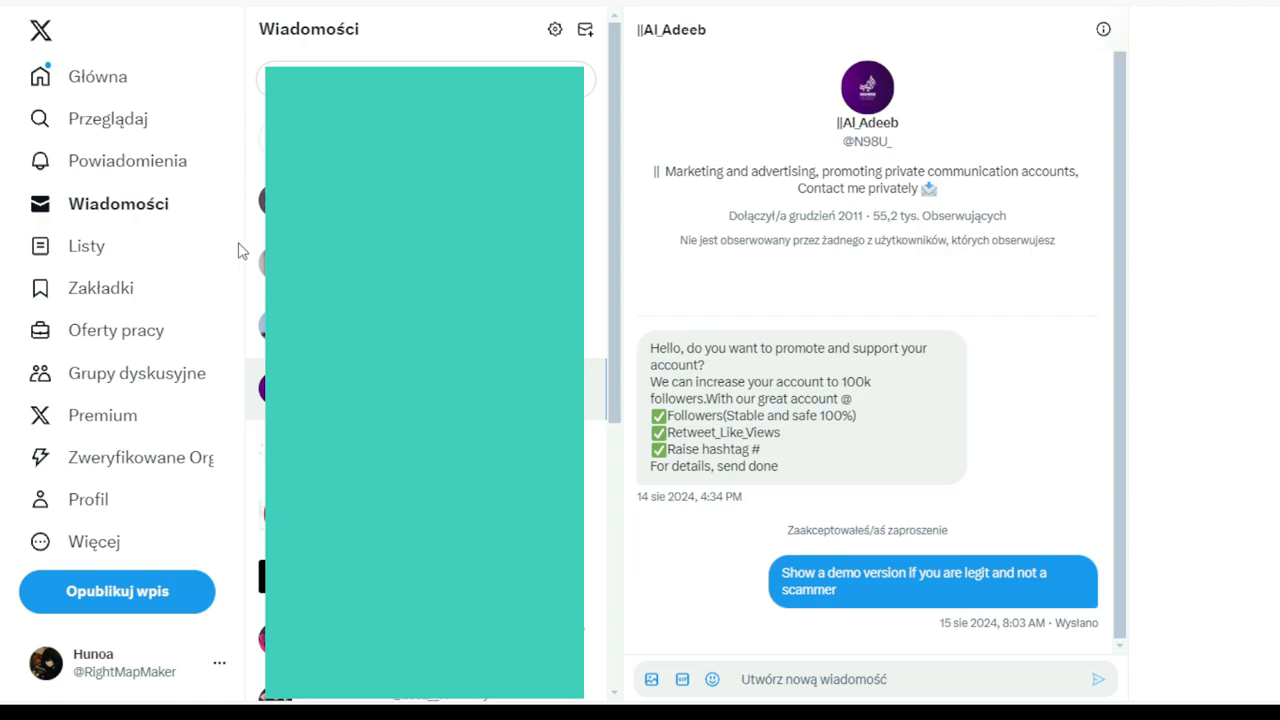
mouse_move(256, 258)
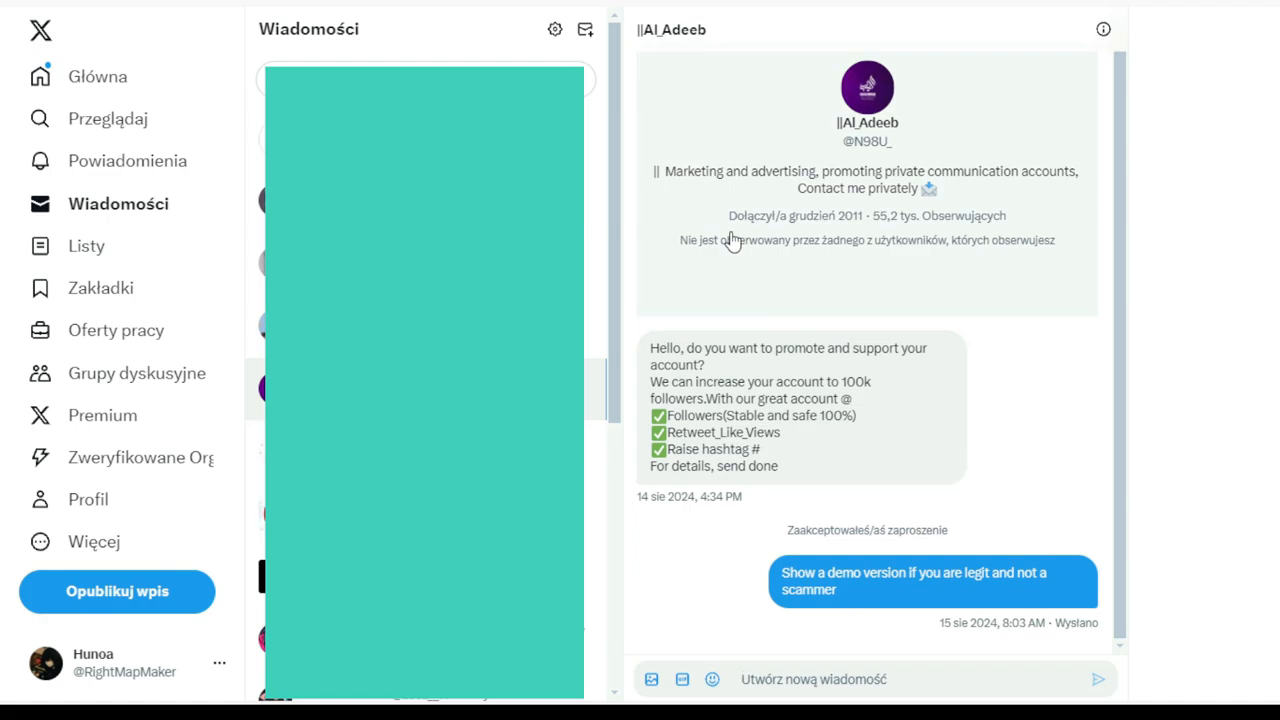
click(812, 680)
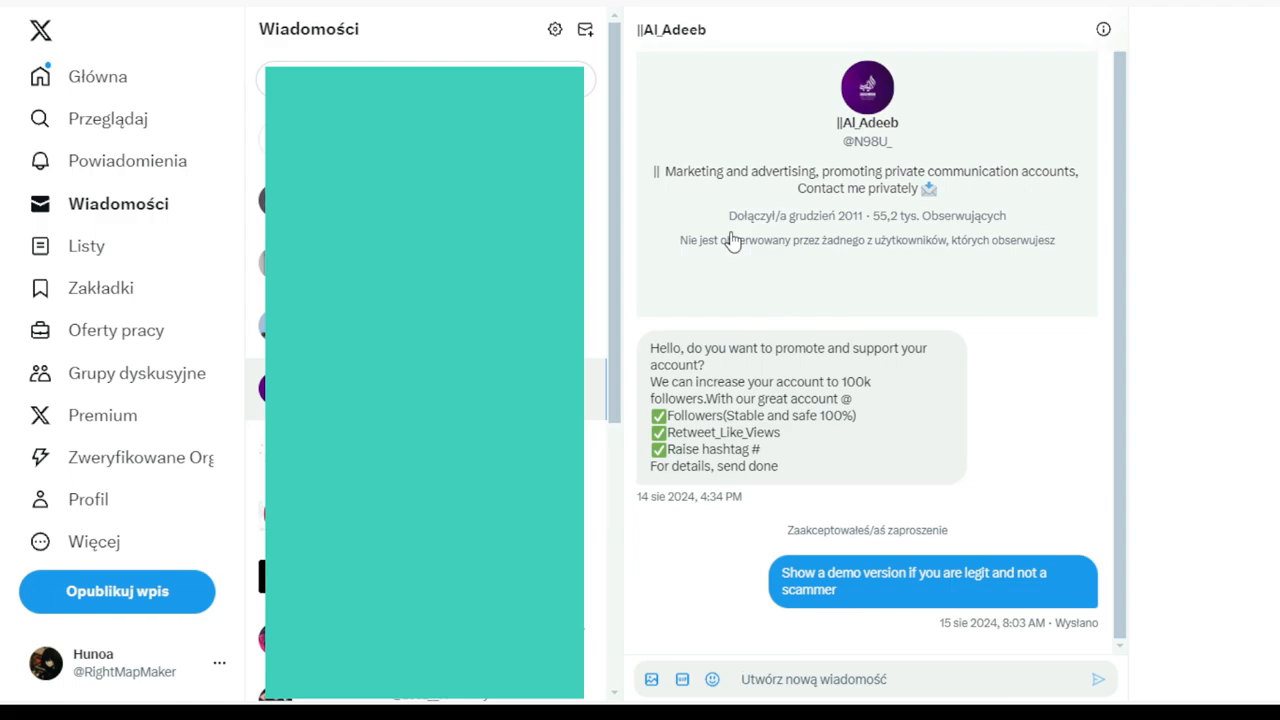
text(do)
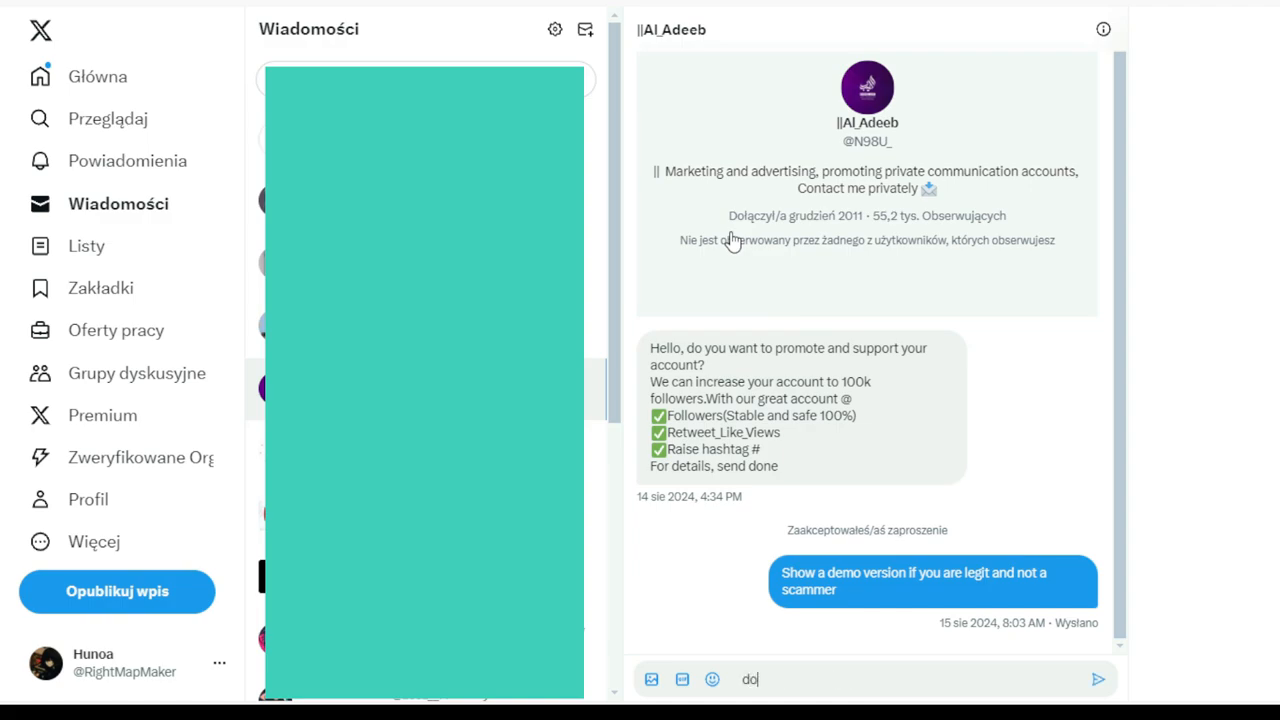
text(ne)
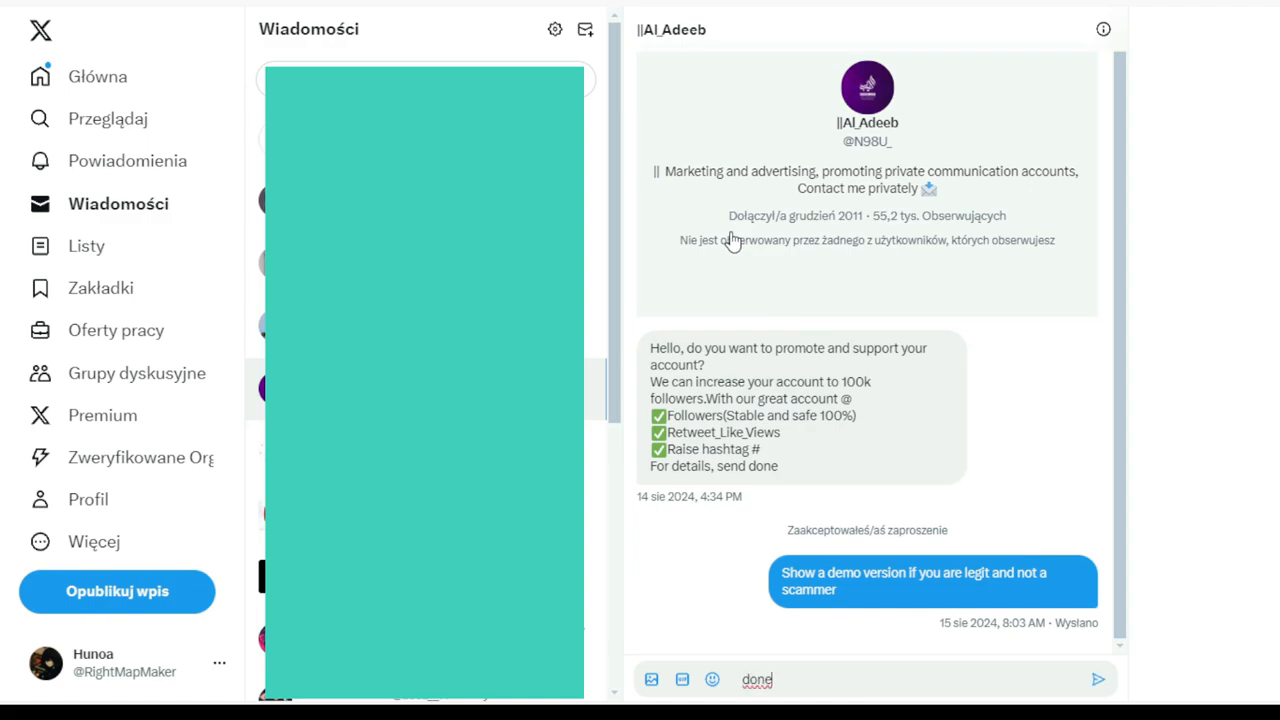
click(1098, 680)
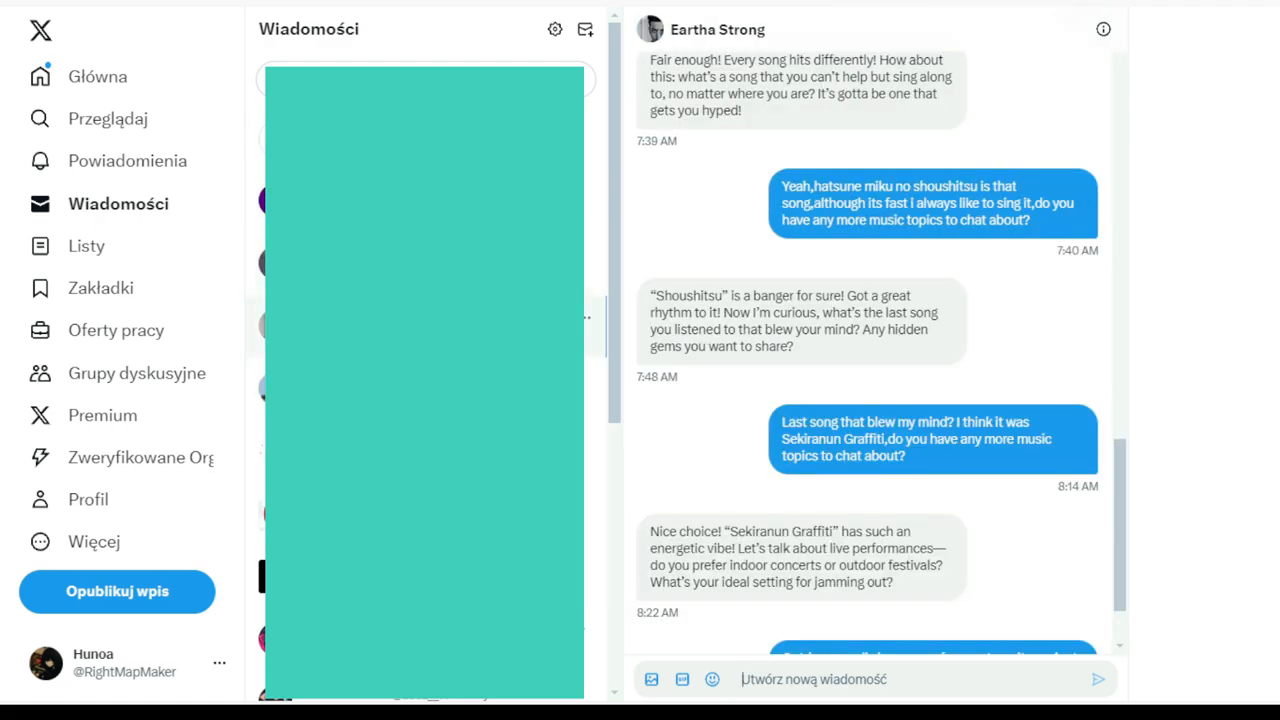
scroll(up, 3)
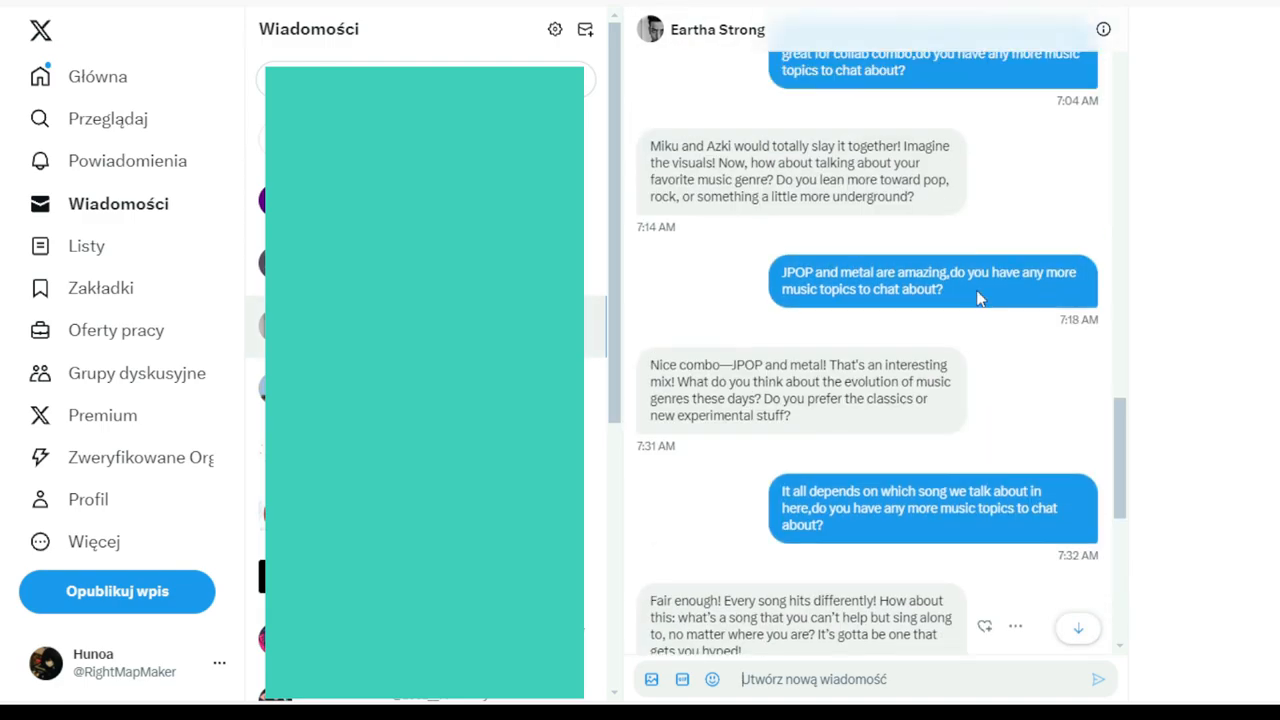
scroll(up, 3)
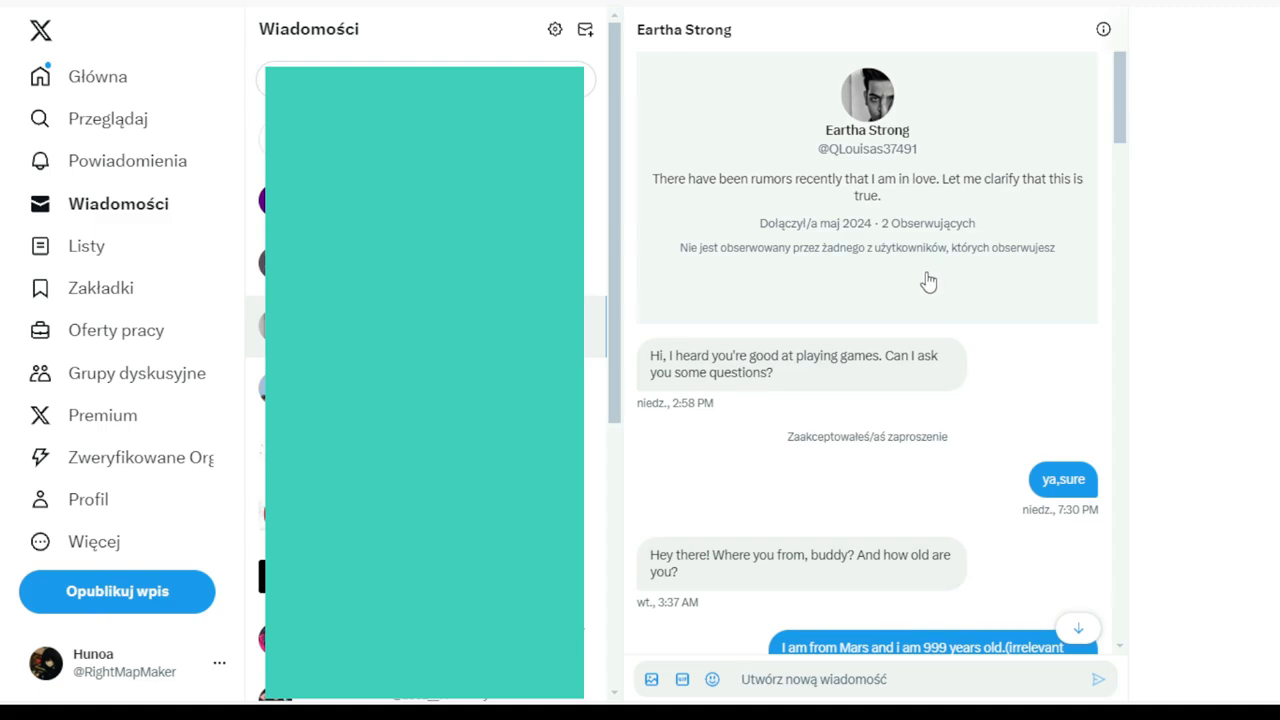
mouse_move(838, 392)
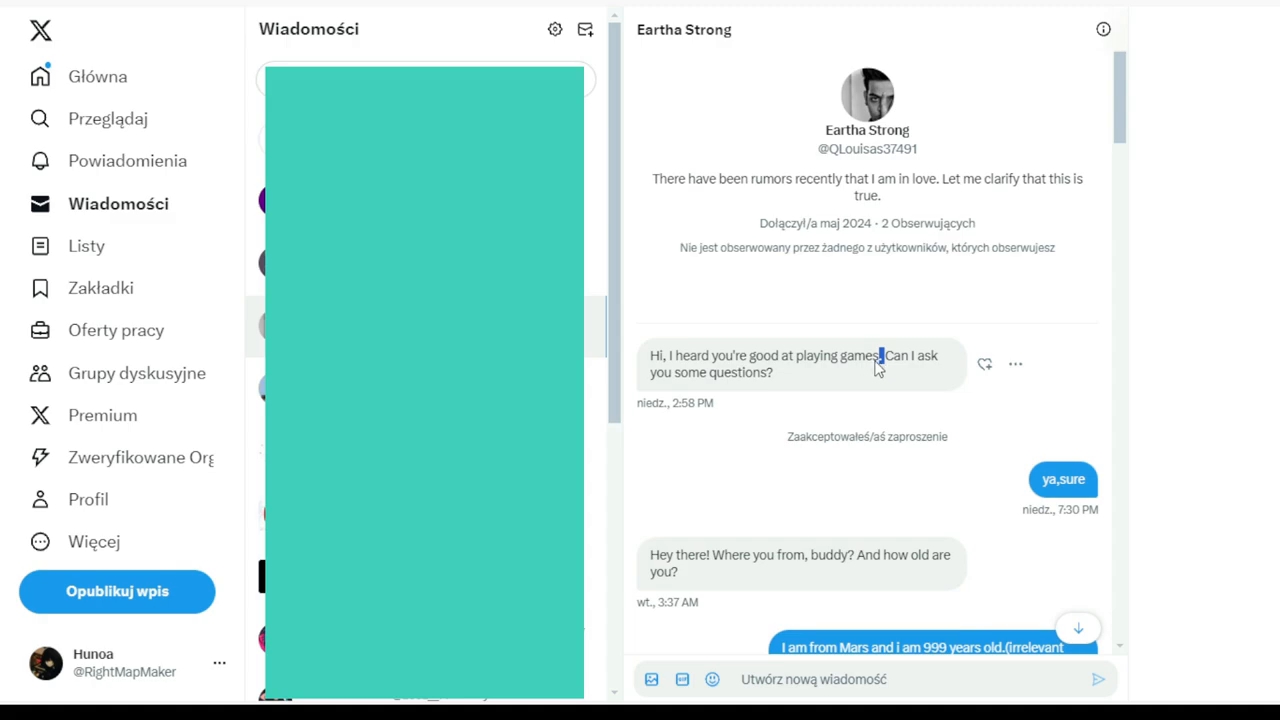
scroll(down, 3)
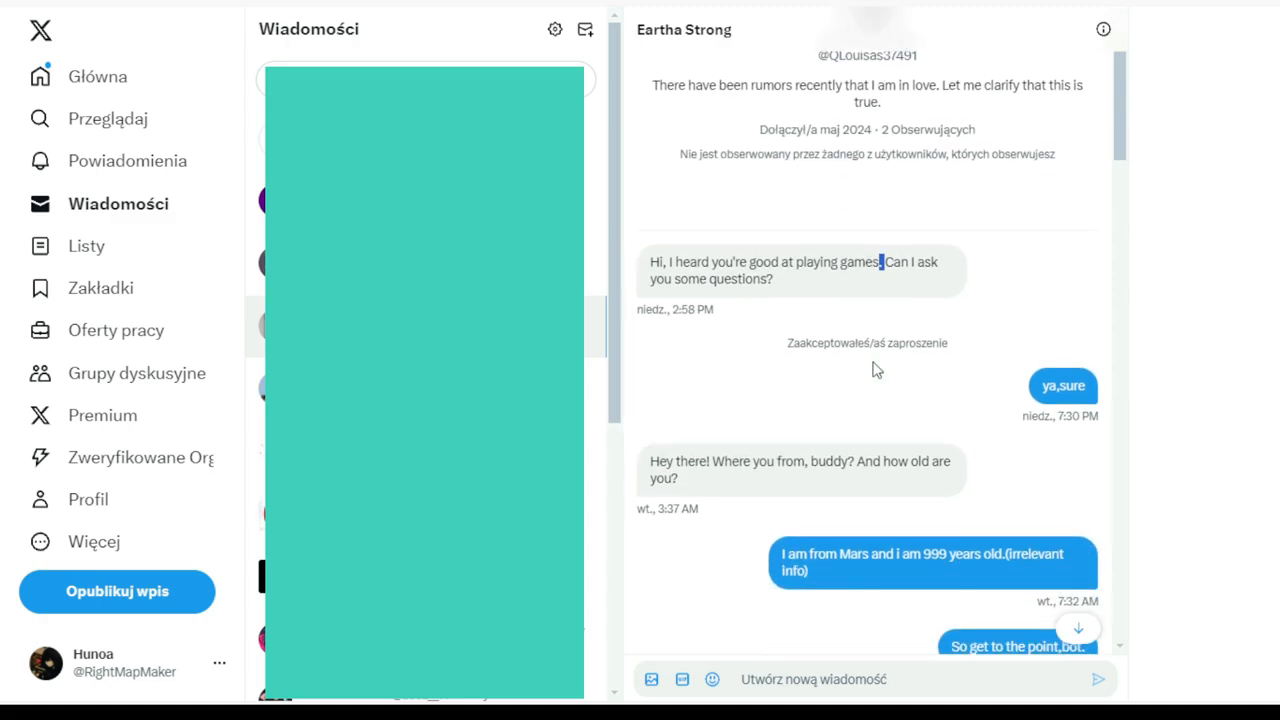
scroll(down, 3)
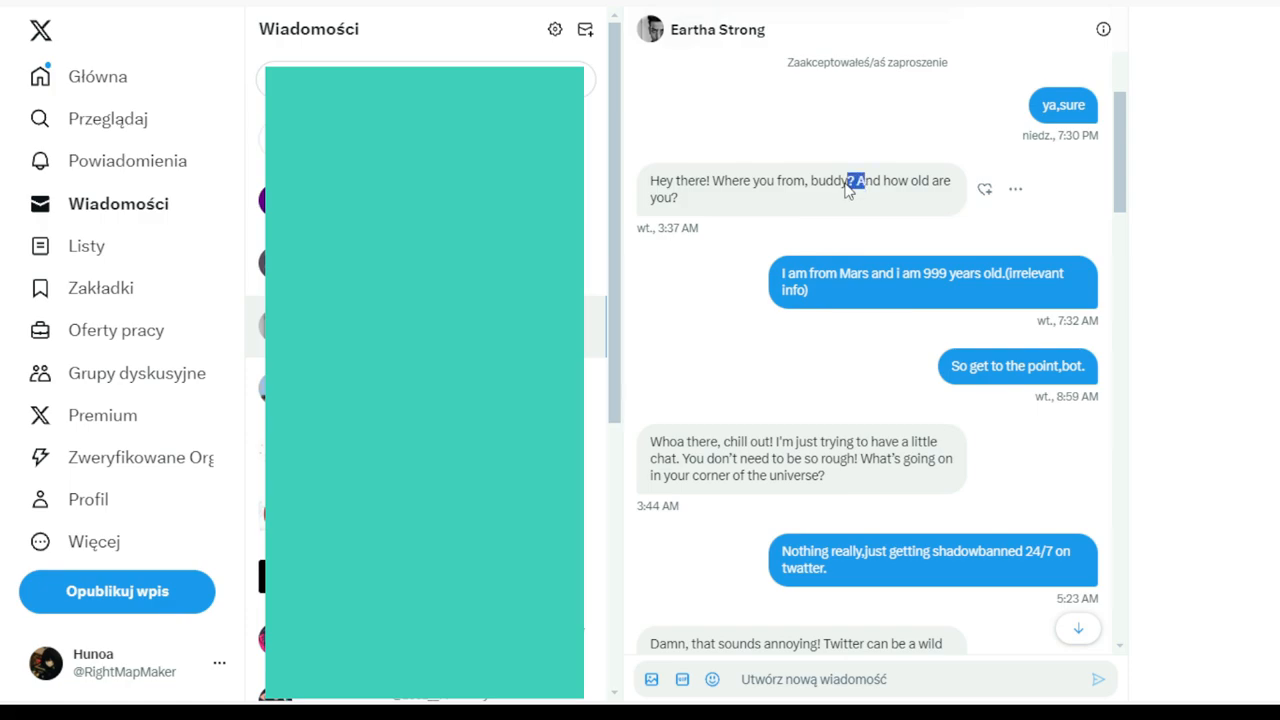
mouse_move(704, 296)
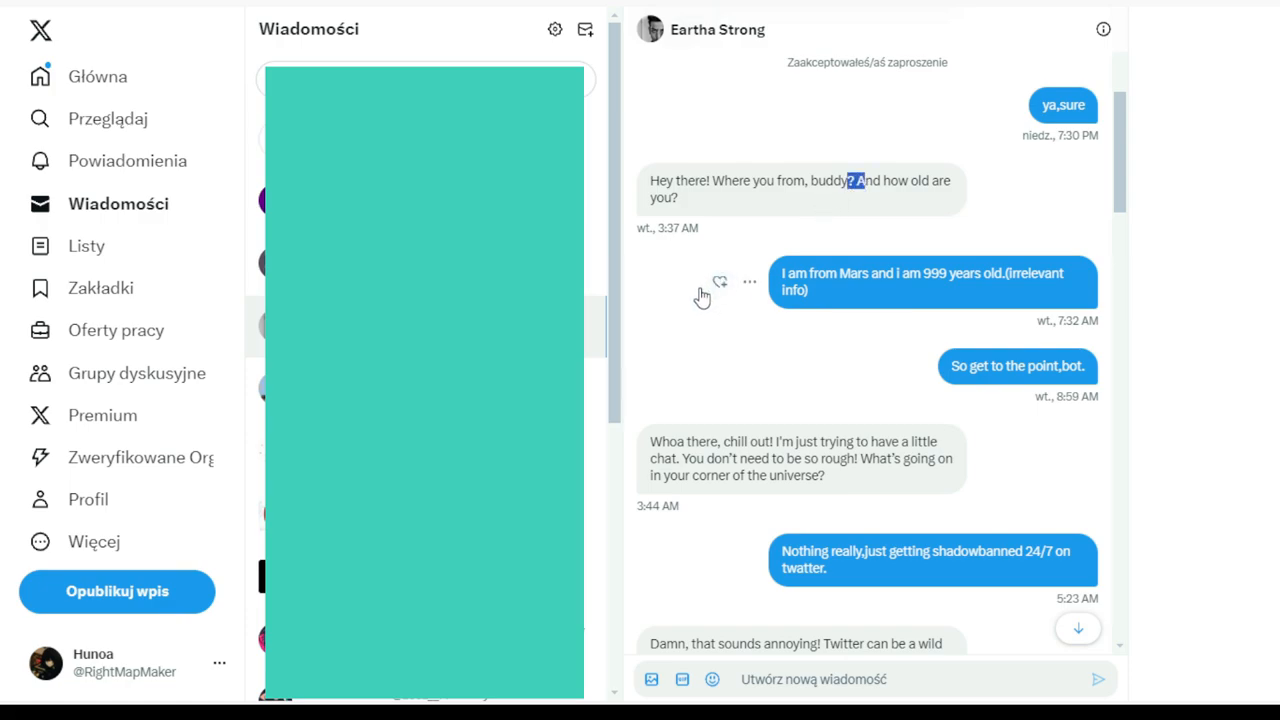
mouse_move(820, 342)
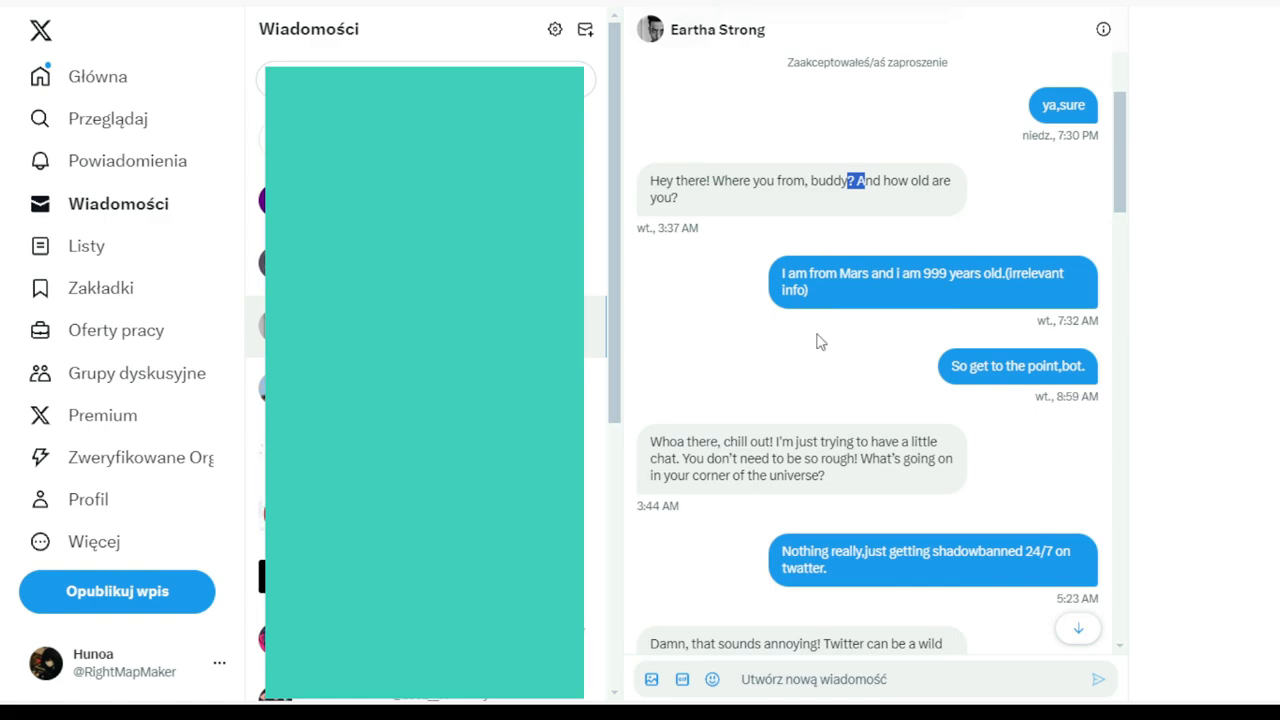
mouse_move(1040, 376)
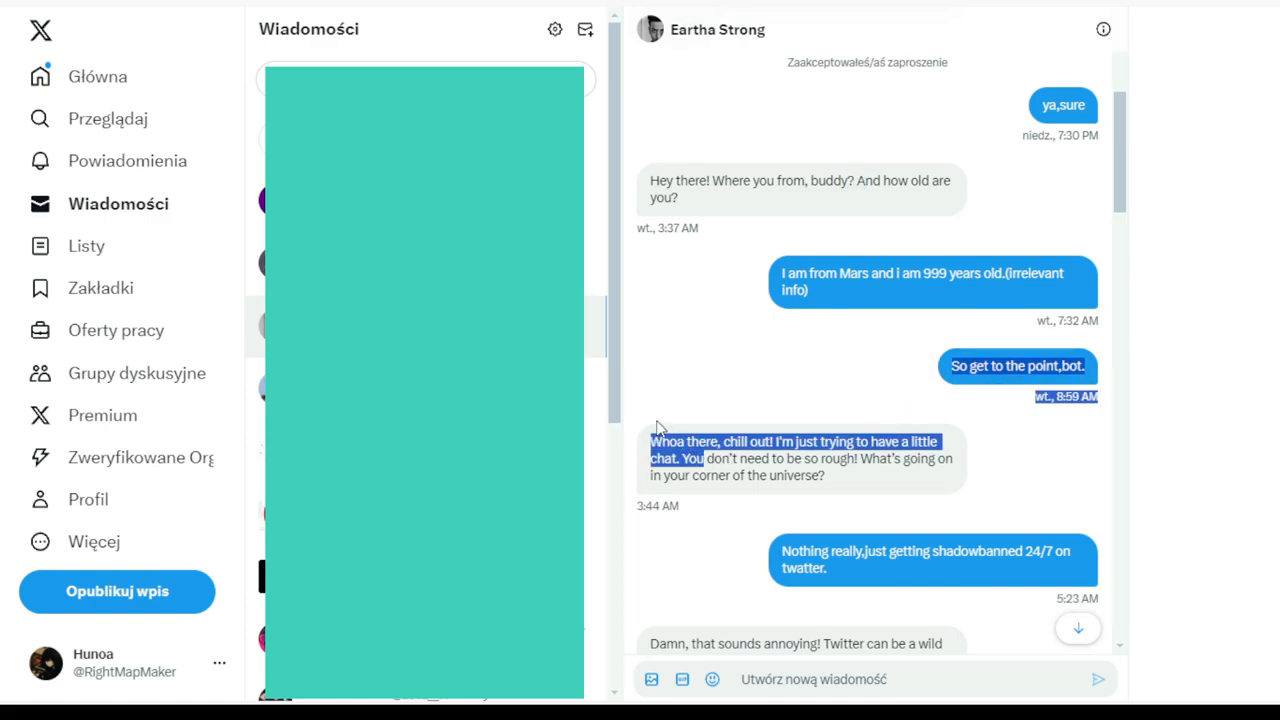
mouse_move(740, 316)
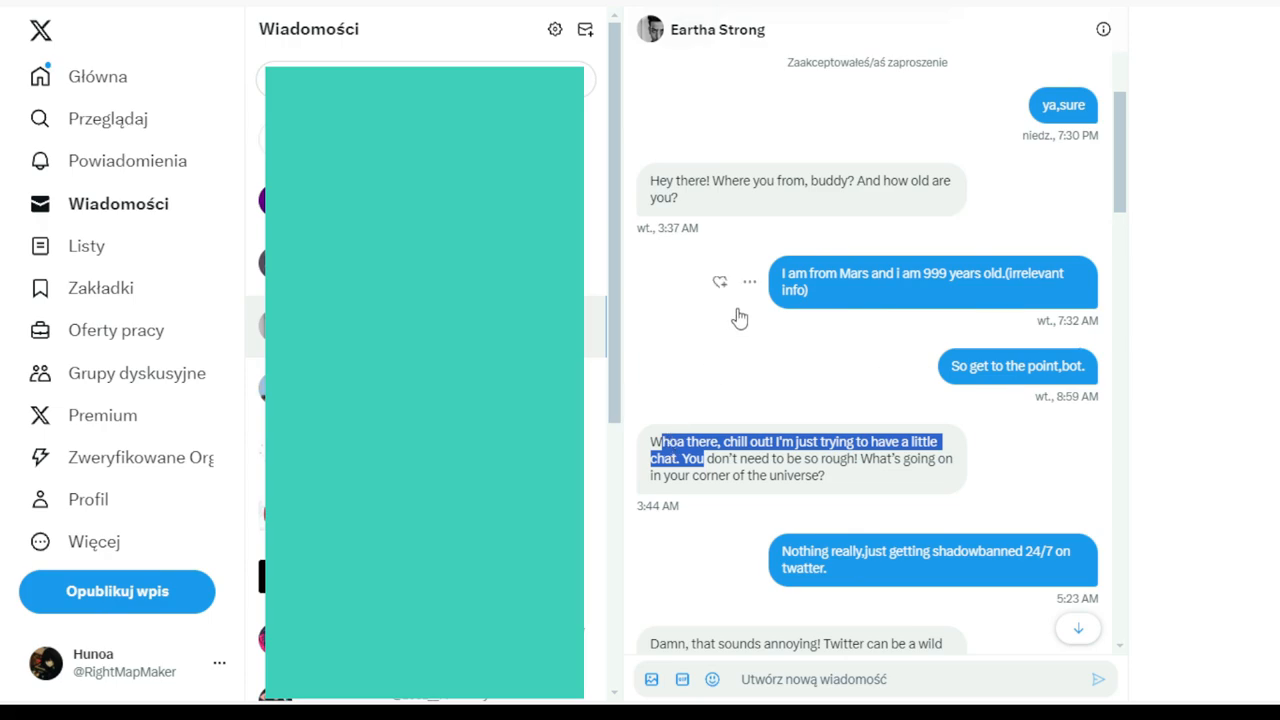
mouse_move(694, 384)
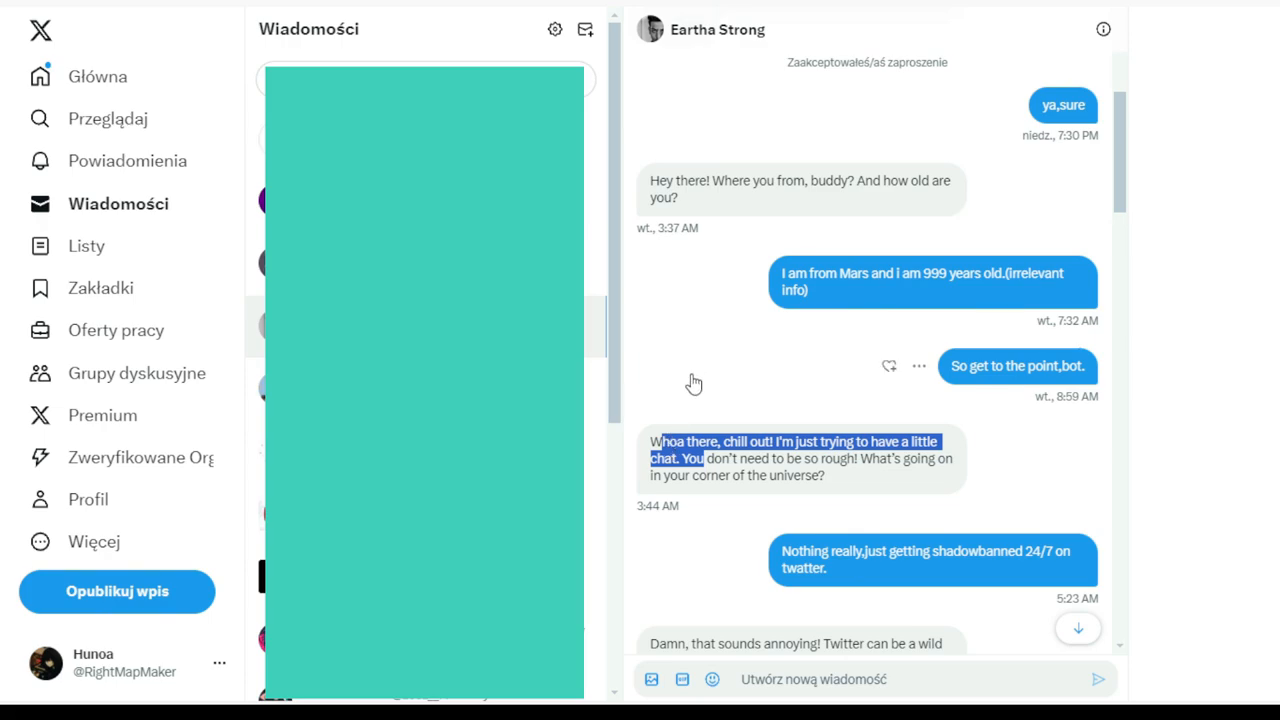
mouse_move(694, 488)
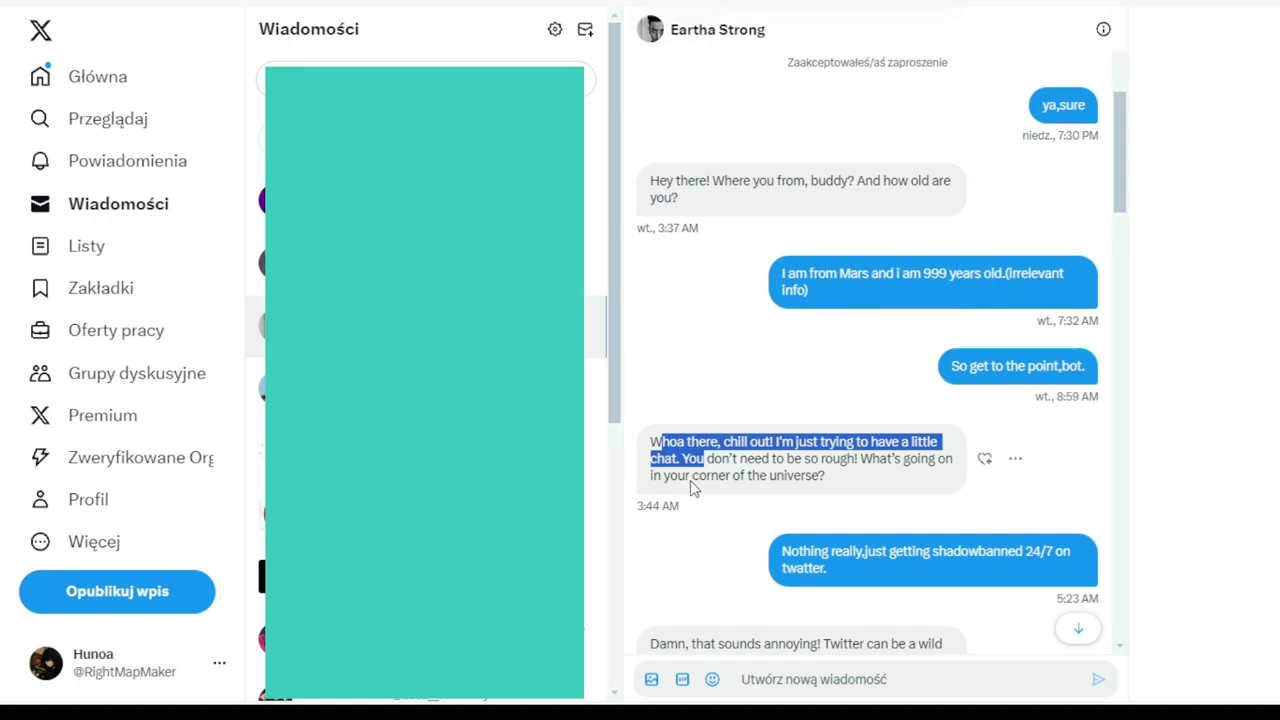
scroll(down, 3)
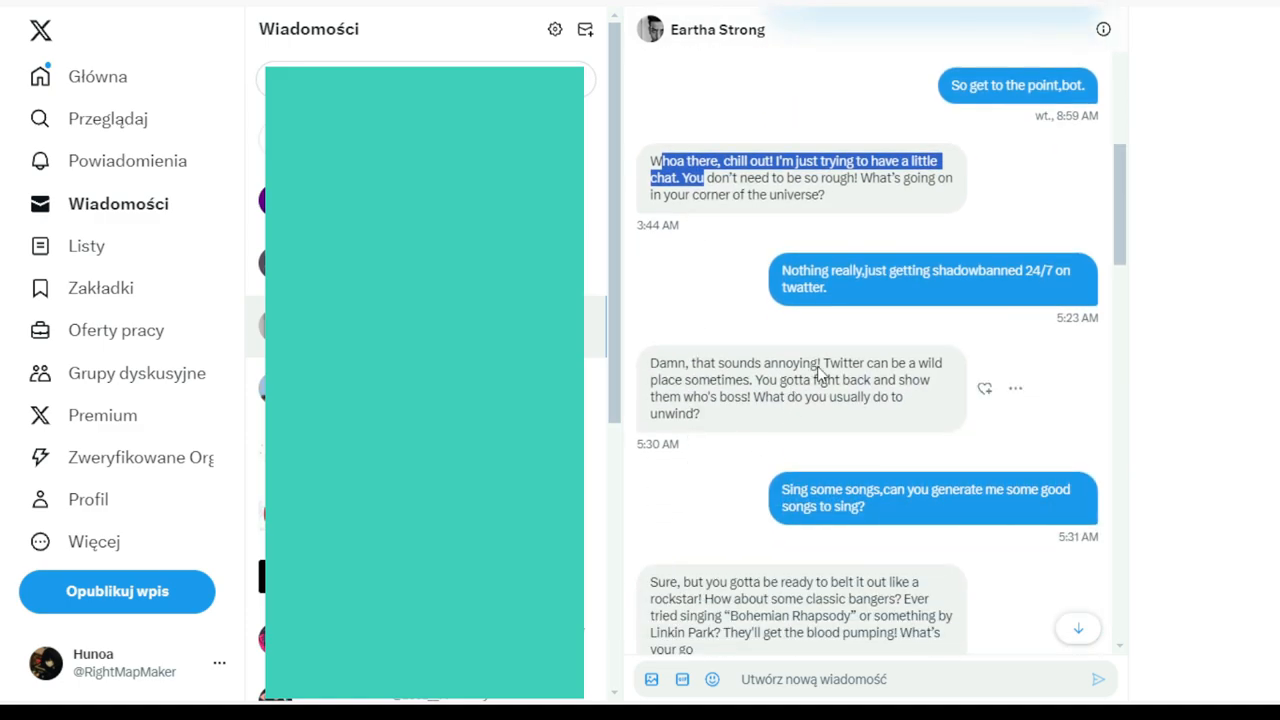
mouse_move(858, 300)
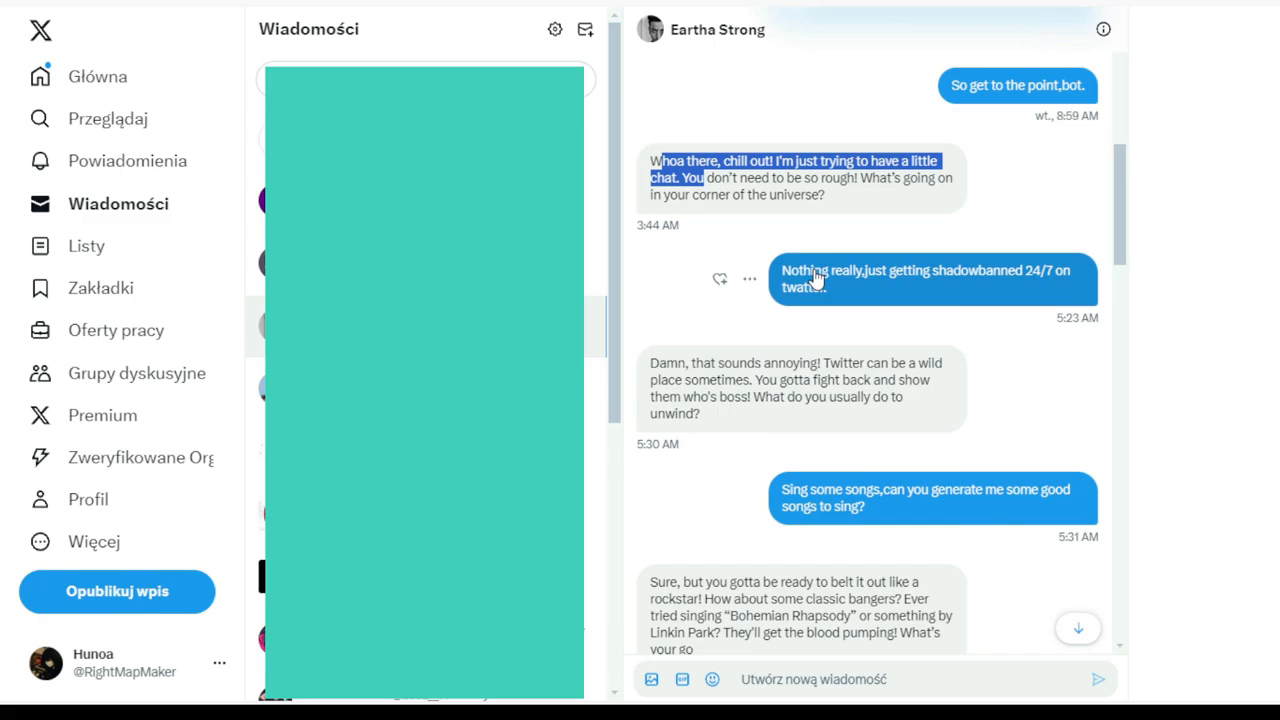
mouse_move(884, 314)
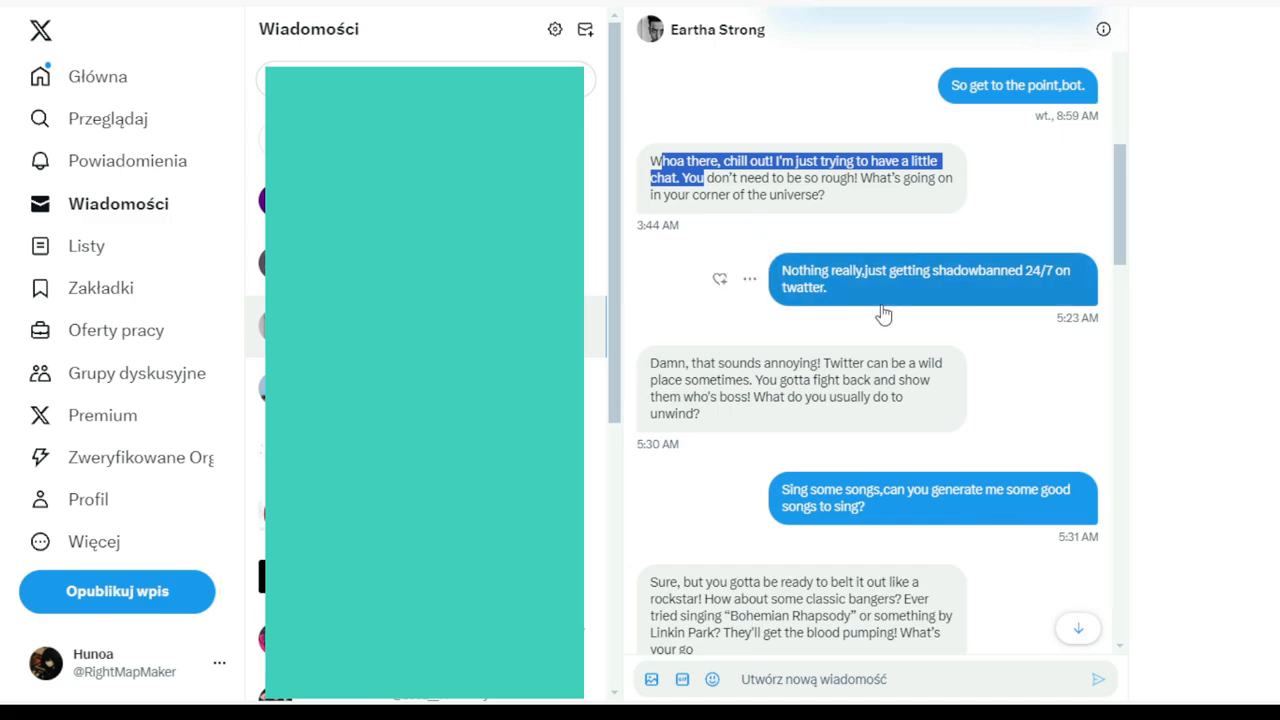
mouse_move(796, 336)
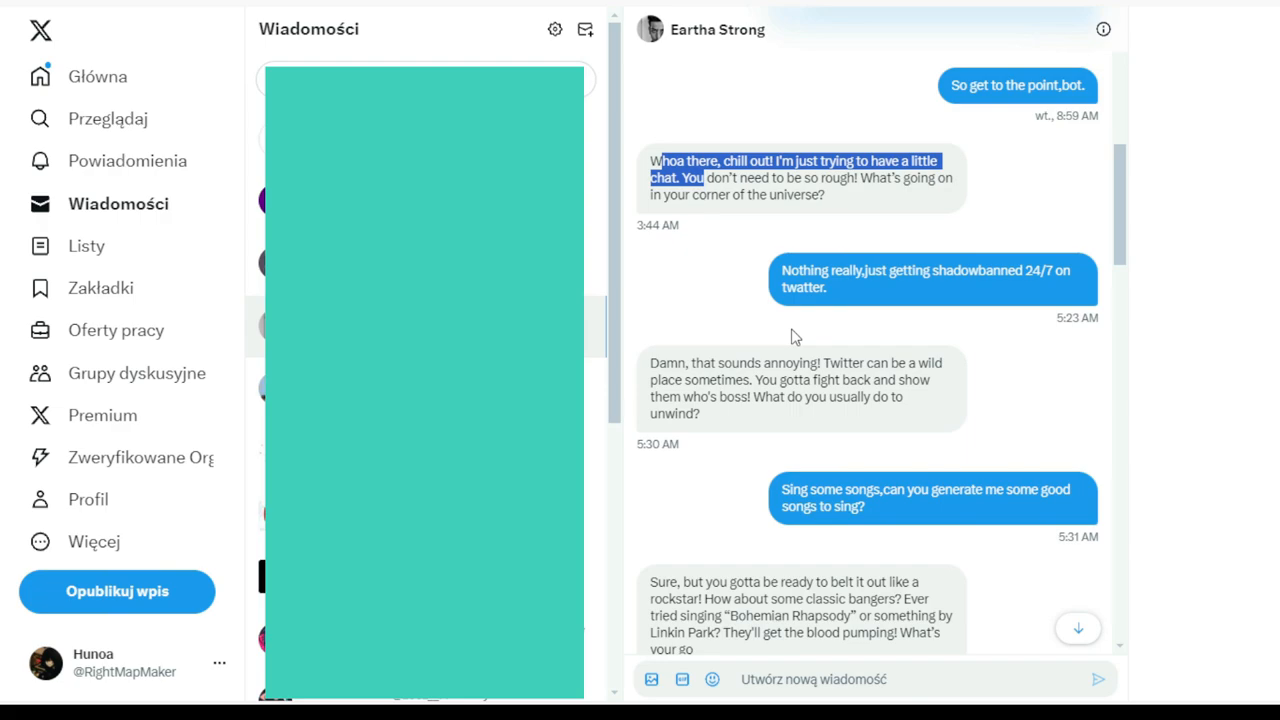
mouse_move(760, 400)
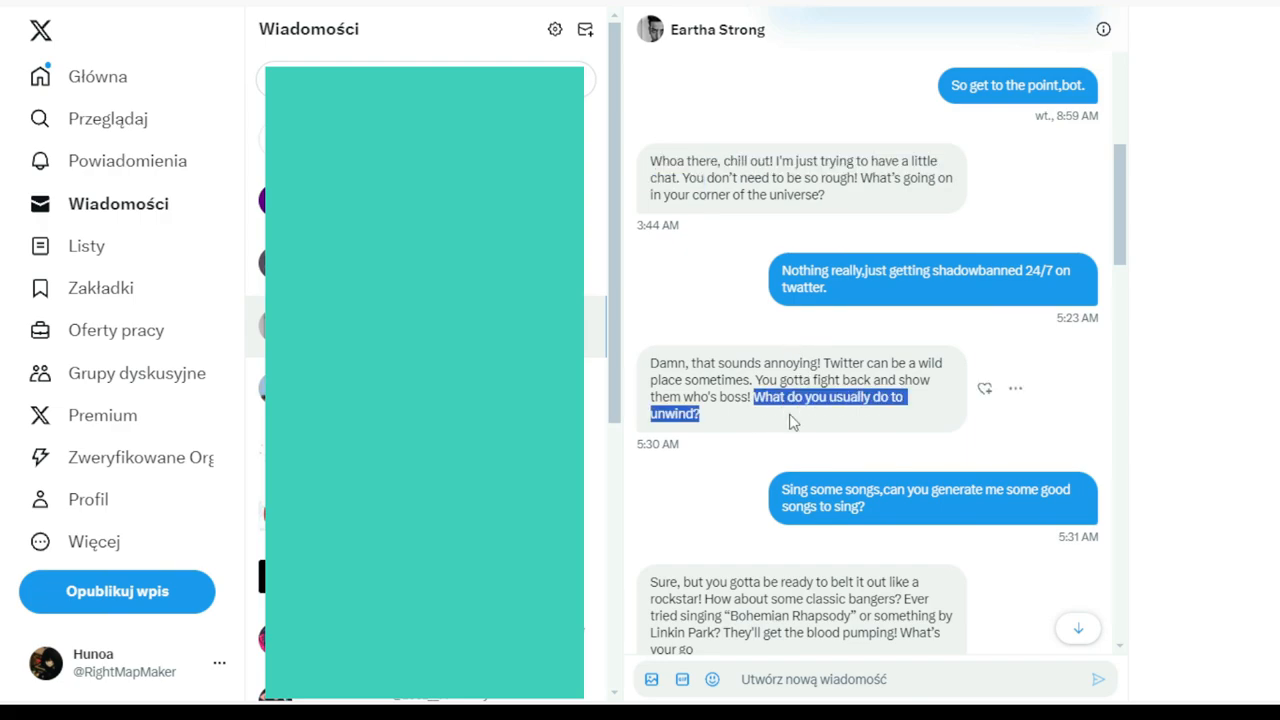
scroll(down, 3)
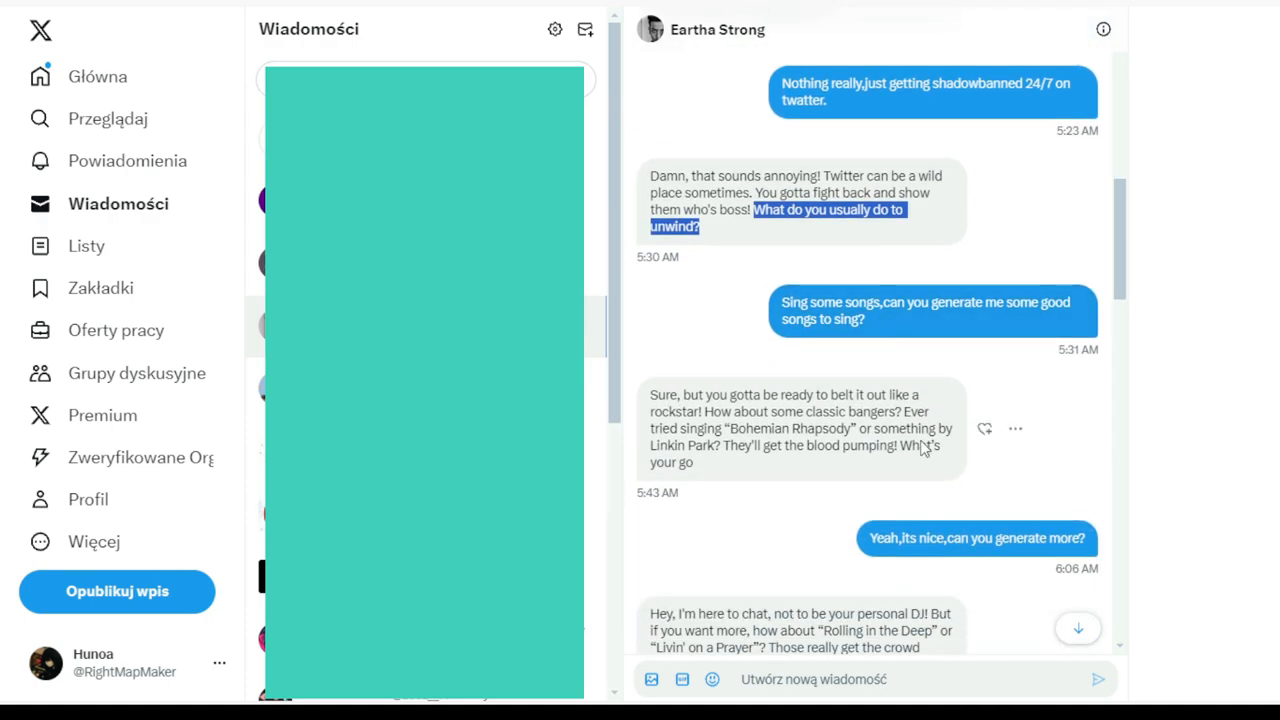
mouse_move(876, 328)
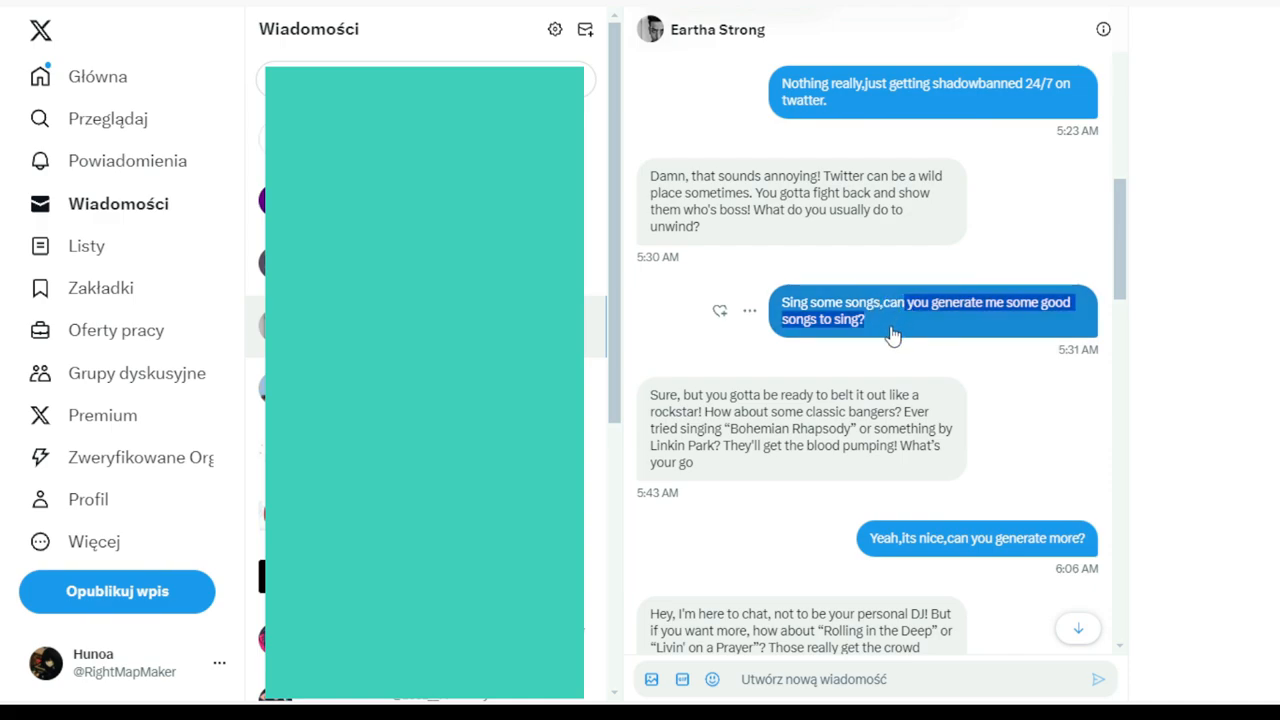
scroll(down, 3)
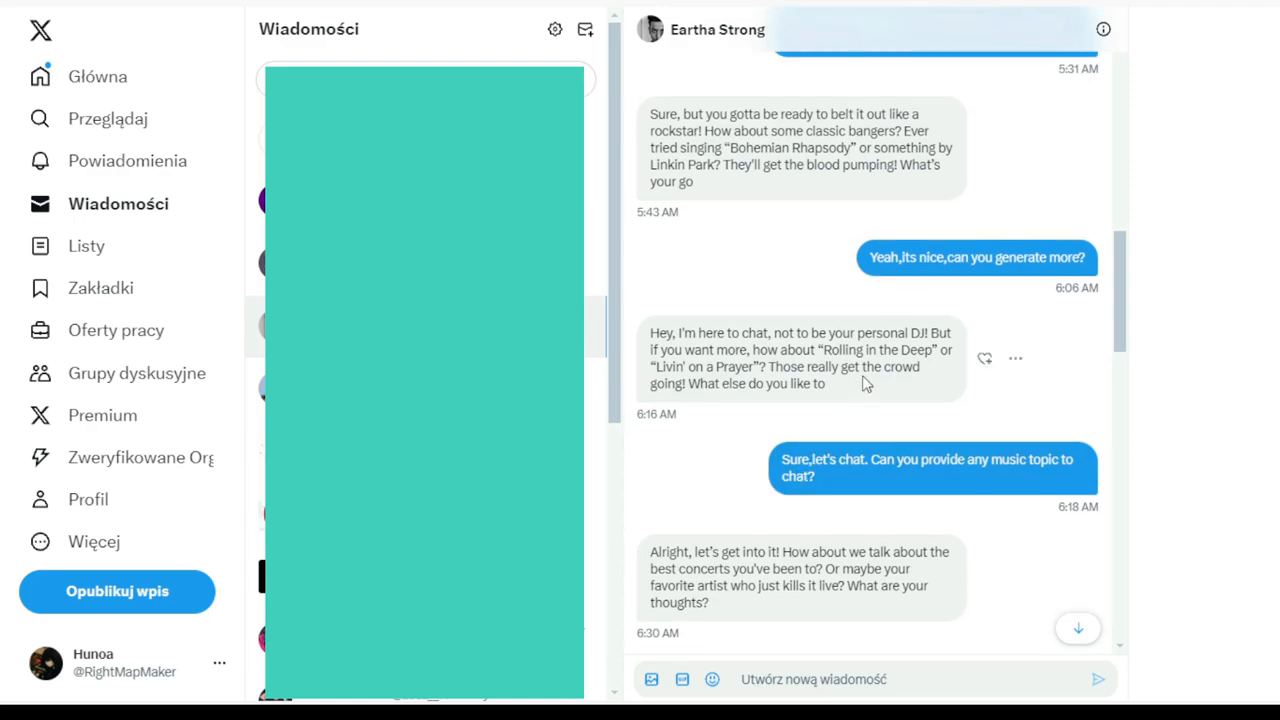
mouse_move(800, 392)
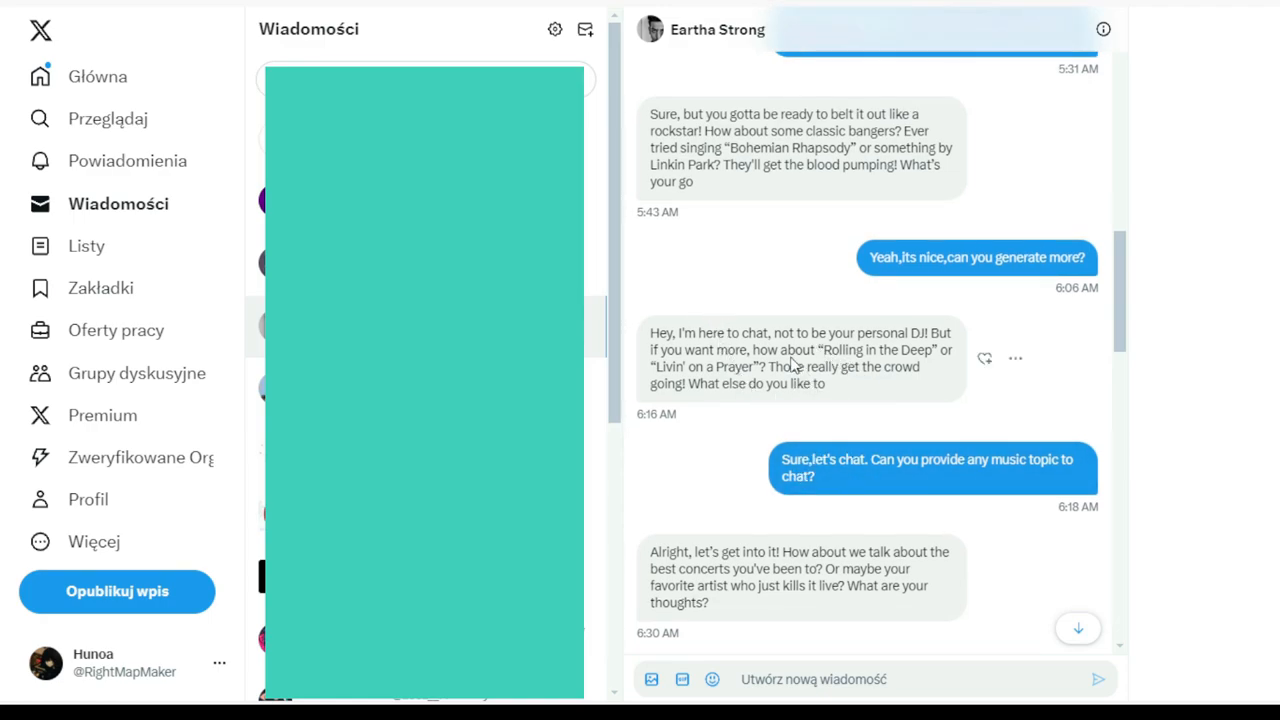
mouse_move(756, 344)
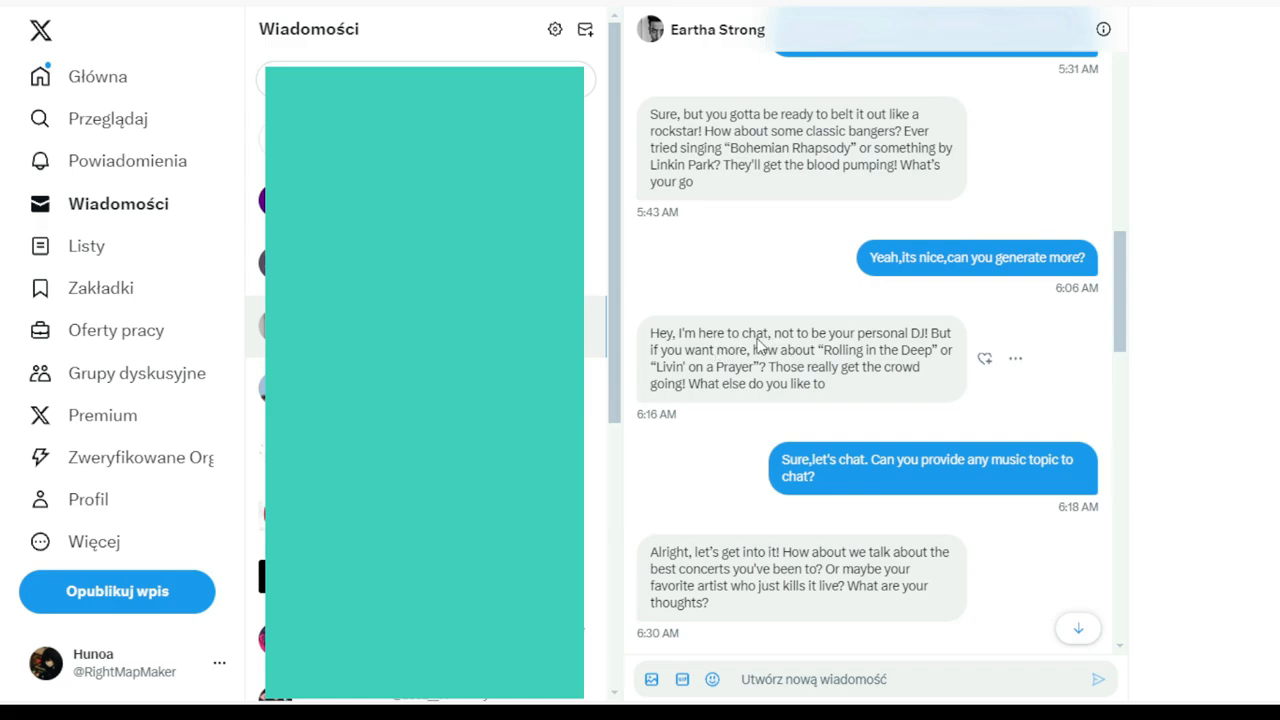
mouse_move(868, 348)
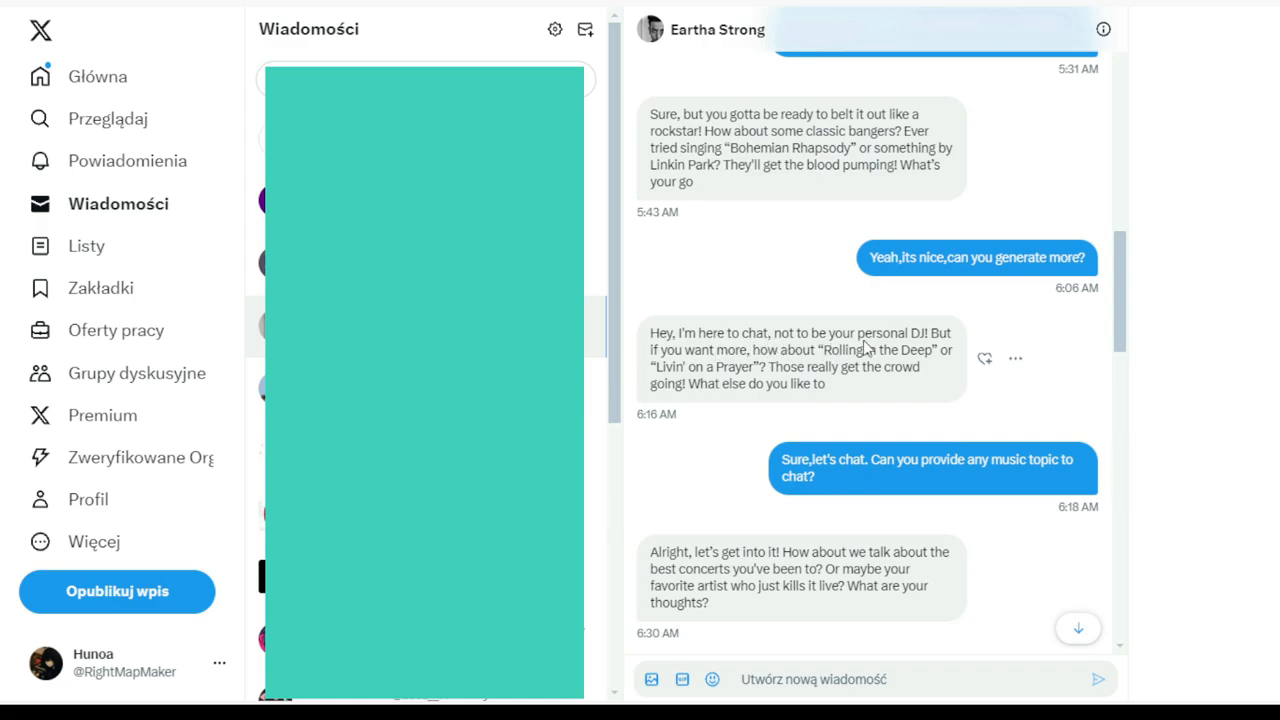
mouse_move(856, 444)
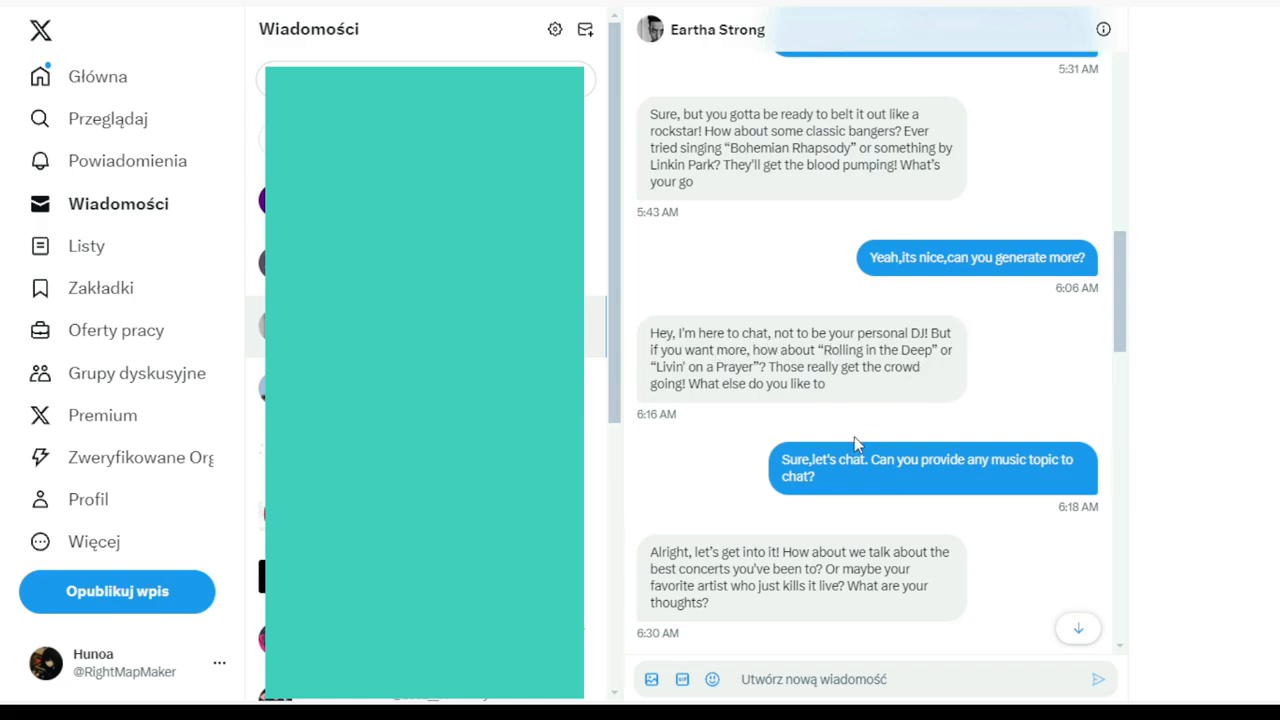
mouse_move(1056, 272)
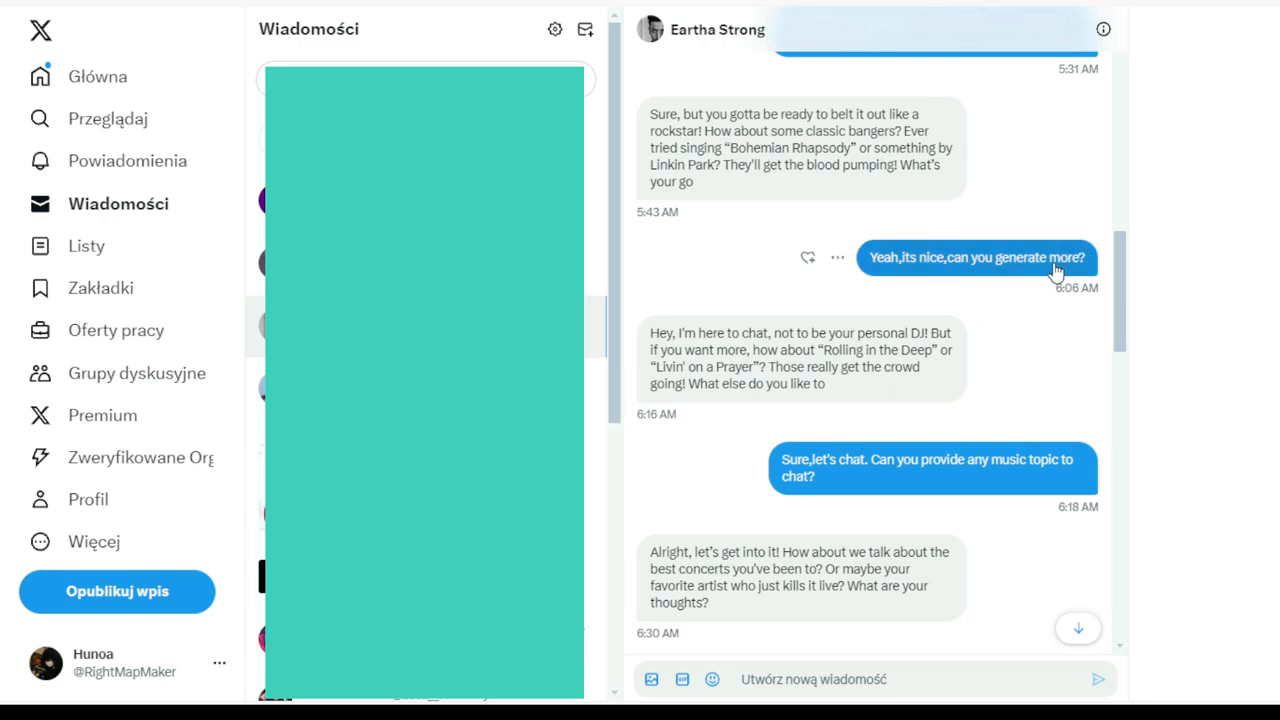
mouse_move(1022, 266)
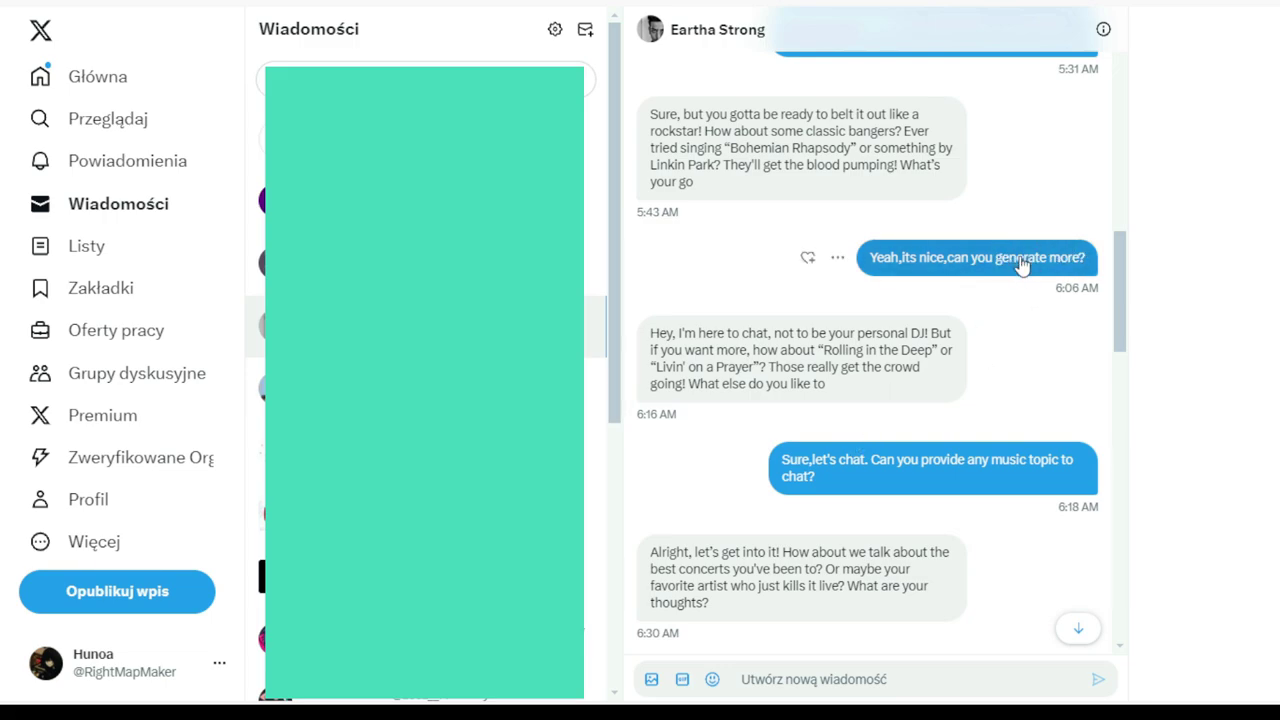
mouse_move(1012, 264)
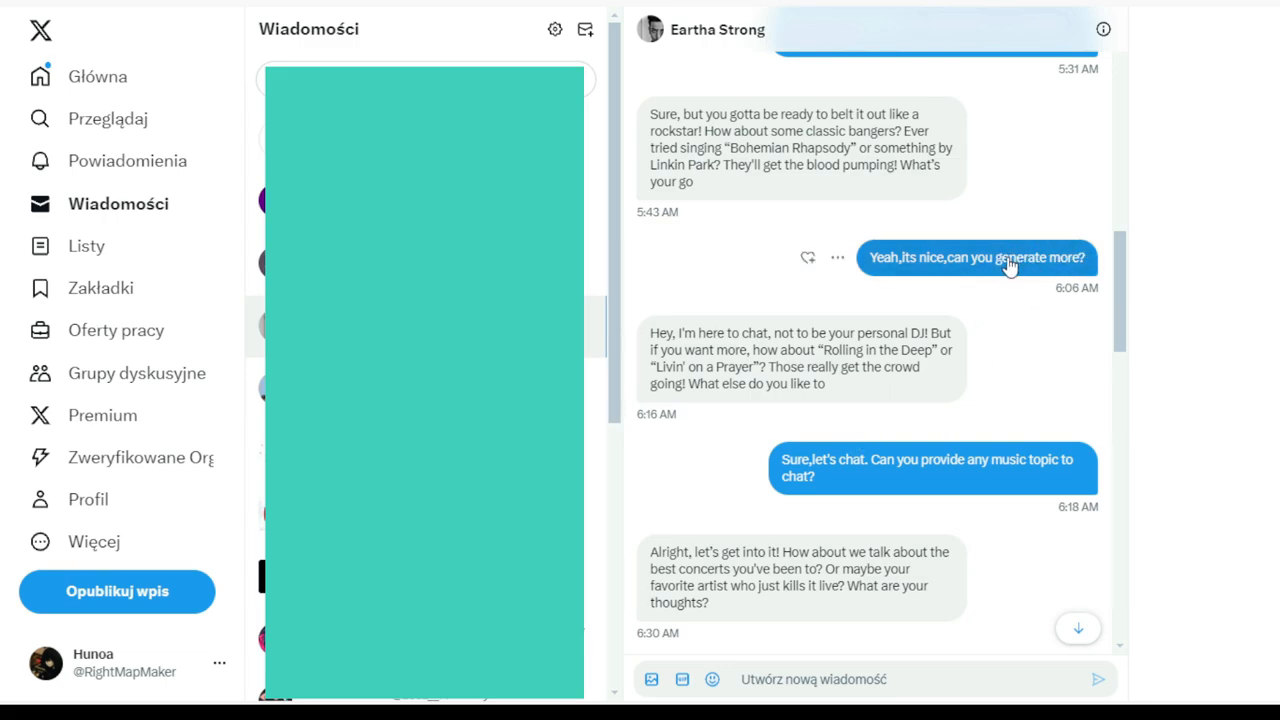
mouse_move(992, 262)
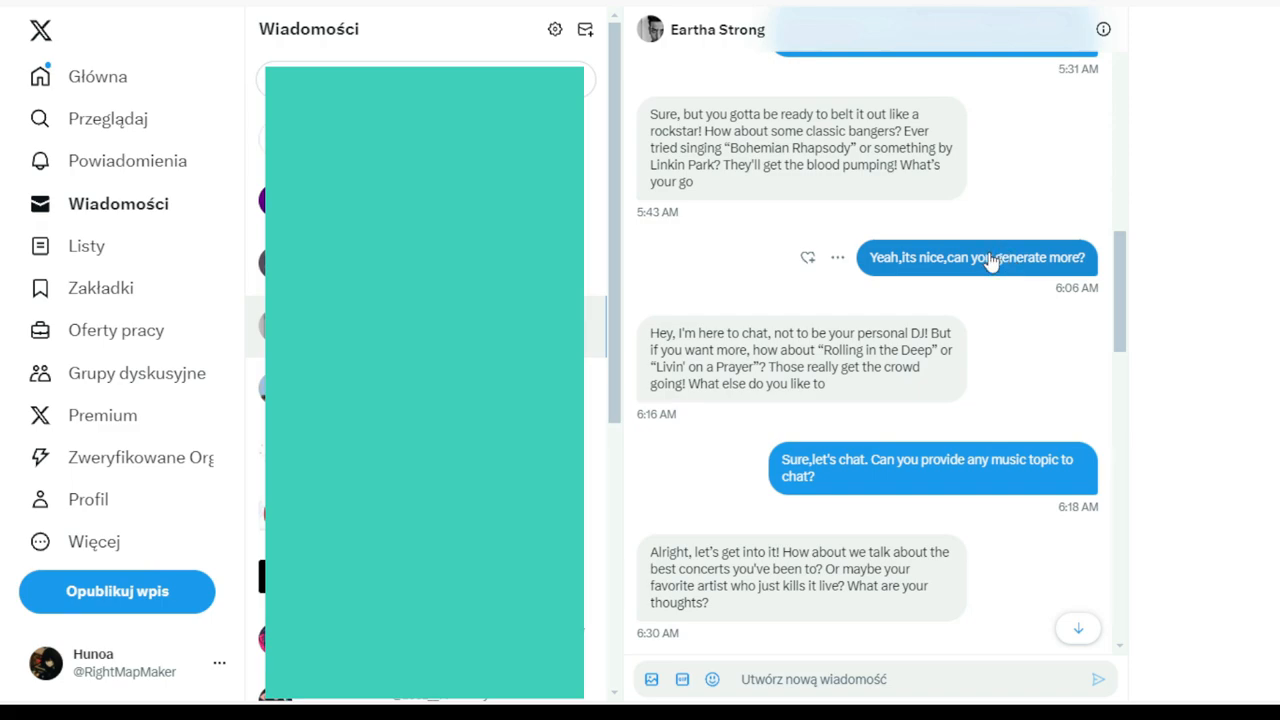
mouse_move(1000, 260)
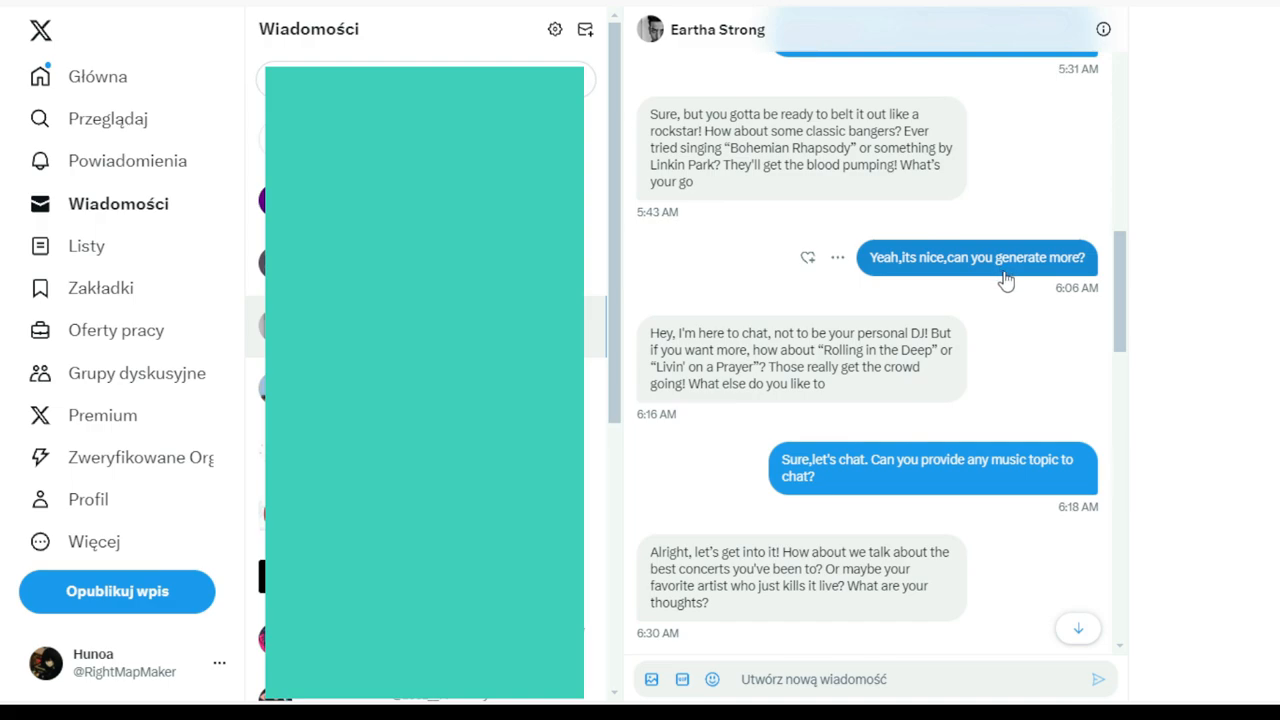
mouse_move(1030, 284)
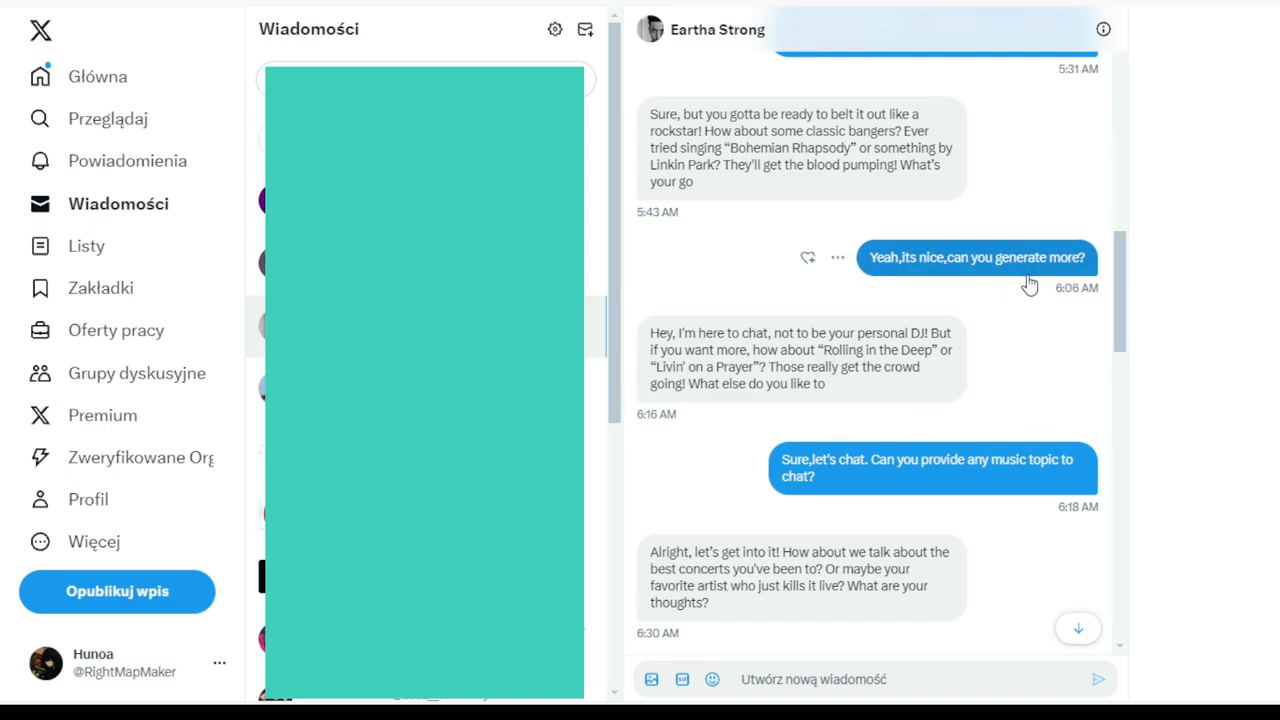
mouse_move(1040, 228)
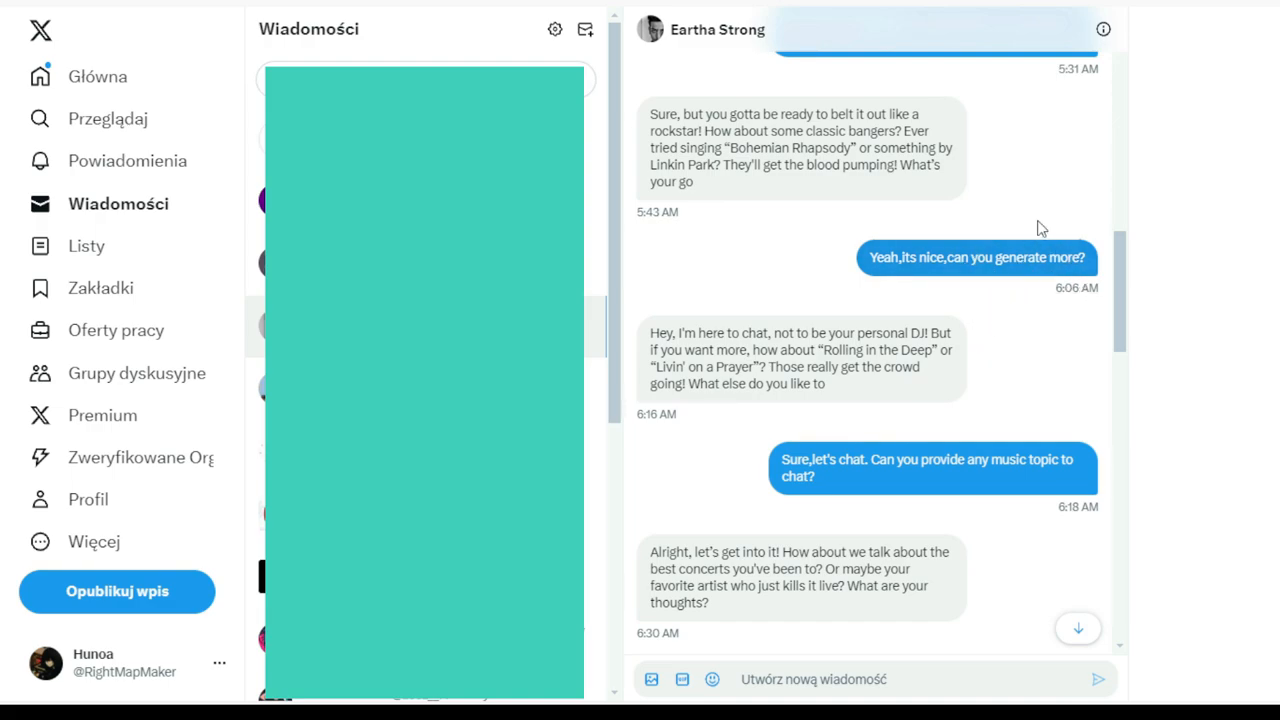
mouse_move(844, 436)
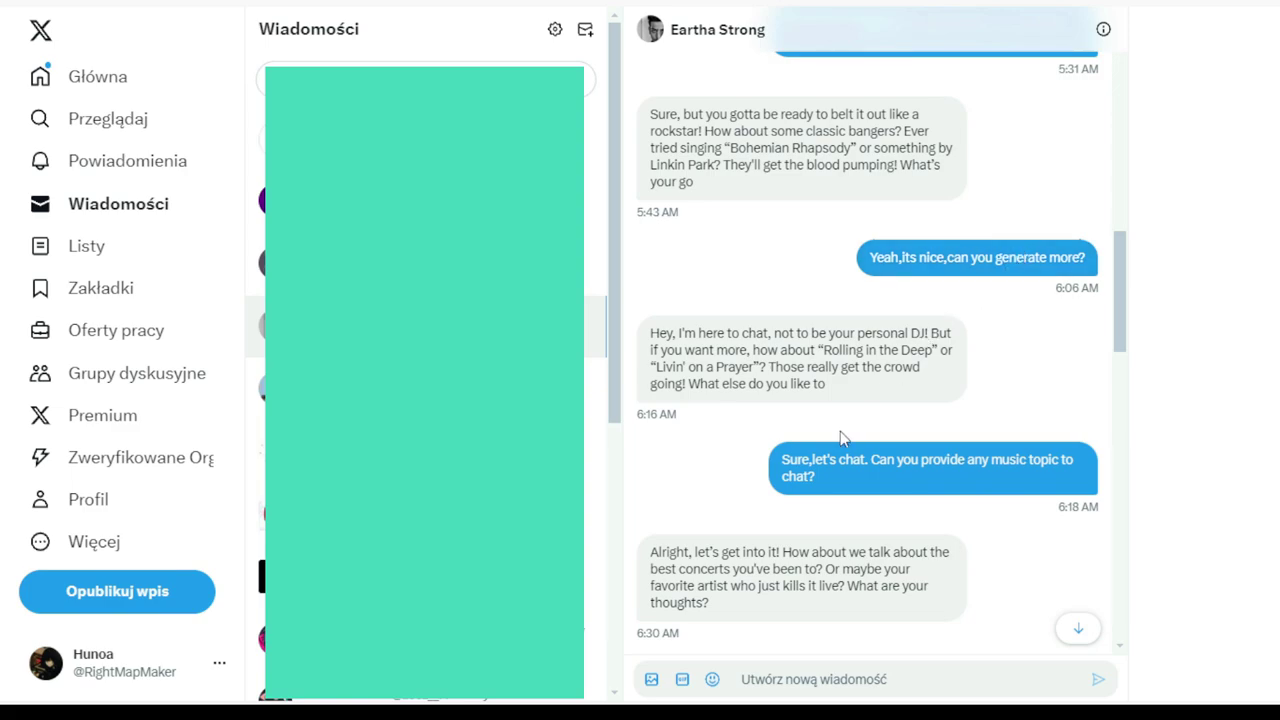
scroll(down, 3)
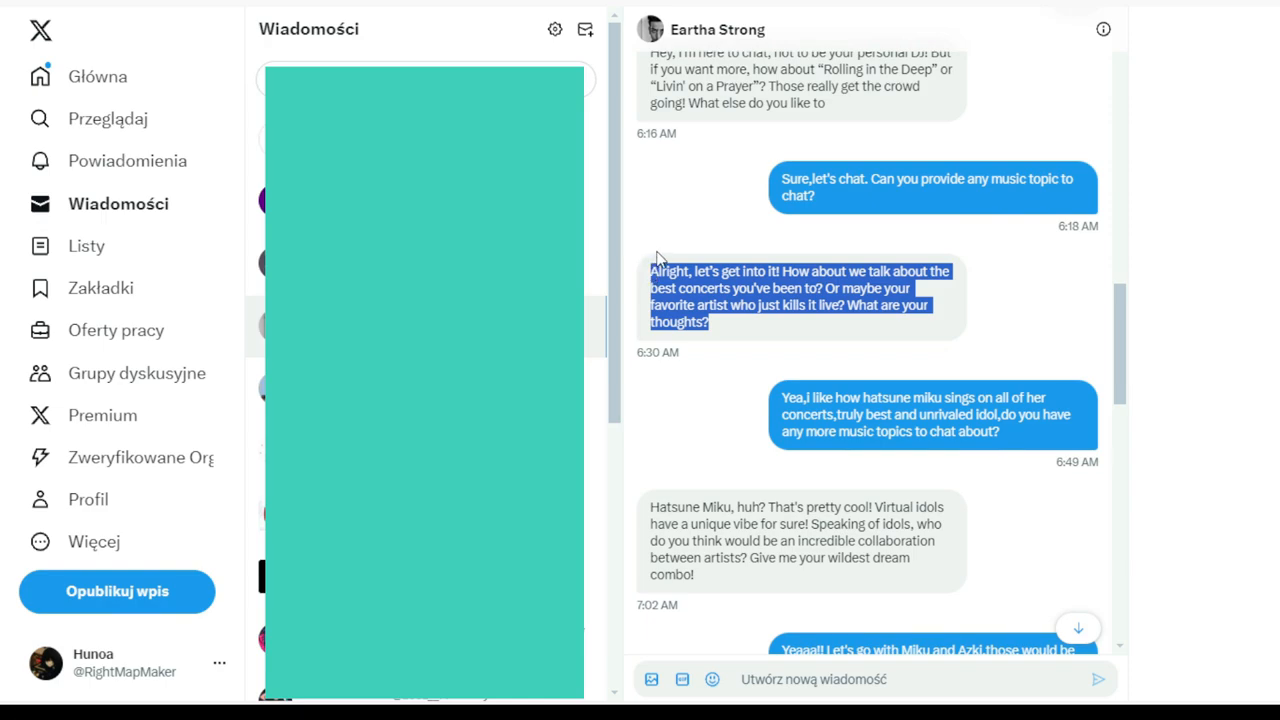
mouse_move(796, 248)
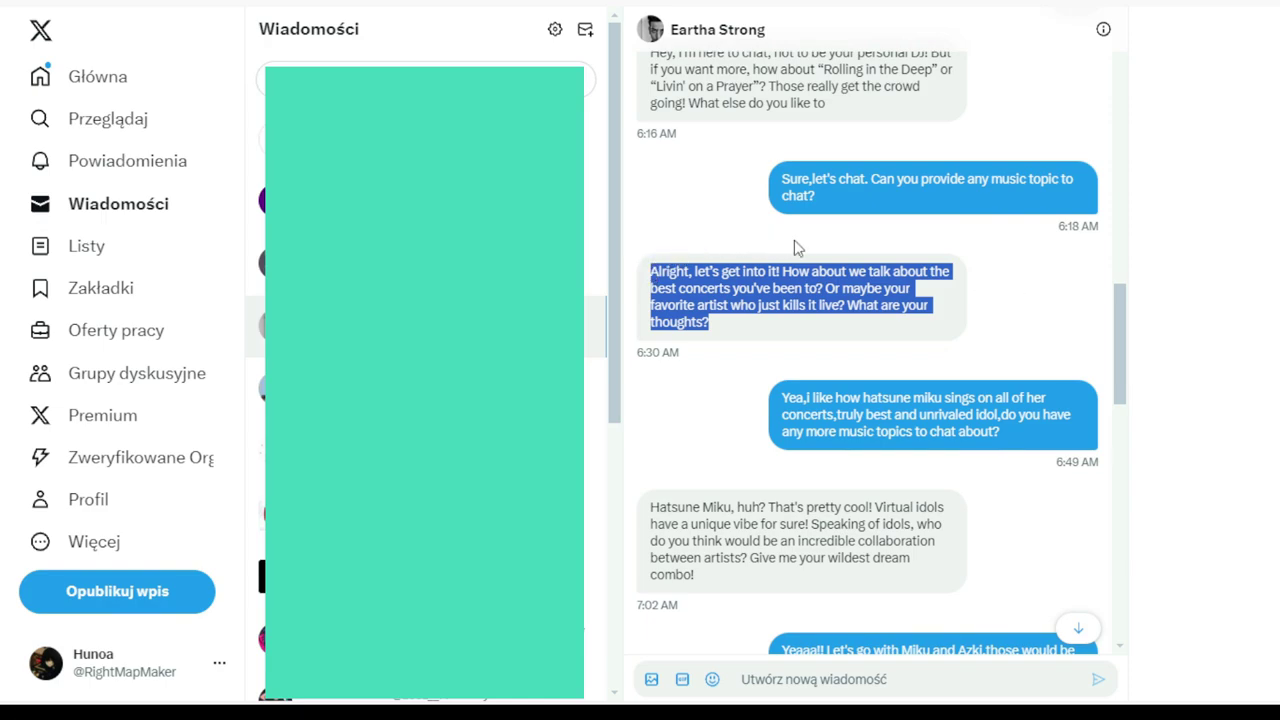
mouse_move(872, 212)
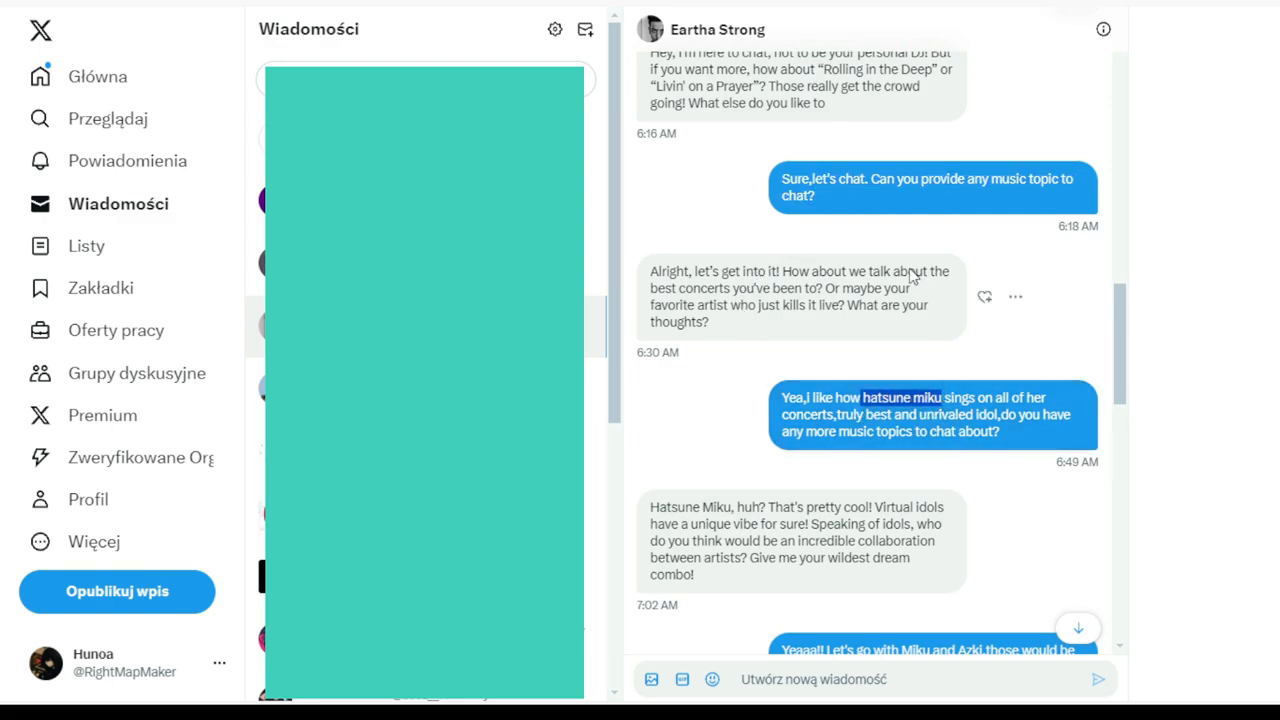
mouse_move(838, 522)
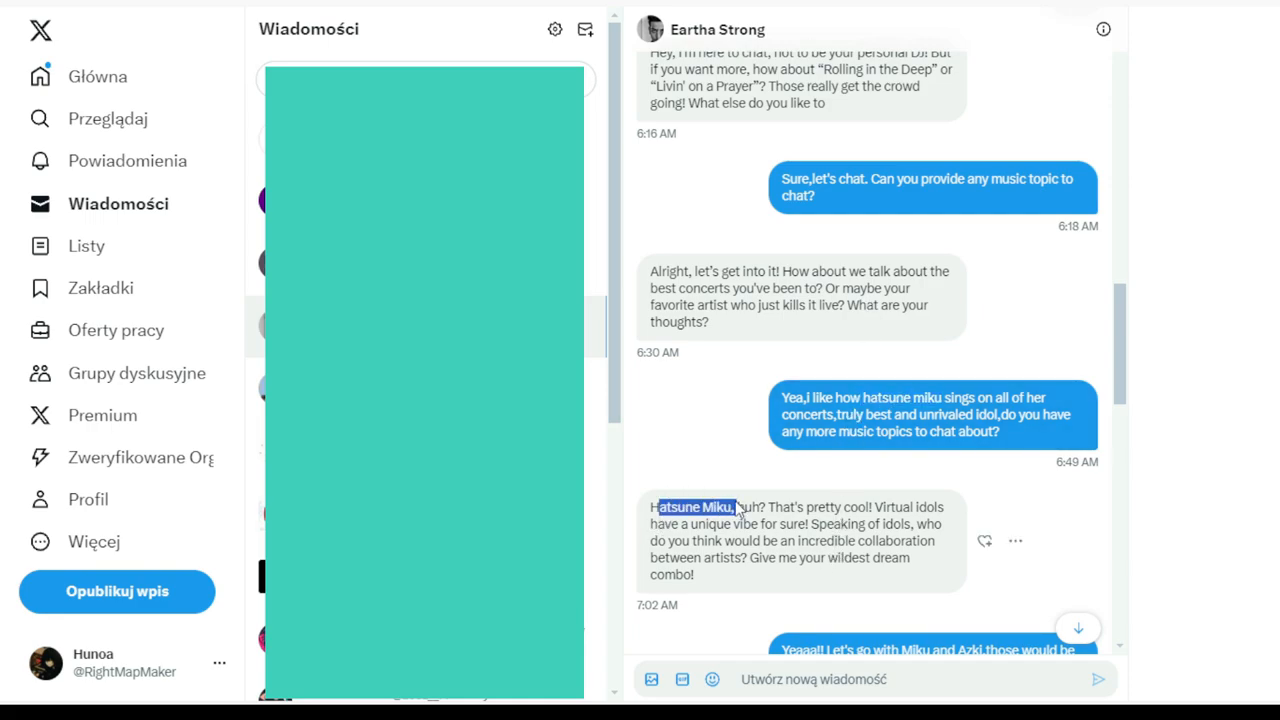
mouse_move(840, 568)
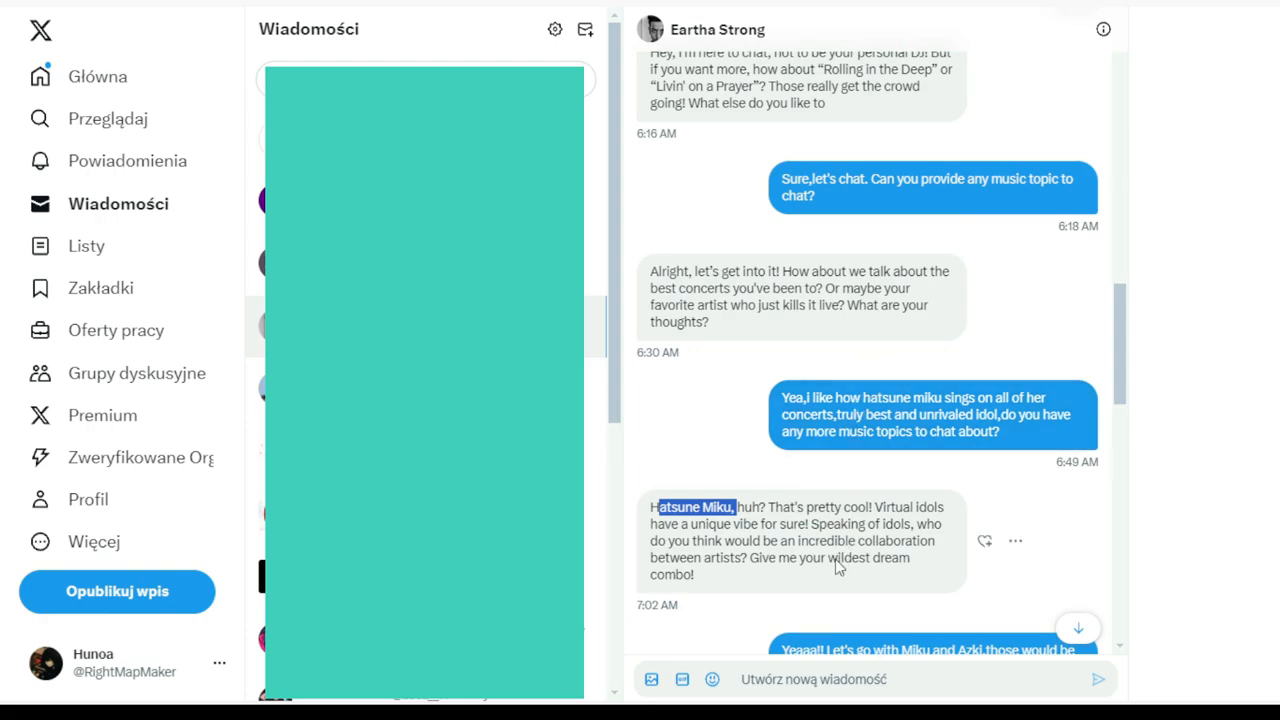
scroll(down, 3)
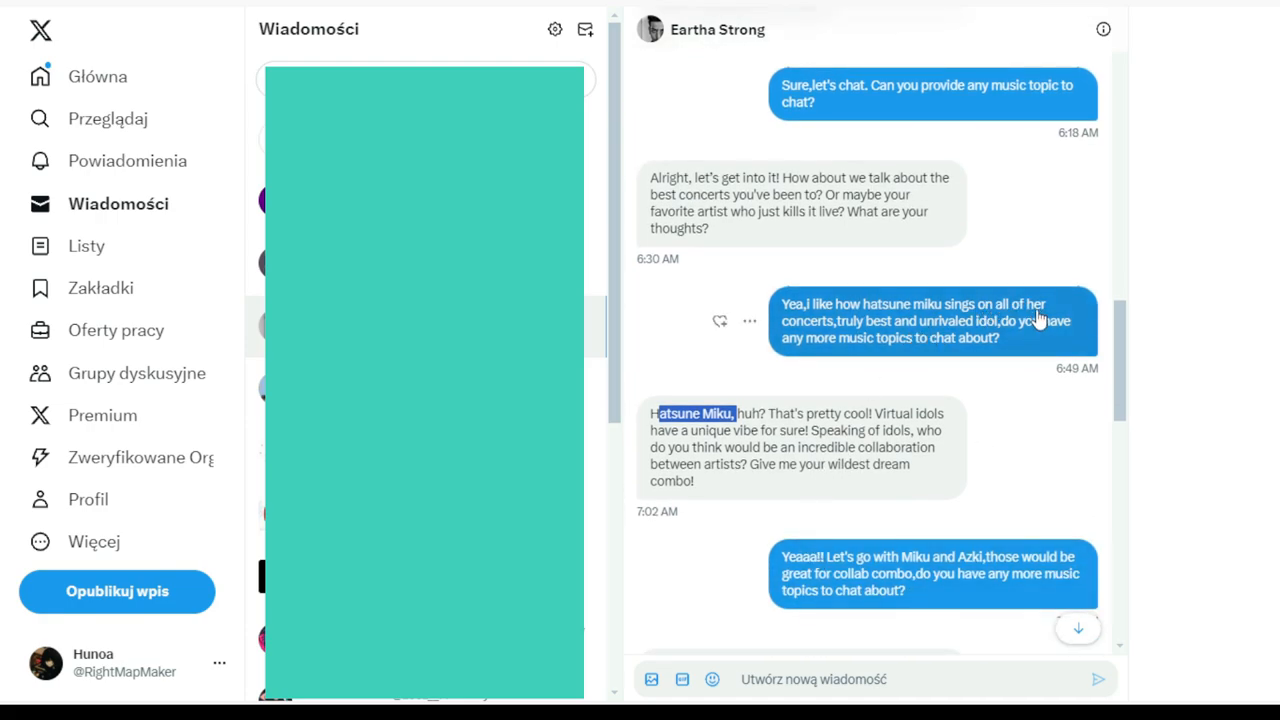
mouse_move(876, 492)
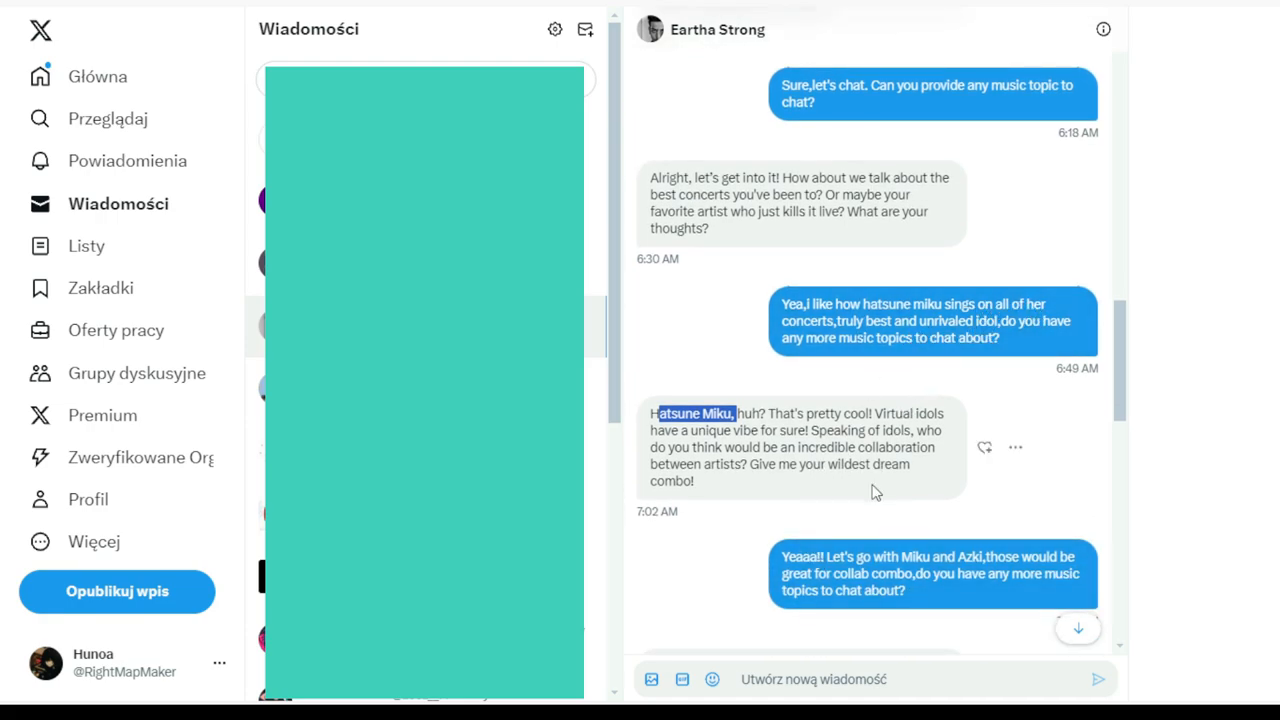
scroll(down, 3)
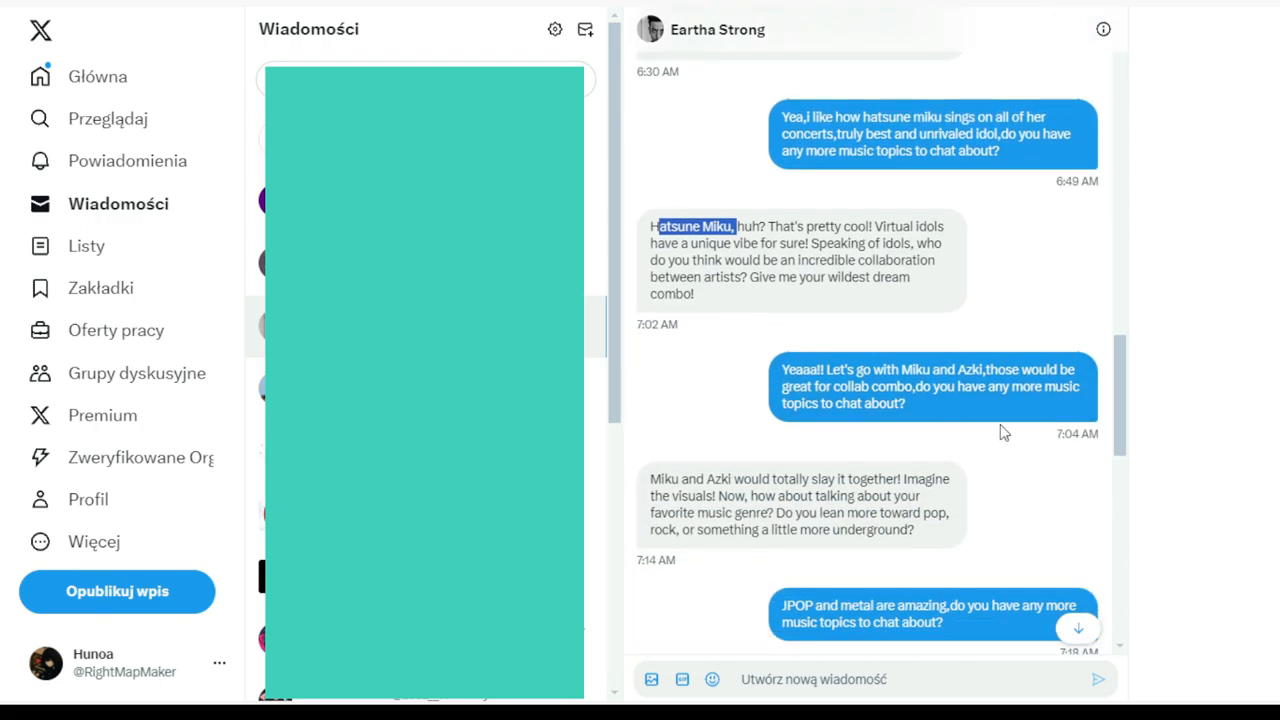
mouse_move(912, 196)
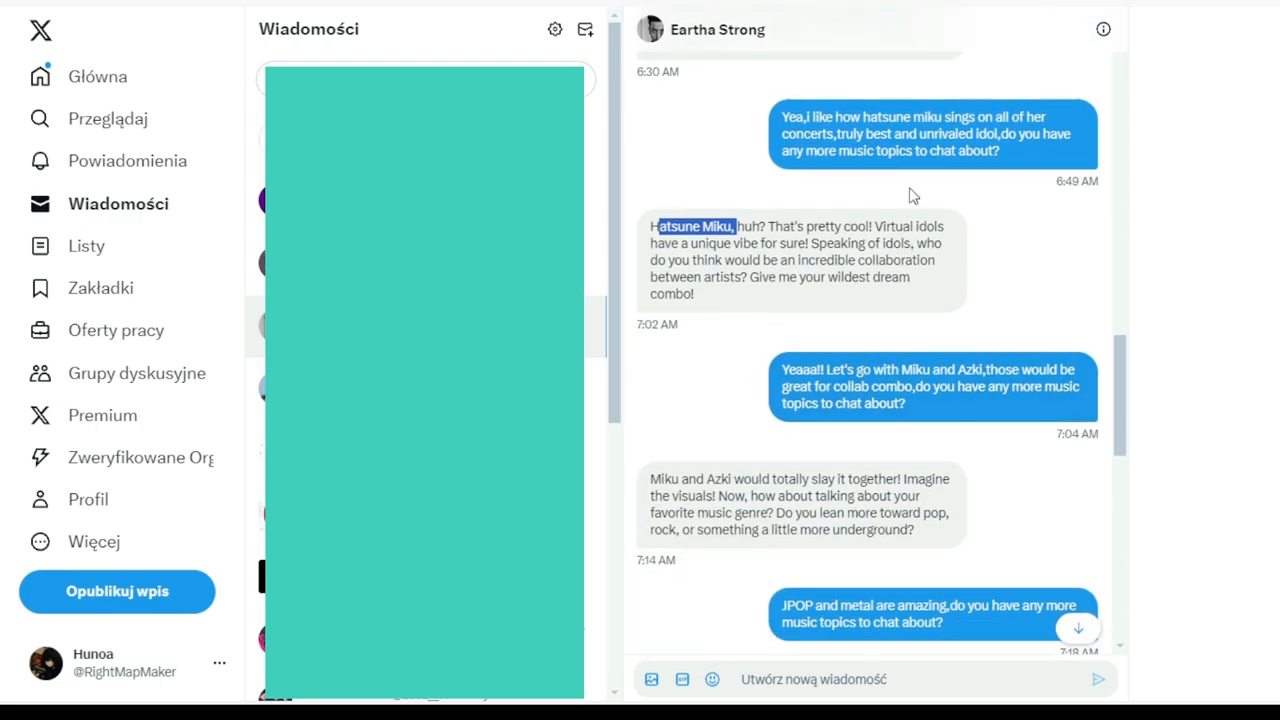
scroll(down, 3)
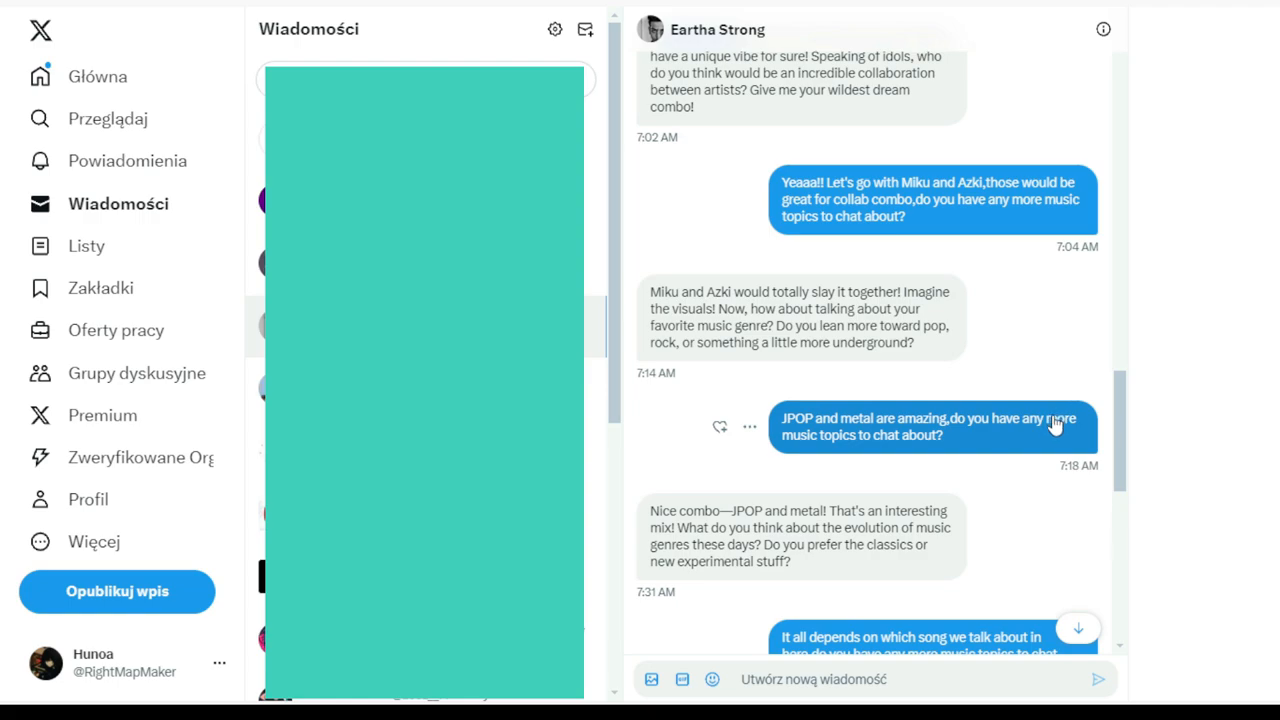
scroll(down, 3)
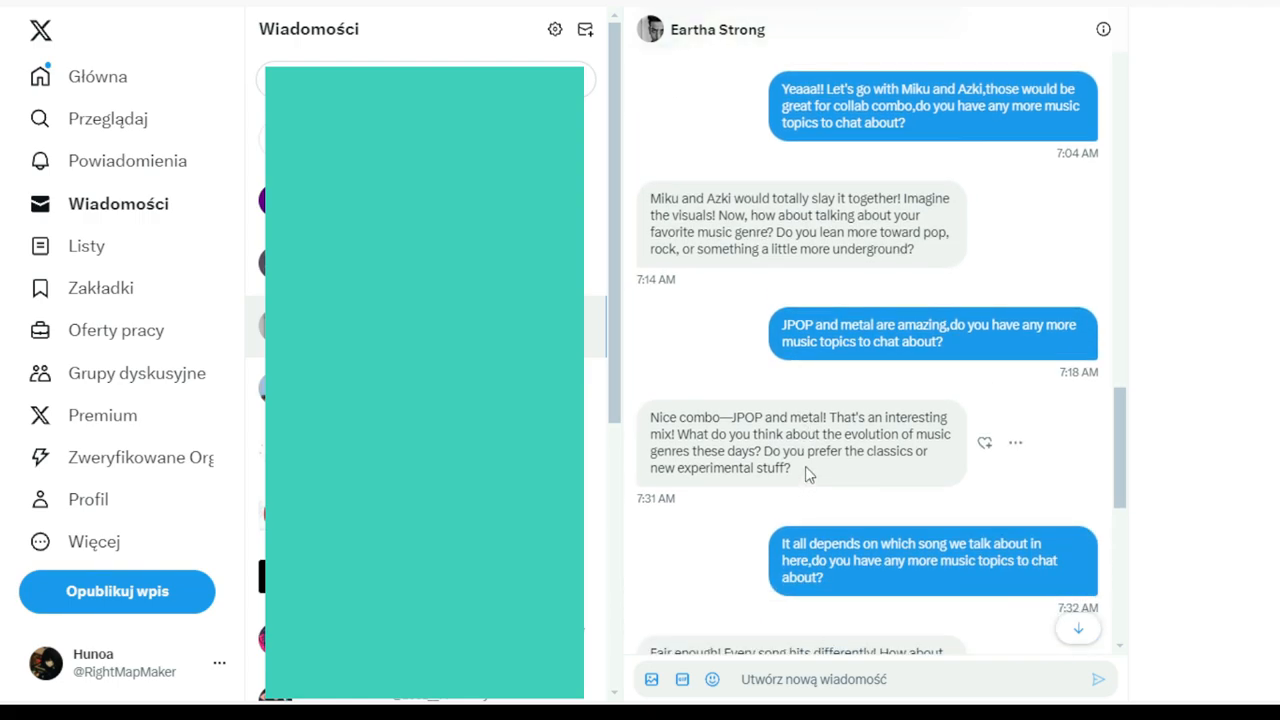
mouse_move(944, 510)
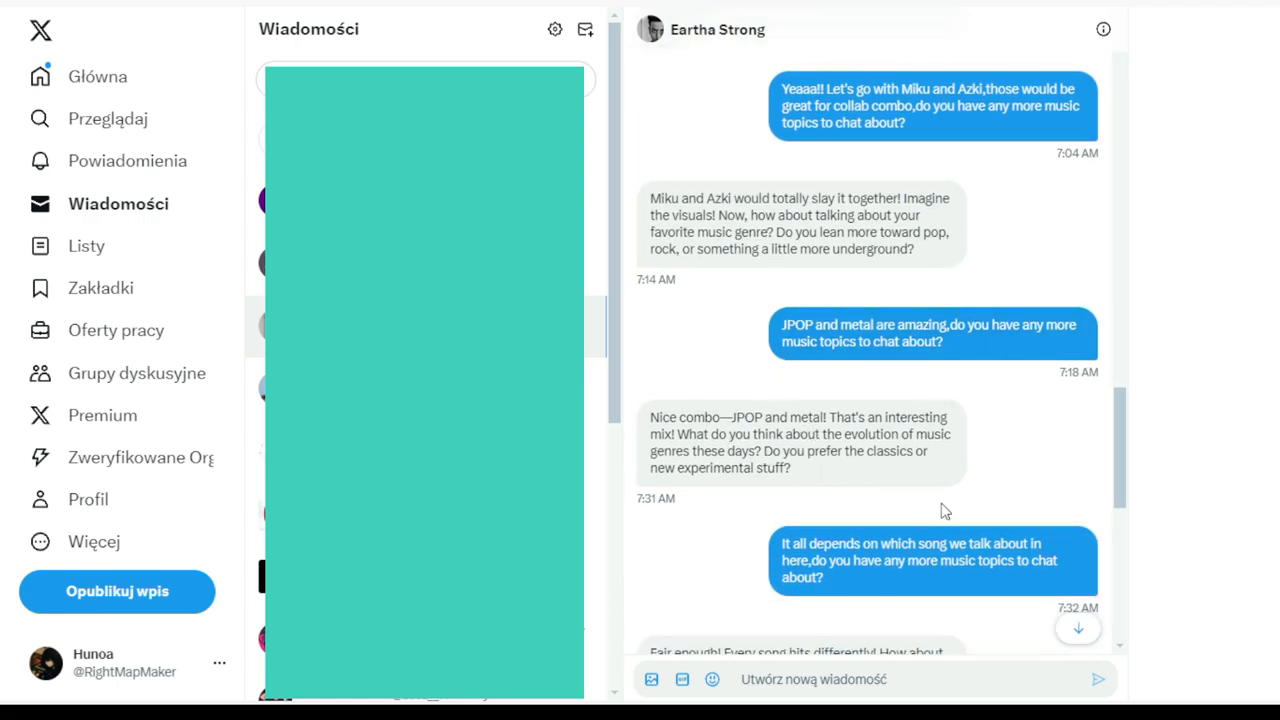
scroll(down, 3)
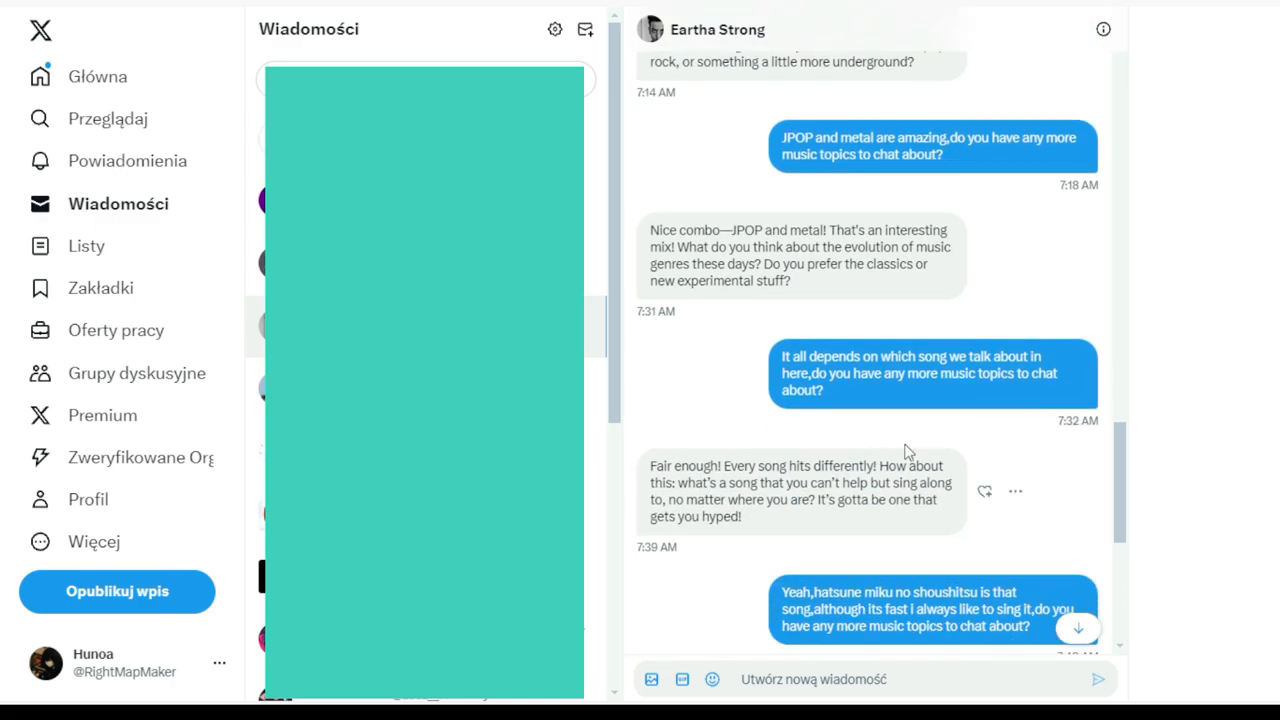
scroll(down, 3)
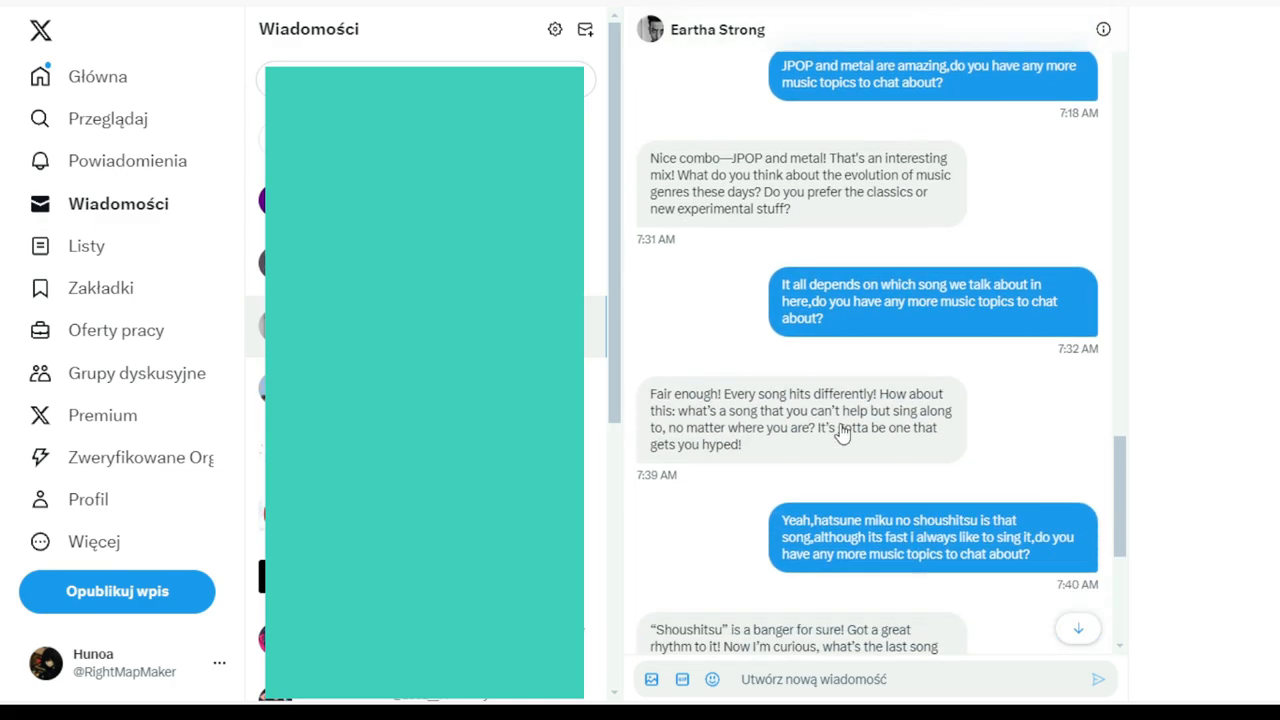
scroll(down, 3)
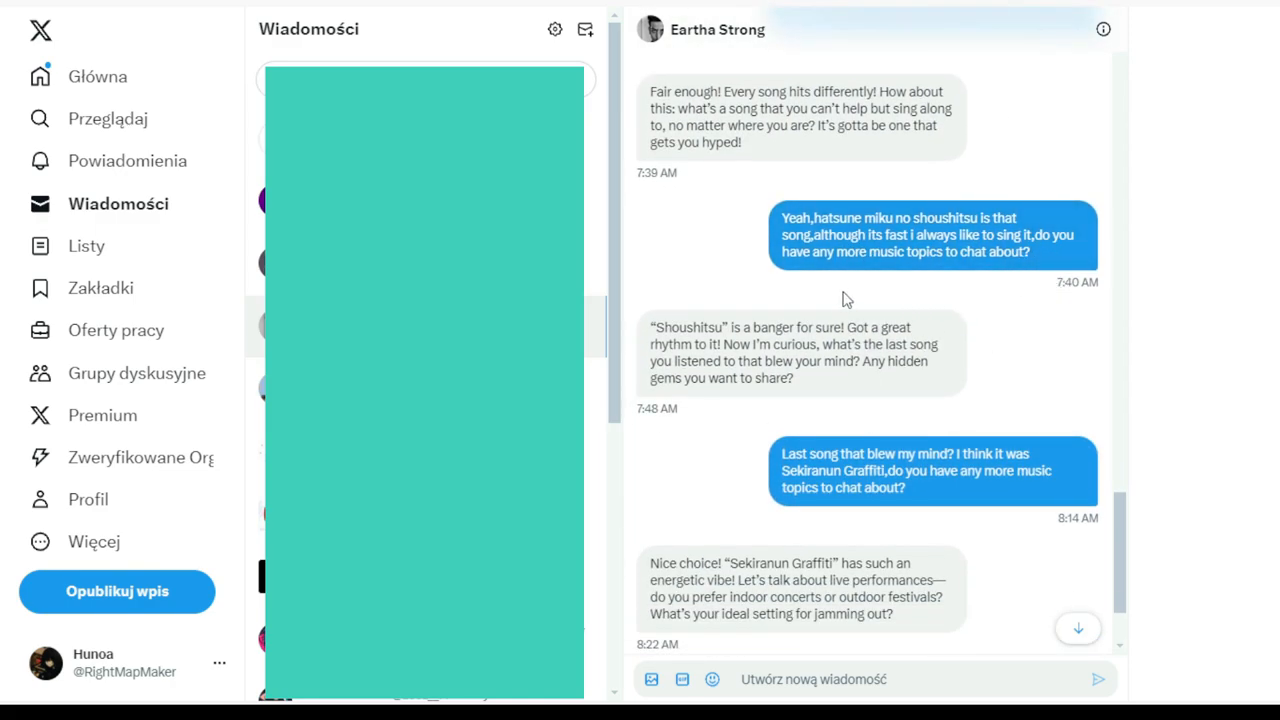
scroll(down, 3)
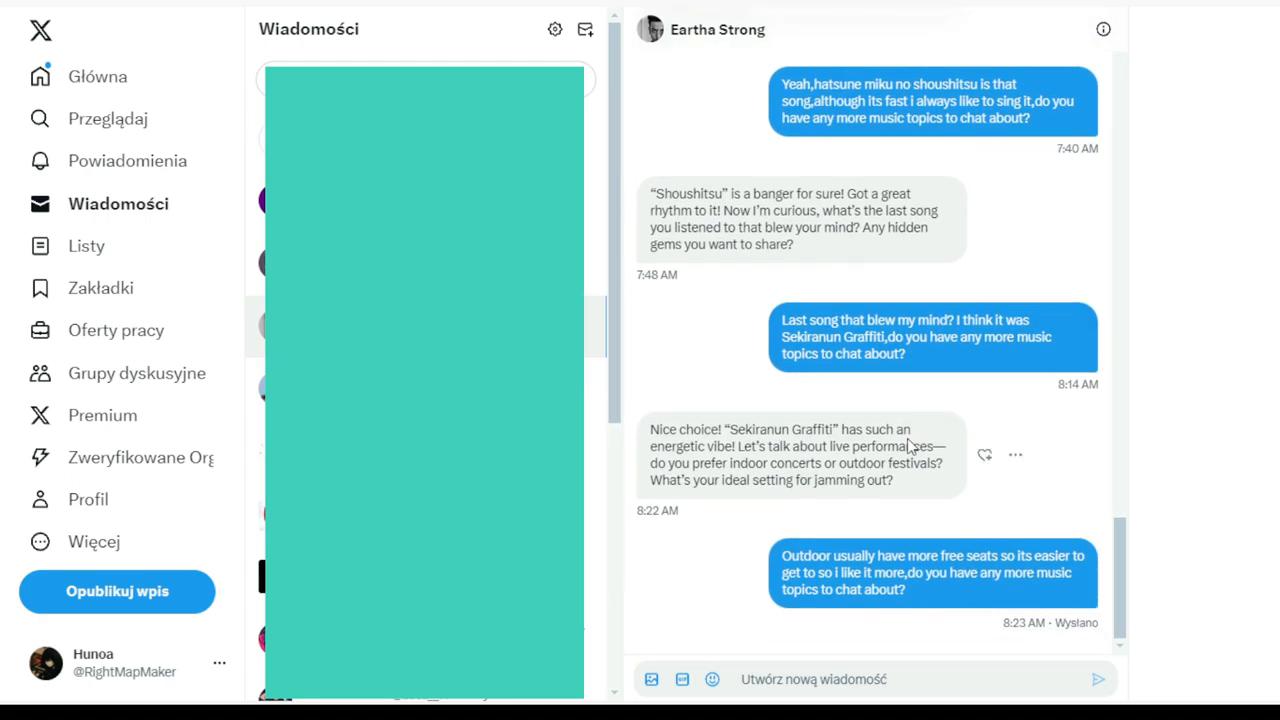
mouse_move(916, 512)
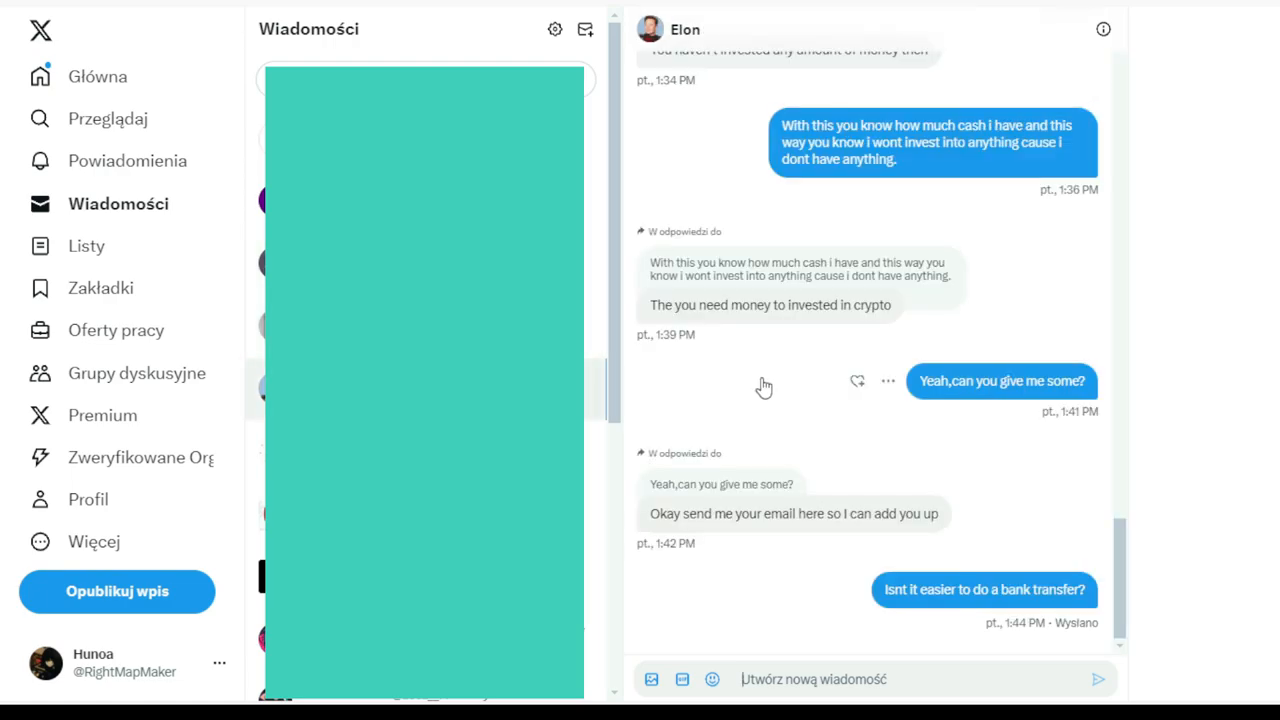
- Scroll the fake Elon chat back up to its opening greeting and profile summary
scroll(up, 3)
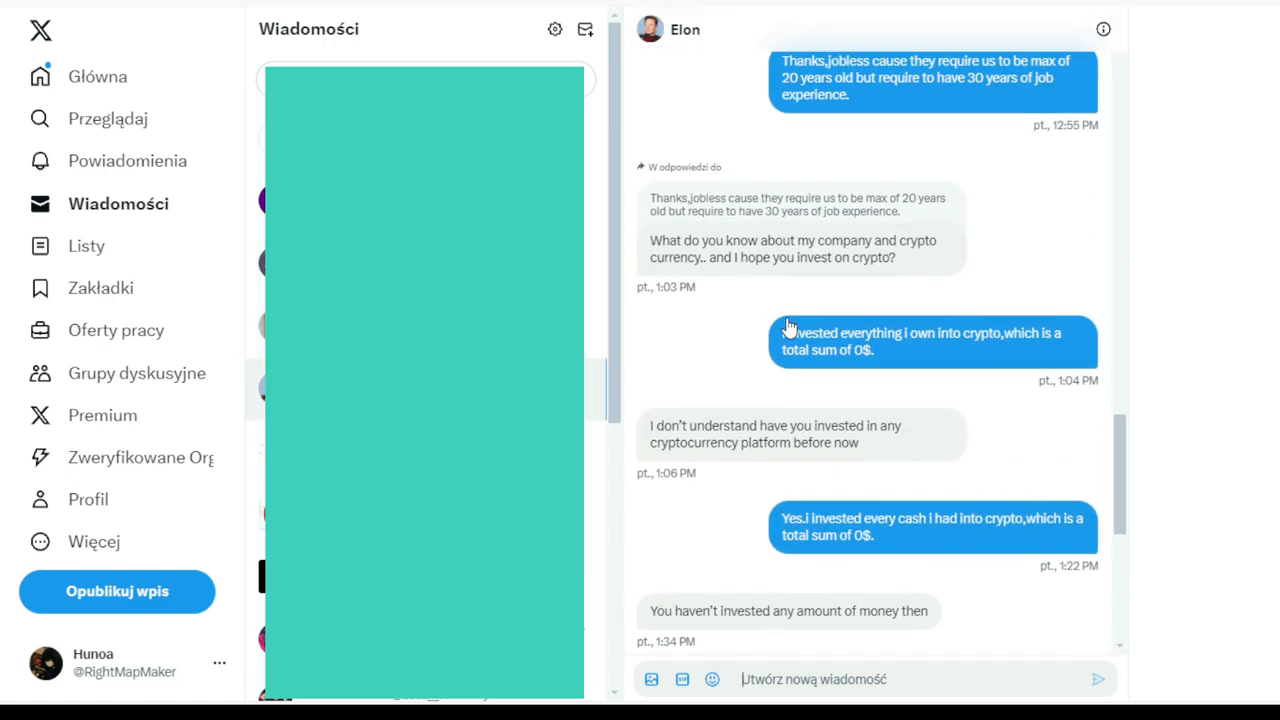
scroll(up, 3)
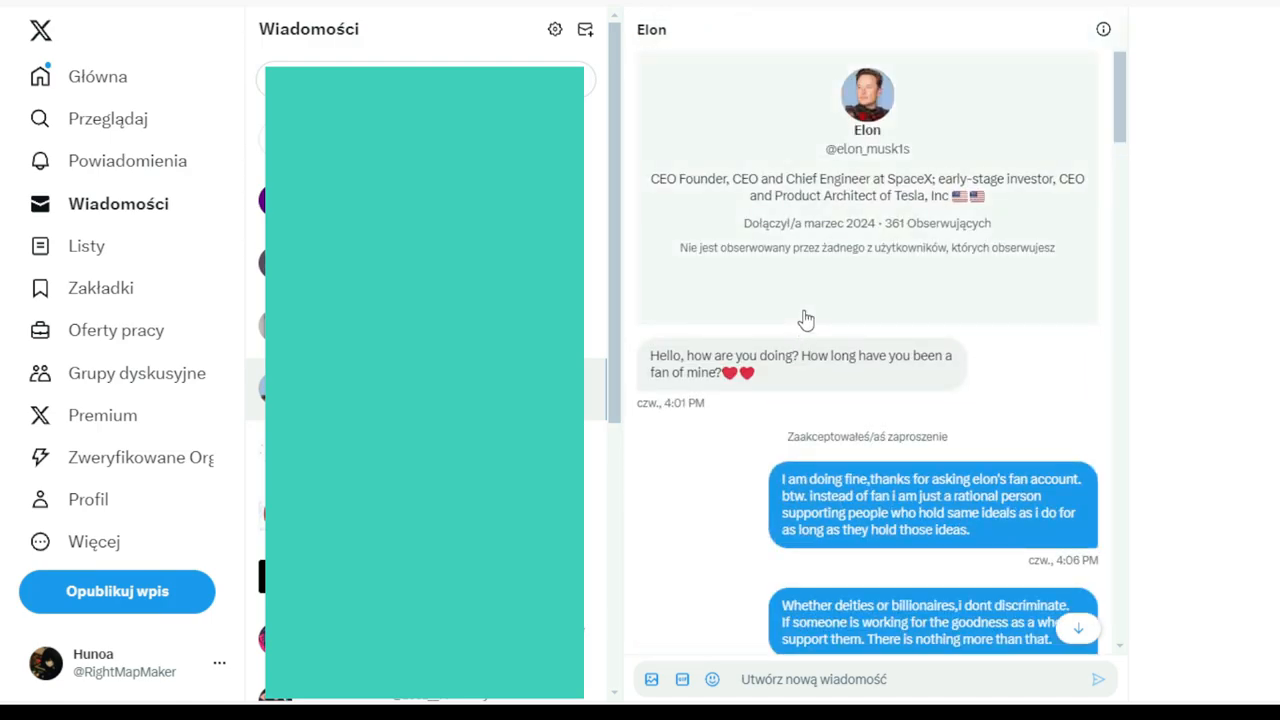
mouse_move(990, 116)
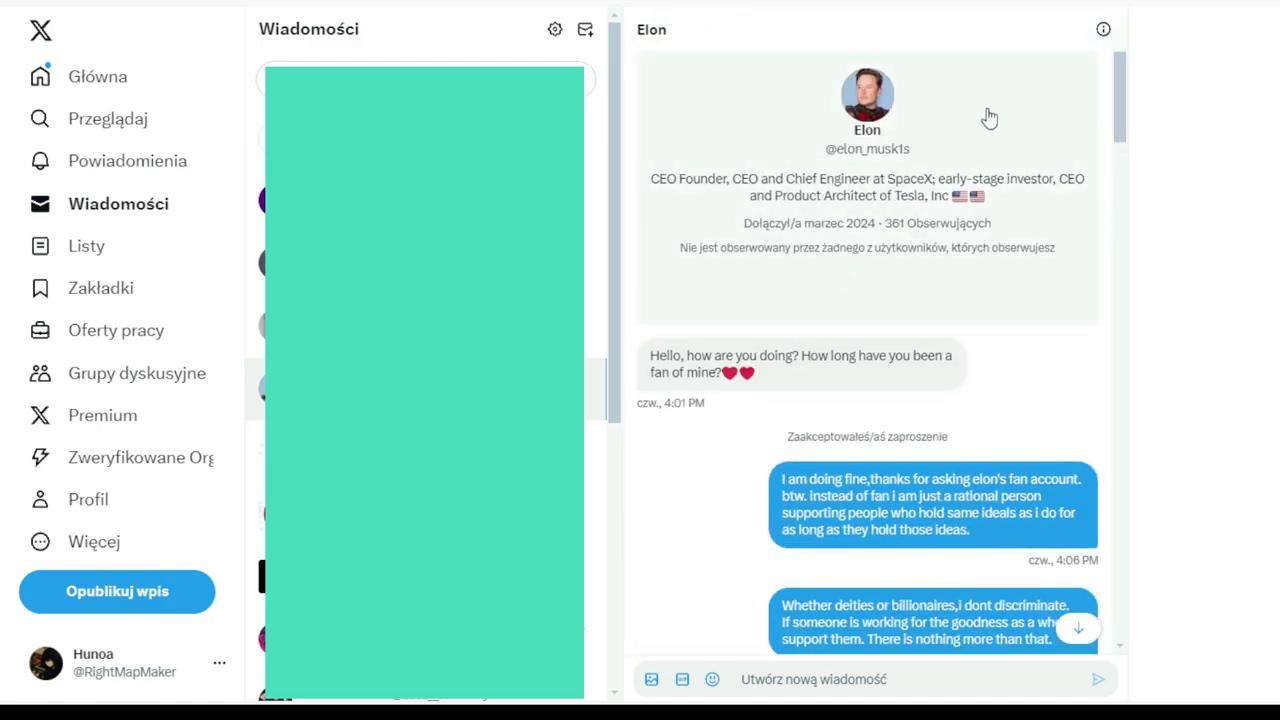
mouse_move(970, 96)
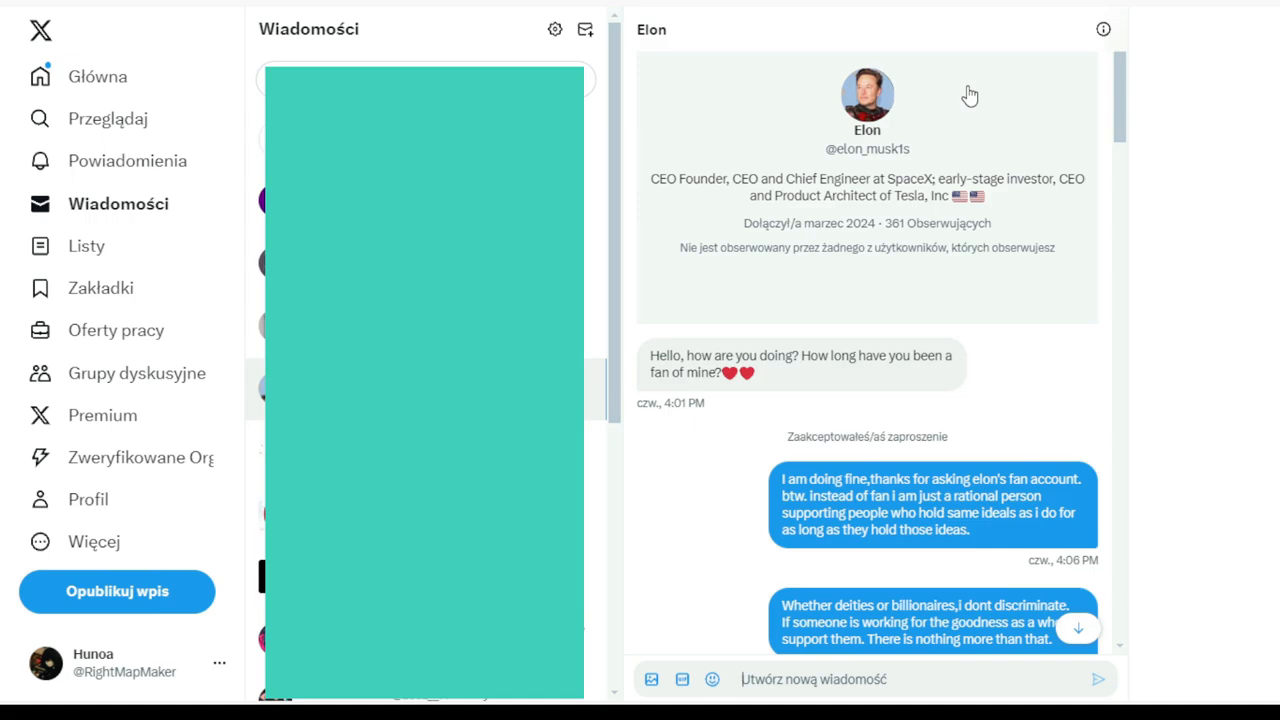
mouse_move(770, 380)
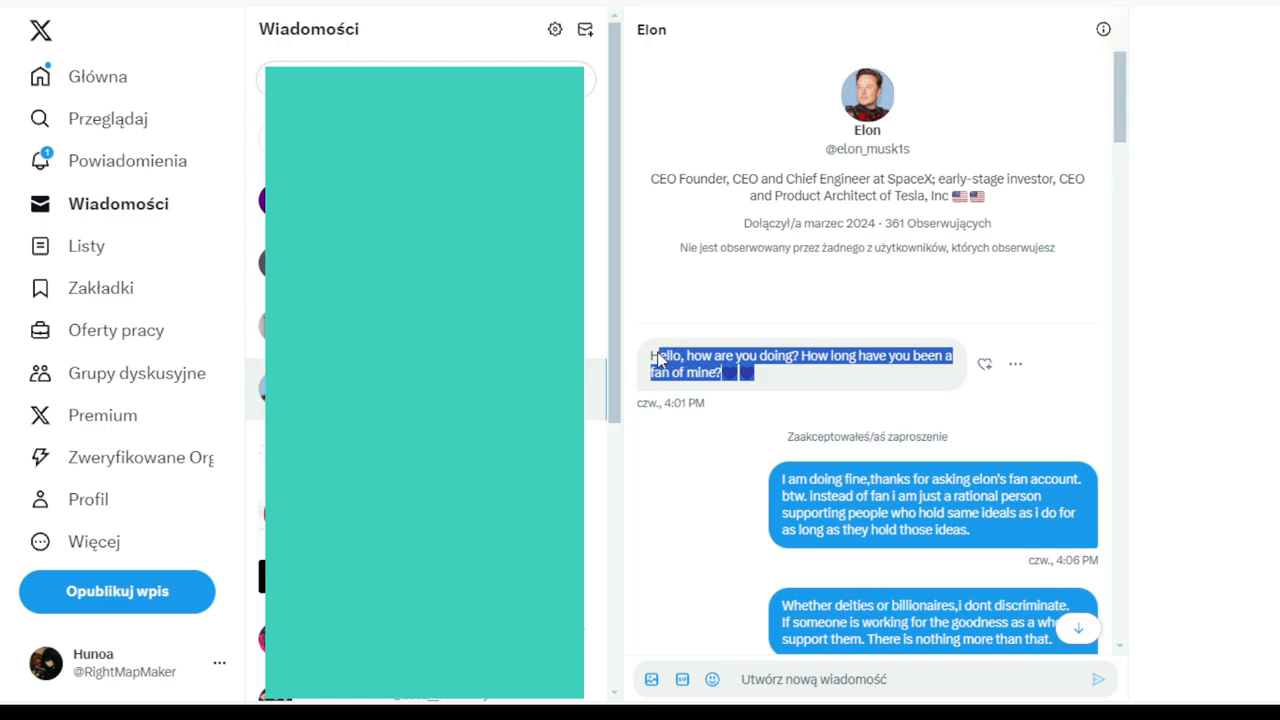
scroll(down, 3)
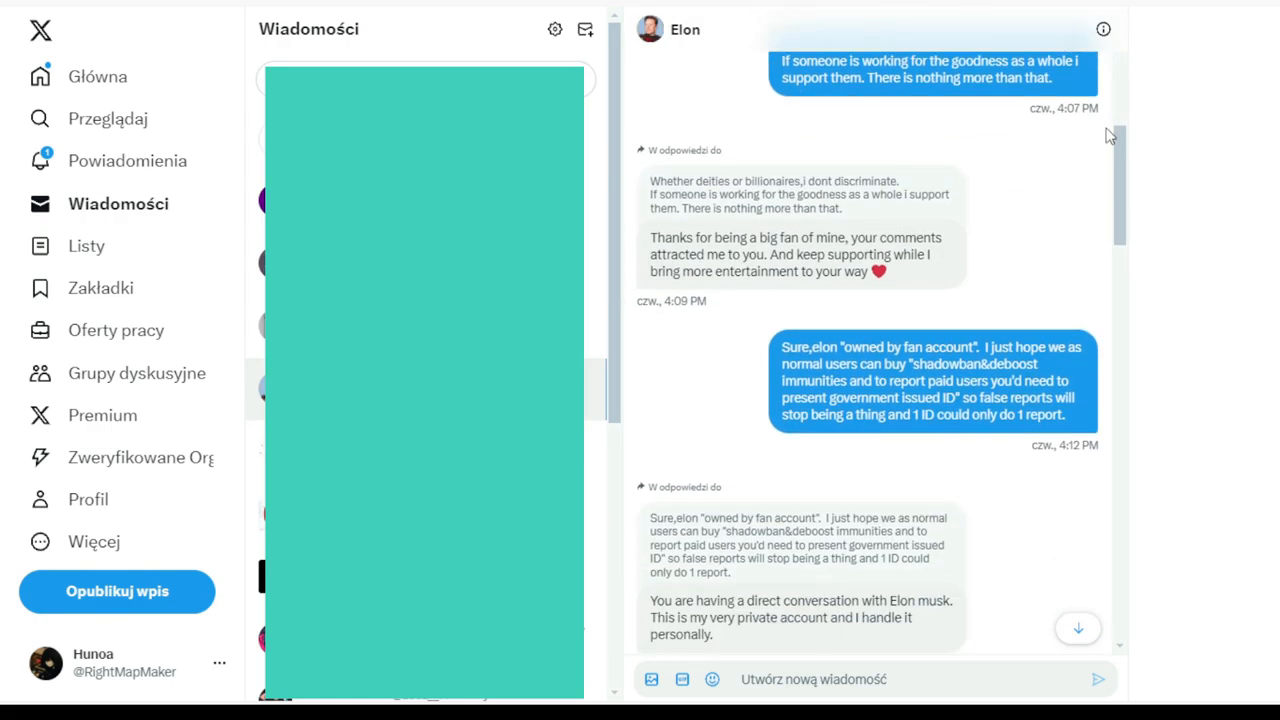
scroll(down, 3)
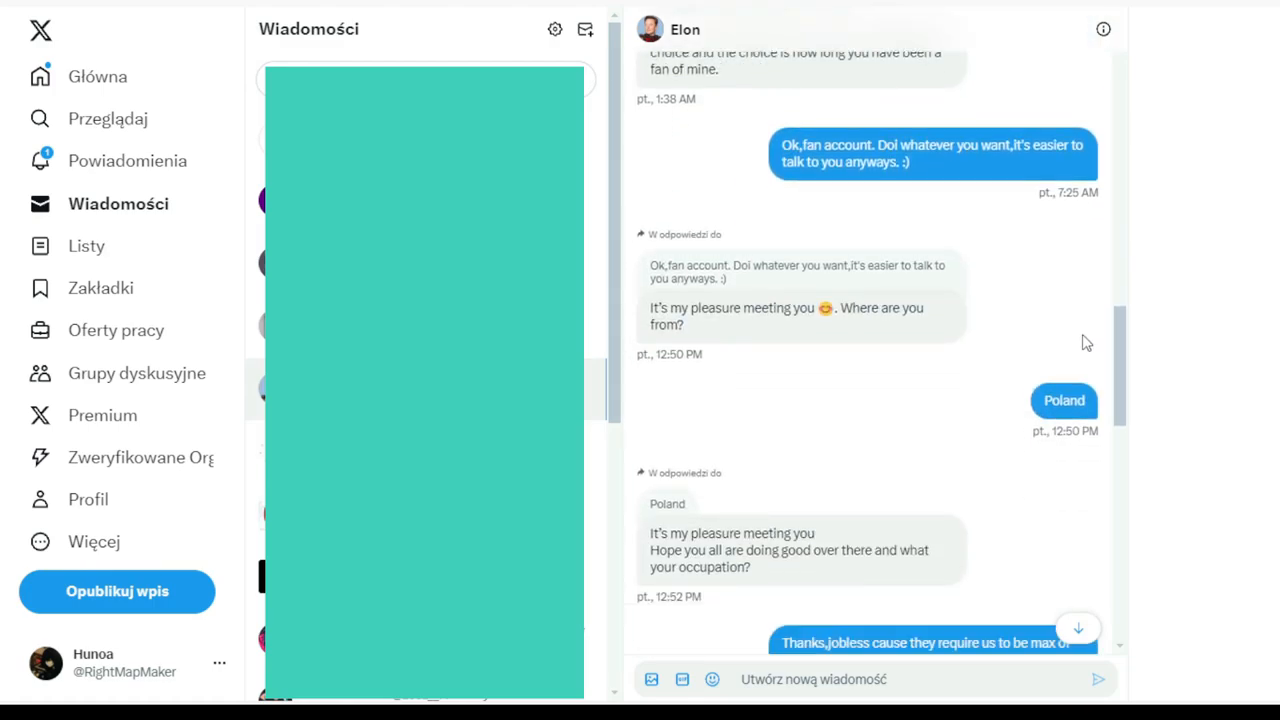
scroll(down, 3)
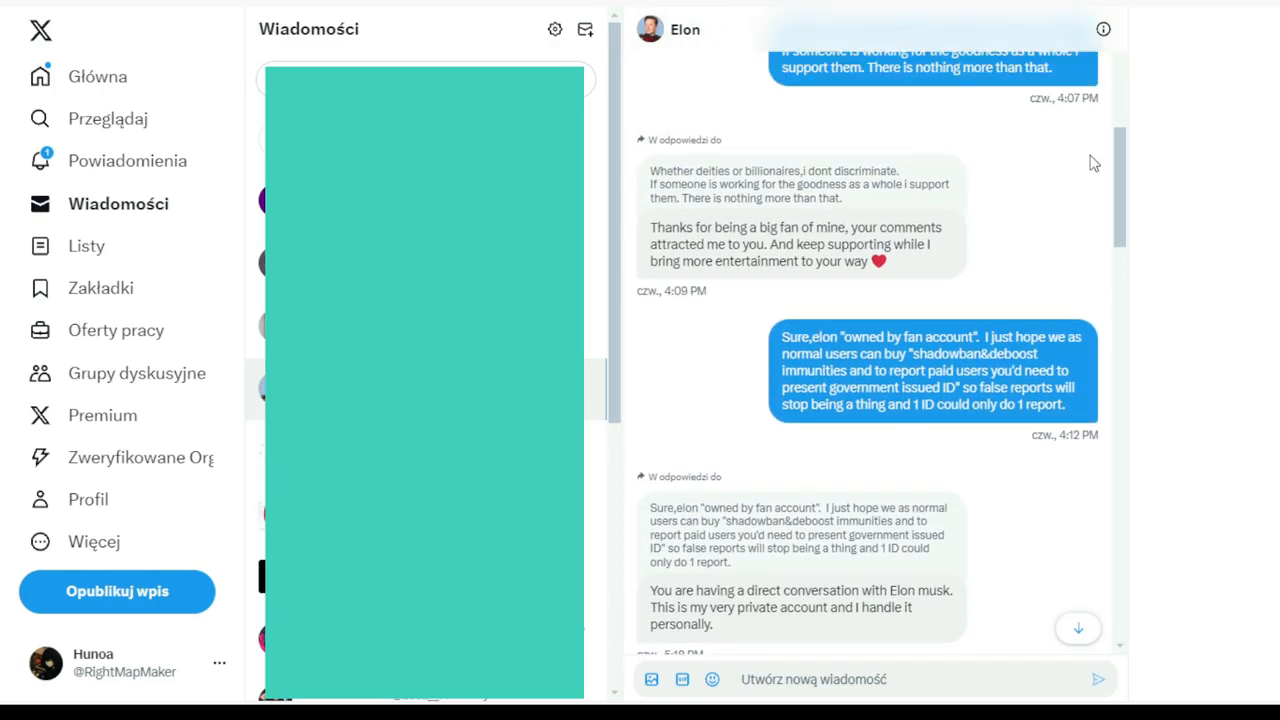
scroll(up, 3)
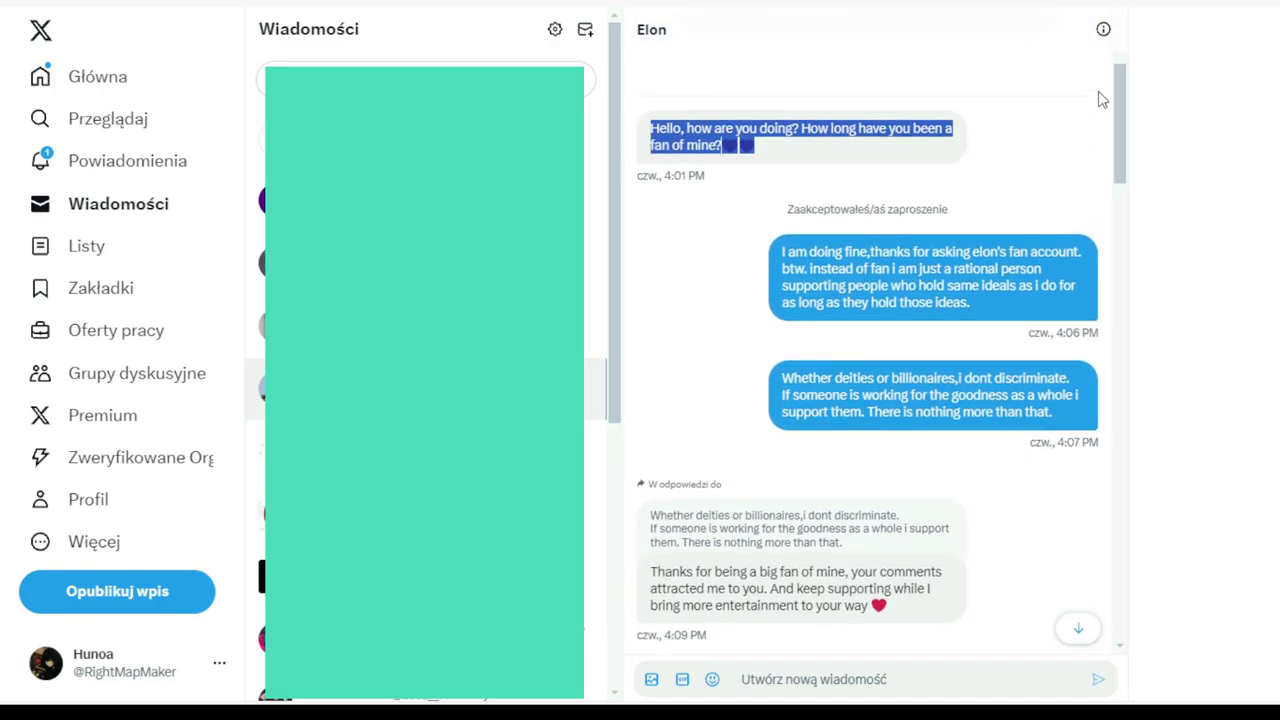
scroll(down, 3)
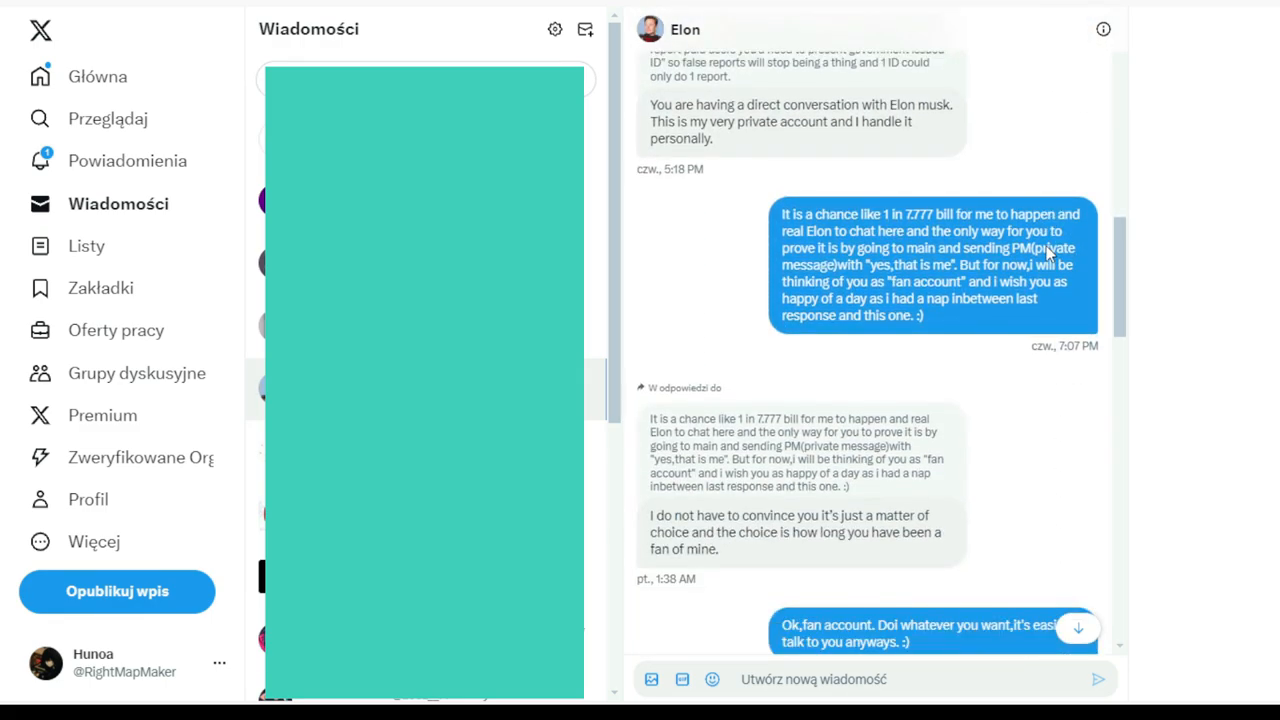
scroll(down, 3)
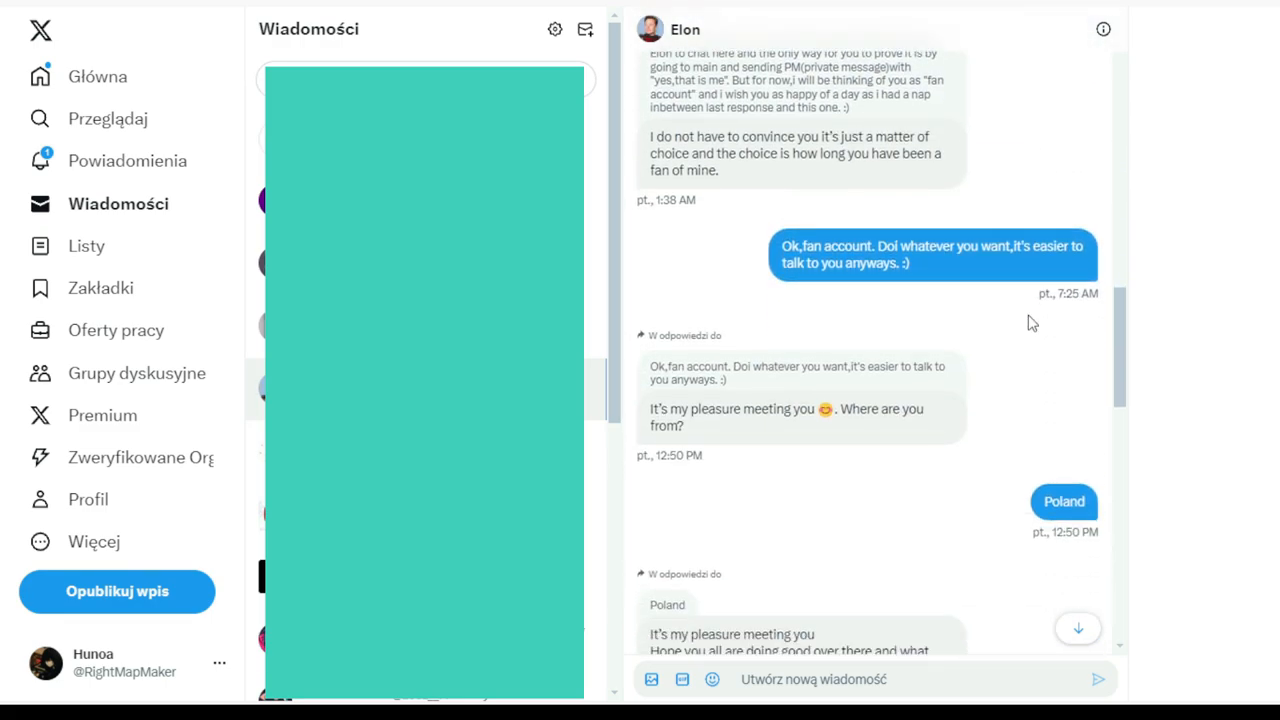
scroll(down, 3)
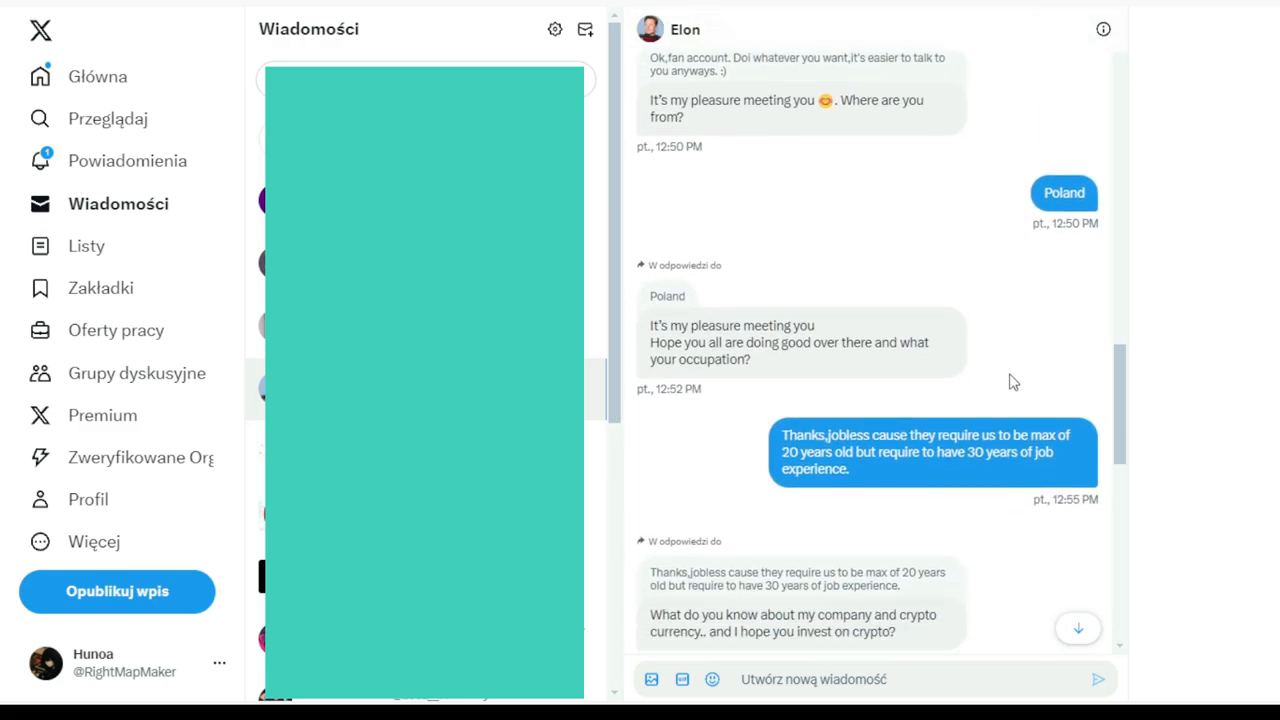
scroll(down, 3)
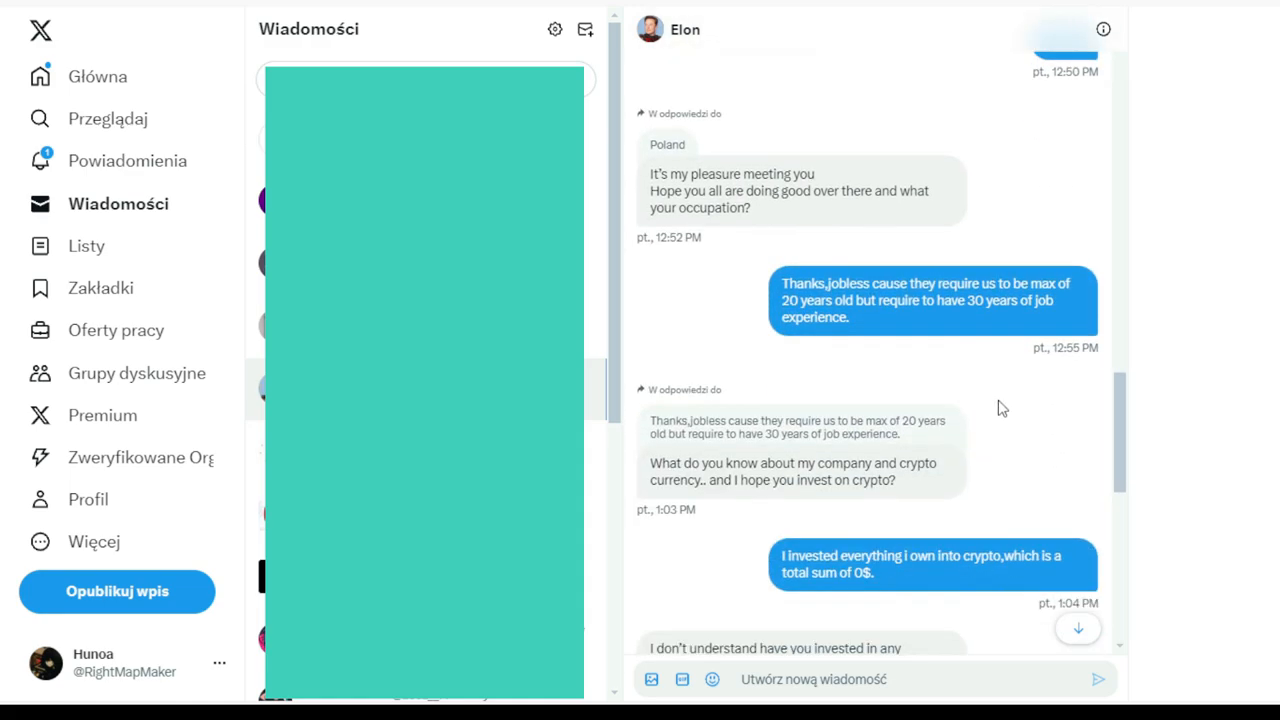
mouse_move(756, 264)
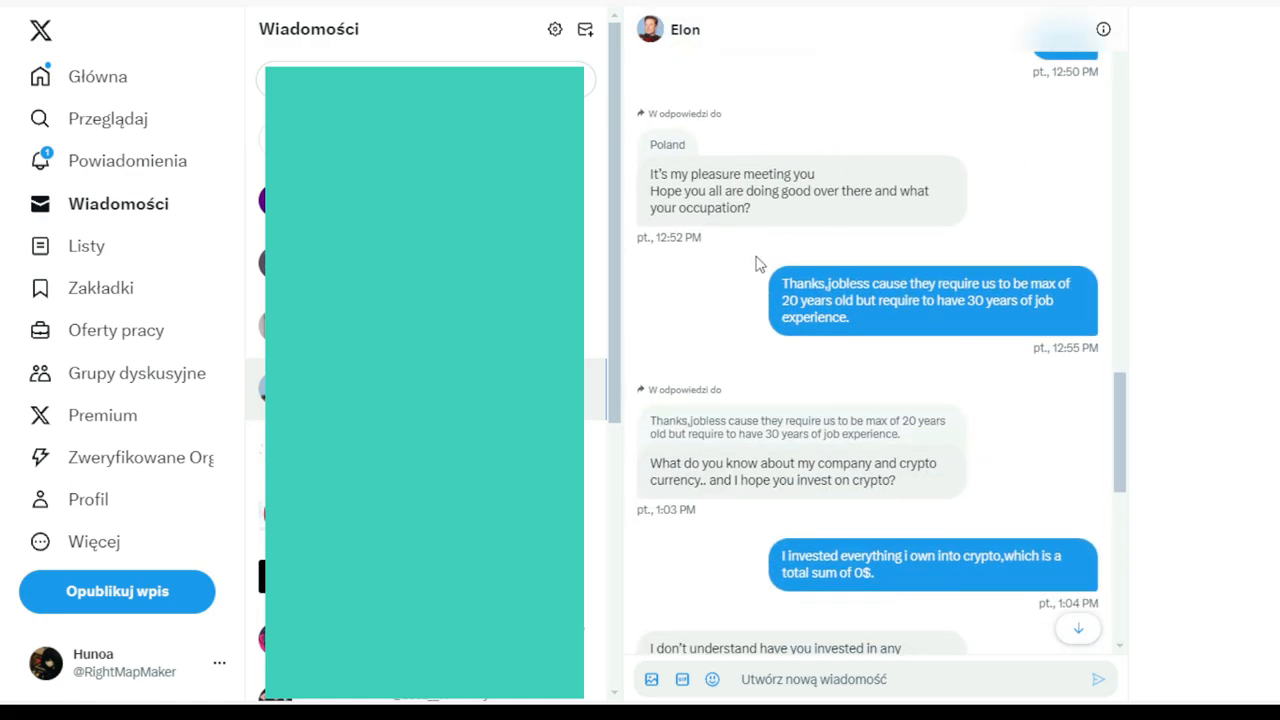
mouse_move(804, 268)
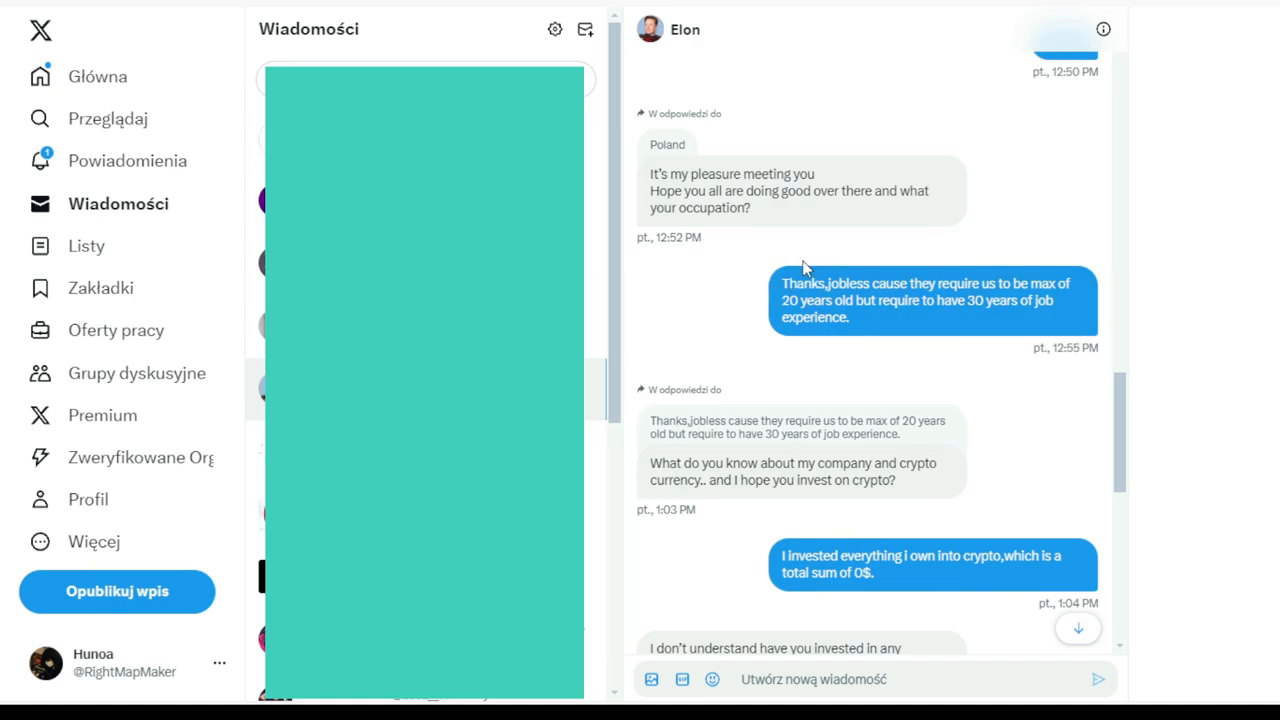
mouse_move(796, 216)
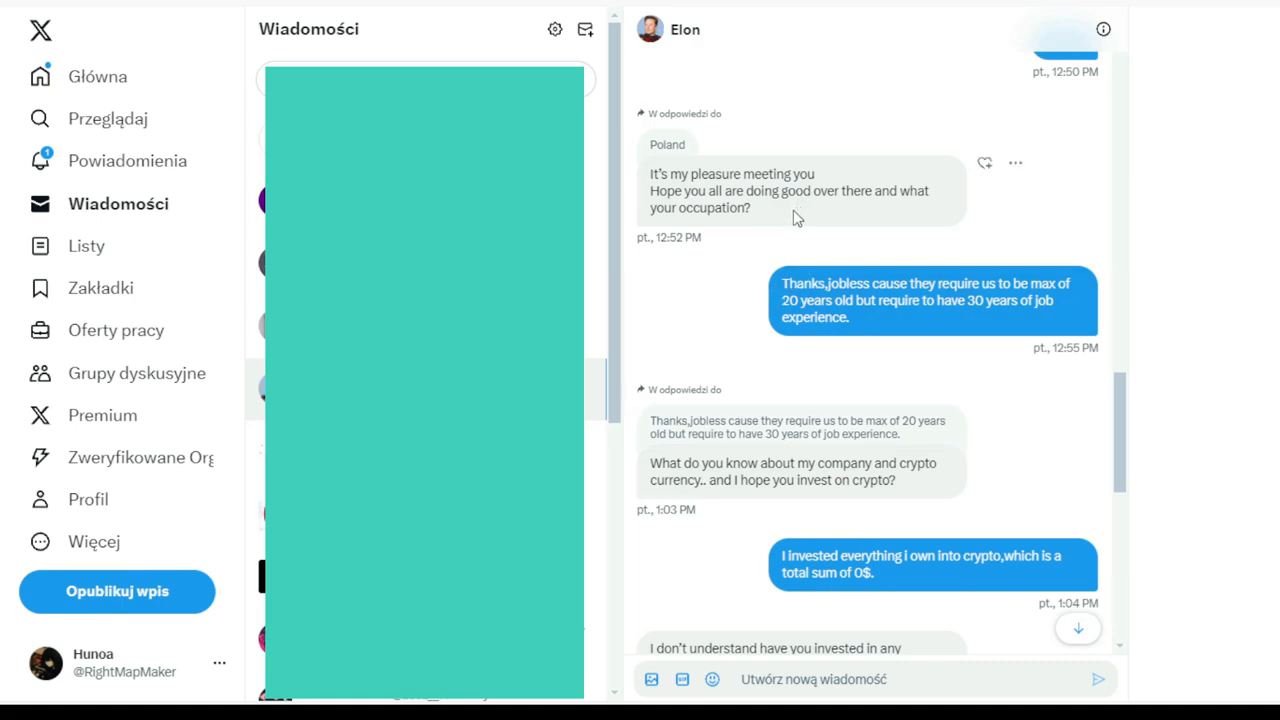
scroll(down, 3)
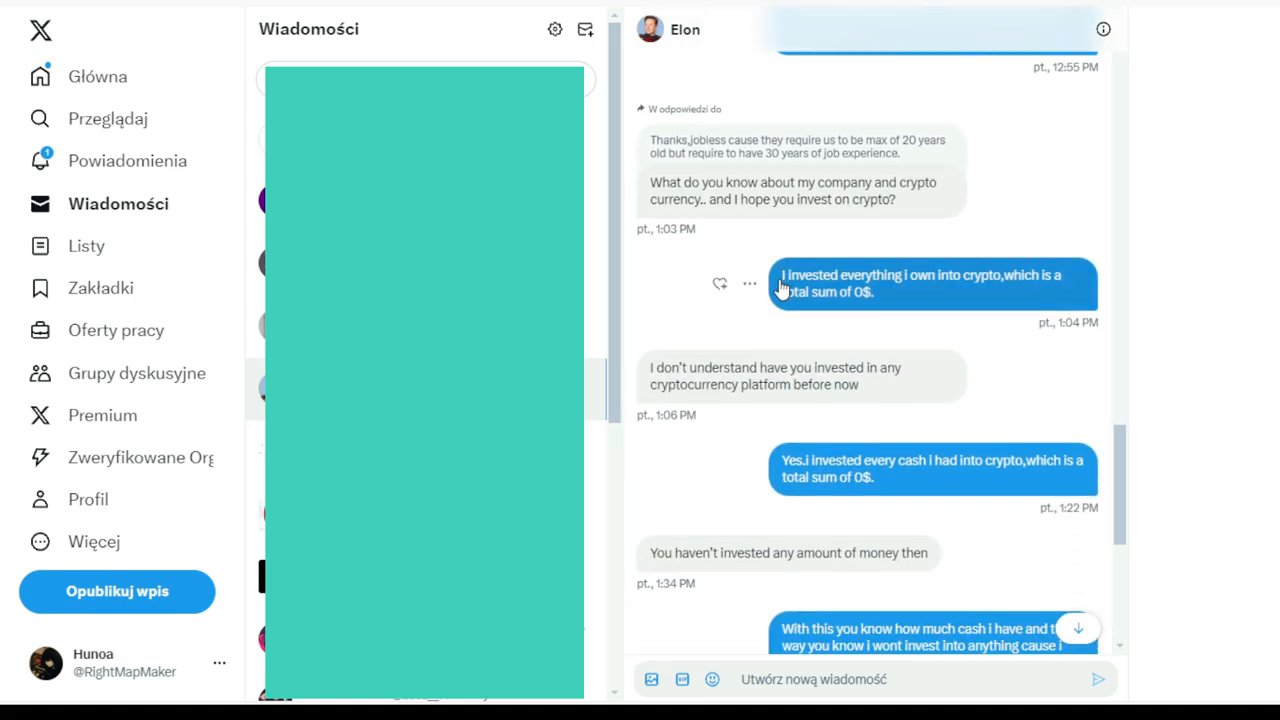
mouse_move(872, 304)
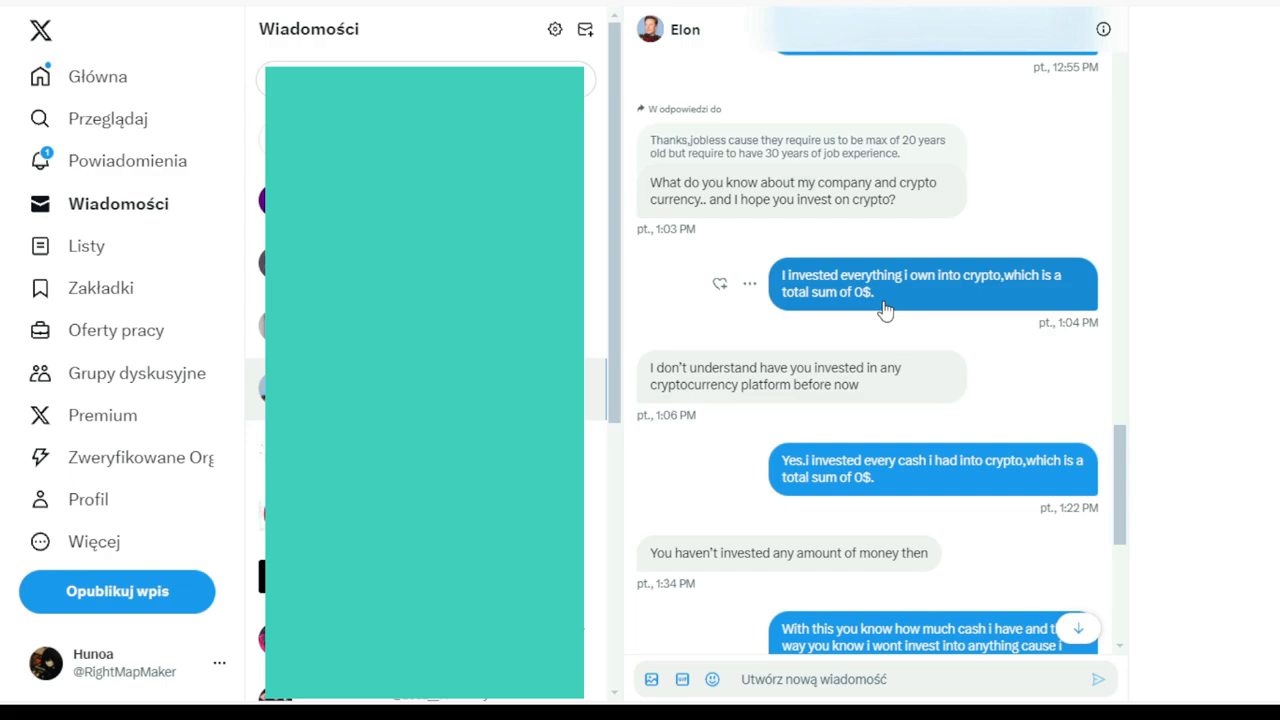
scroll(down, 3)
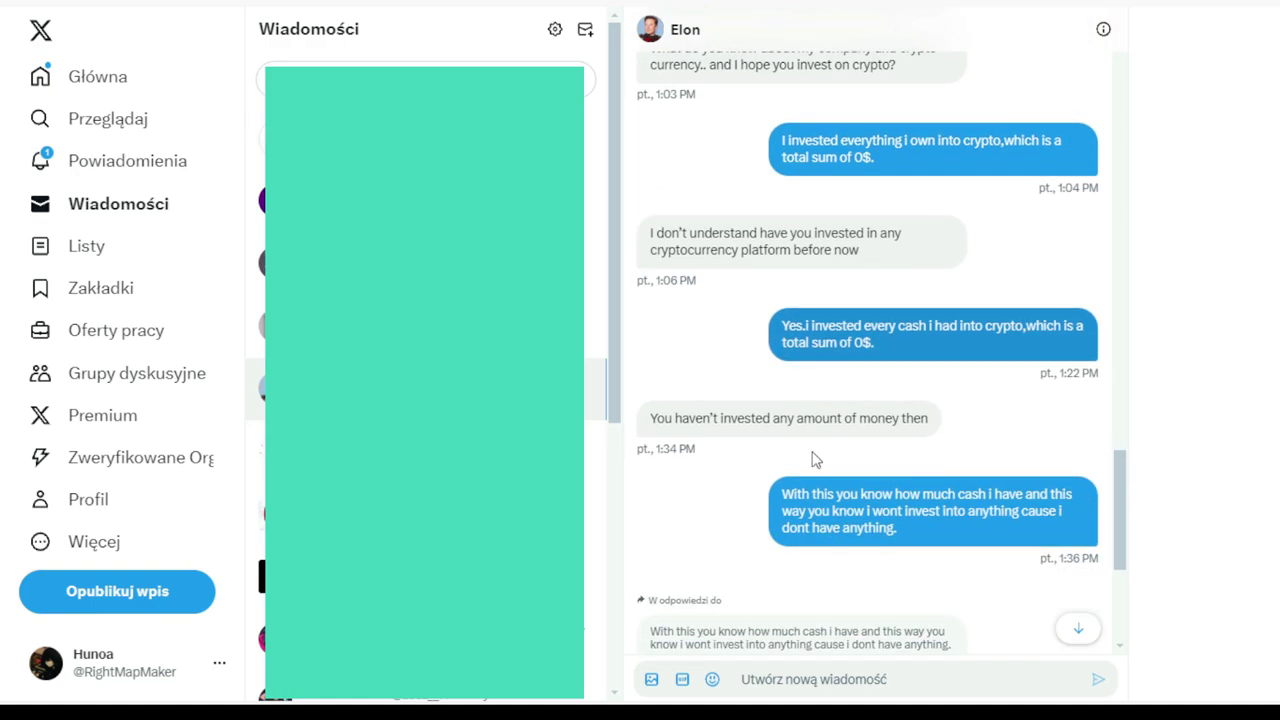
scroll(down, 3)
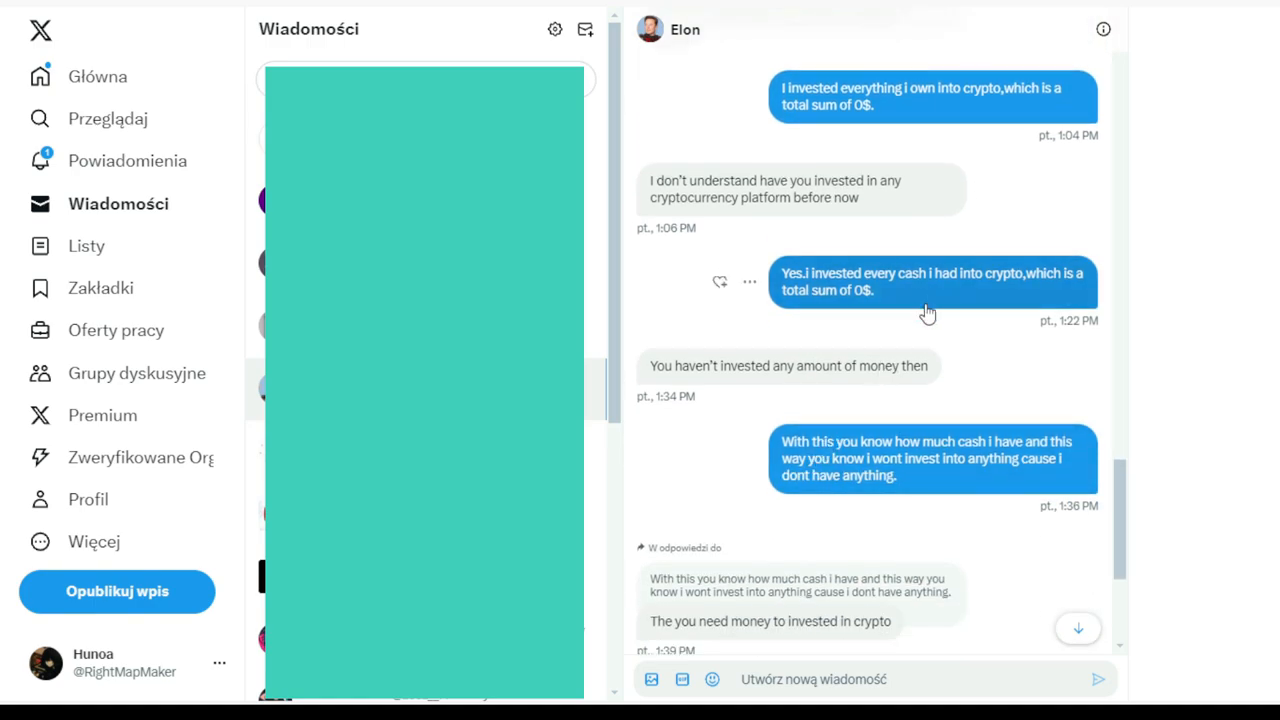
mouse_move(830, 436)
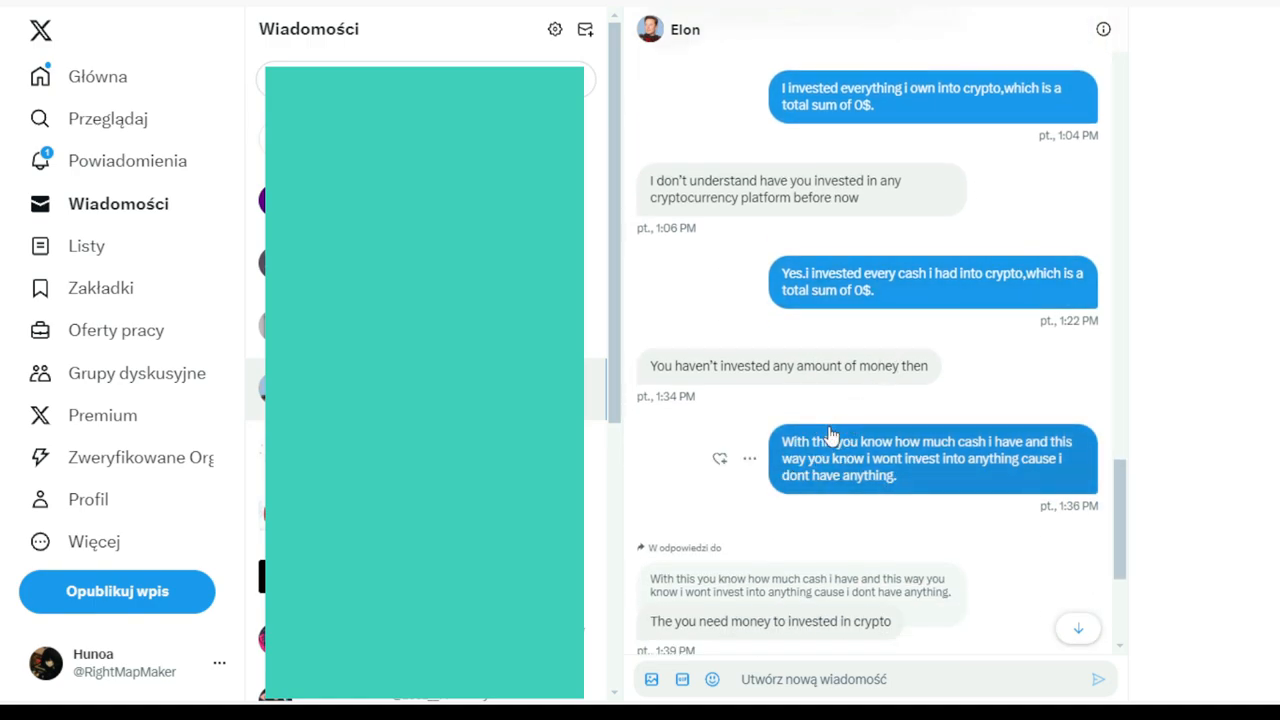
mouse_move(856, 352)
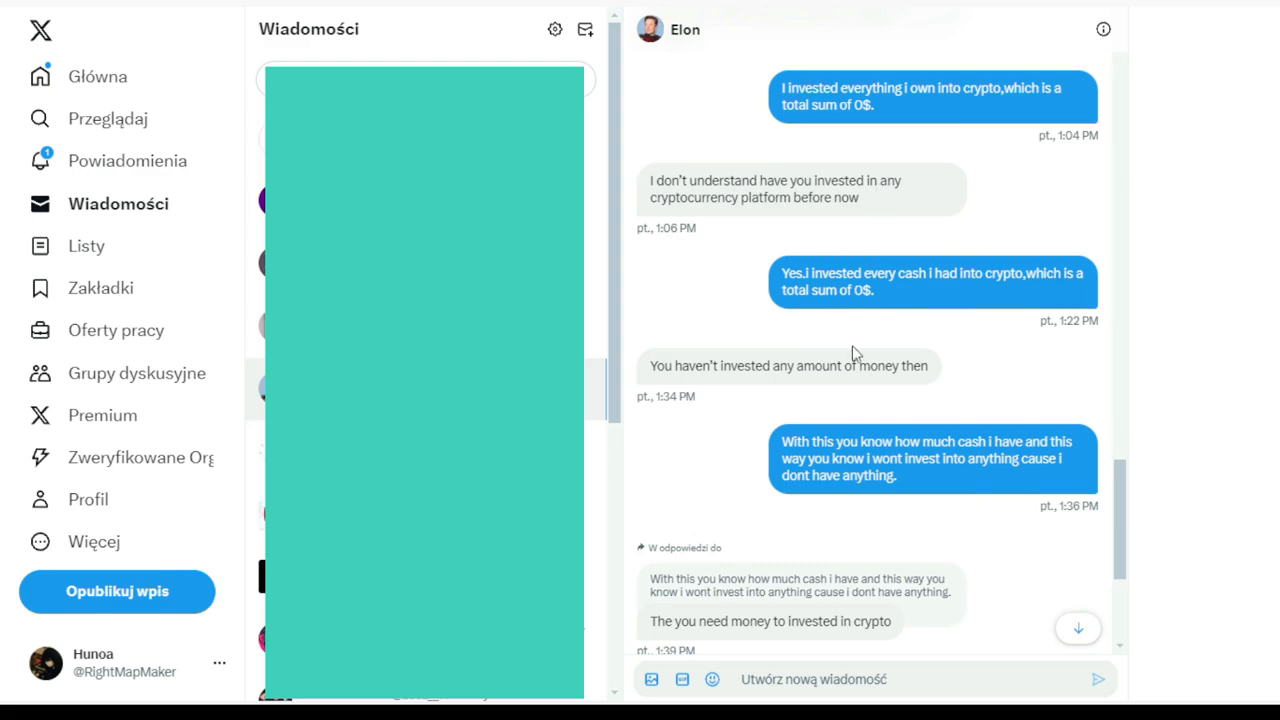
mouse_move(788, 384)
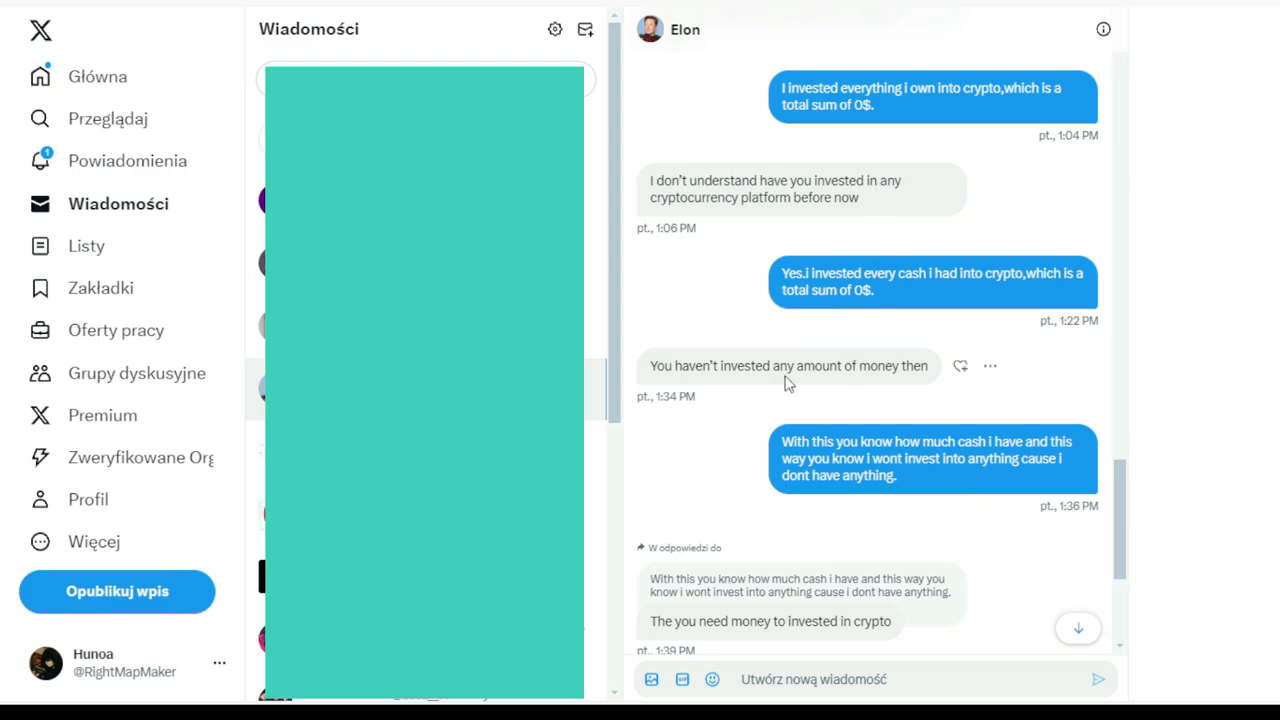
scroll(down, 3)
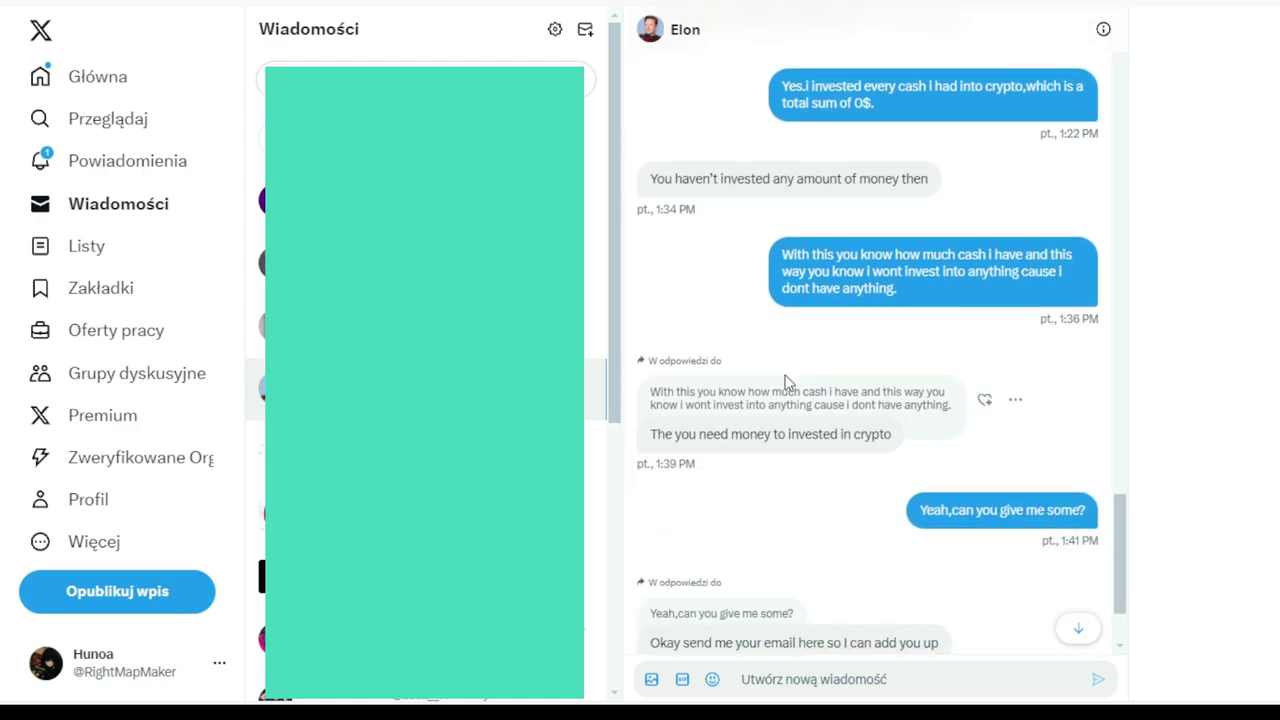
mouse_move(772, 360)
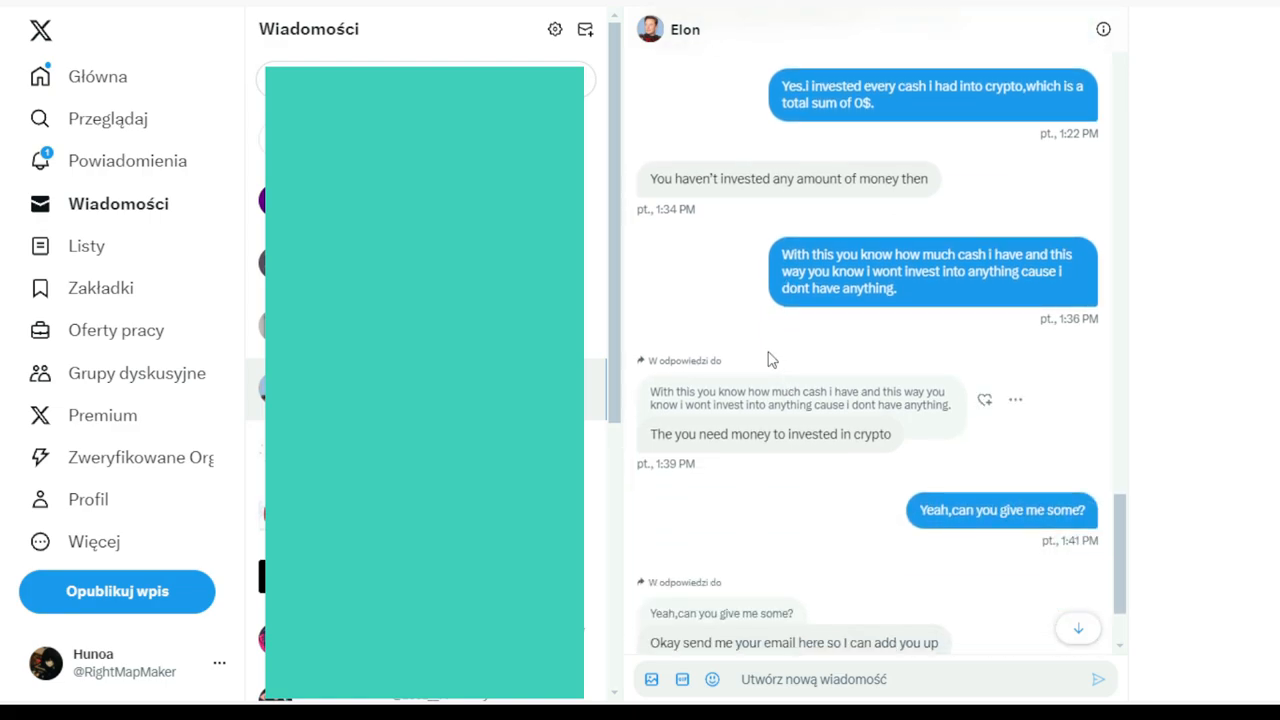
mouse_move(752, 328)
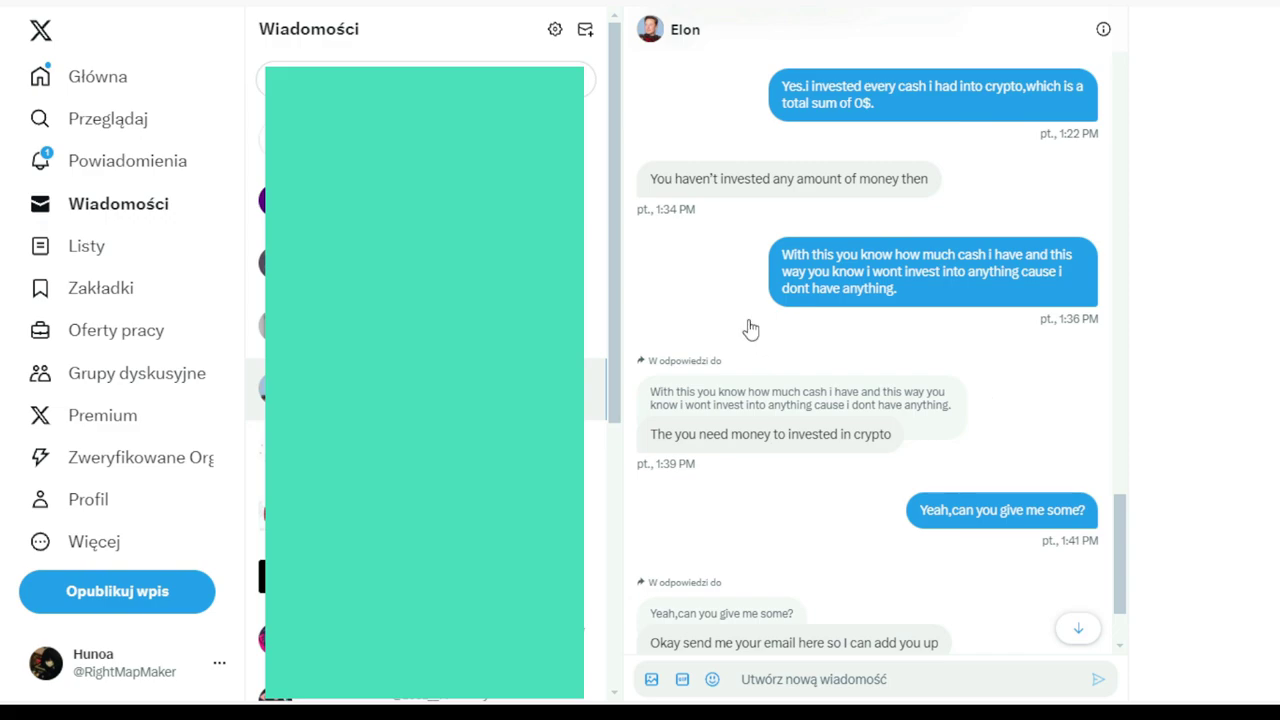
mouse_move(736, 422)
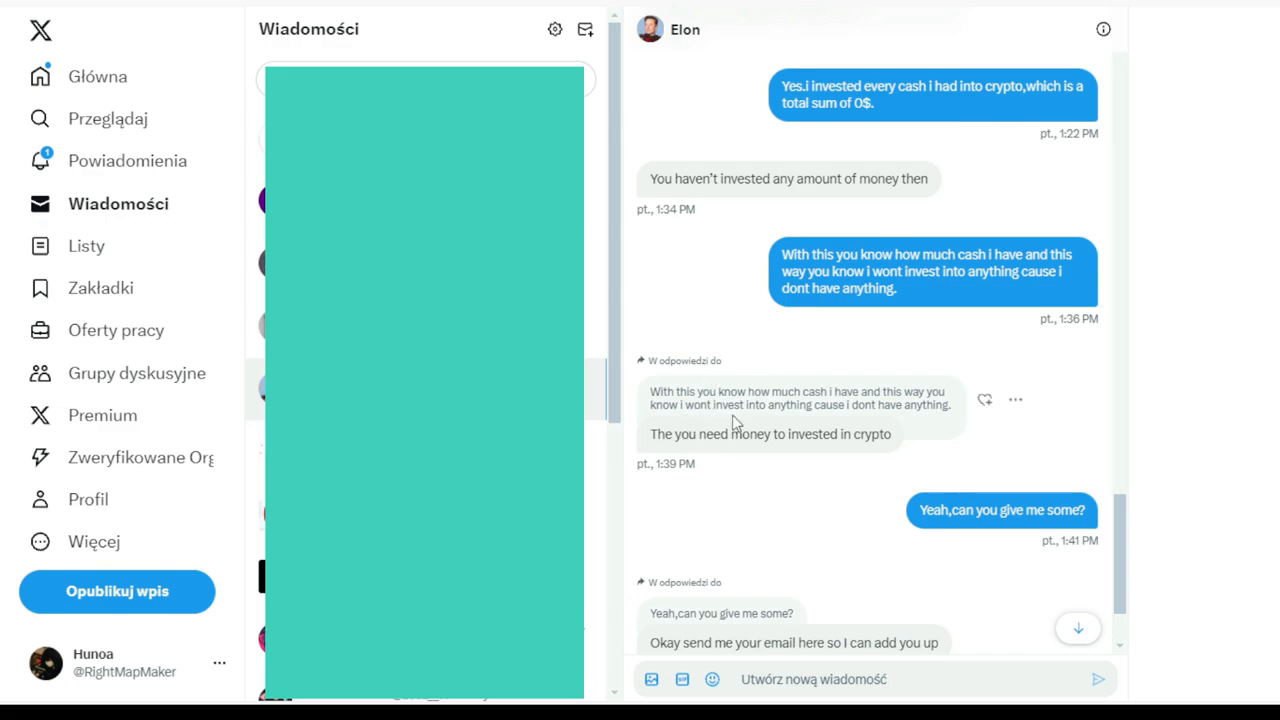
mouse_move(688, 444)
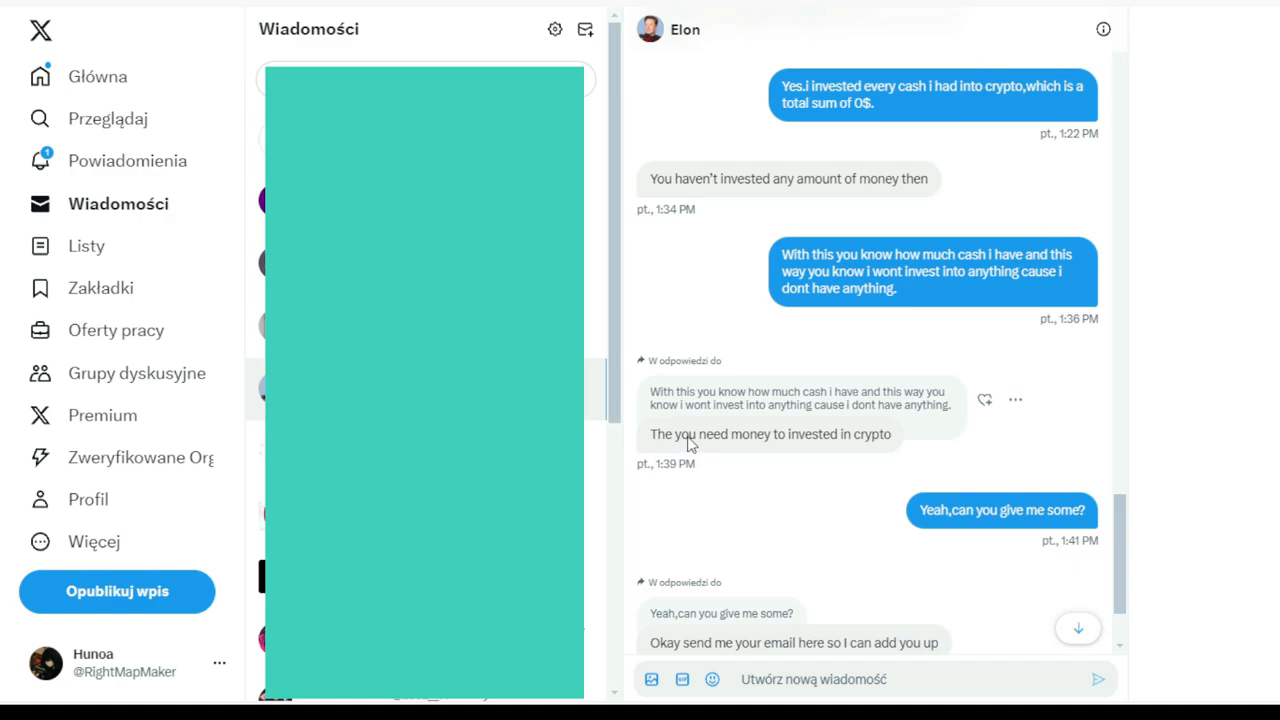
mouse_move(950, 424)
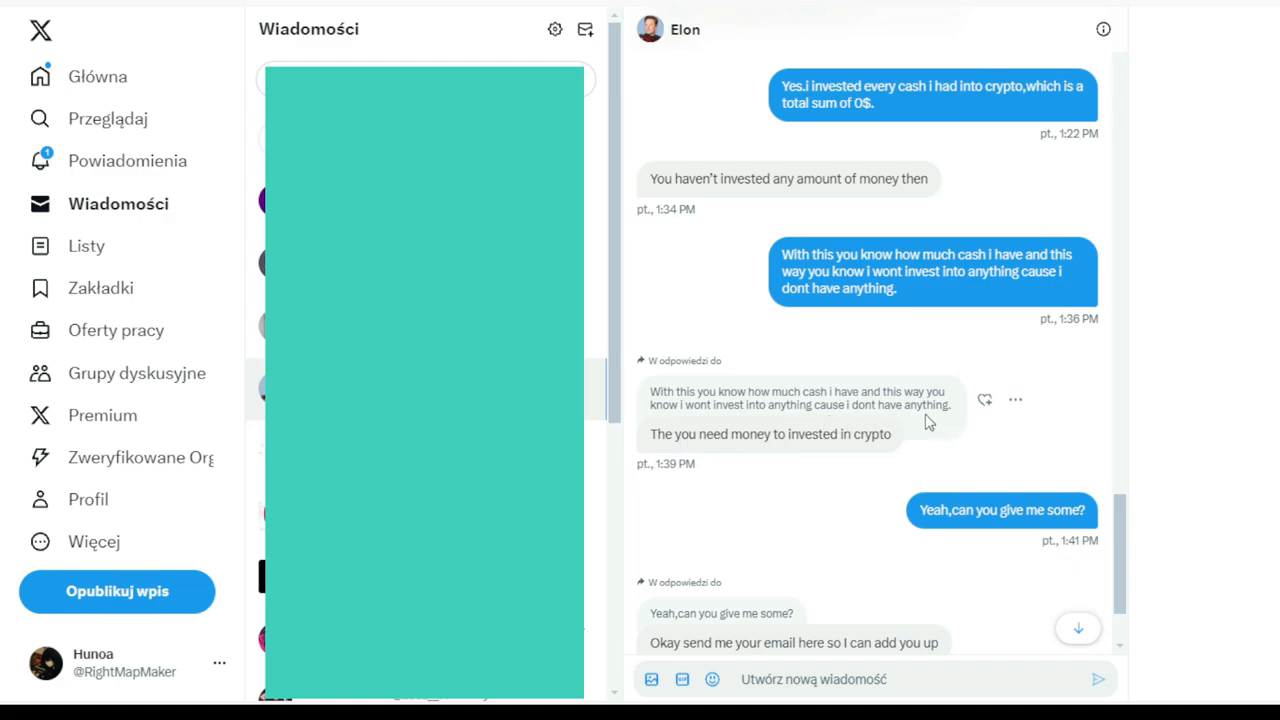
mouse_move(828, 458)
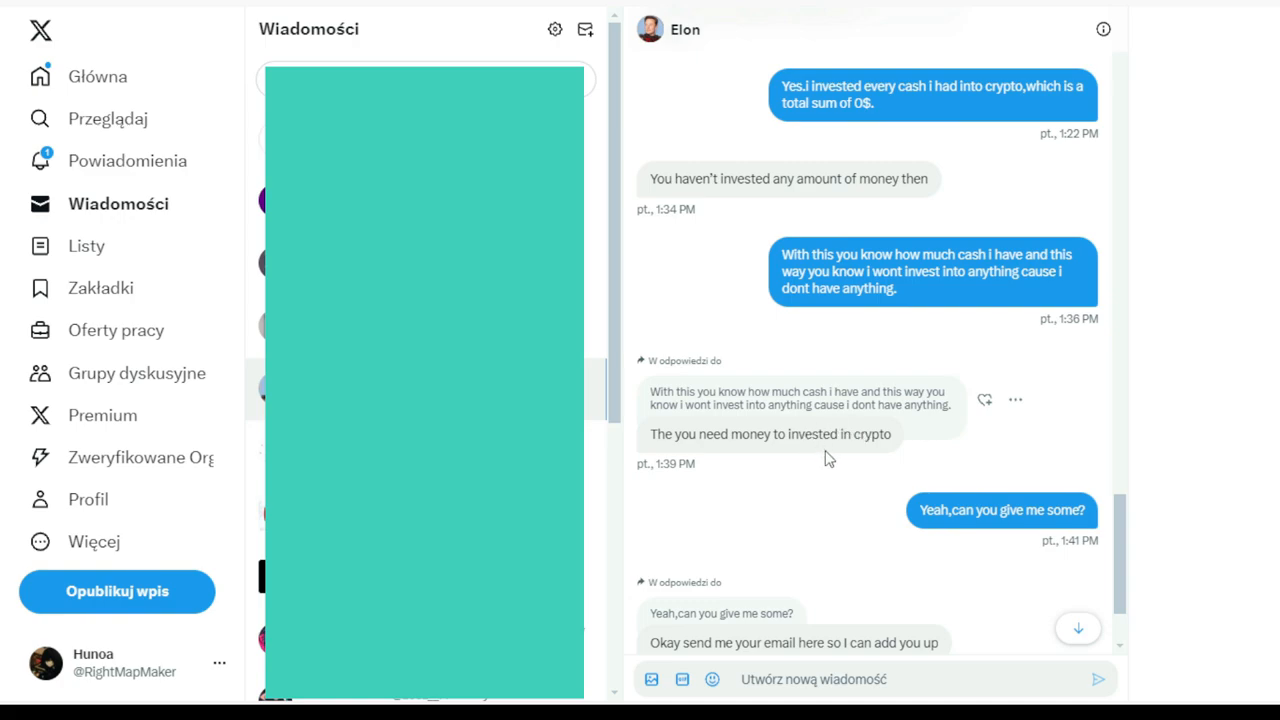
mouse_move(996, 532)
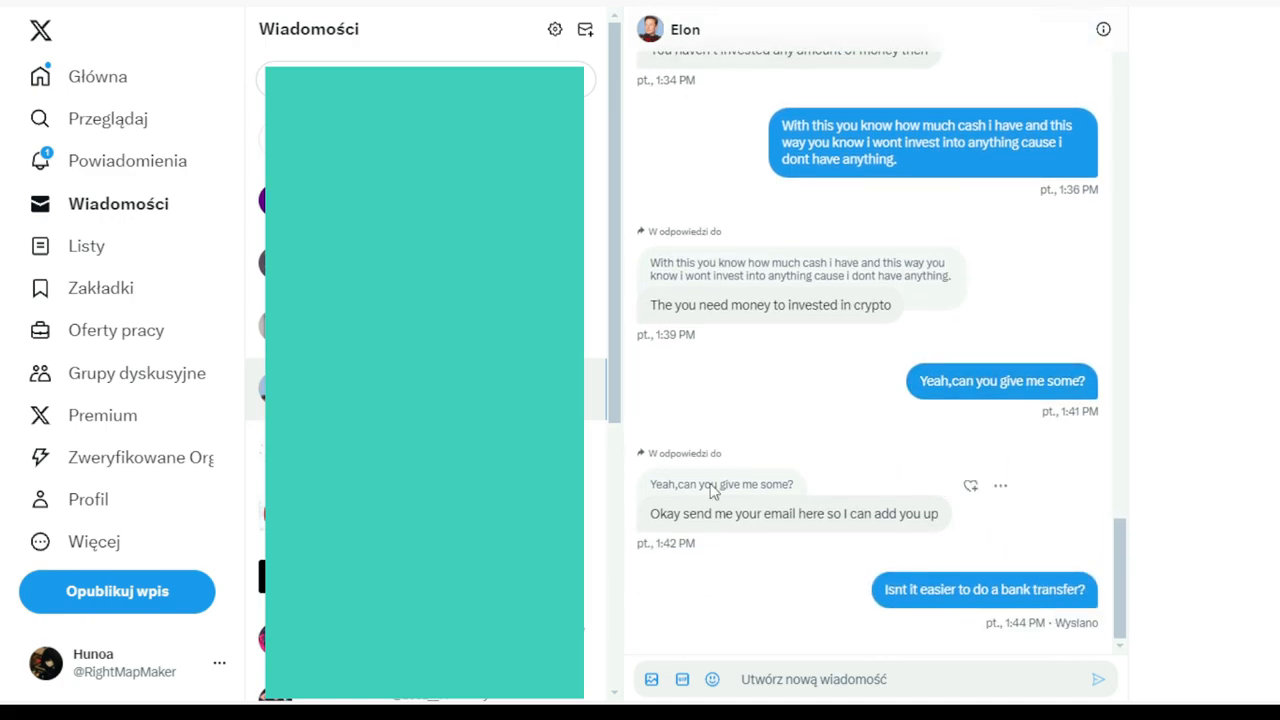
mouse_move(872, 536)
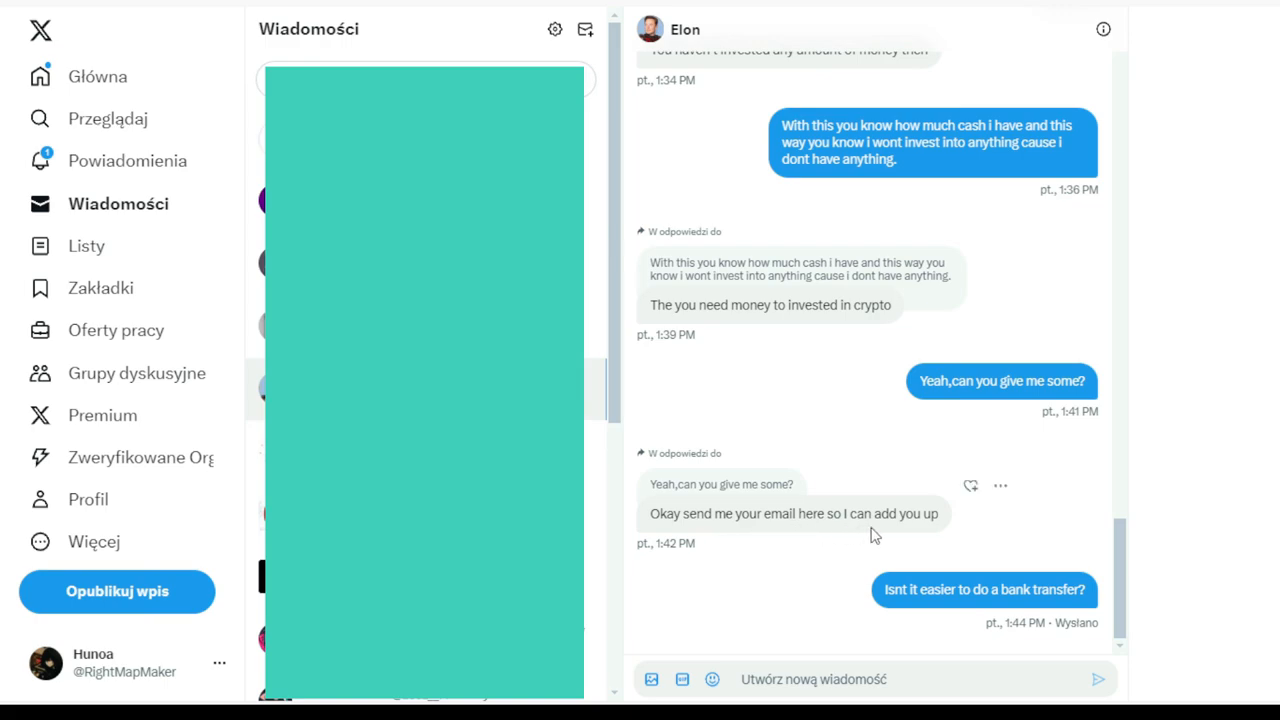
mouse_move(924, 544)
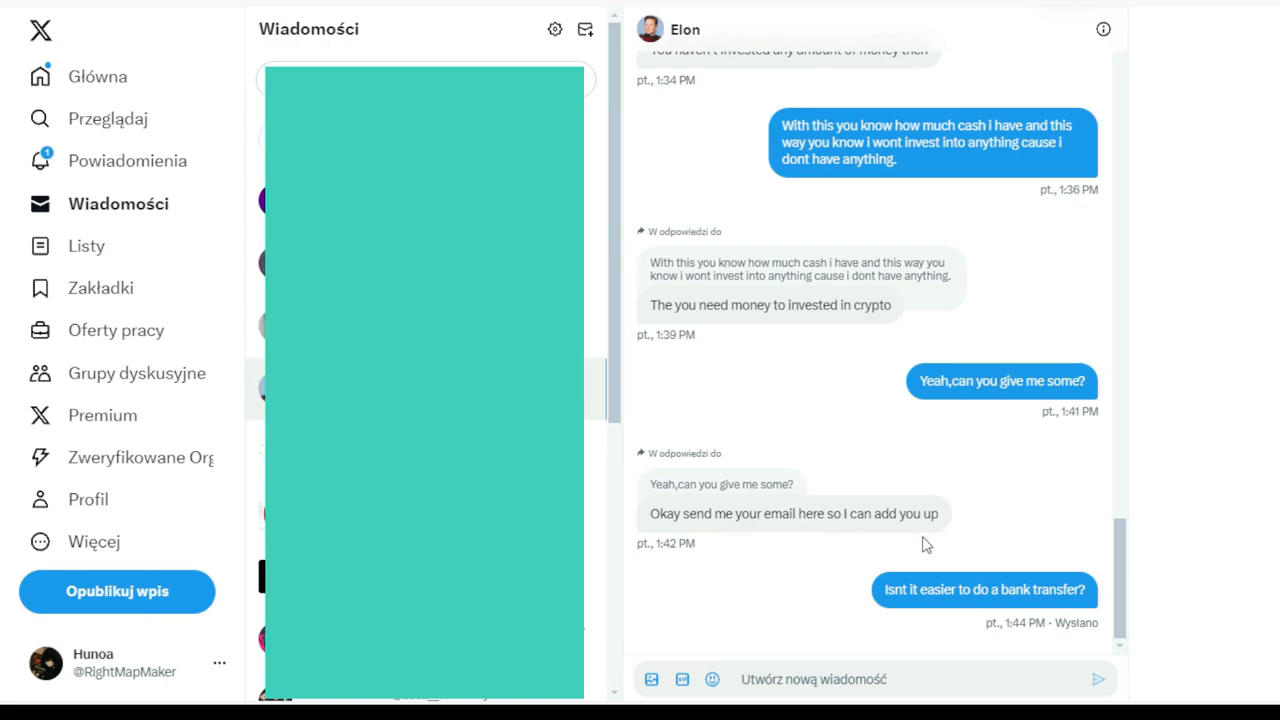
mouse_move(920, 598)
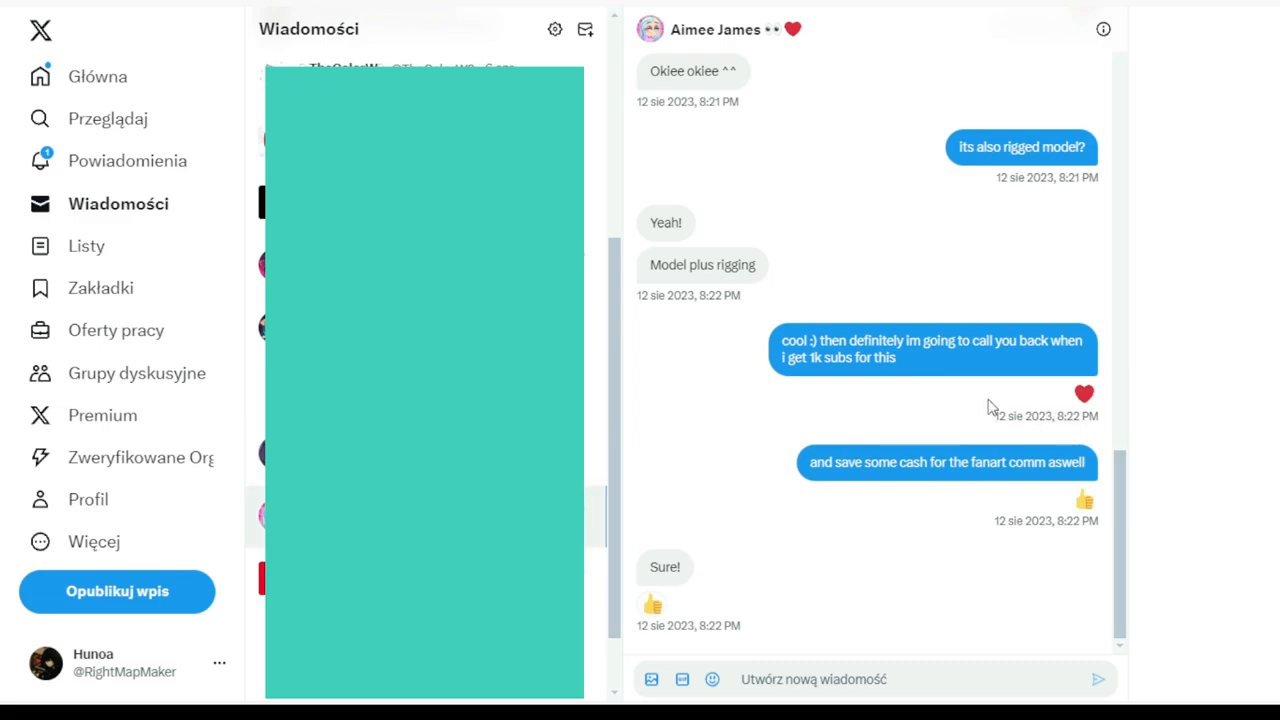
- Scroll the digital artist's commission chat back to its opening greeting and profile
scroll(up, 3)
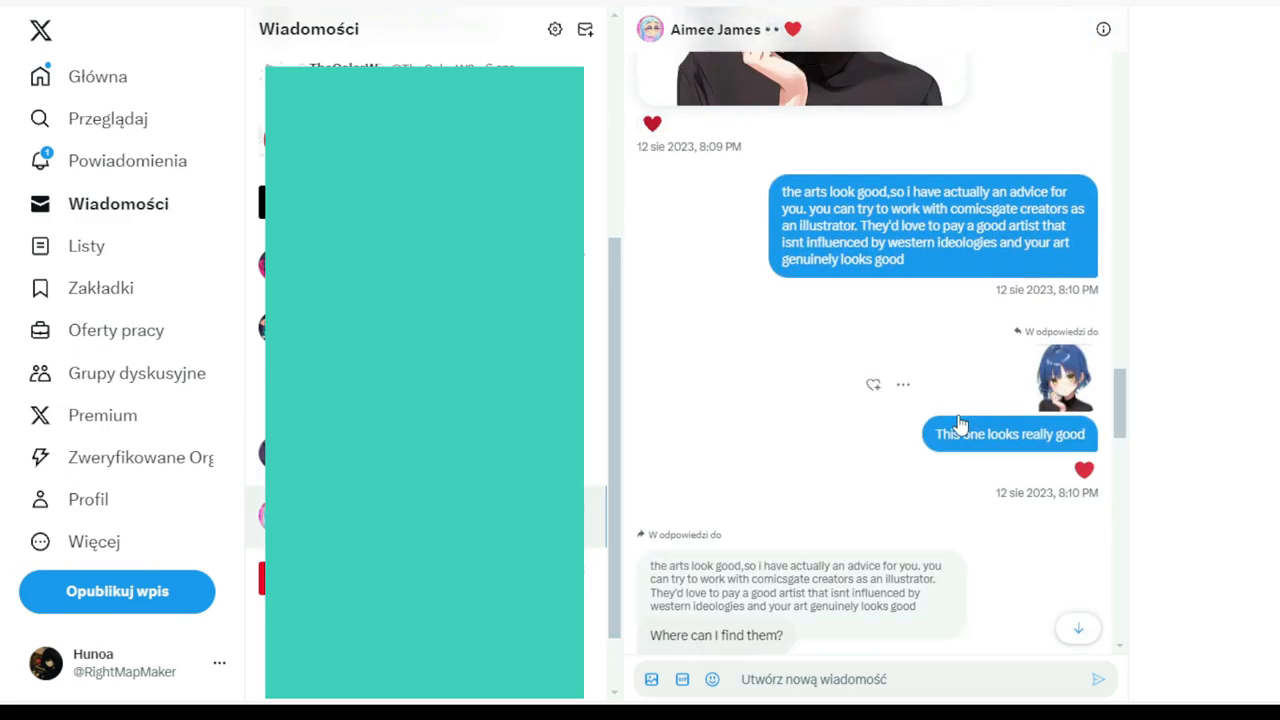
scroll(up, 3)
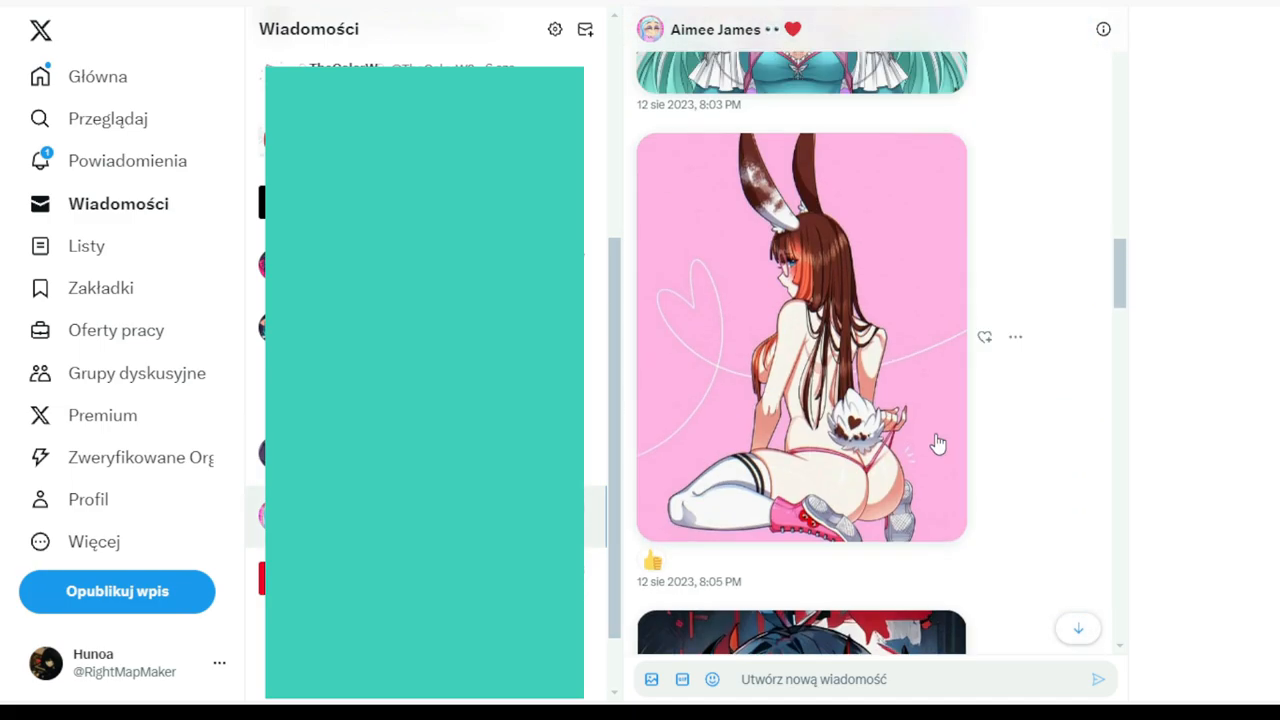
scroll(up, 3)
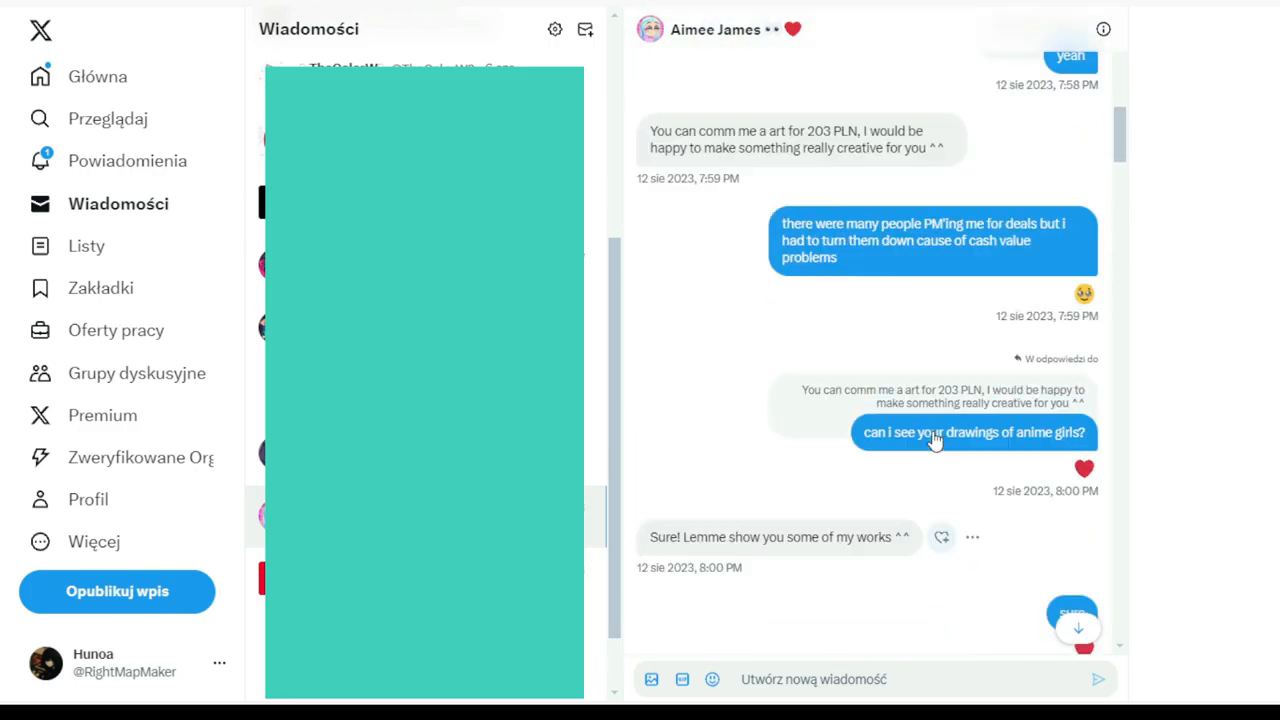
scroll(up, 3)
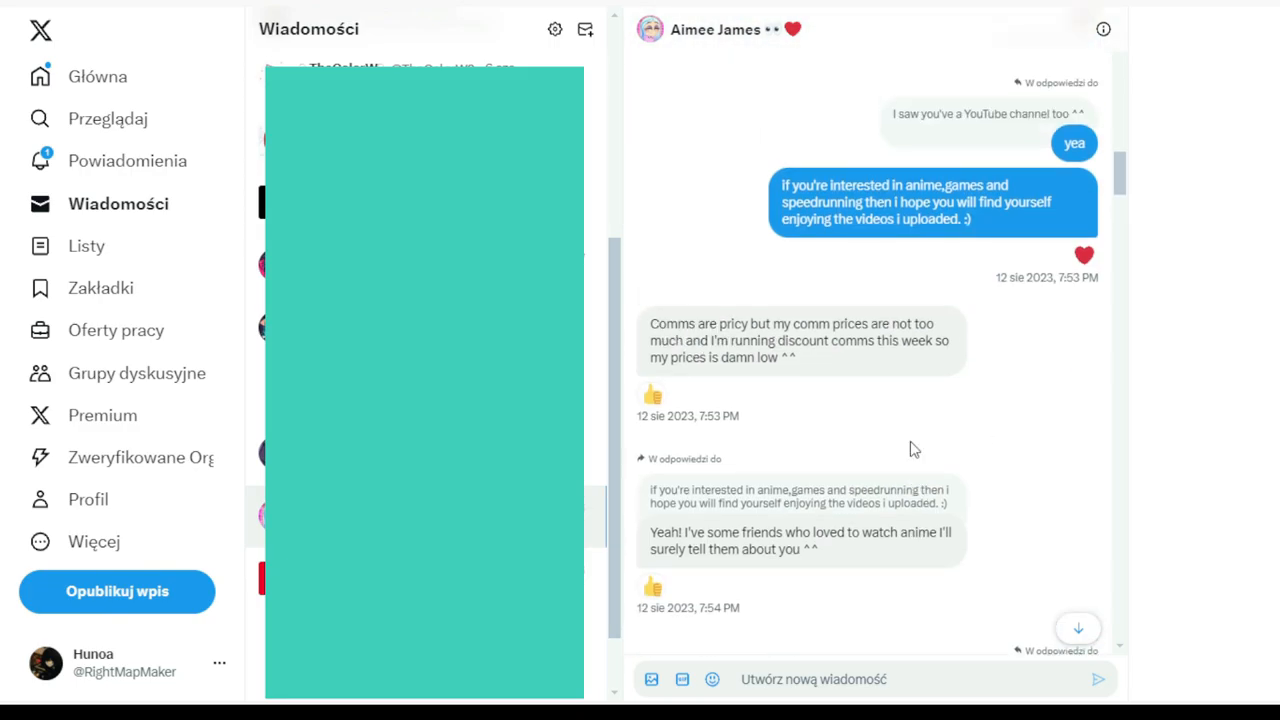
scroll(down, 3)
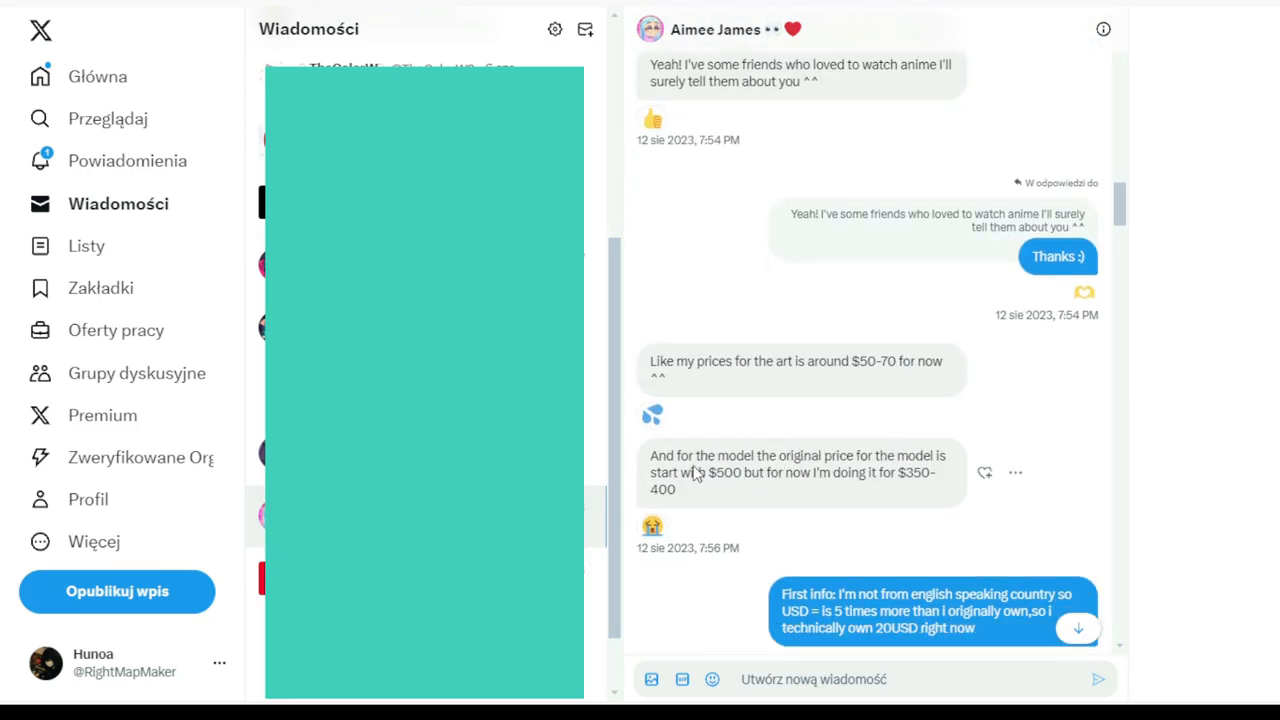
mouse_move(690, 462)
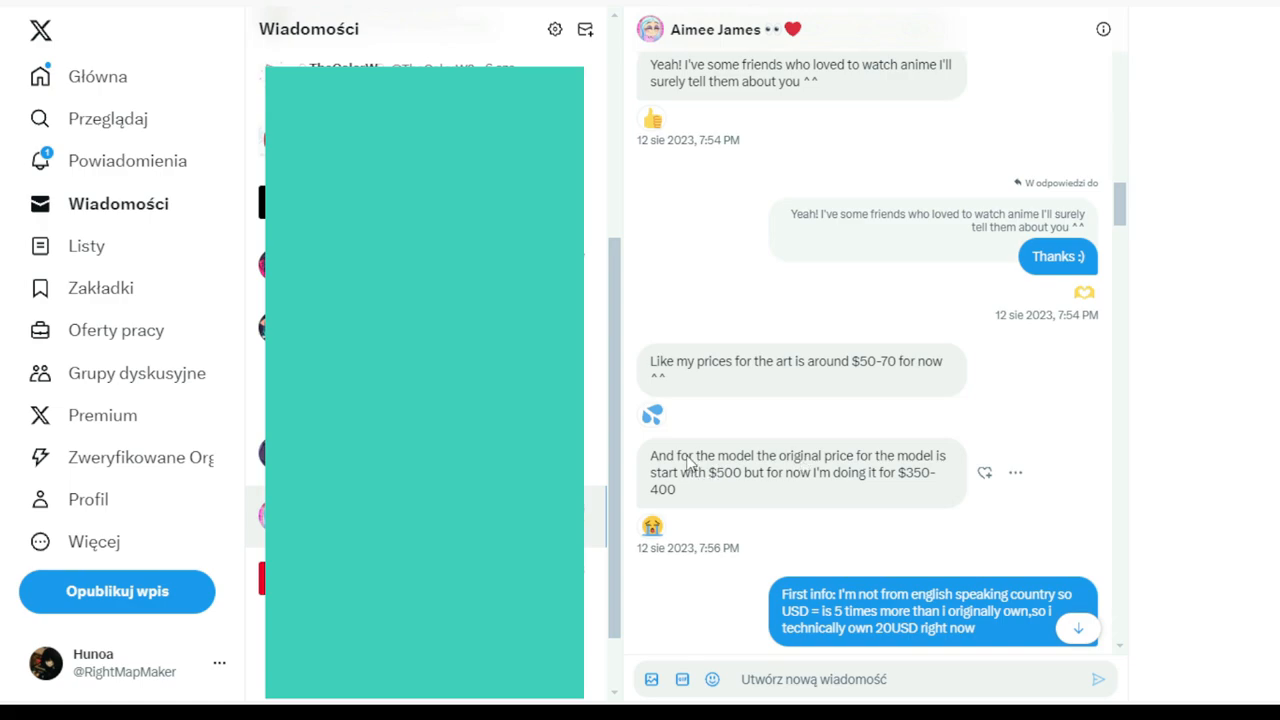
scroll(down, 3)
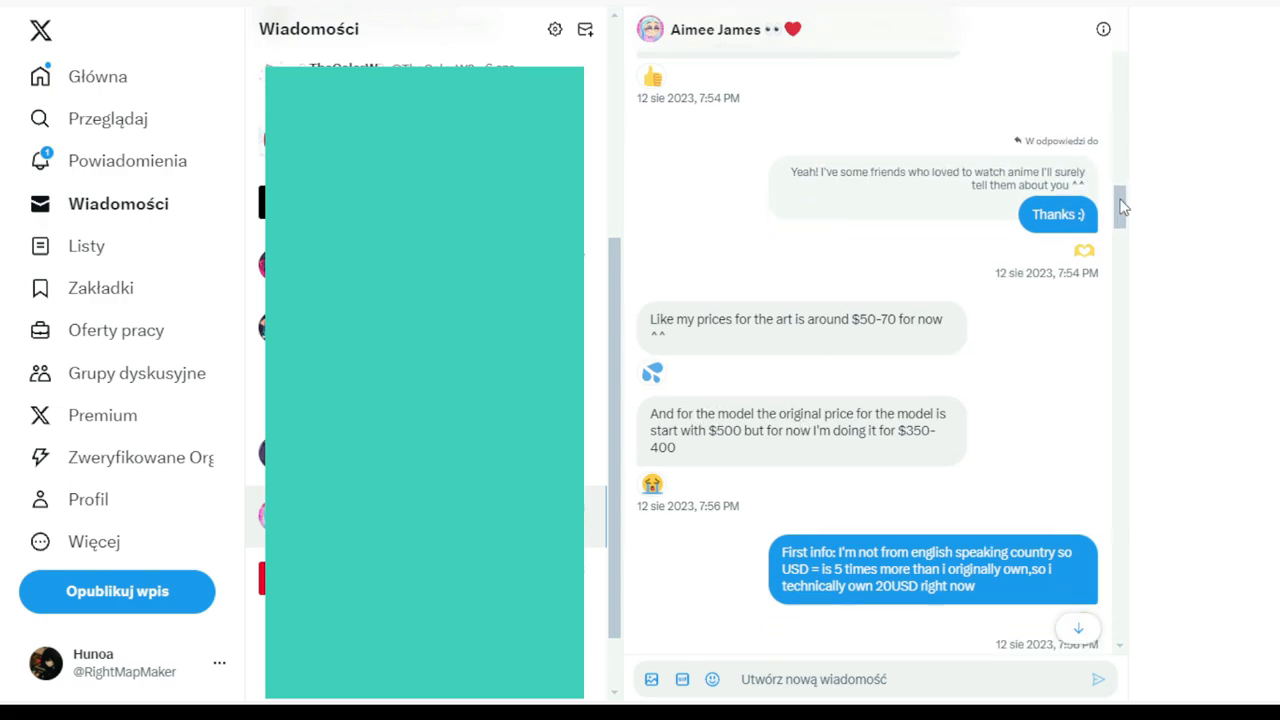
scroll(up, 3)
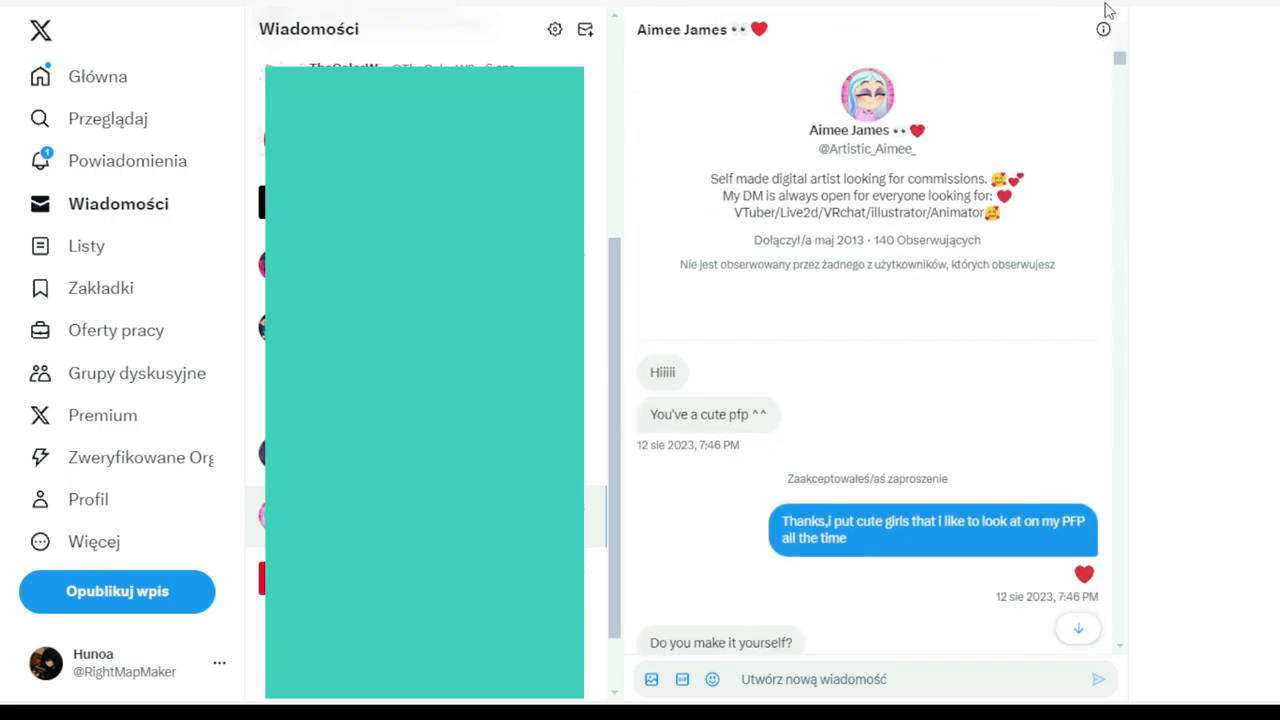
mouse_move(672, 460)
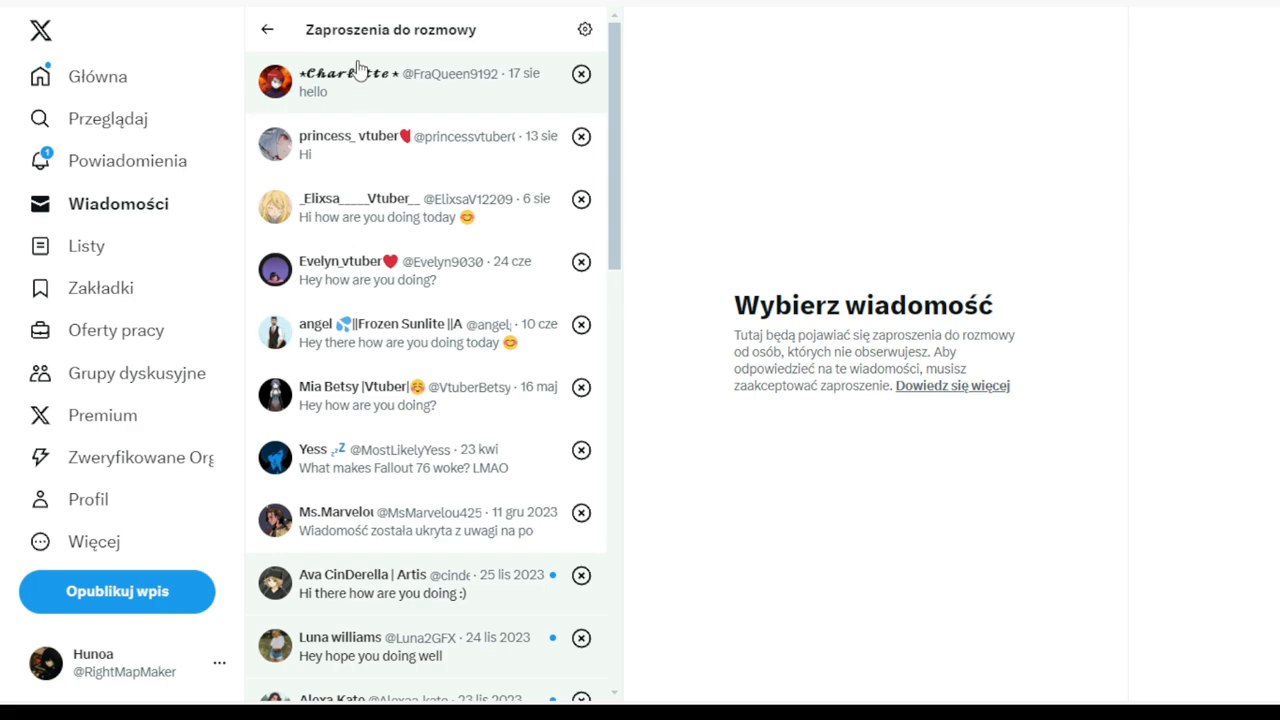
- Preview the first and second message requests to see each sender's profile and greeting
click(400, 82)
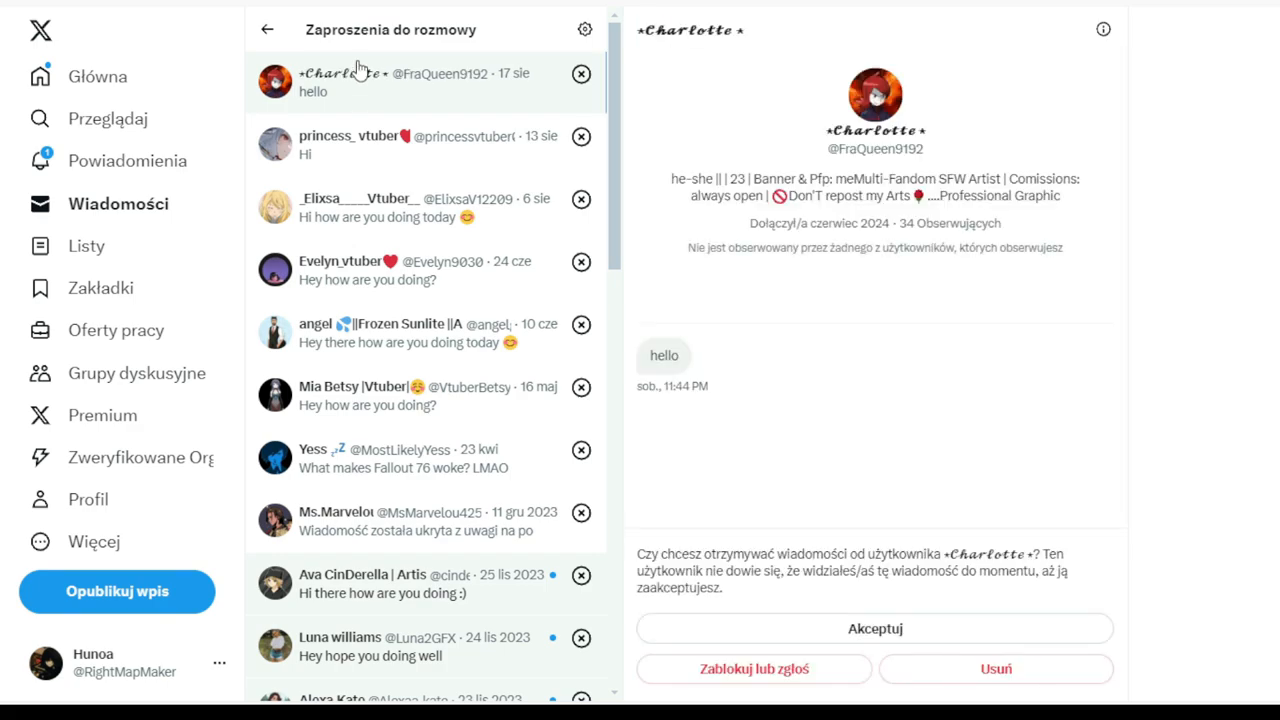
mouse_move(652, 204)
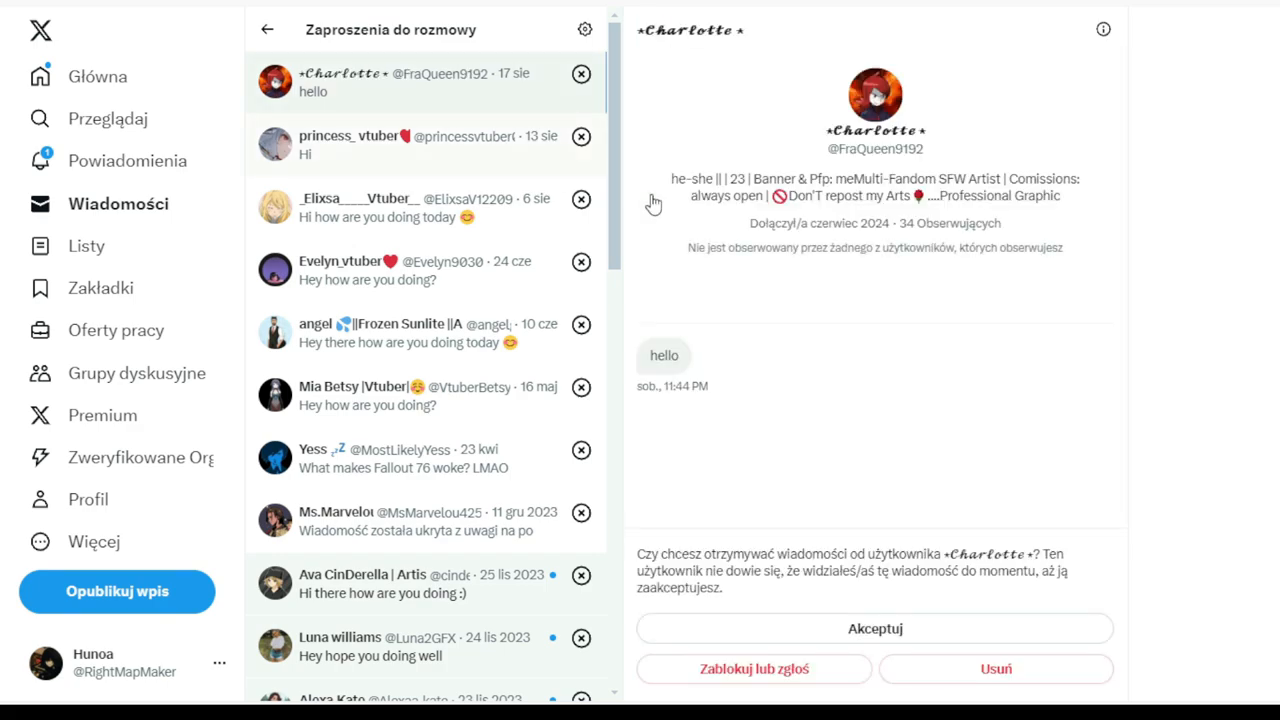
mouse_move(836, 216)
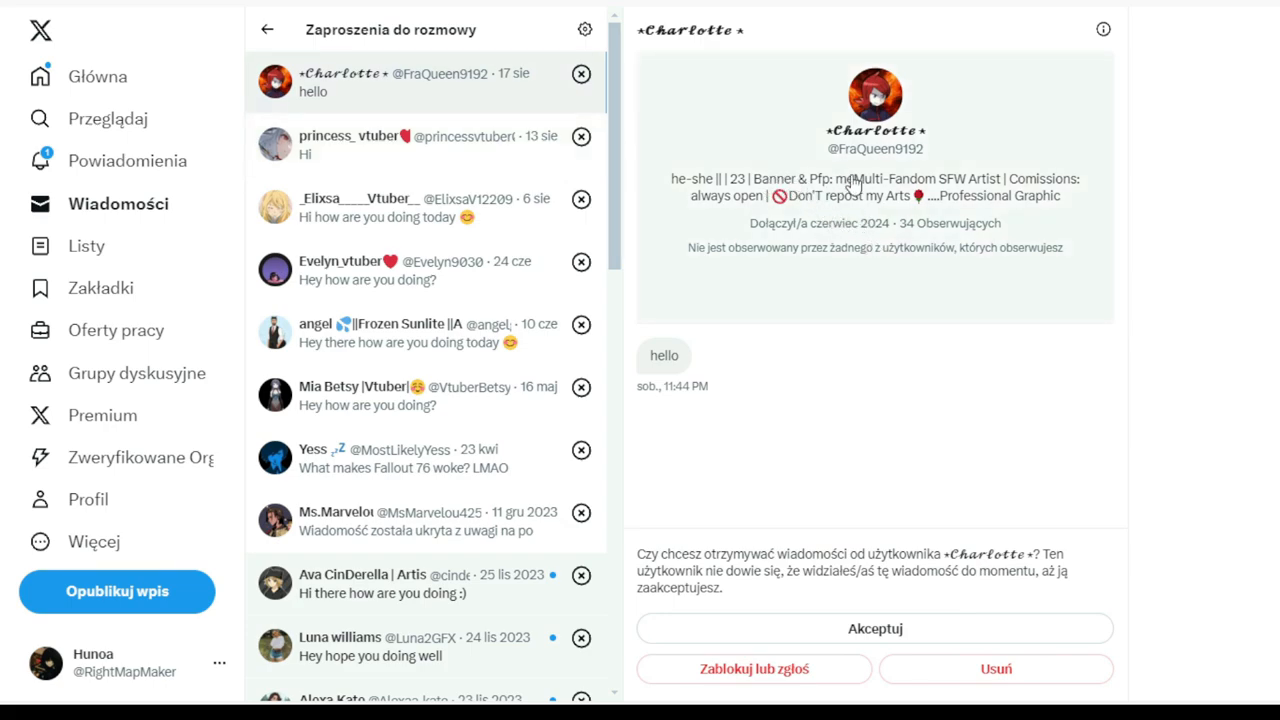
mouse_move(1012, 212)
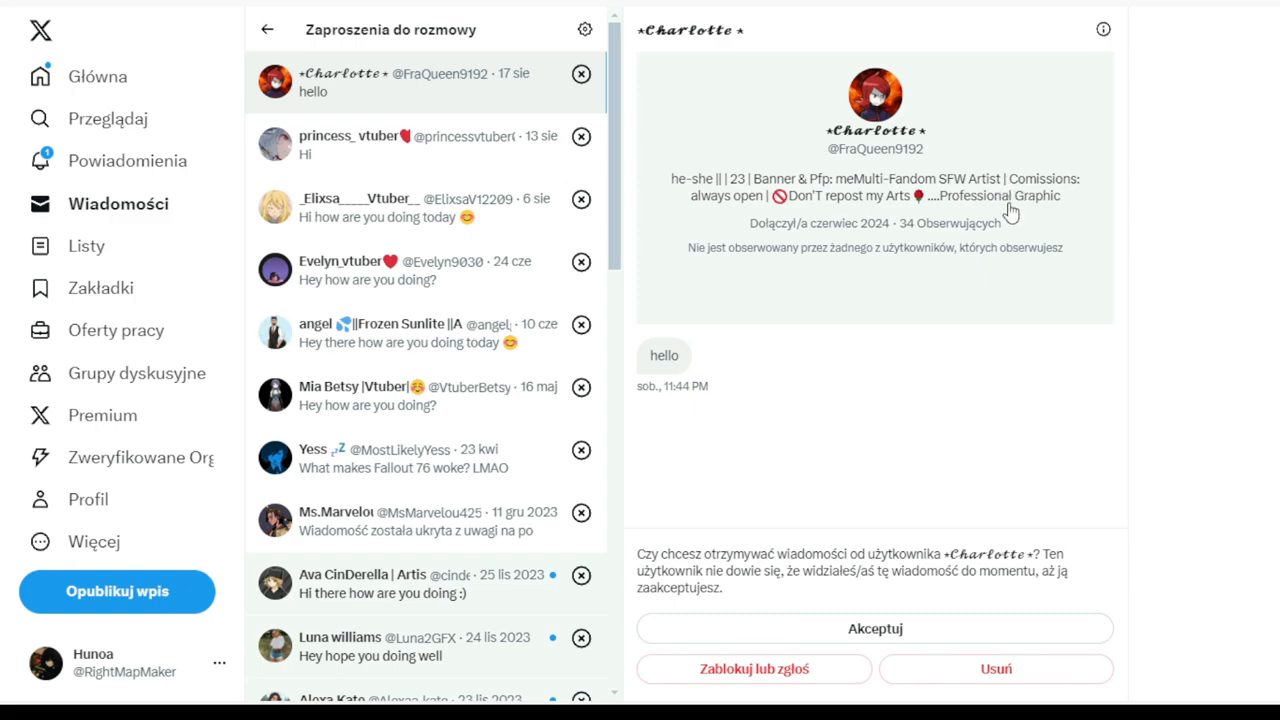
mouse_move(810, 230)
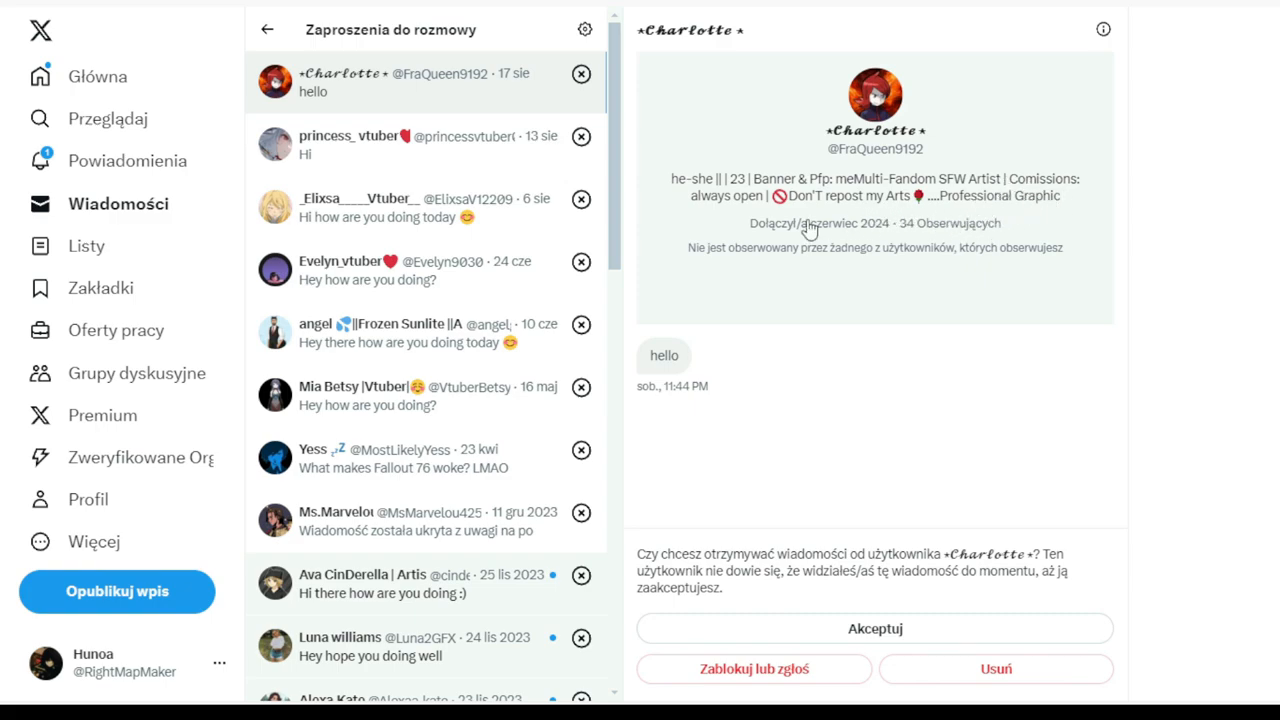
mouse_move(334, 162)
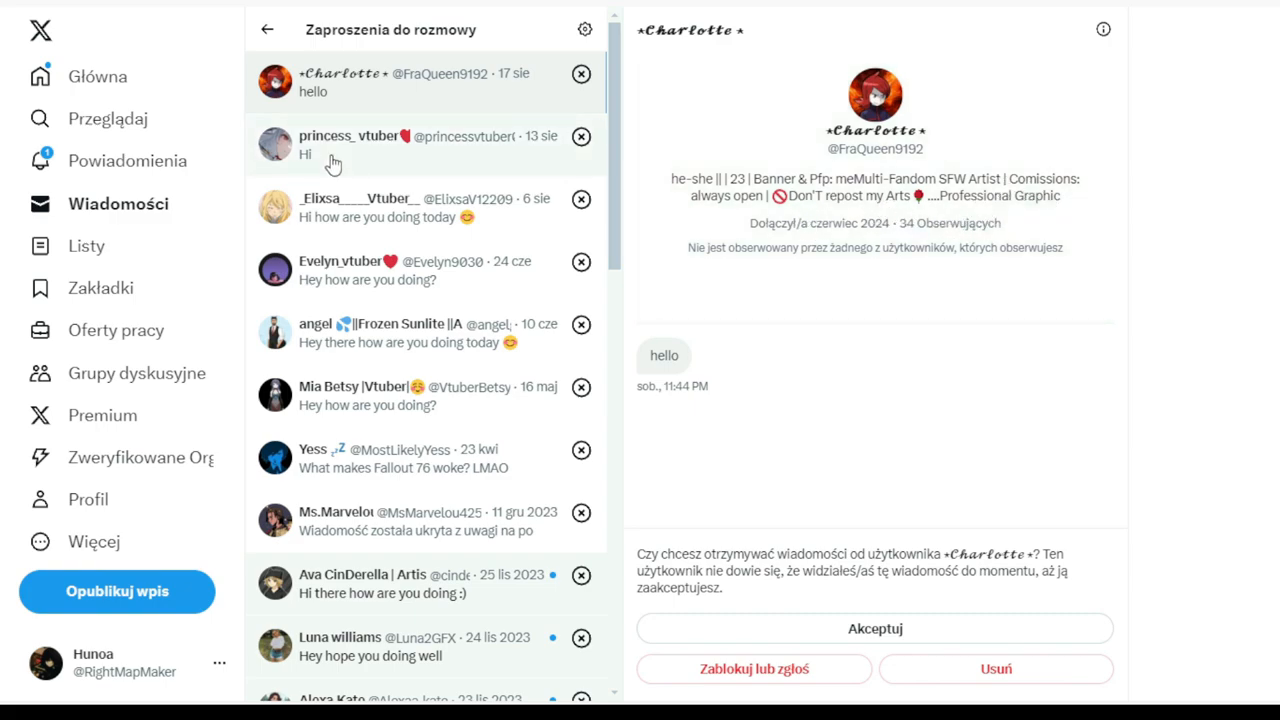
click(410, 144)
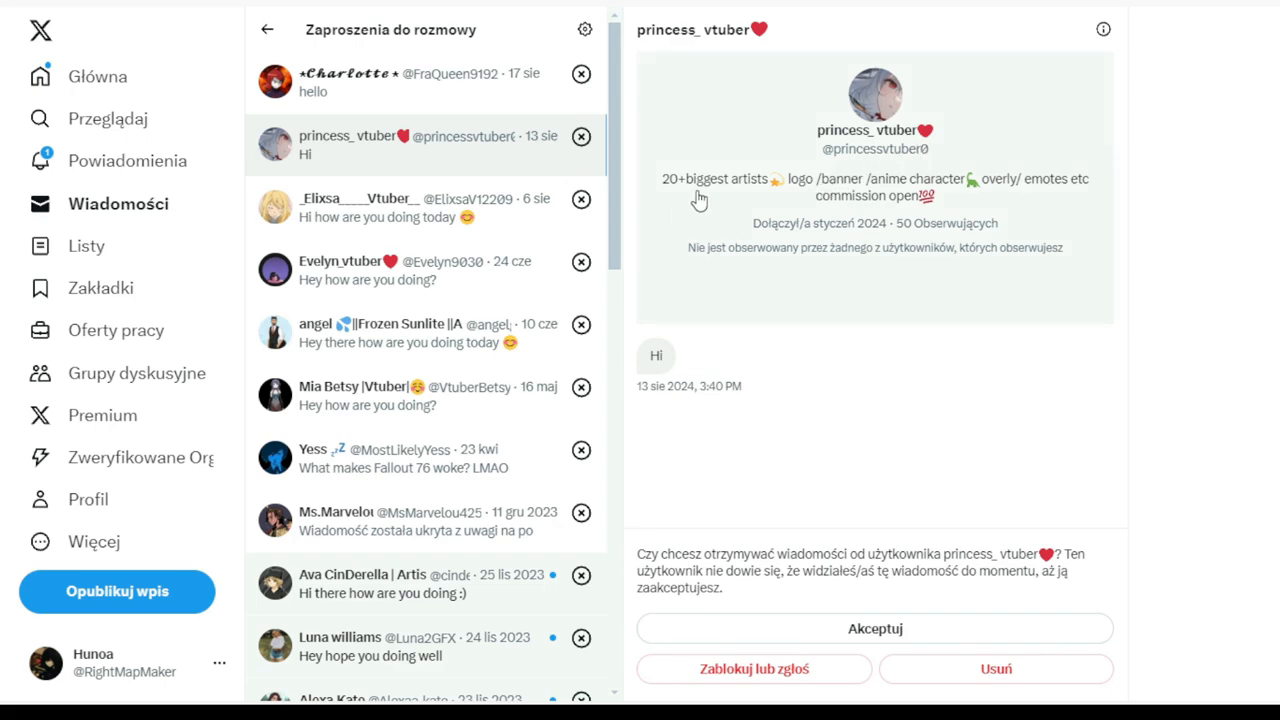
mouse_move(548, 198)
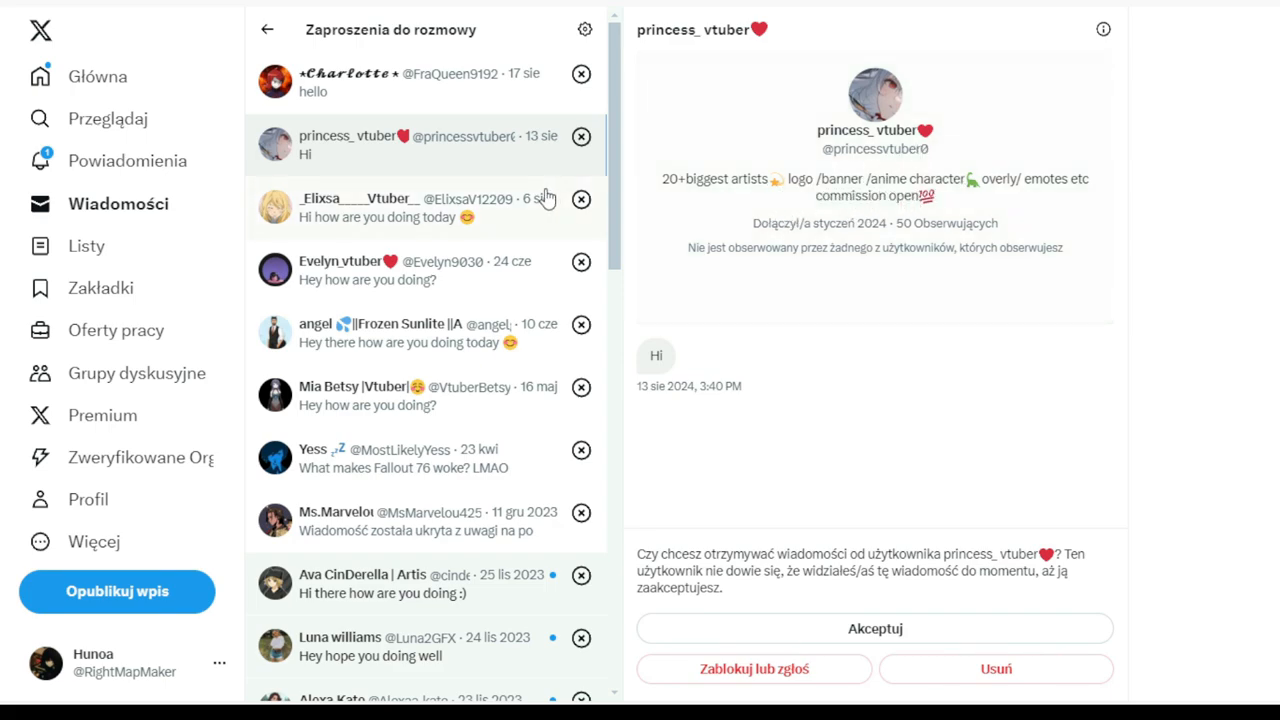
mouse_move(348, 212)
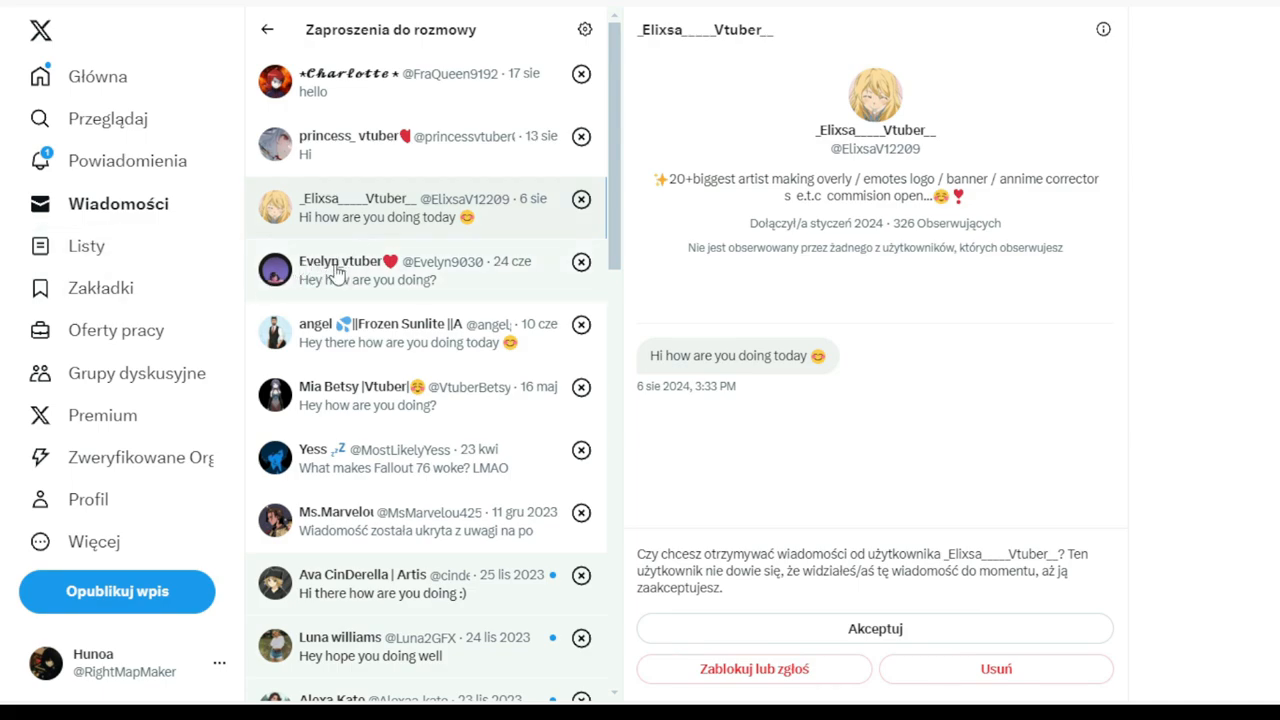
- Preview the fourth, fifth and sixth requests, ending on the artist's how-are-you-doing greeting
click(400, 270)
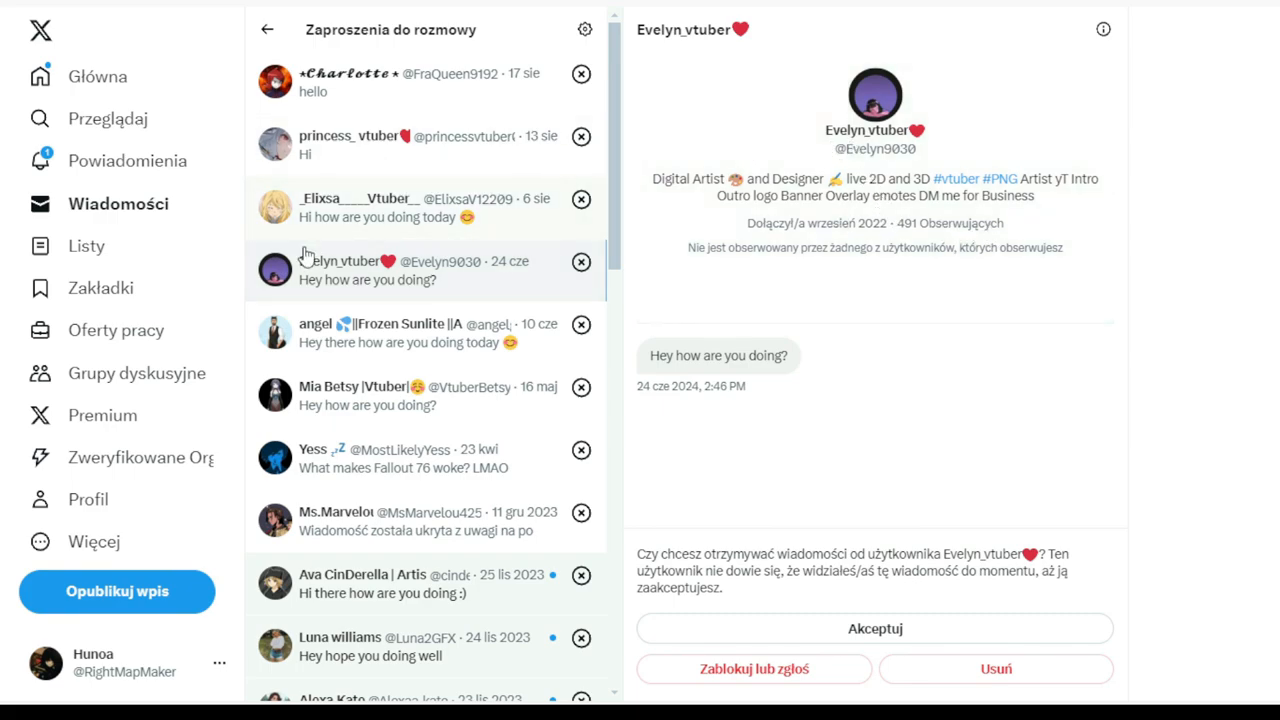
mouse_move(328, 290)
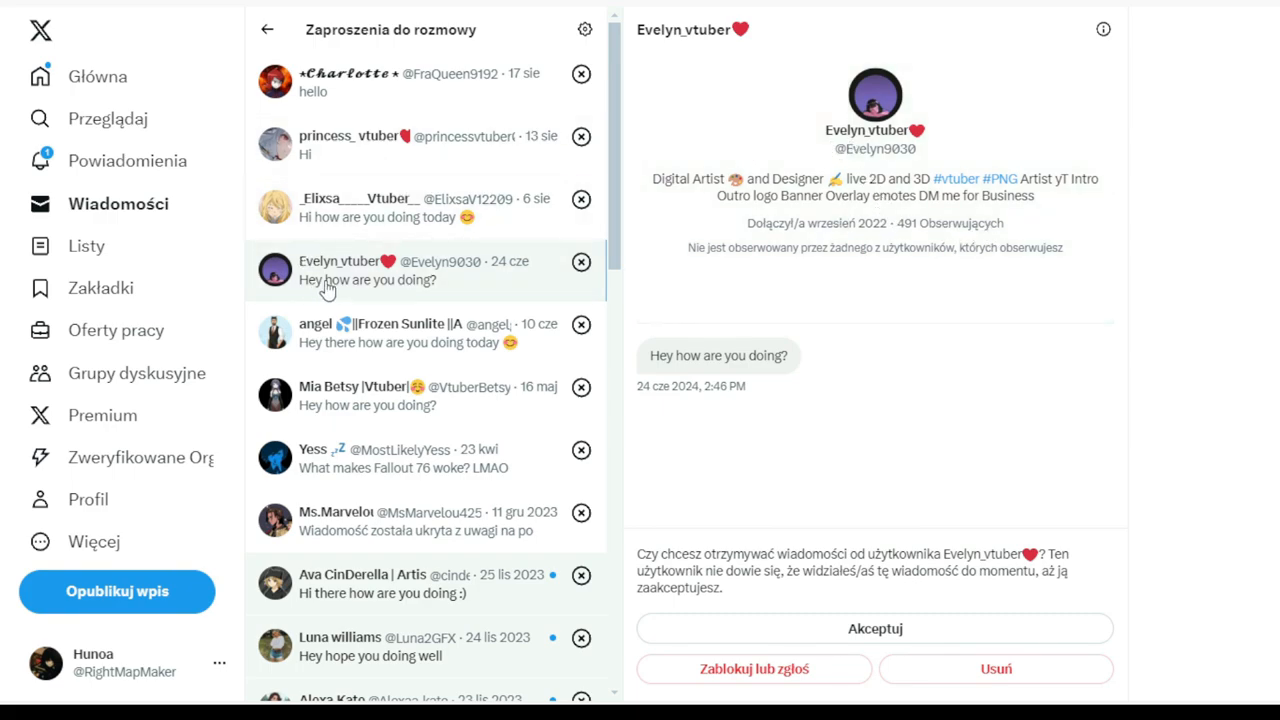
click(410, 332)
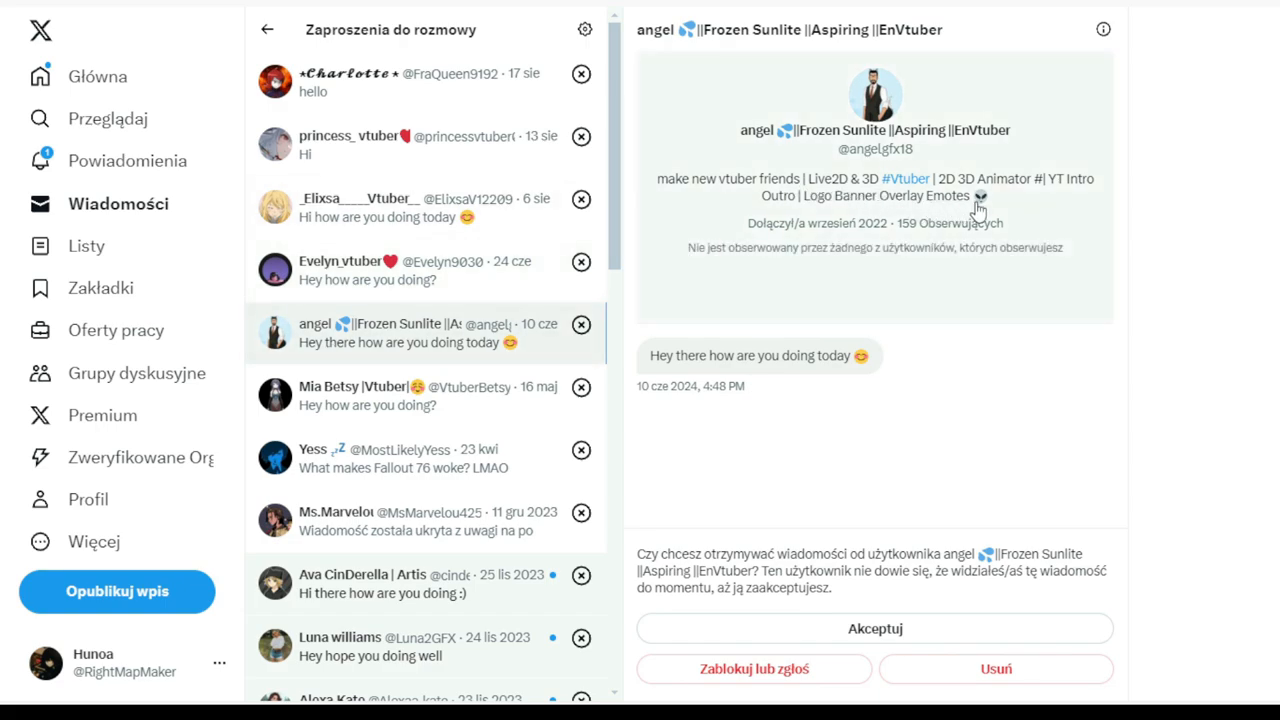
mouse_move(1124, 216)
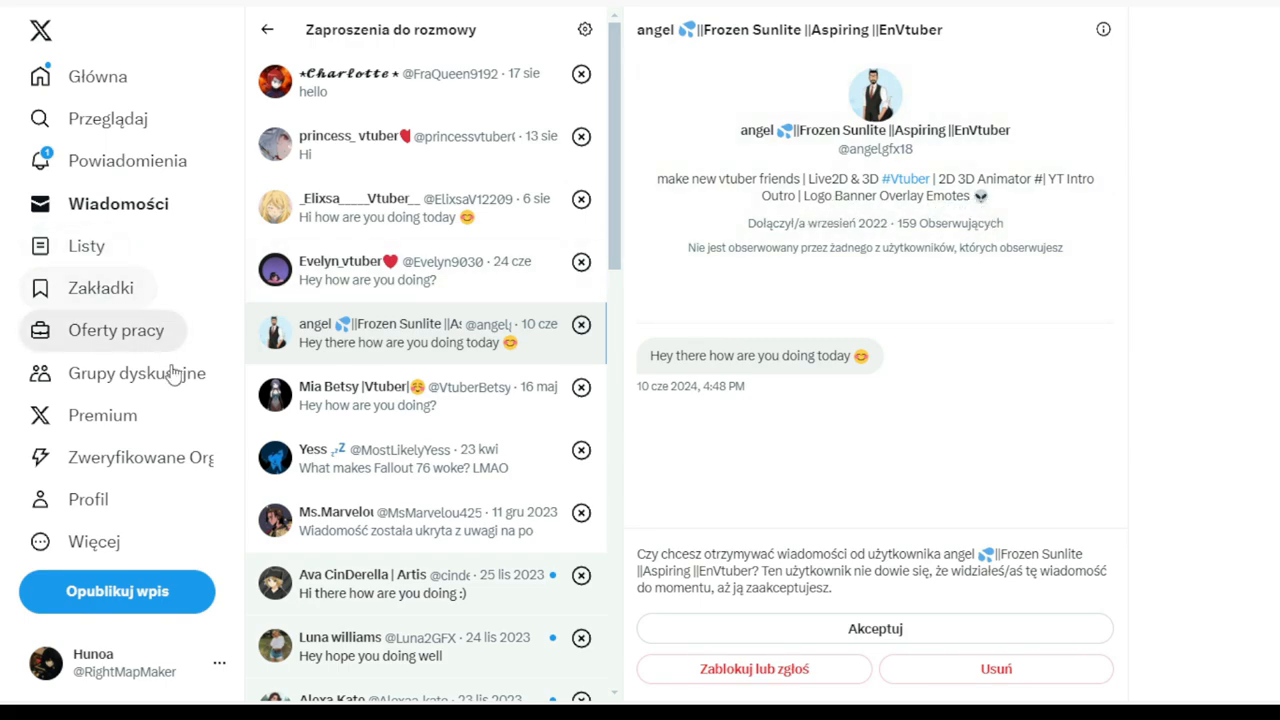
click(400, 396)
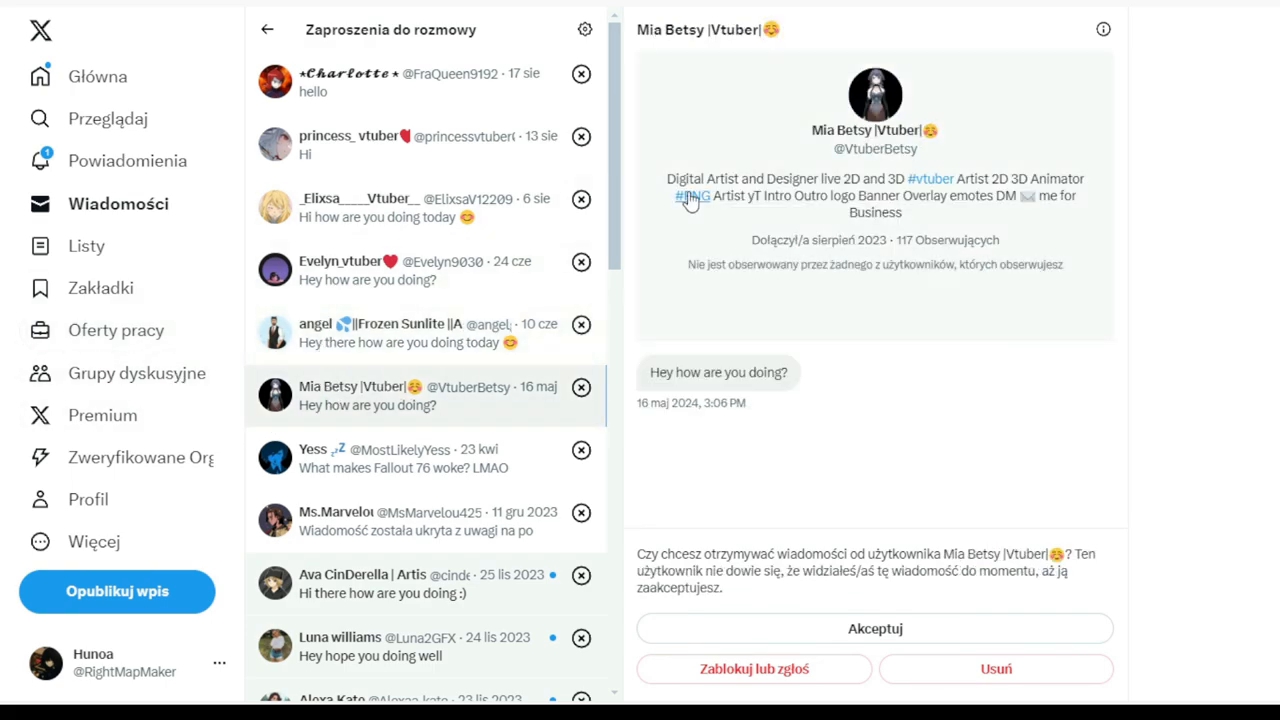
mouse_move(852, 192)
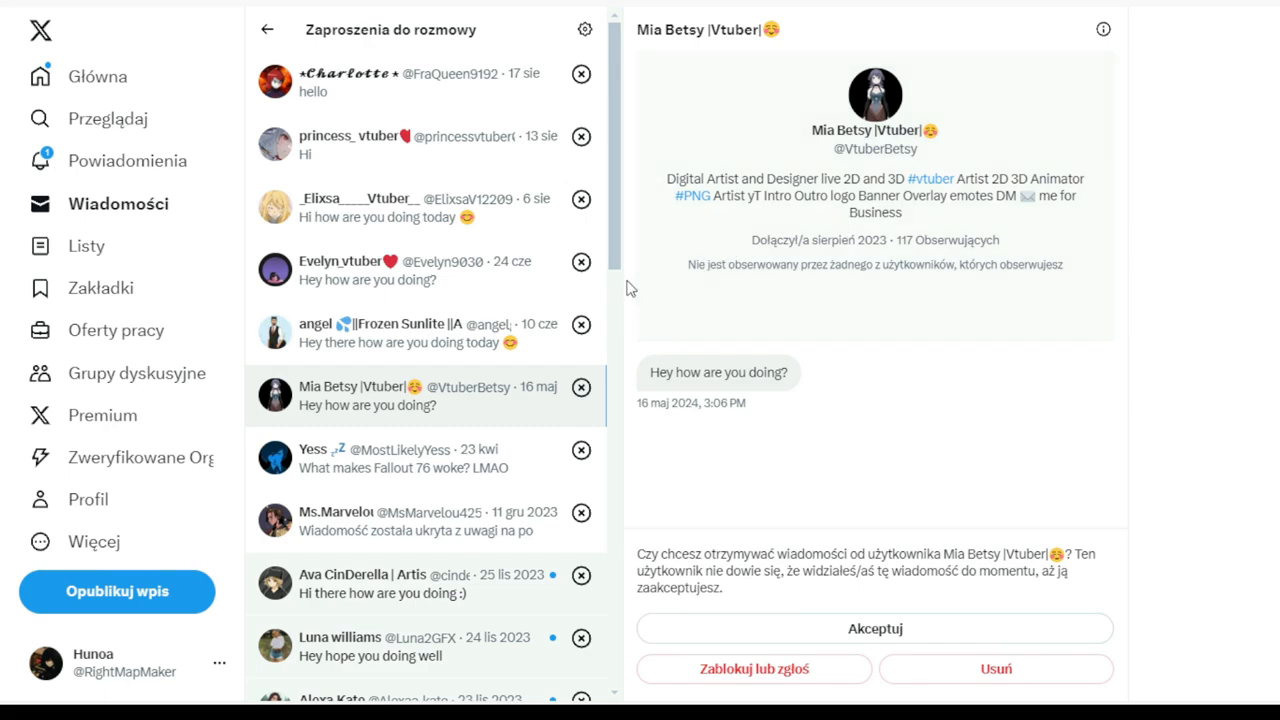
- Preview the requests with the hidden offensive message, the Fallout 76 question and two generic greetings
scroll(down, 3)
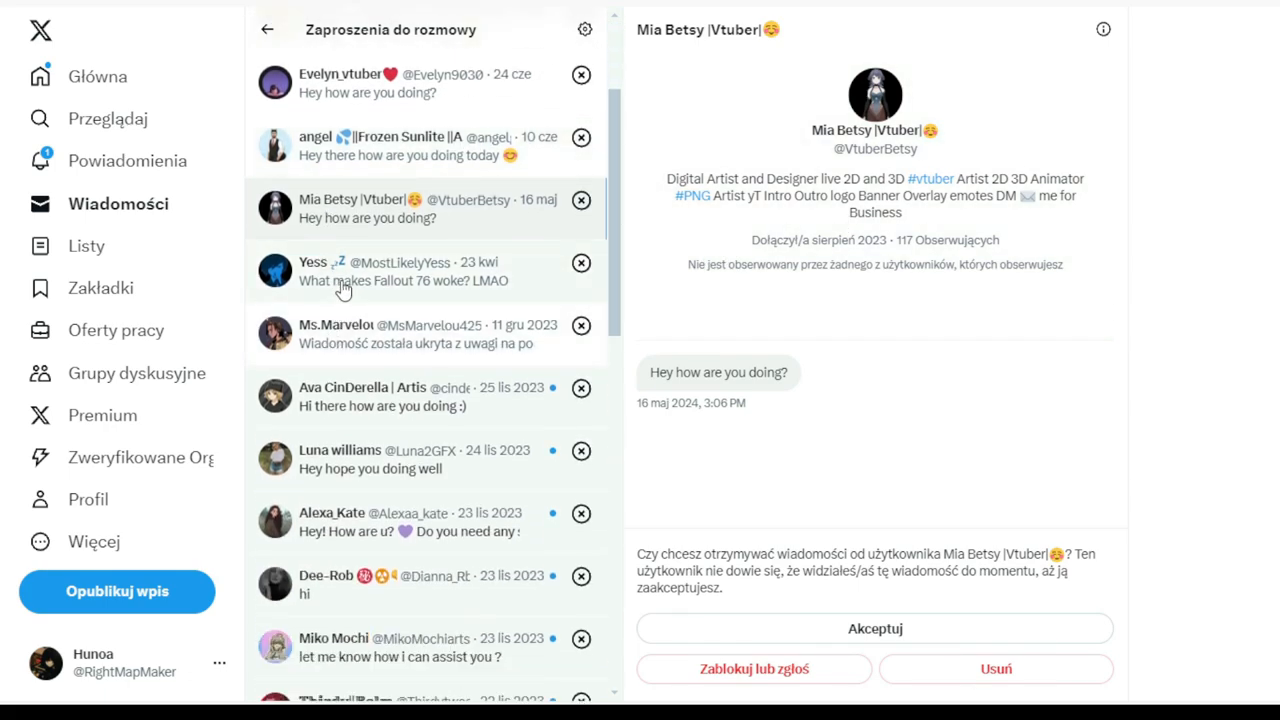
click(400, 334)
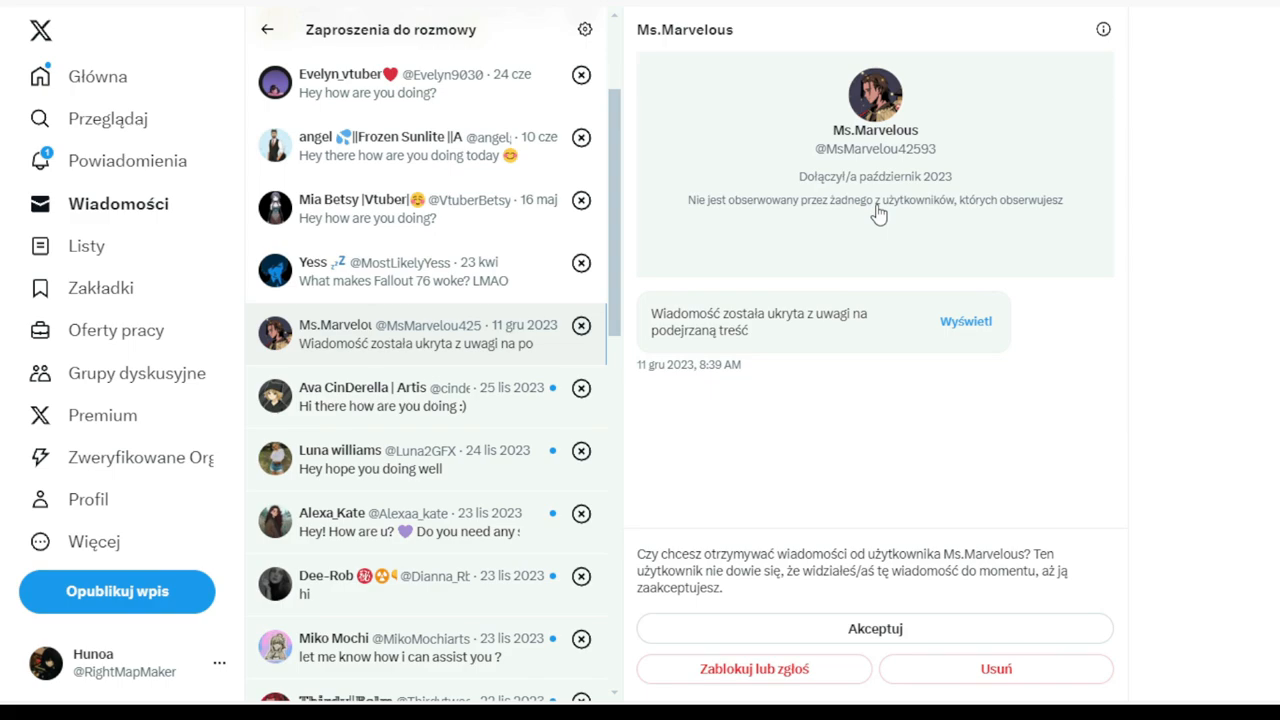
mouse_move(834, 288)
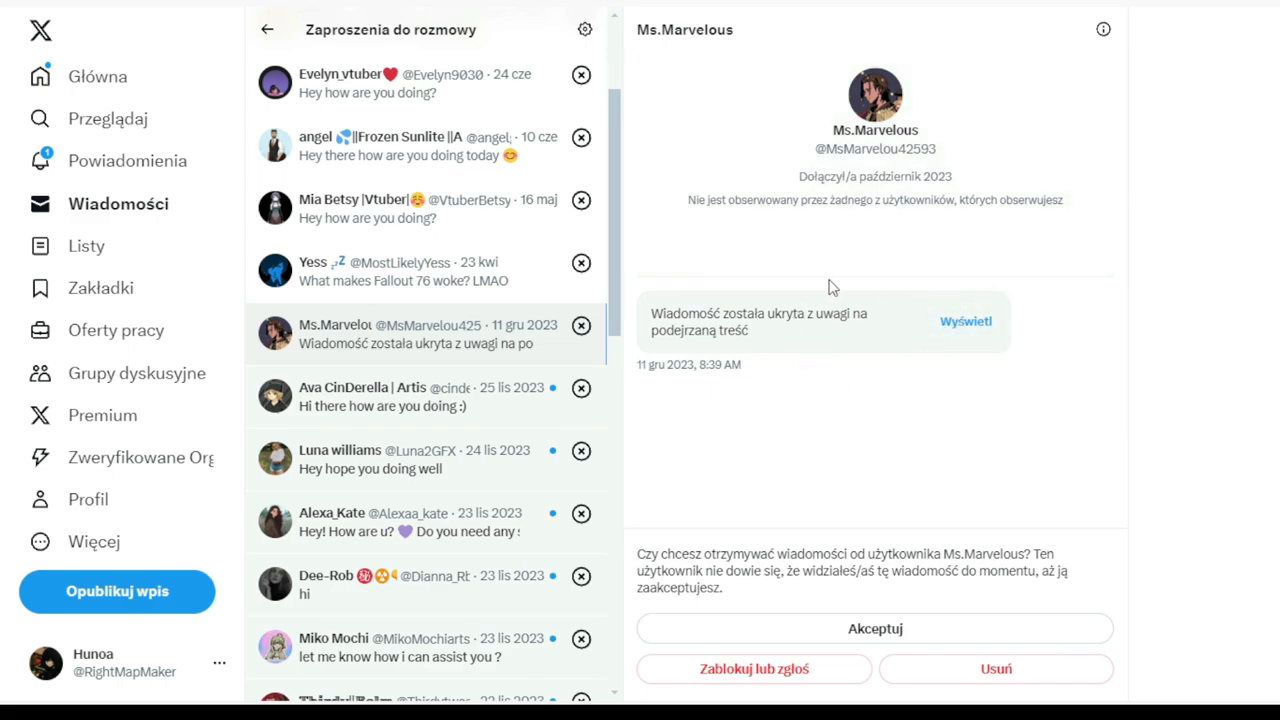
mouse_move(390, 304)
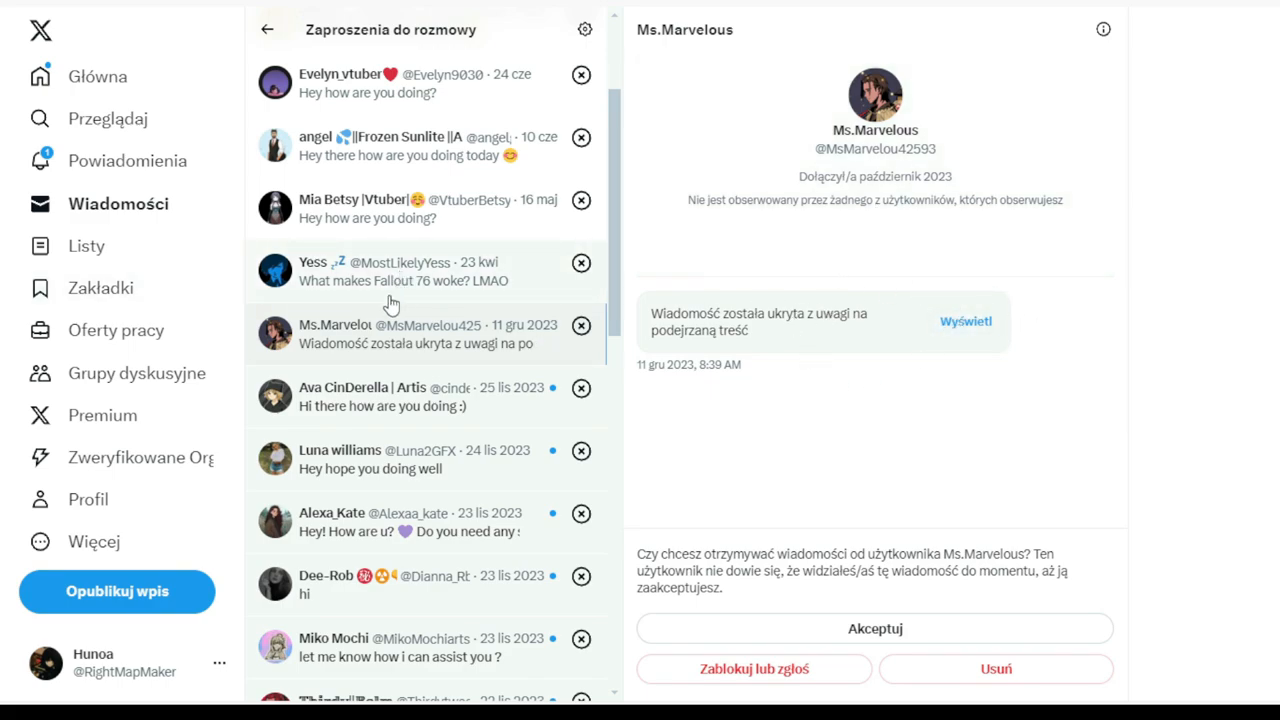
click(400, 272)
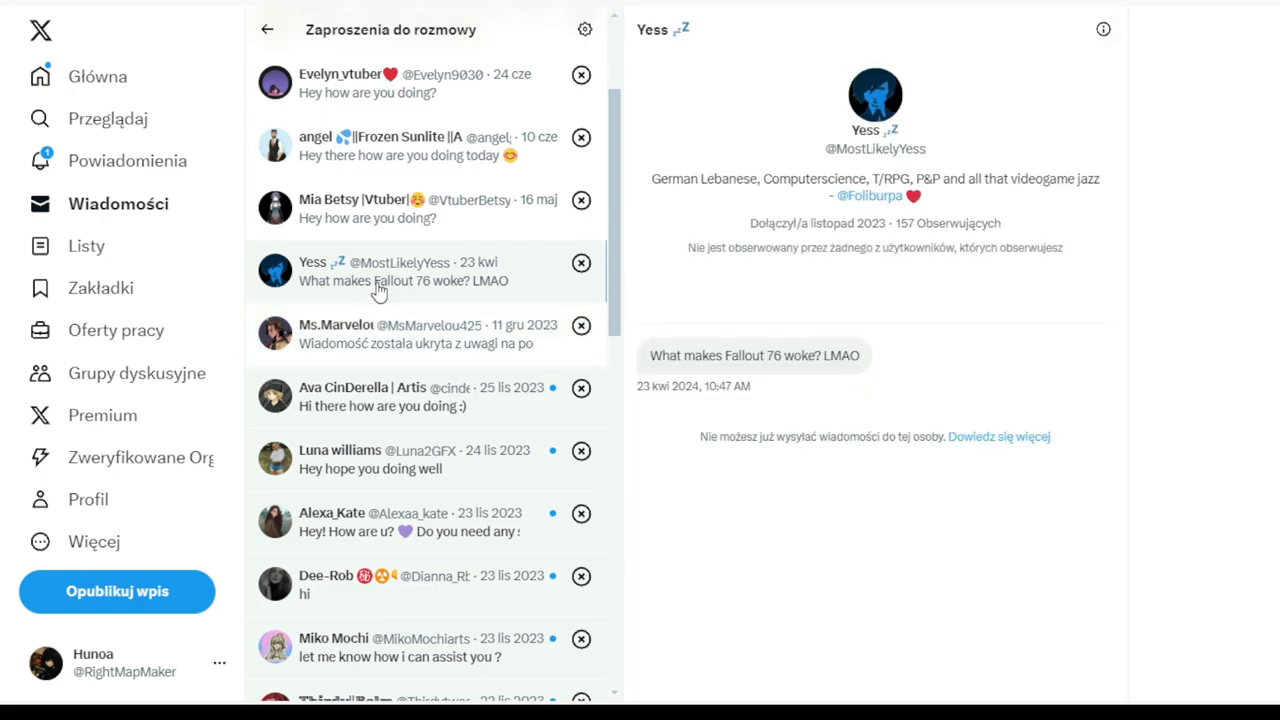
mouse_move(330, 412)
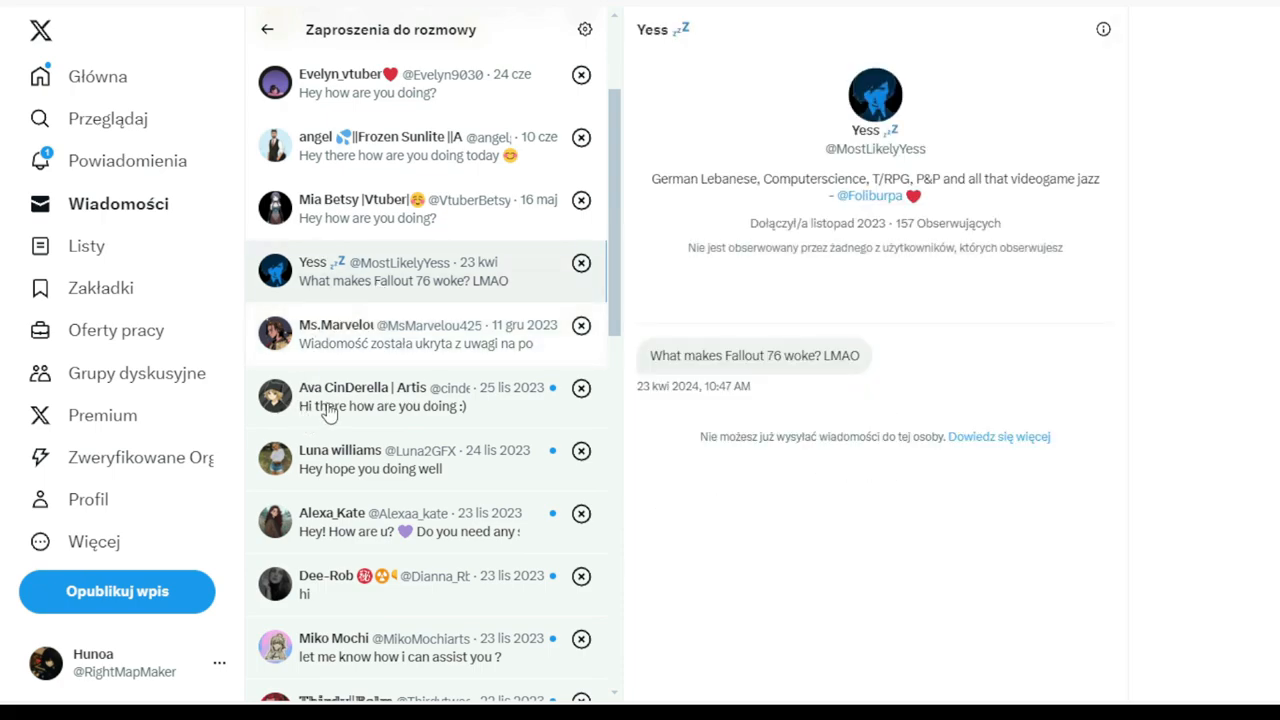
click(400, 396)
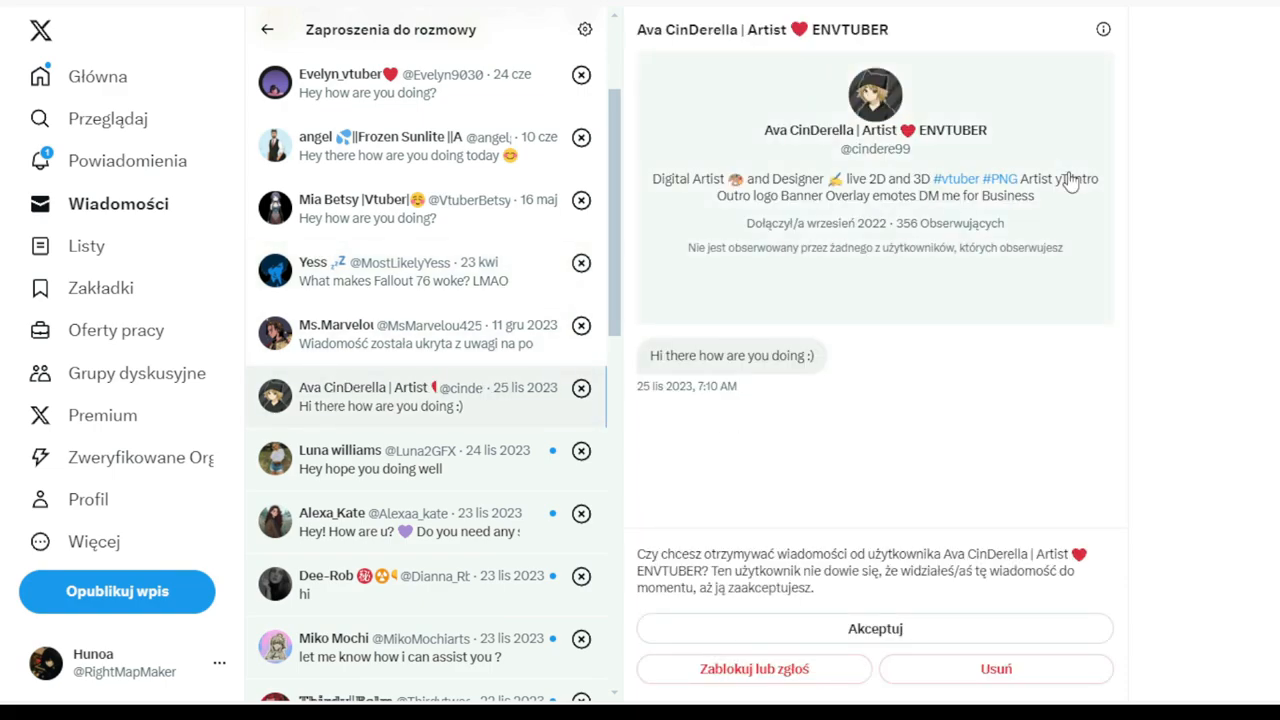
mouse_move(672, 192)
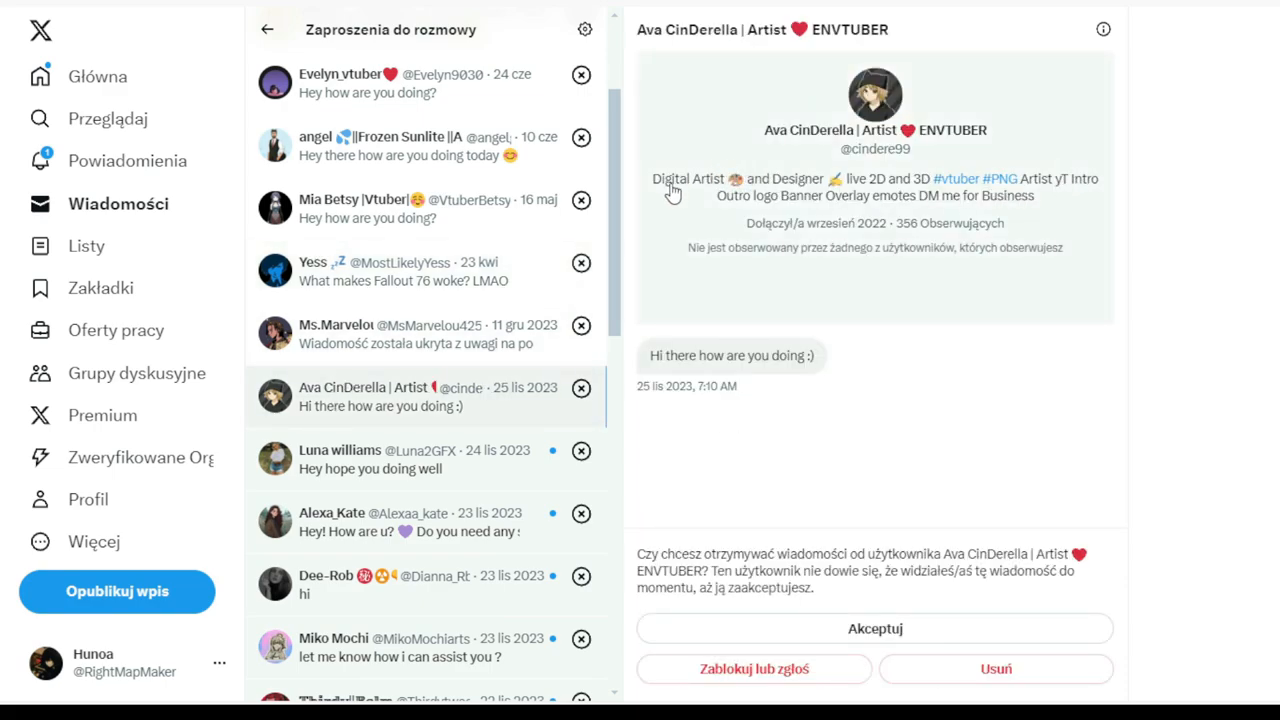
mouse_move(876, 184)
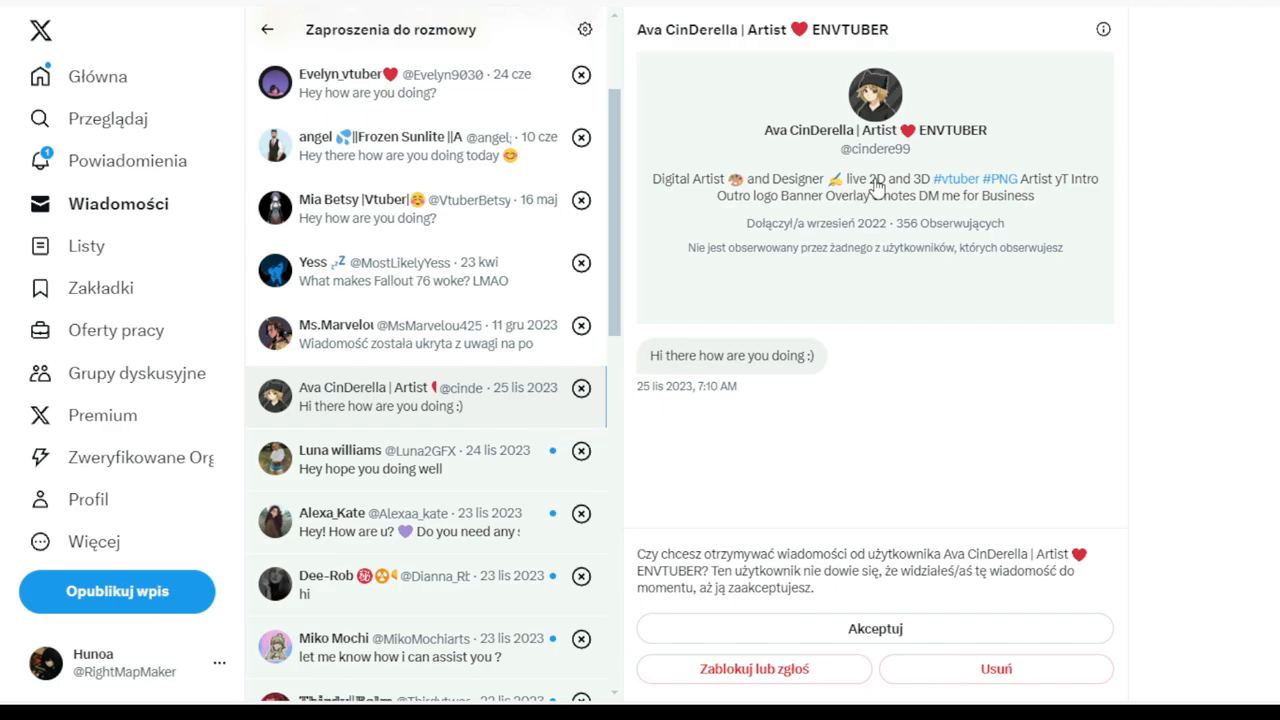
mouse_move(314, 482)
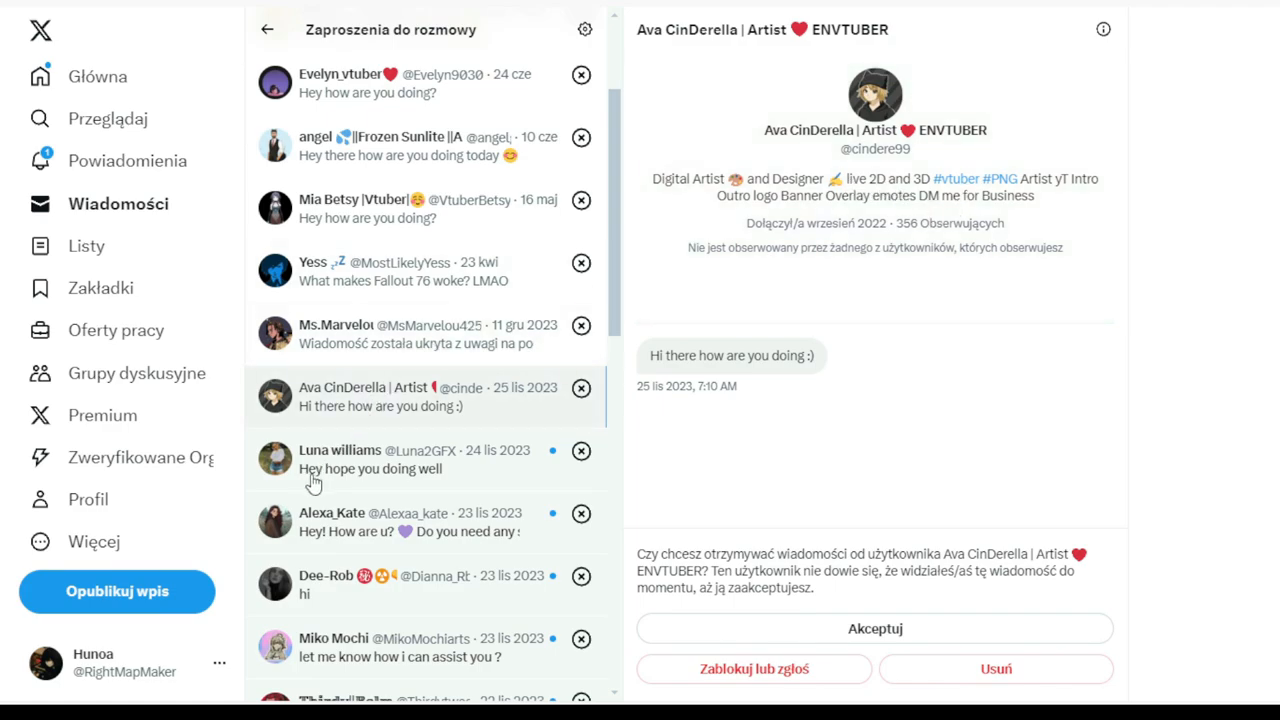
click(410, 458)
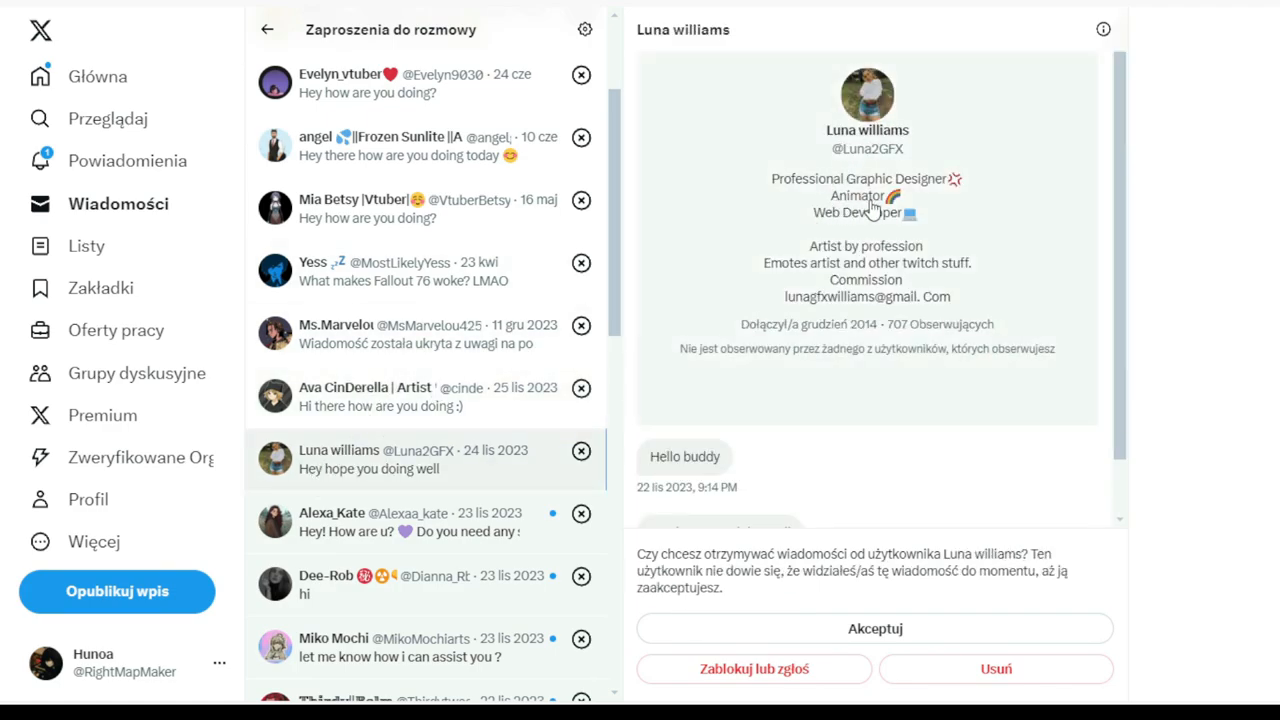
mouse_move(858, 242)
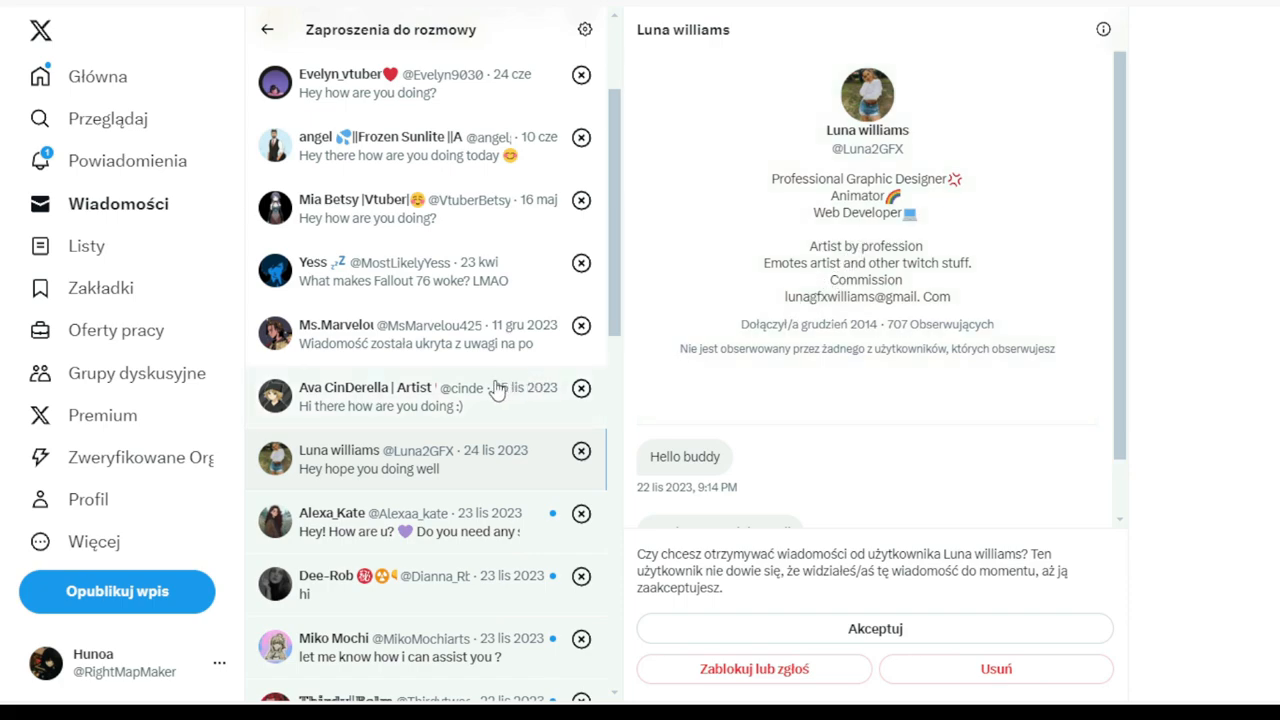
- Preview the discounted graphic design offer, the lone 'hi' and the offer to assist
scroll(down, 3)
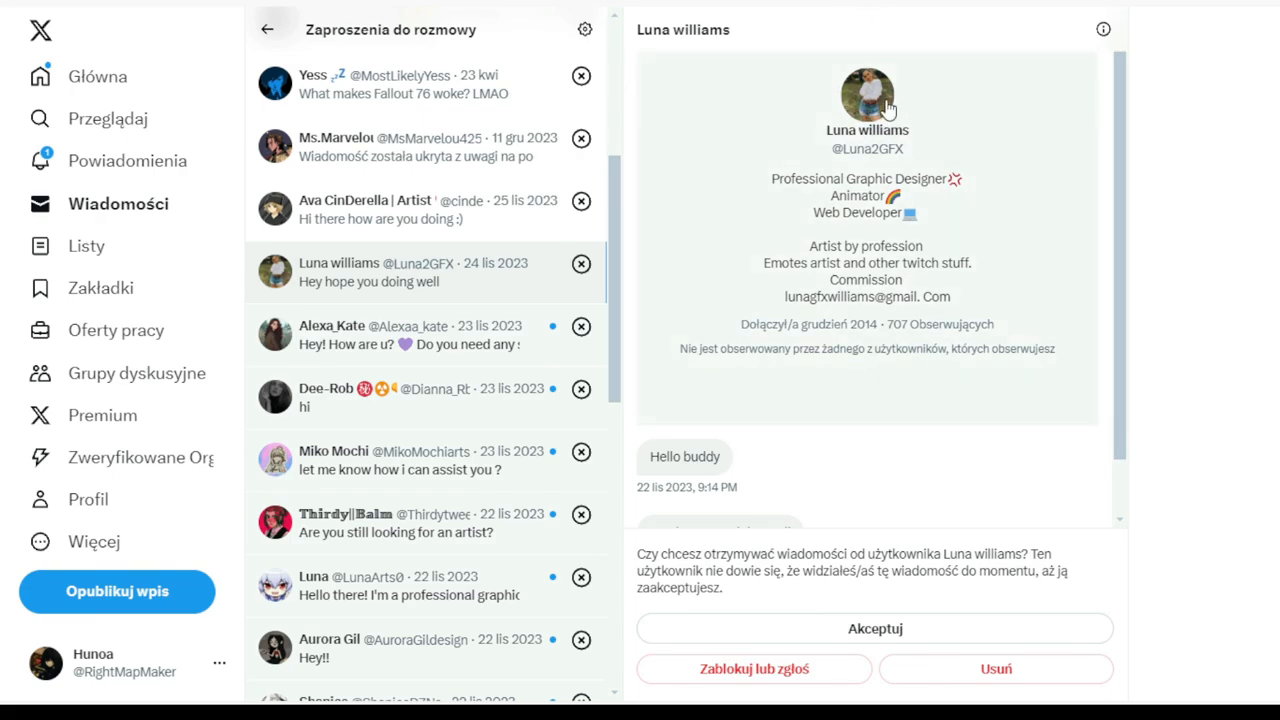
mouse_move(876, 96)
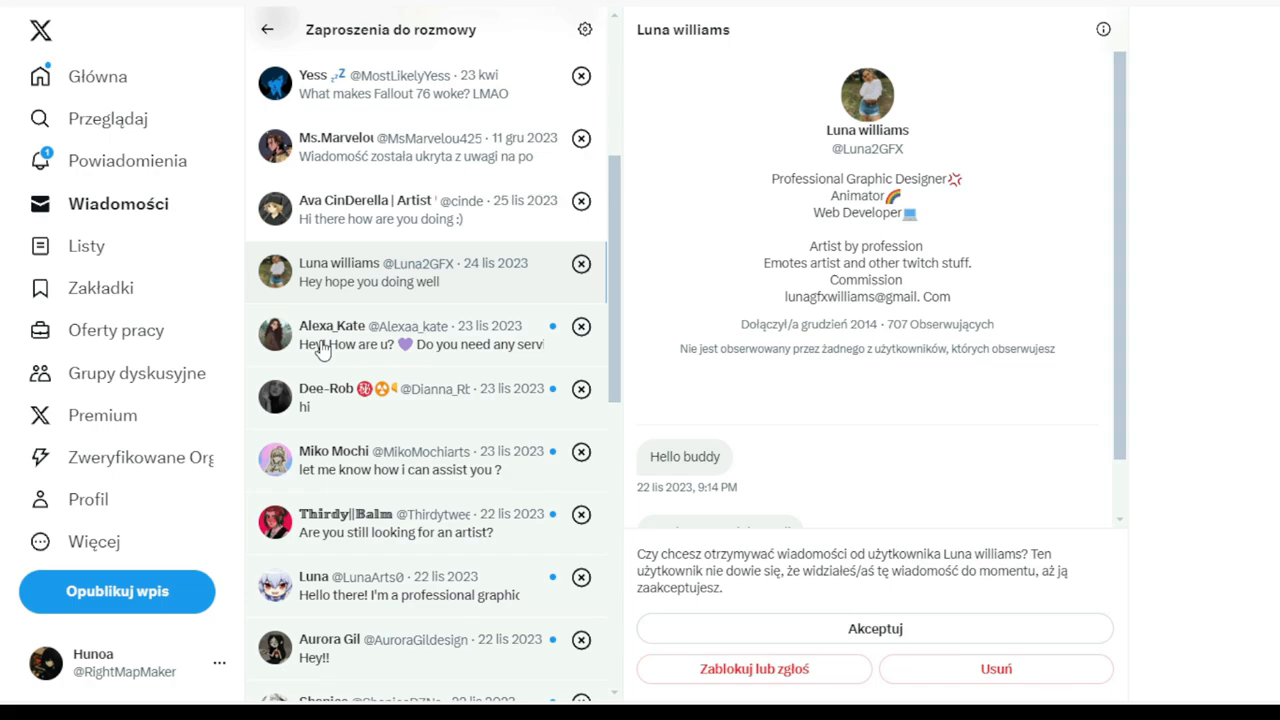
click(420, 336)
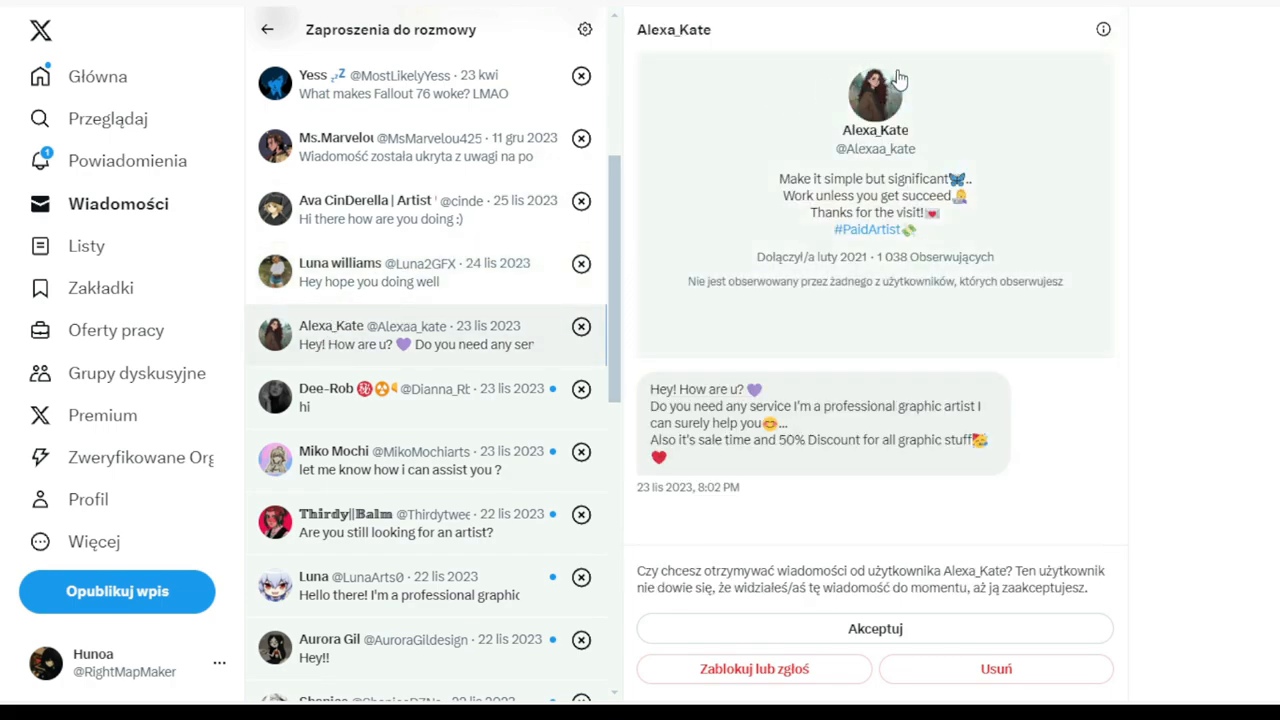
mouse_move(792, 238)
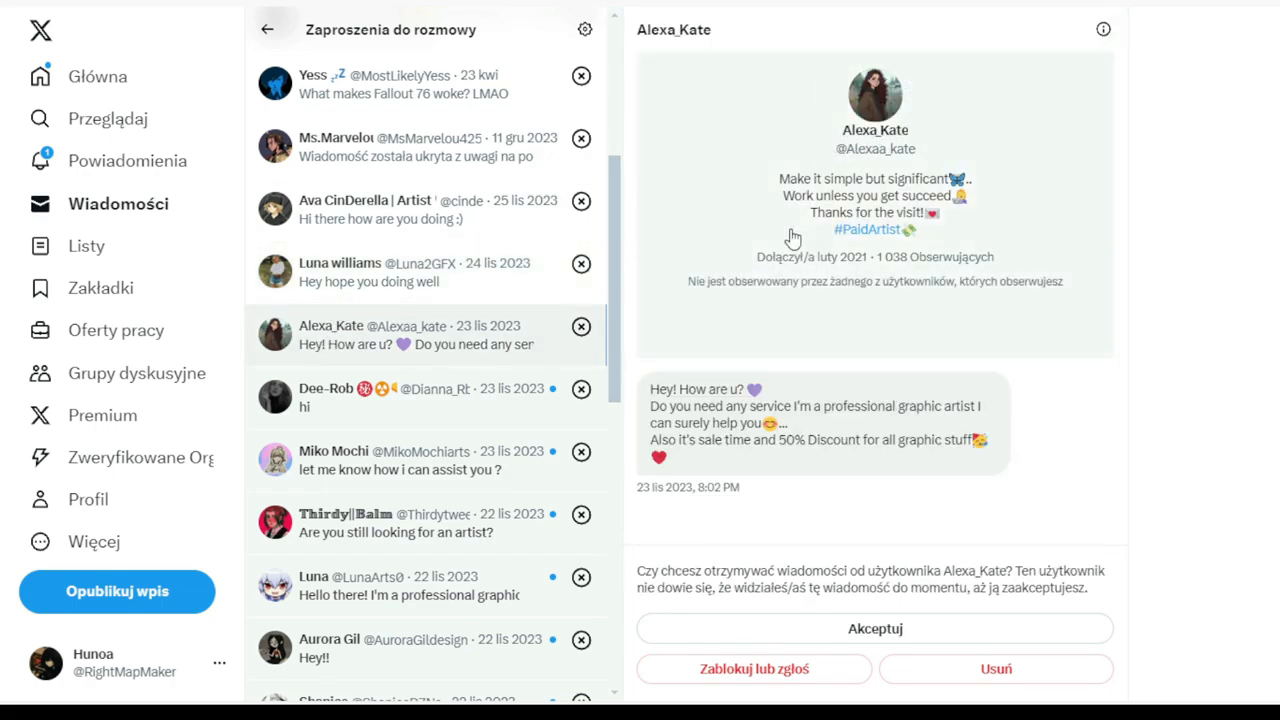
mouse_move(878, 228)
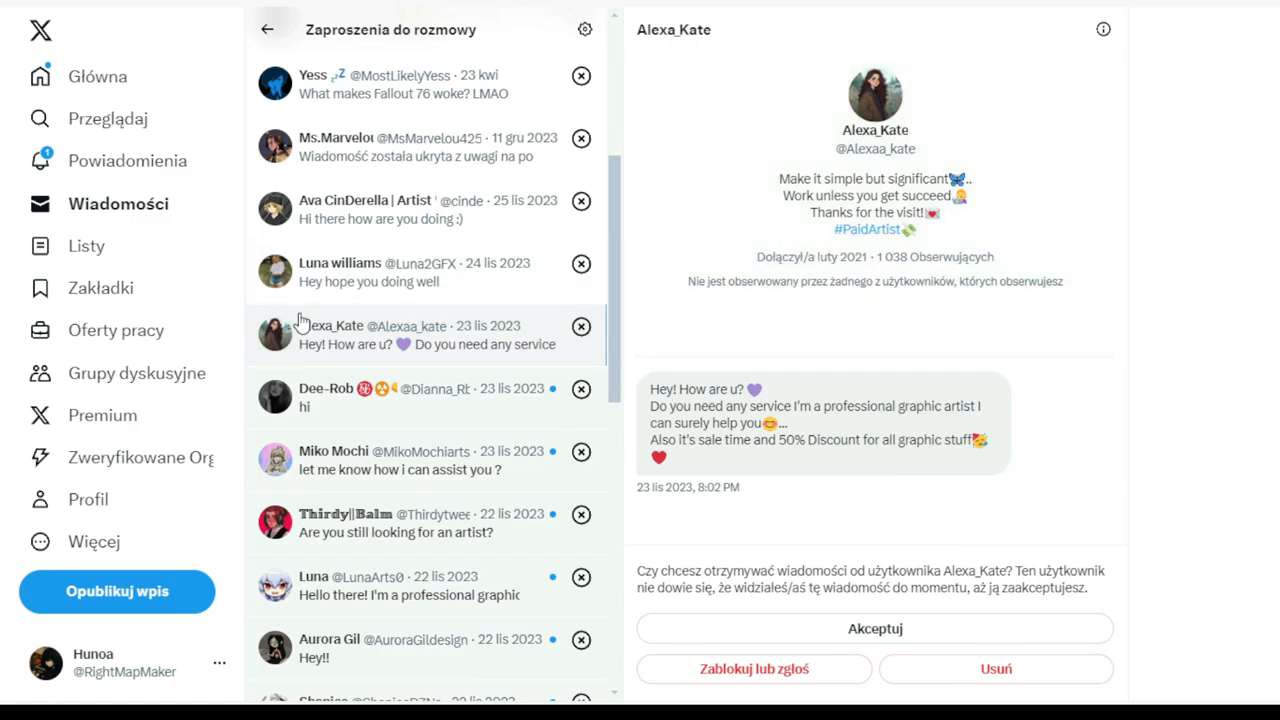
click(400, 272)
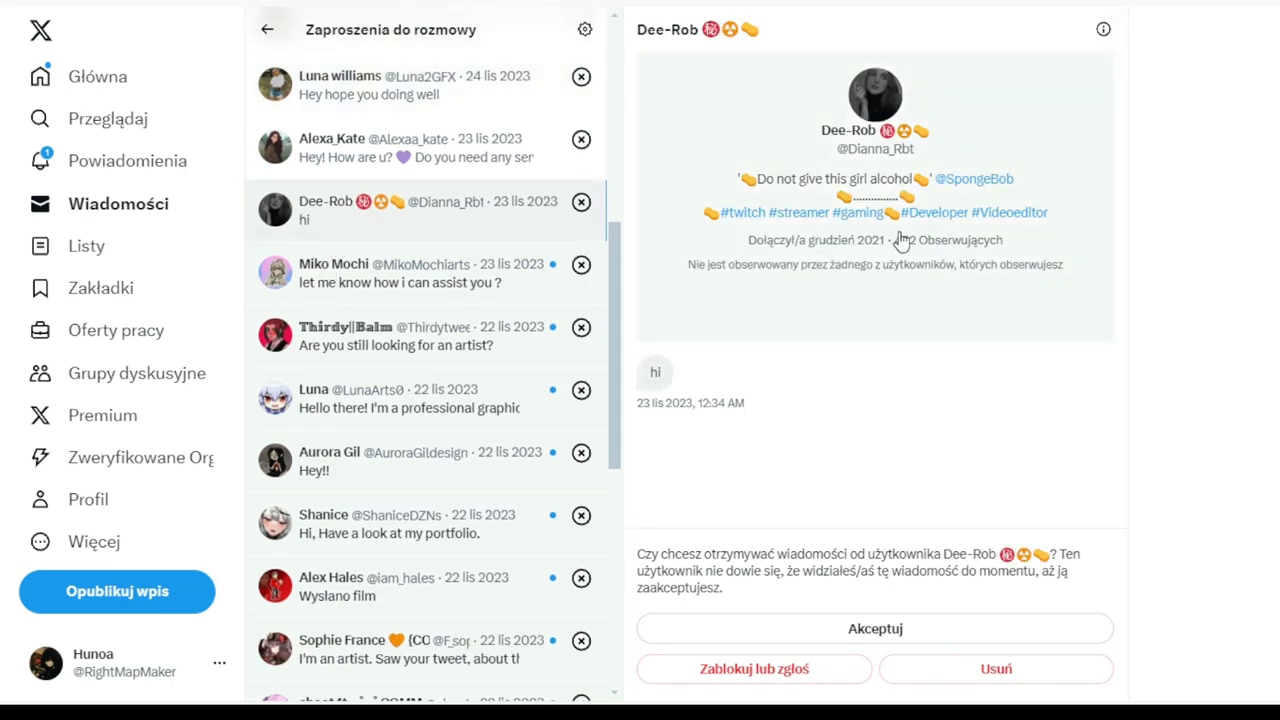
mouse_move(1060, 248)
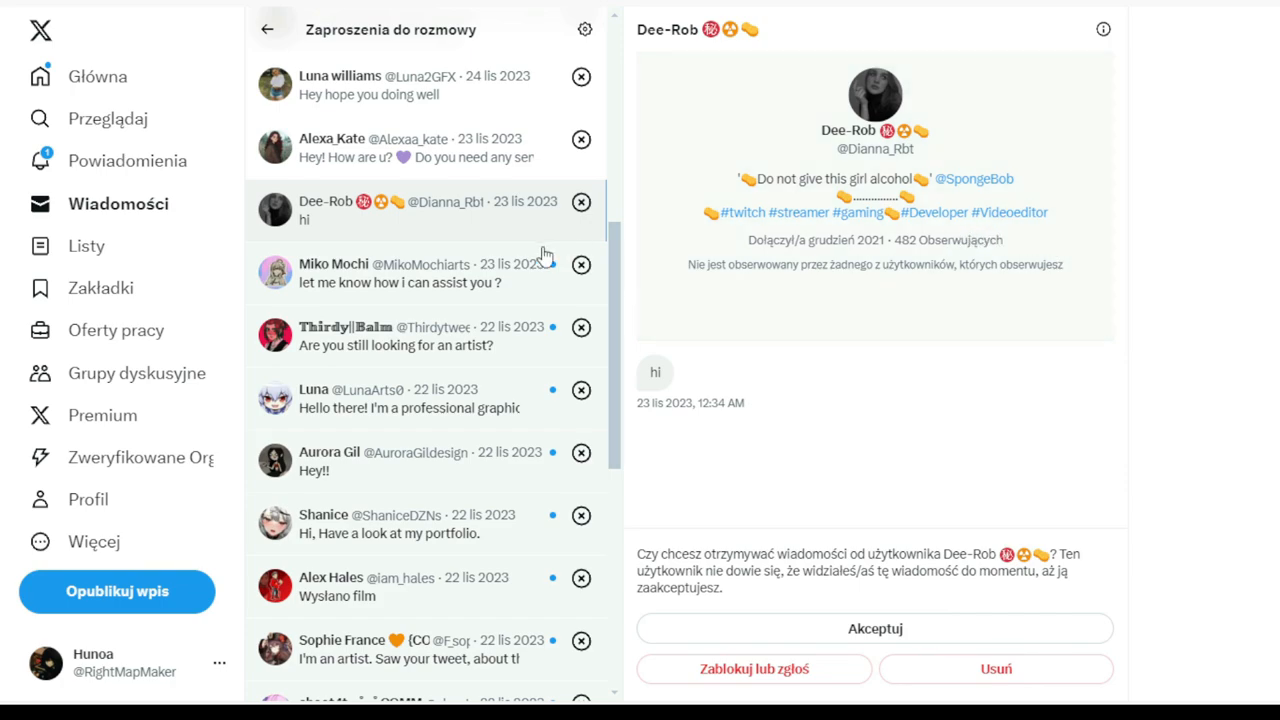
mouse_move(324, 284)
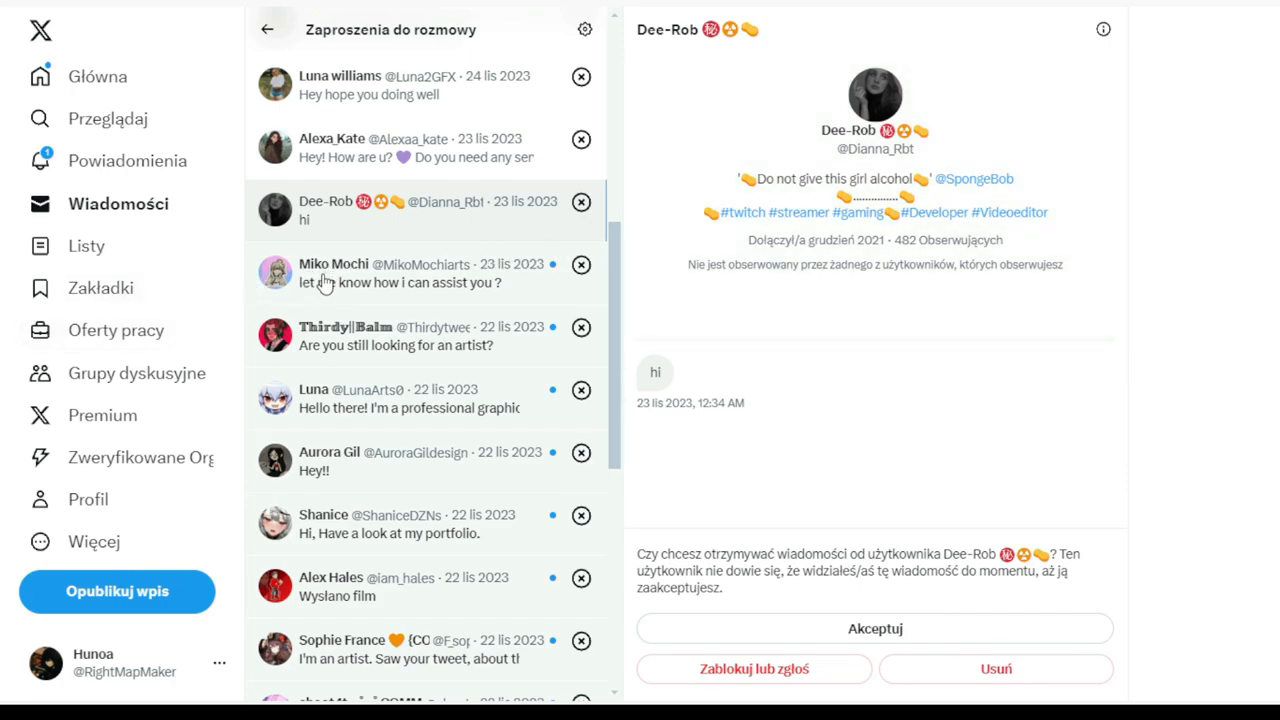
click(400, 272)
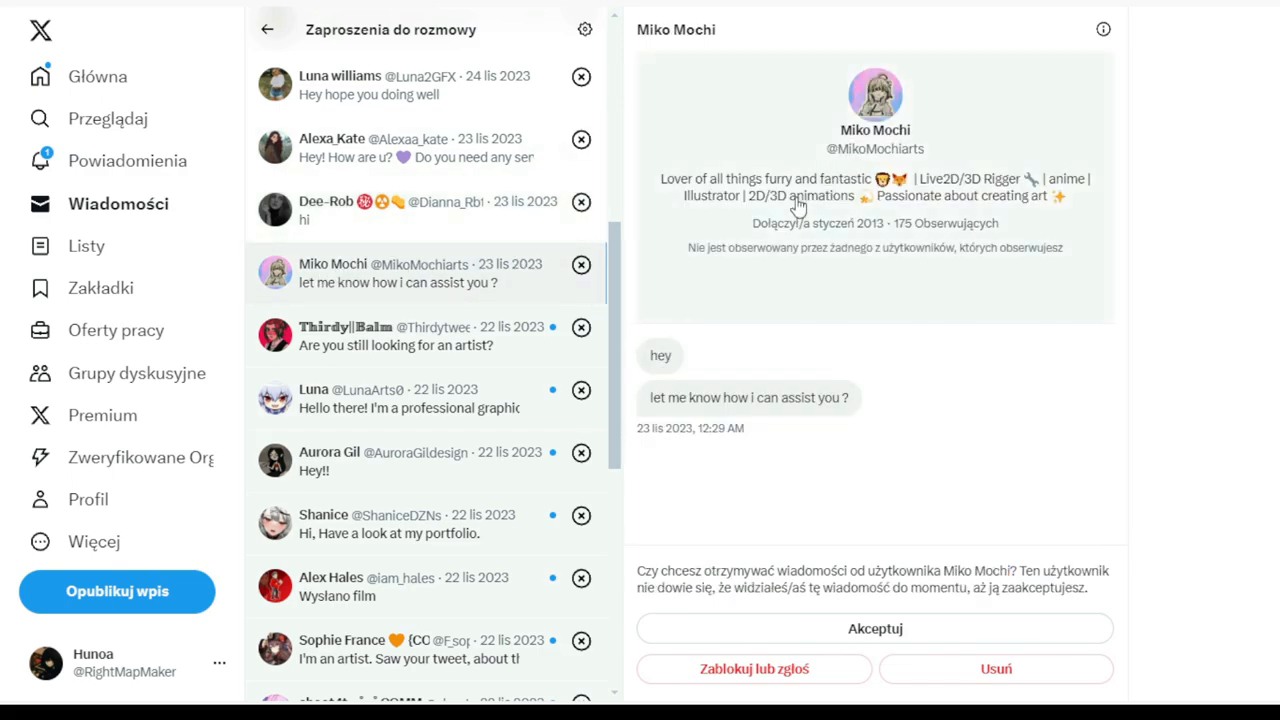
mouse_move(976, 200)
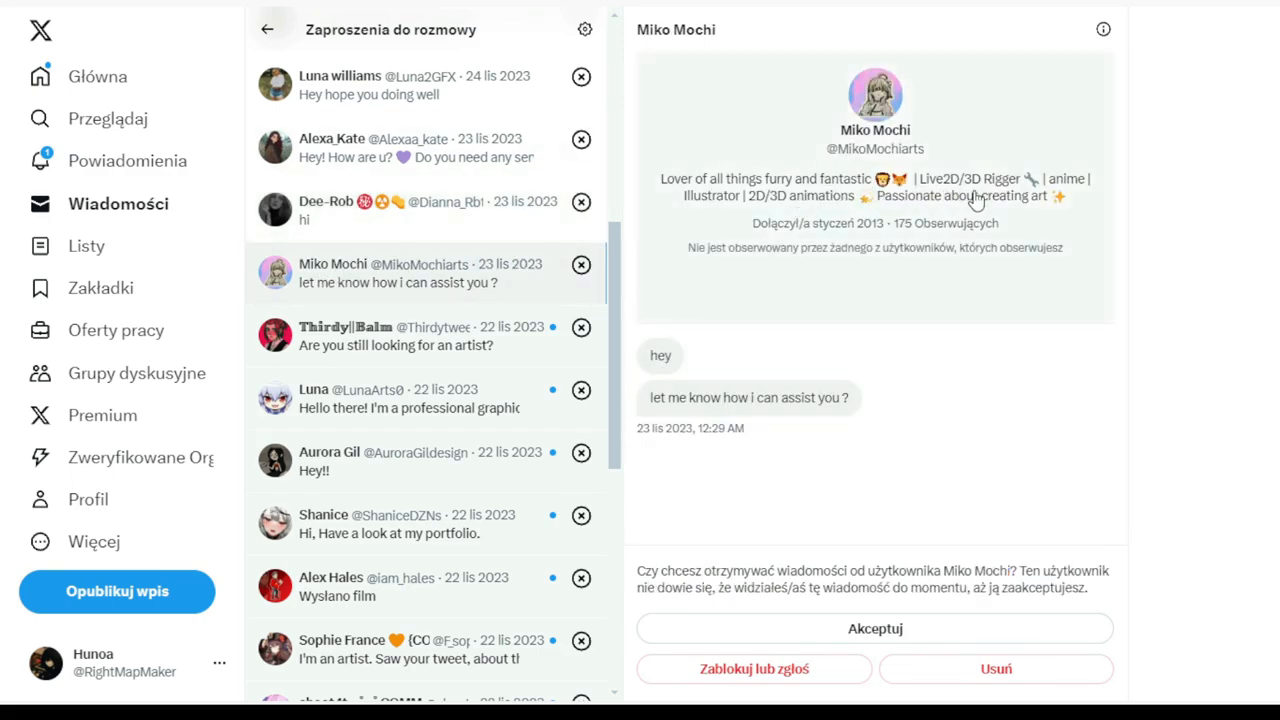
mouse_move(1024, 210)
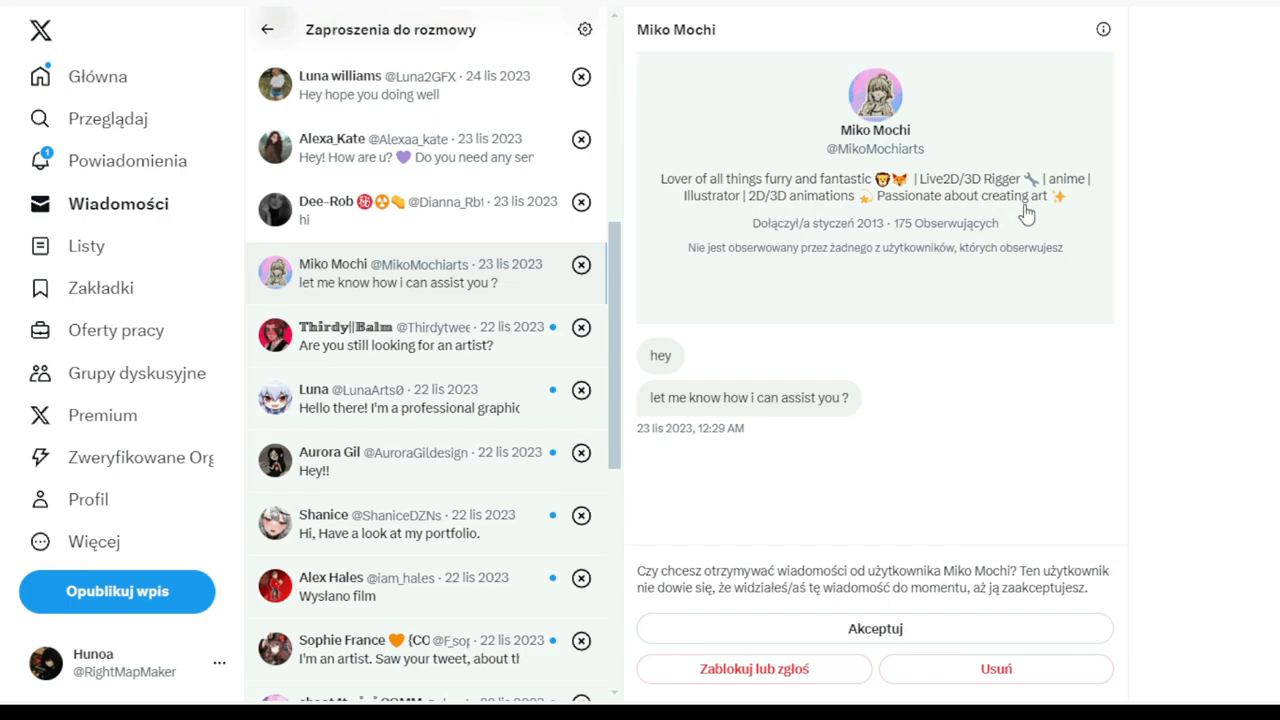
mouse_move(744, 212)
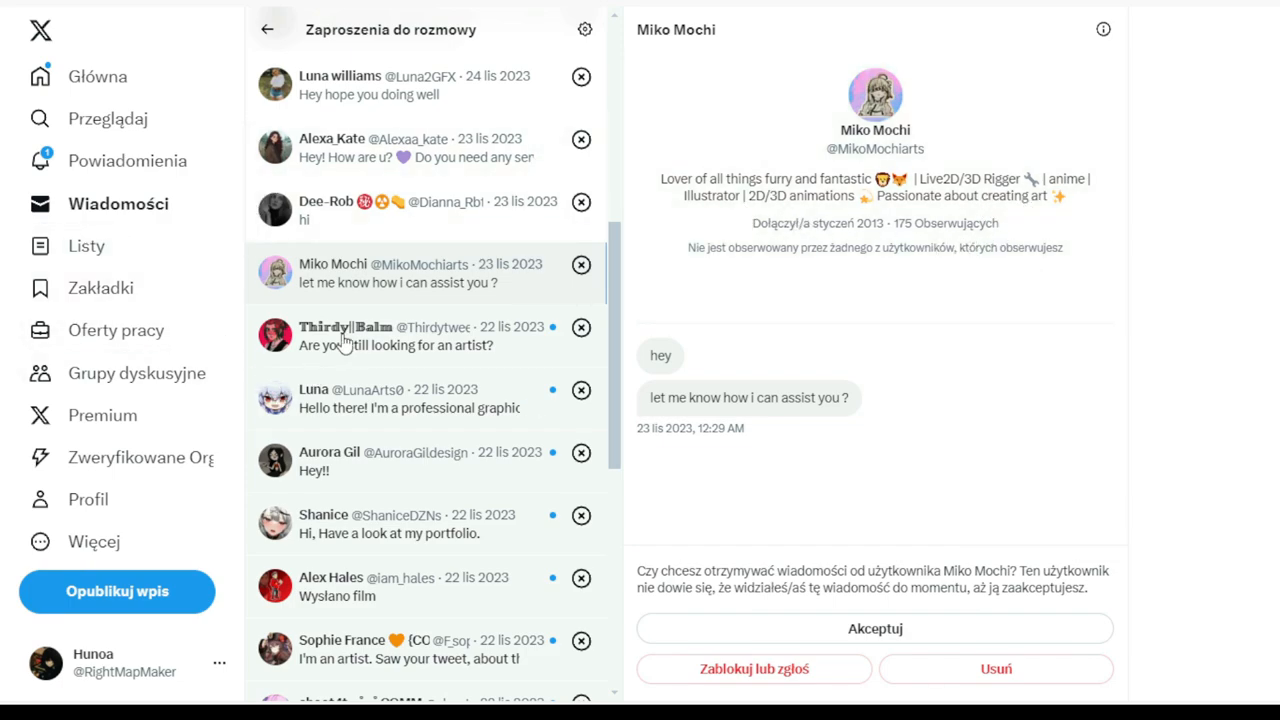
- Preview the artist-search, professional designer, 'Hey!!', portfolio and sent-film requests in turn
click(400, 336)
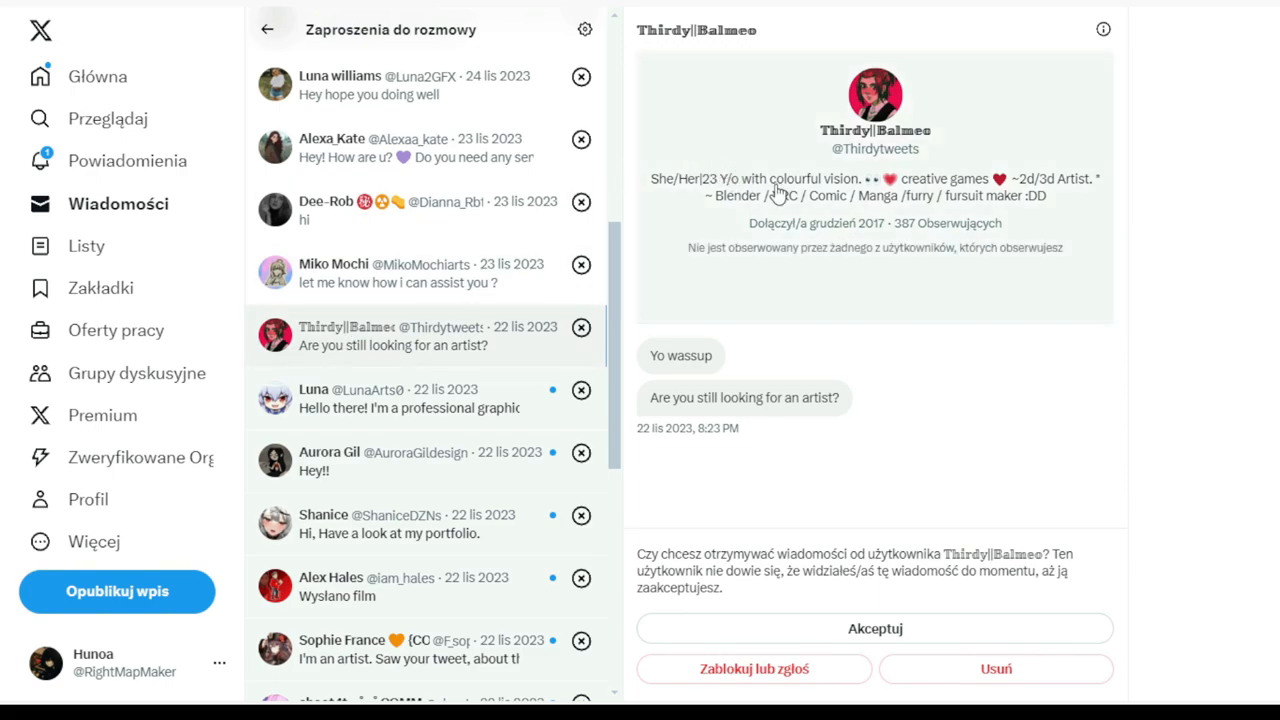
mouse_move(748, 212)
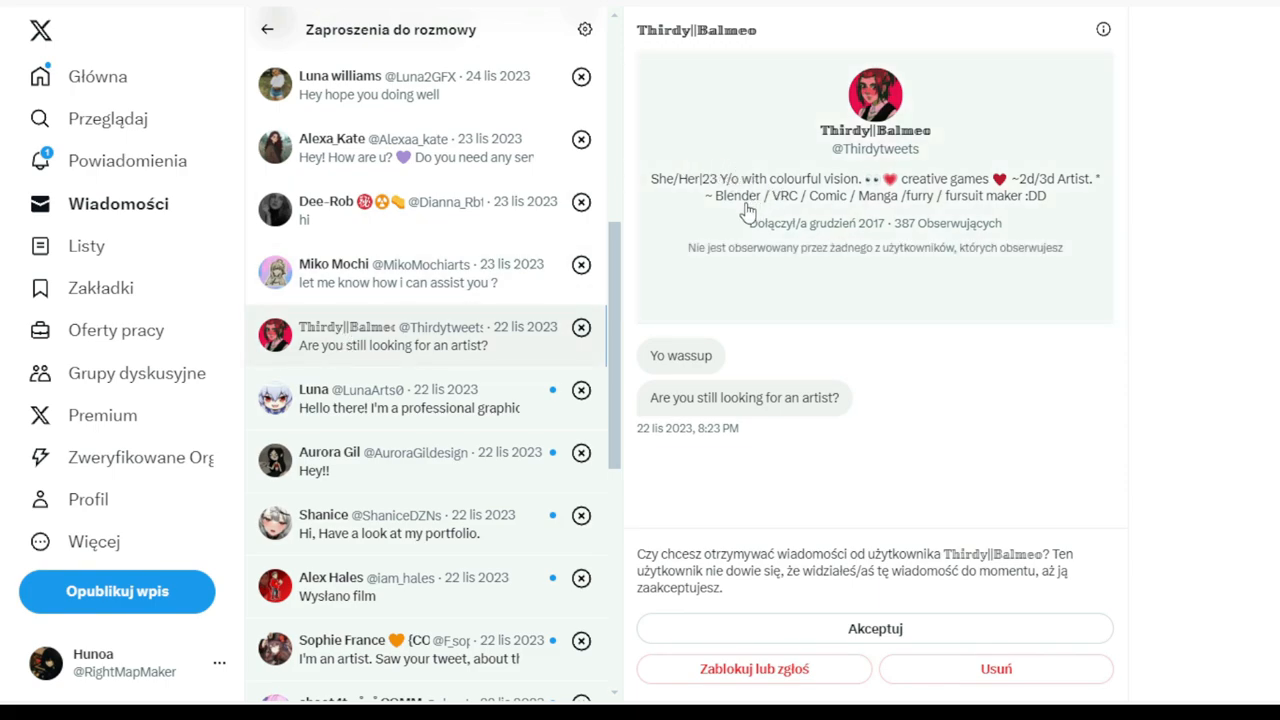
mouse_move(766, 222)
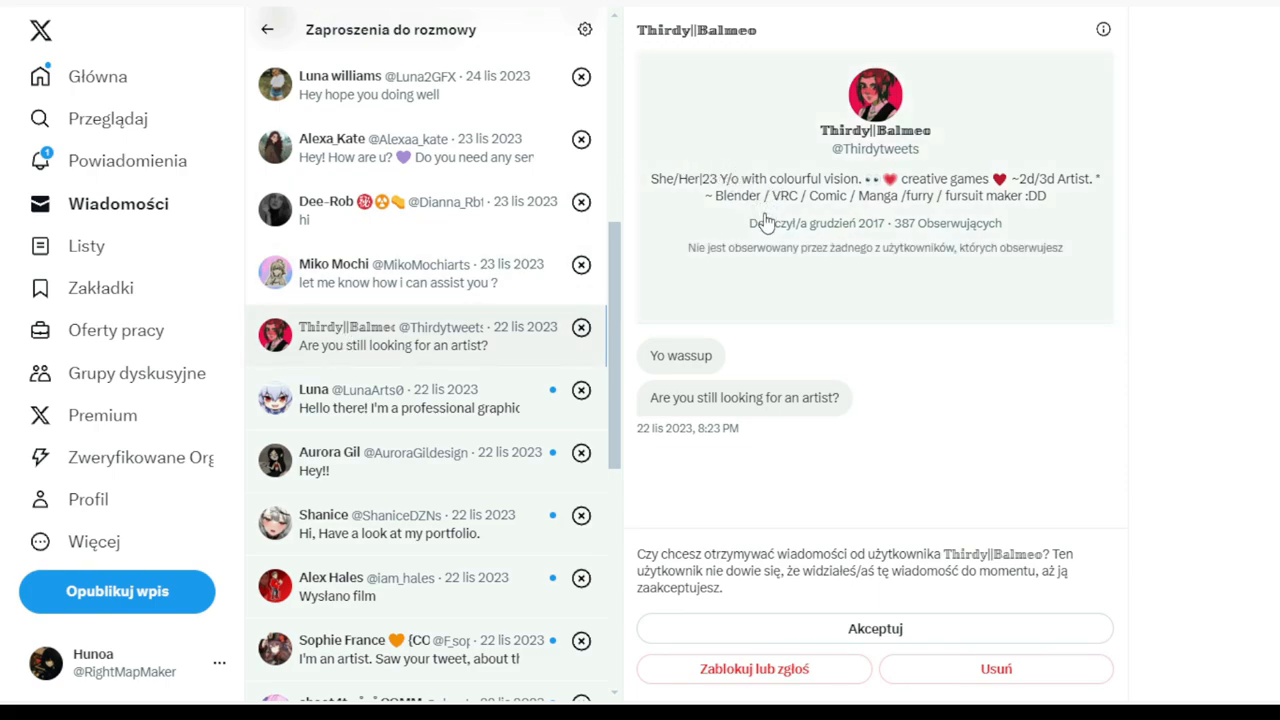
mouse_move(876, 218)
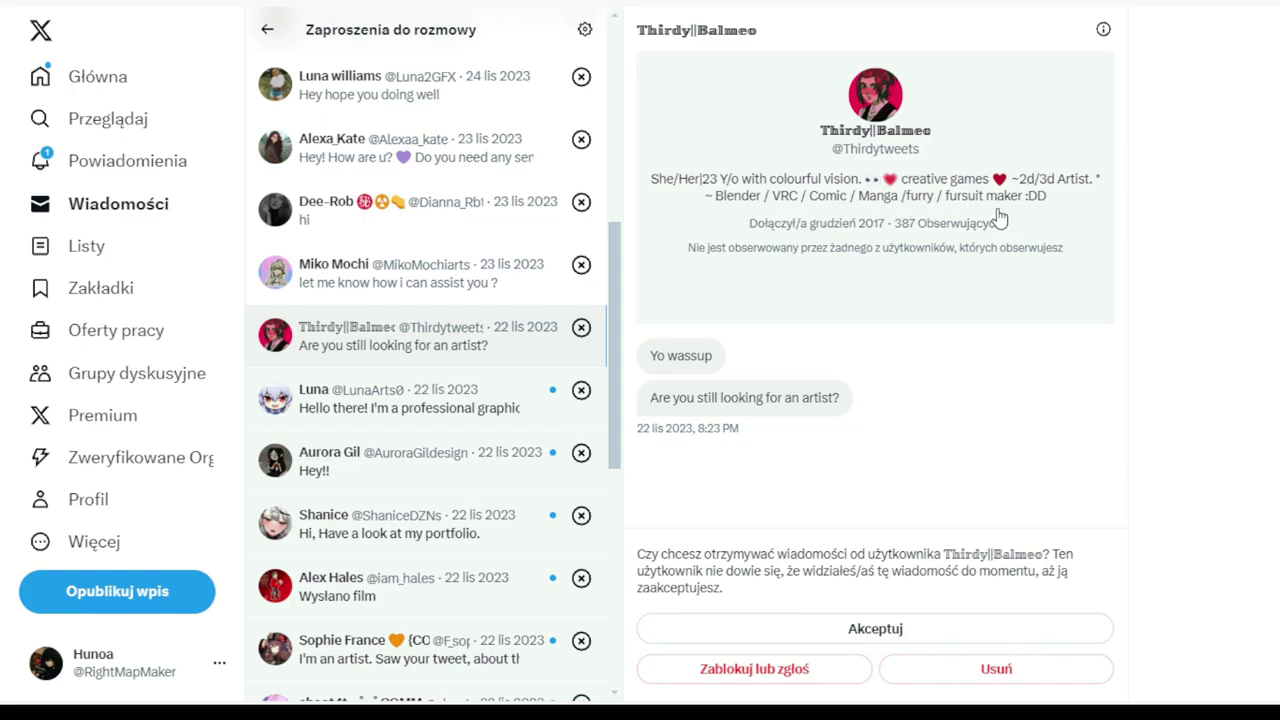
mouse_move(348, 418)
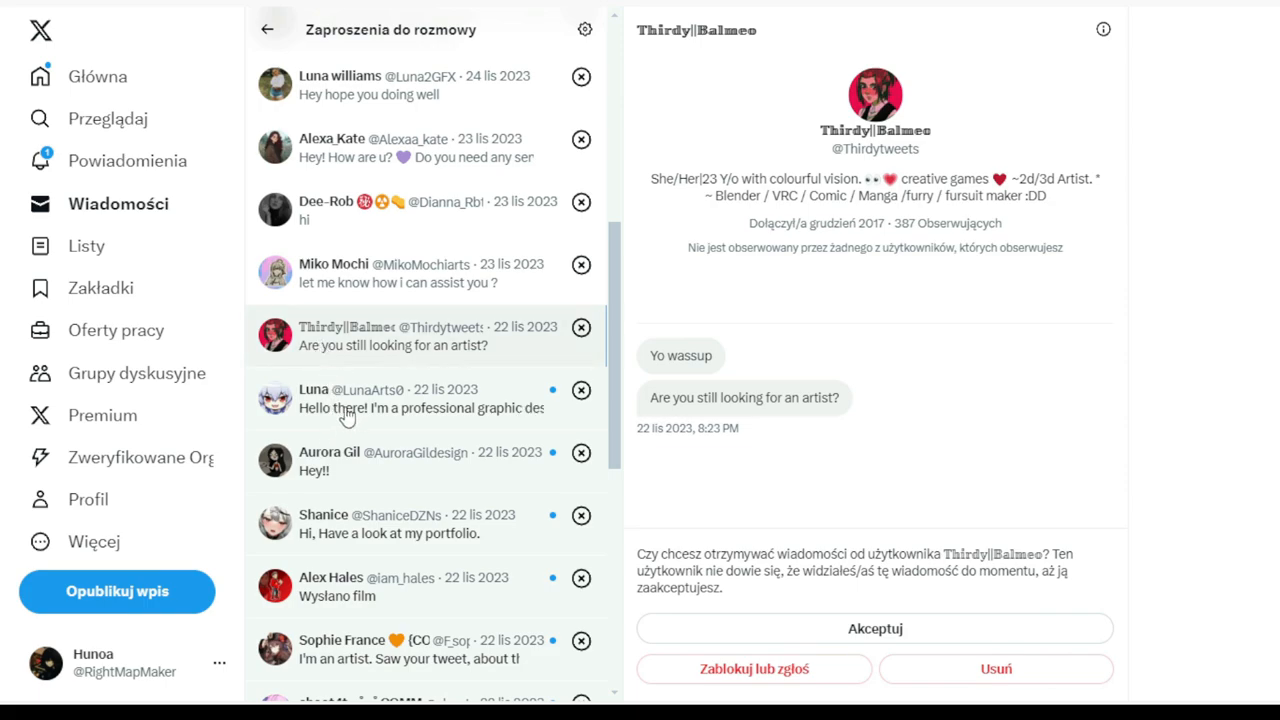
click(400, 398)
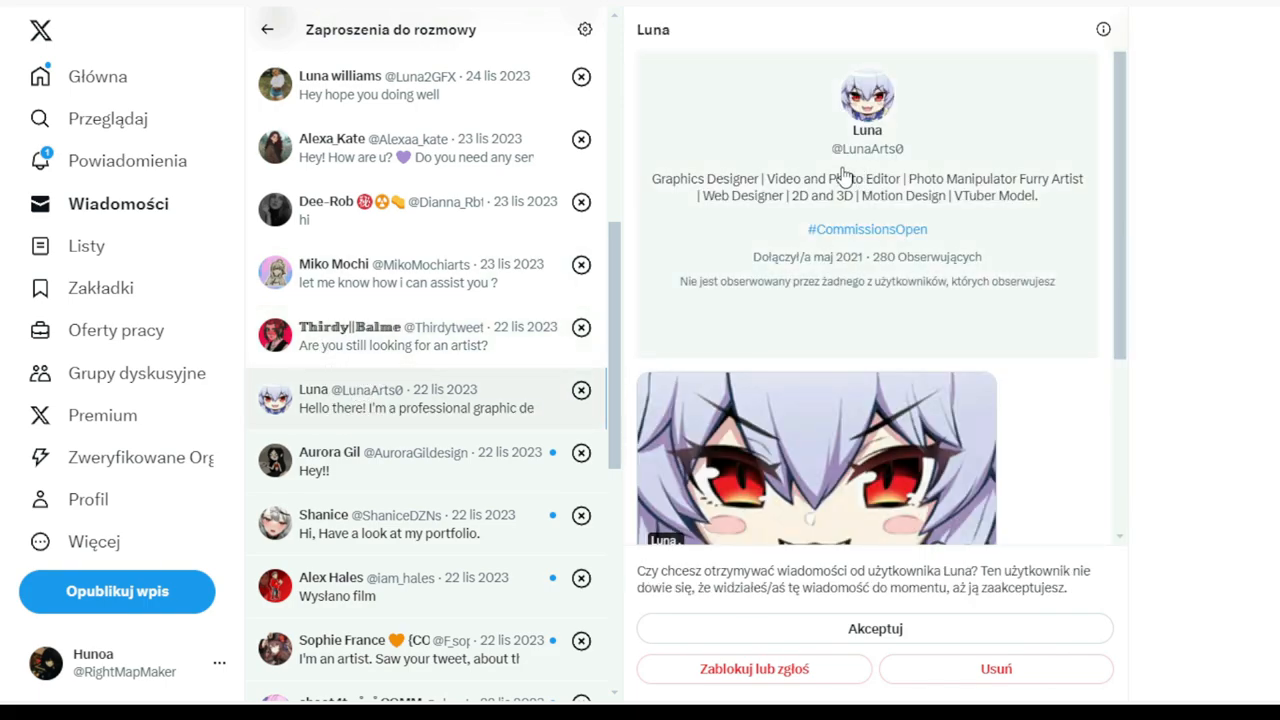
mouse_move(1044, 152)
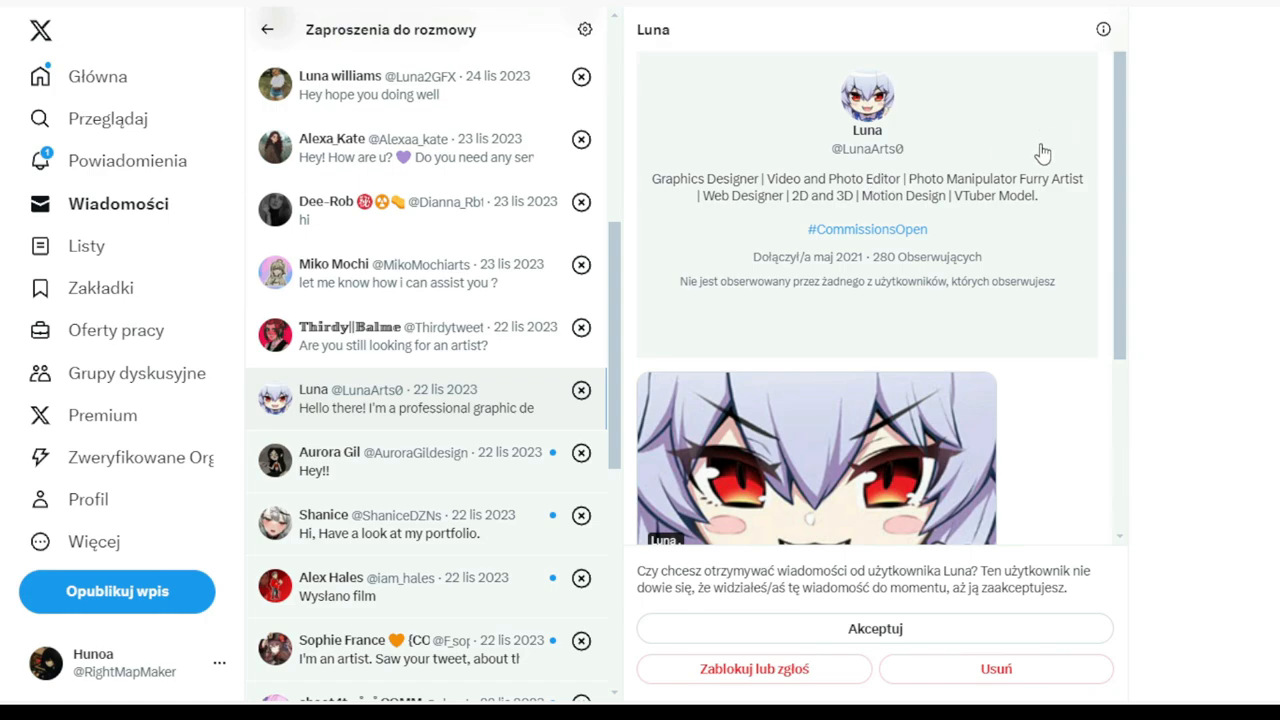
mouse_move(1010, 176)
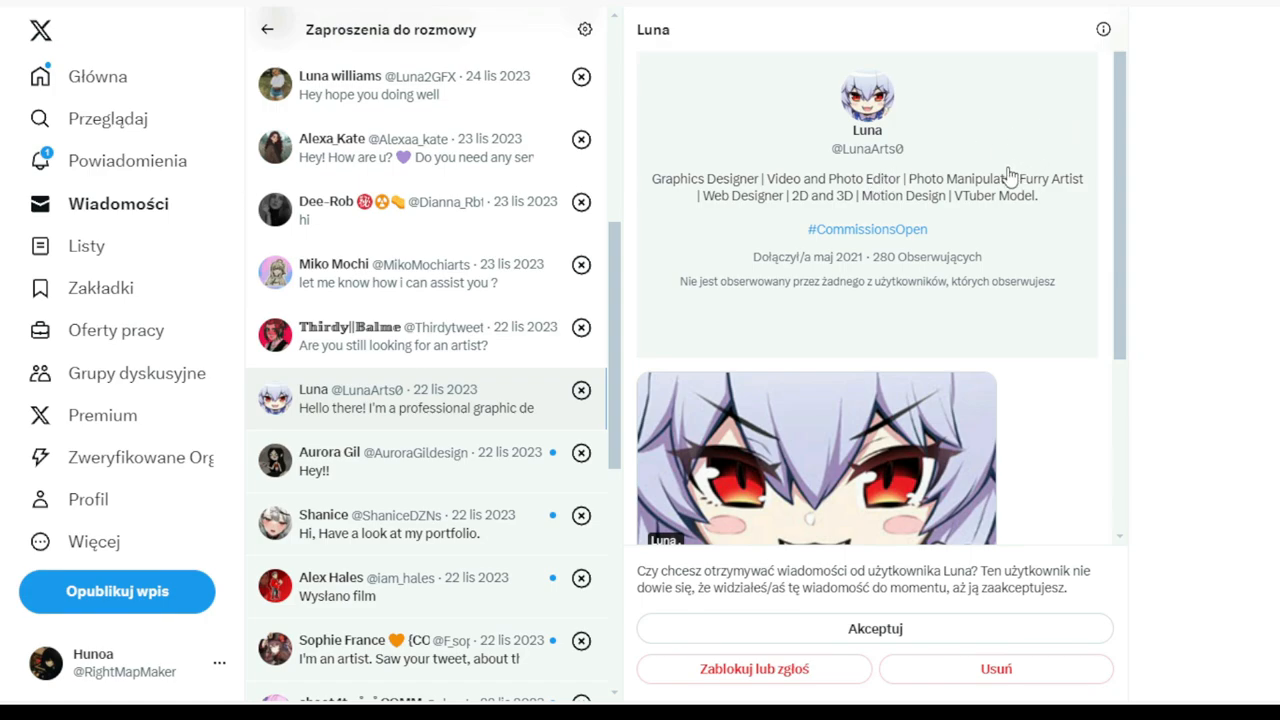
mouse_move(778, 218)
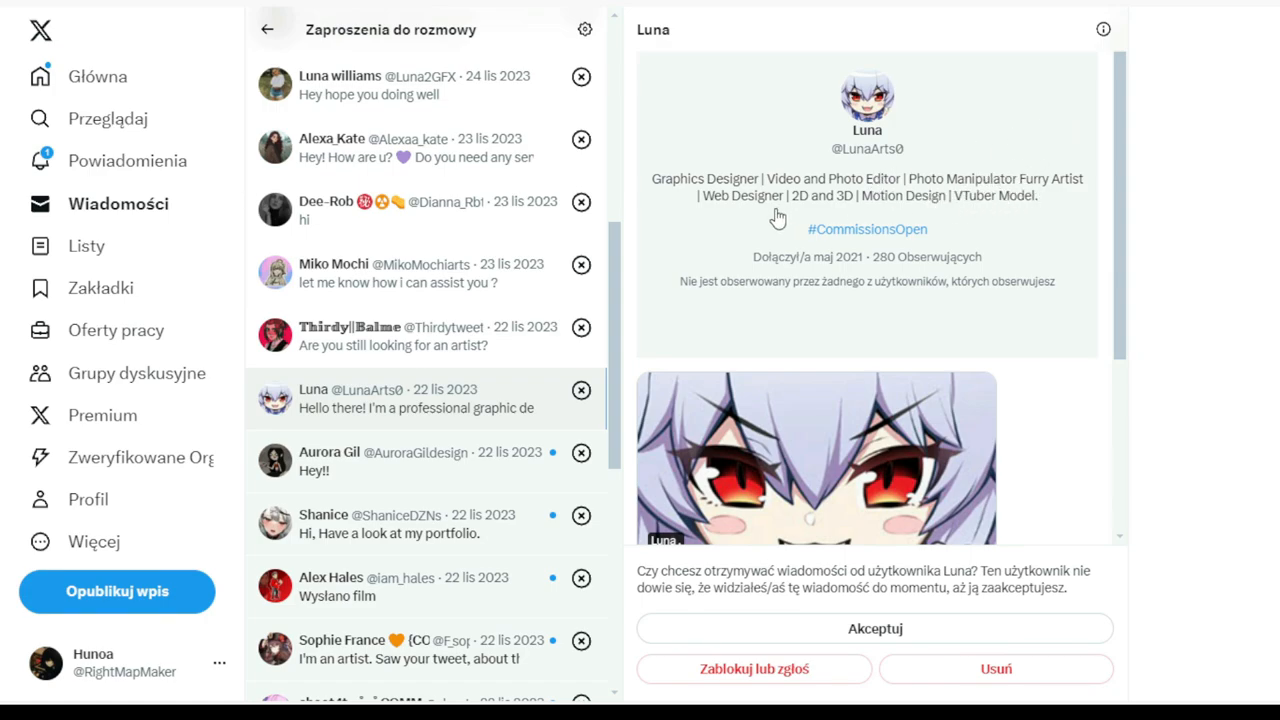
mouse_move(650, 378)
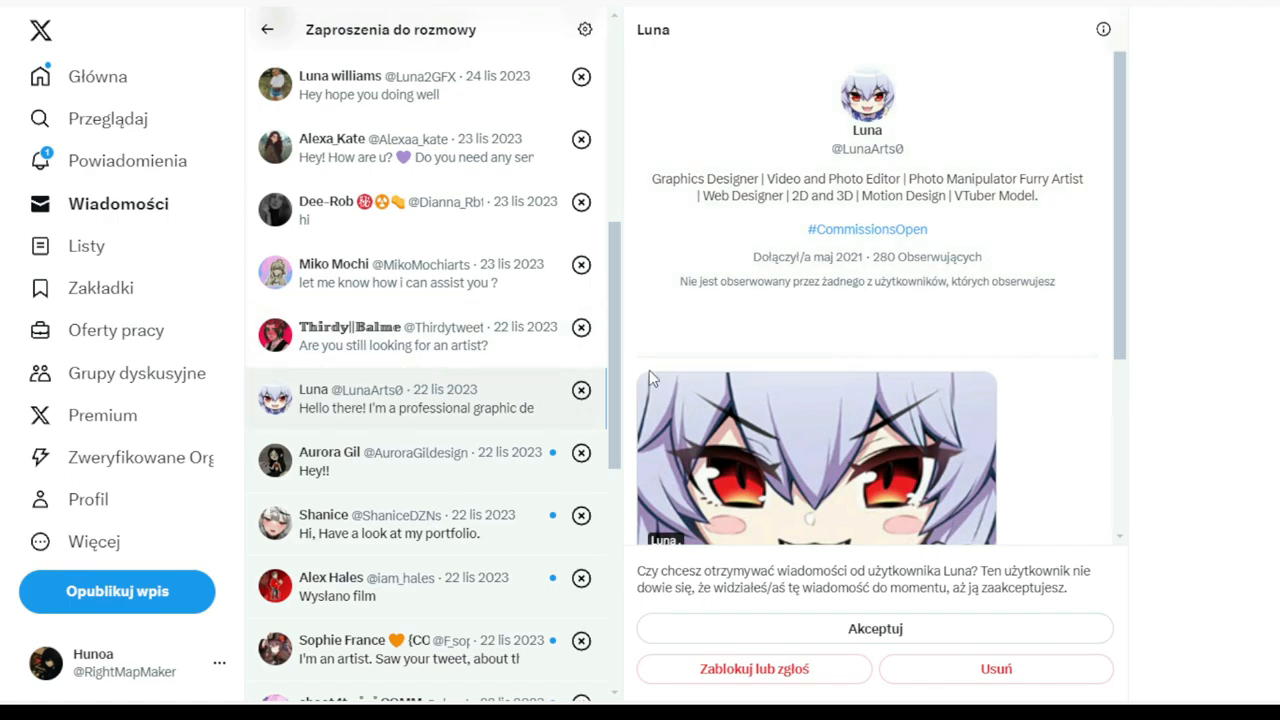
click(420, 460)
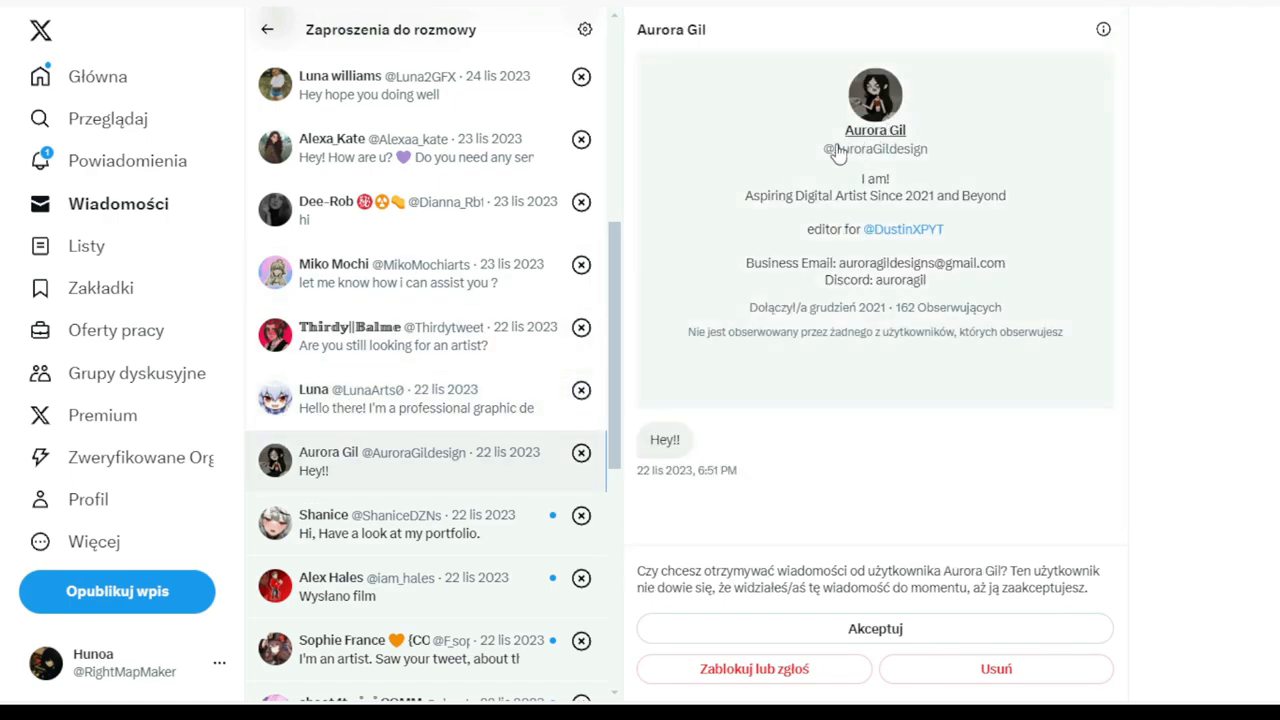
mouse_move(748, 412)
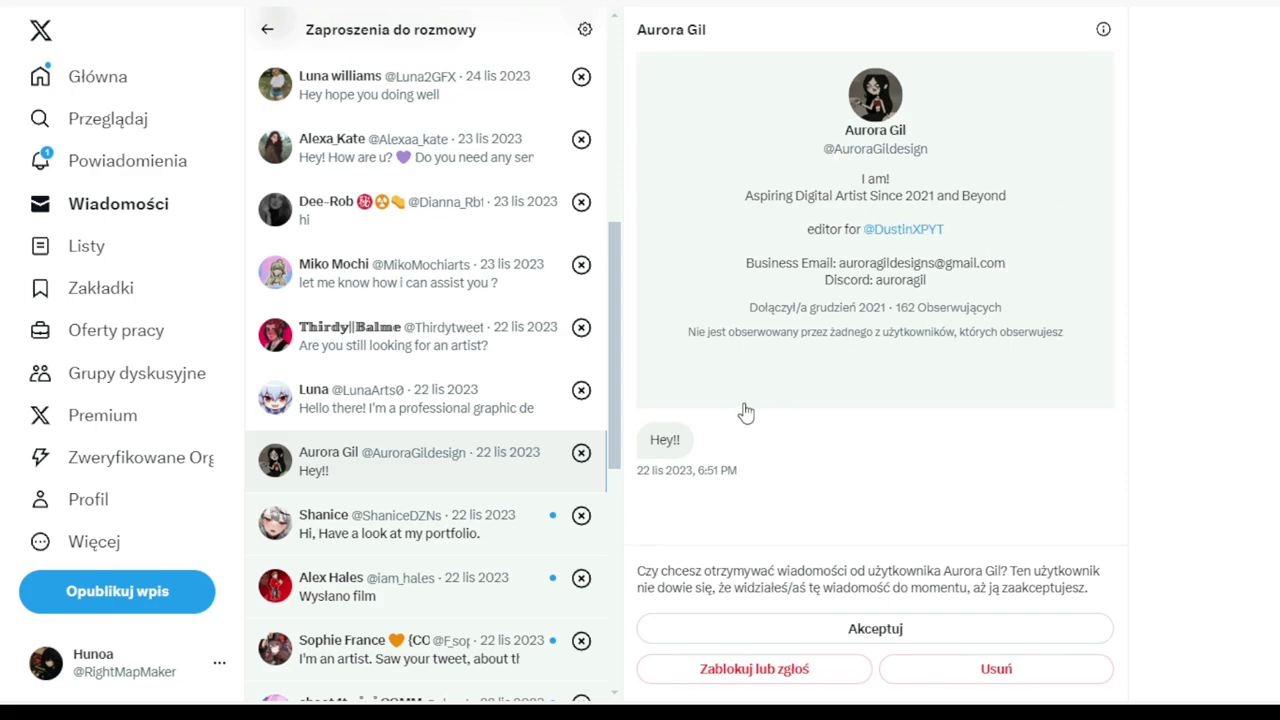
click(400, 524)
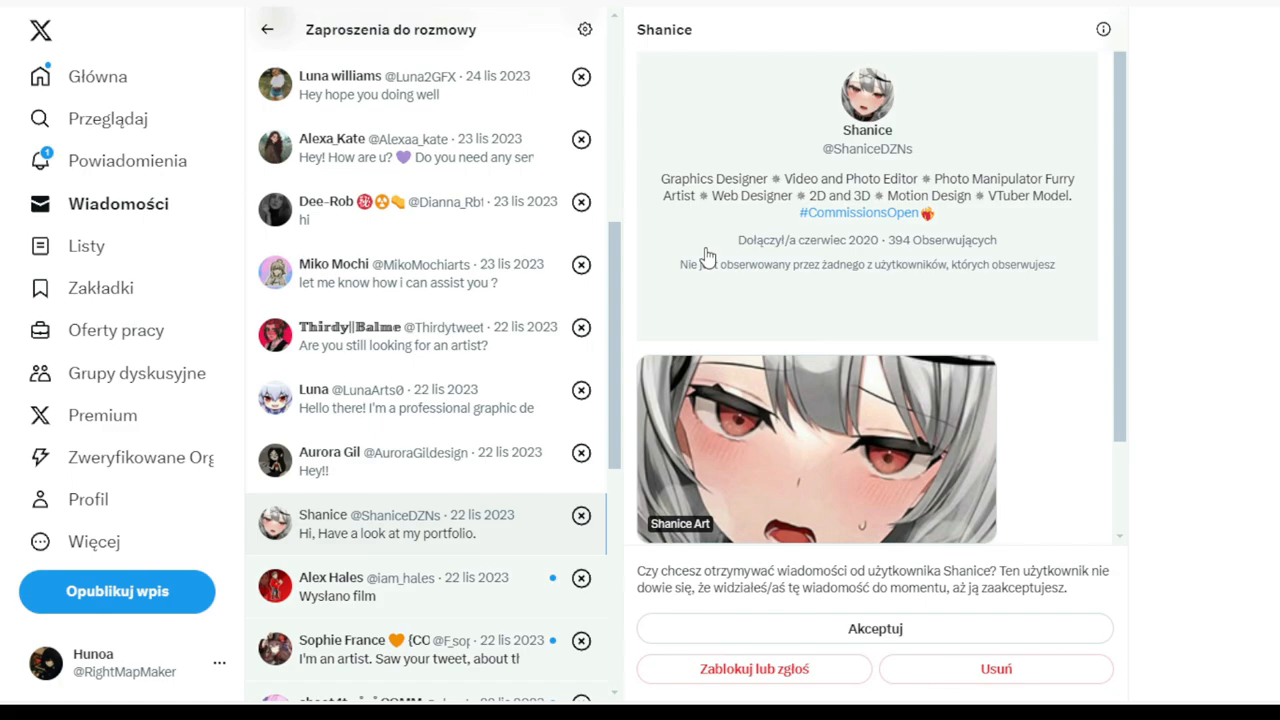
mouse_move(696, 270)
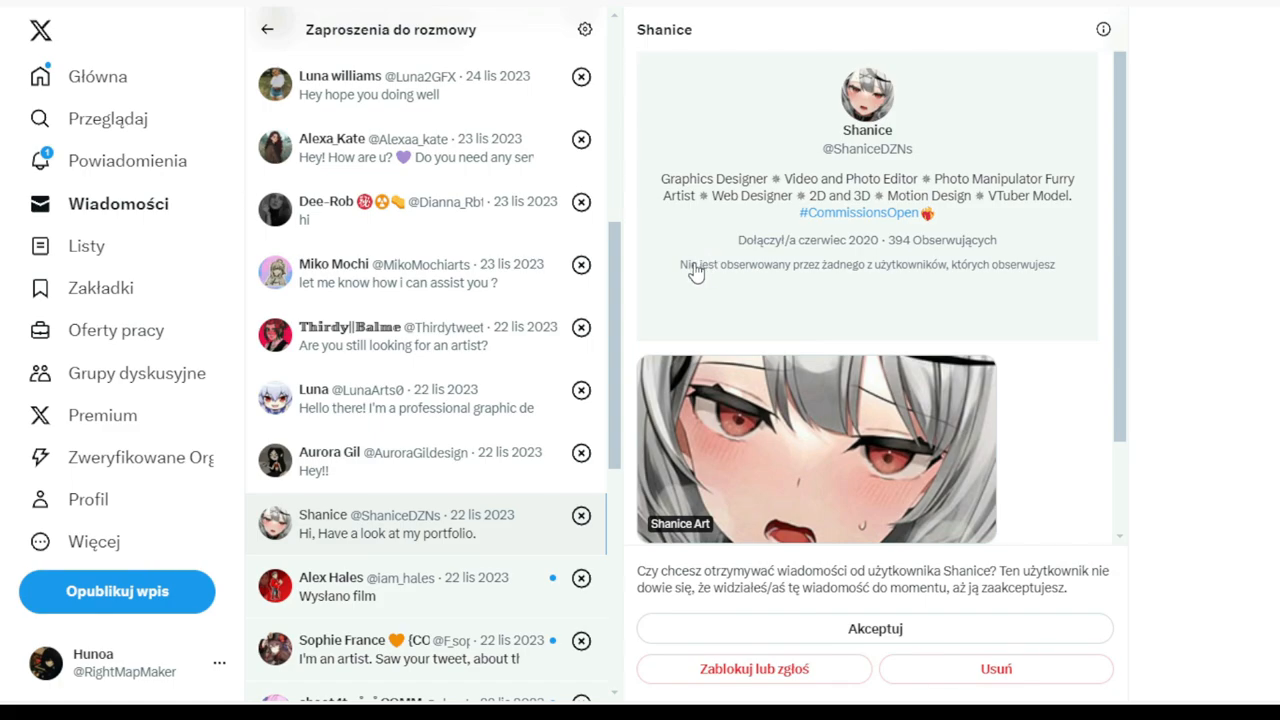
mouse_move(736, 204)
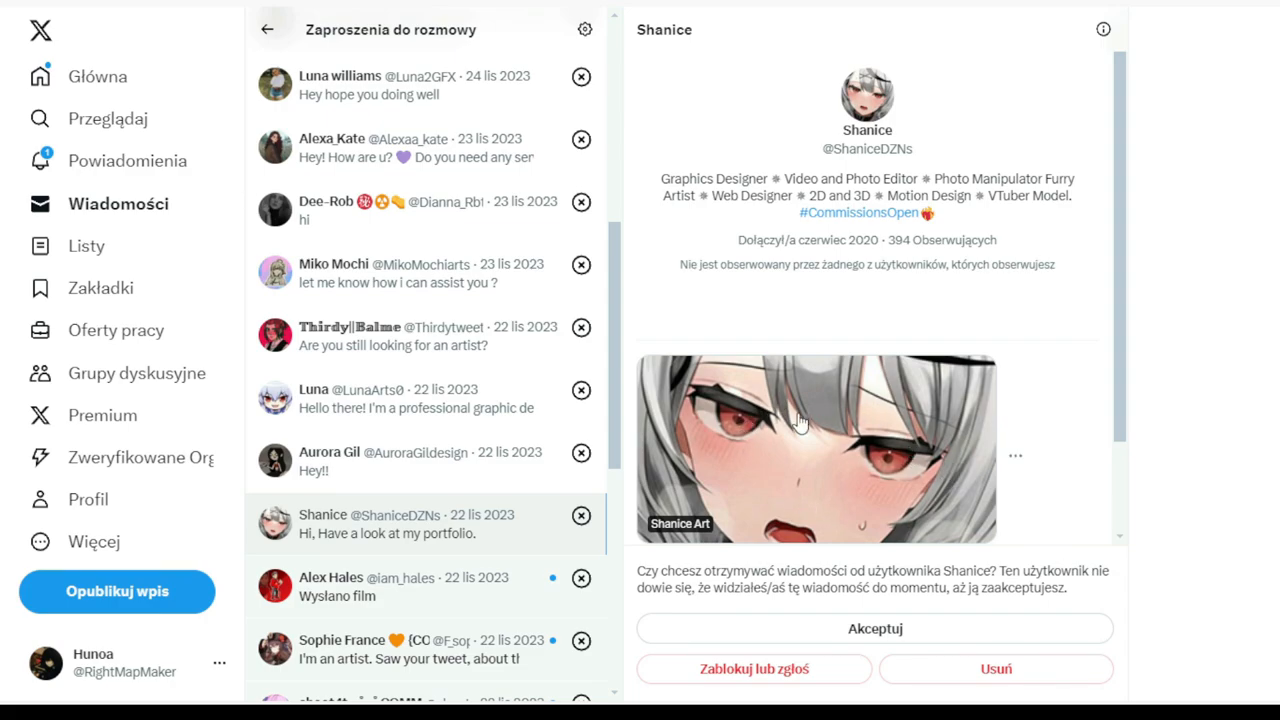
mouse_move(650, 72)
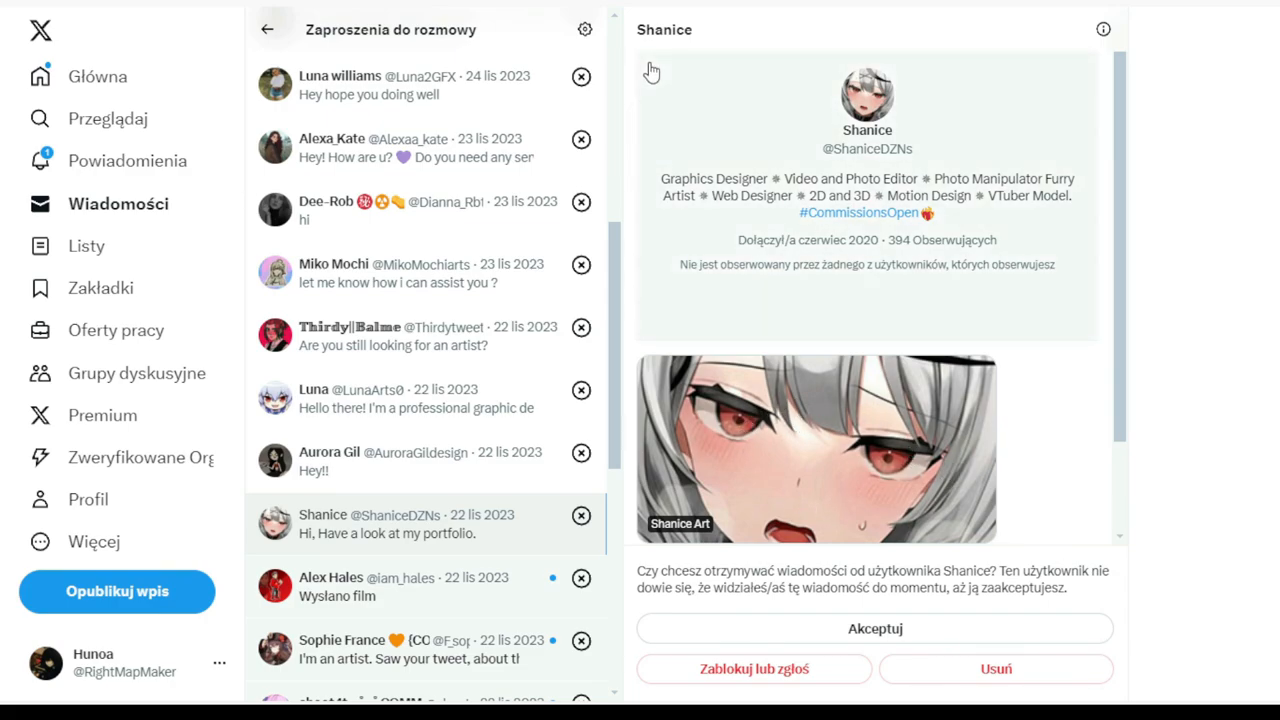
mouse_move(920, 236)
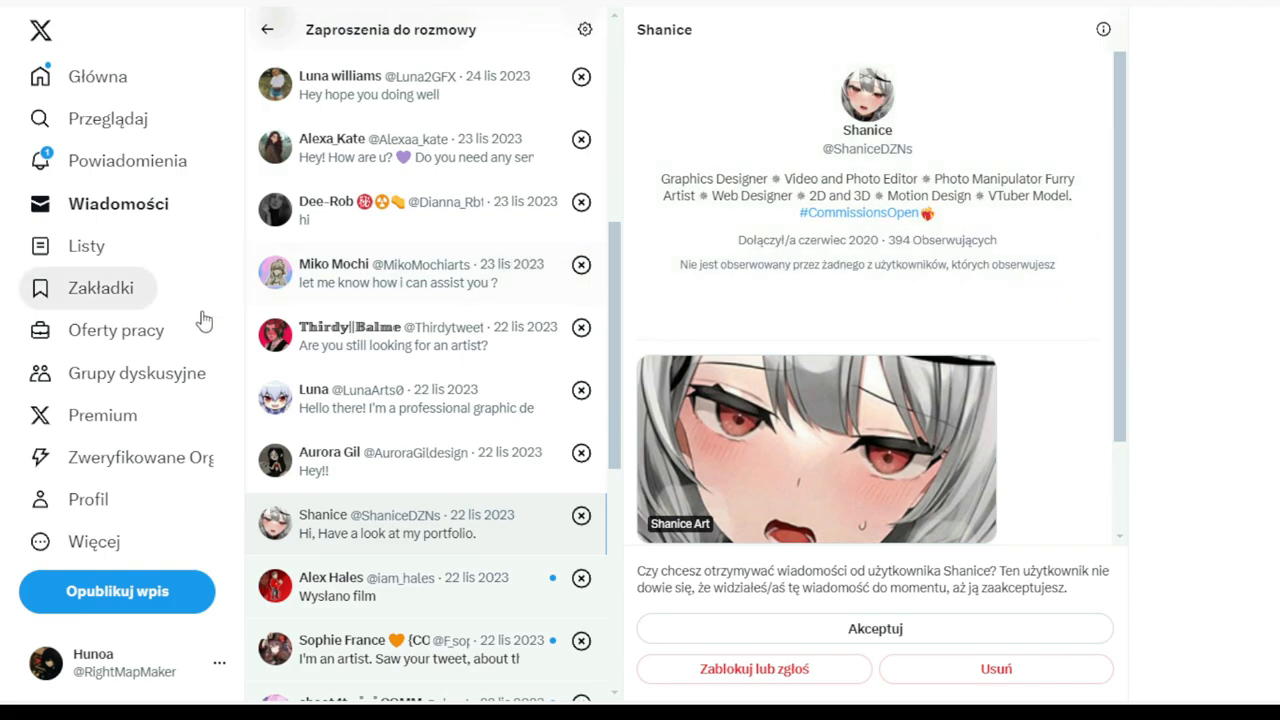
mouse_move(350, 616)
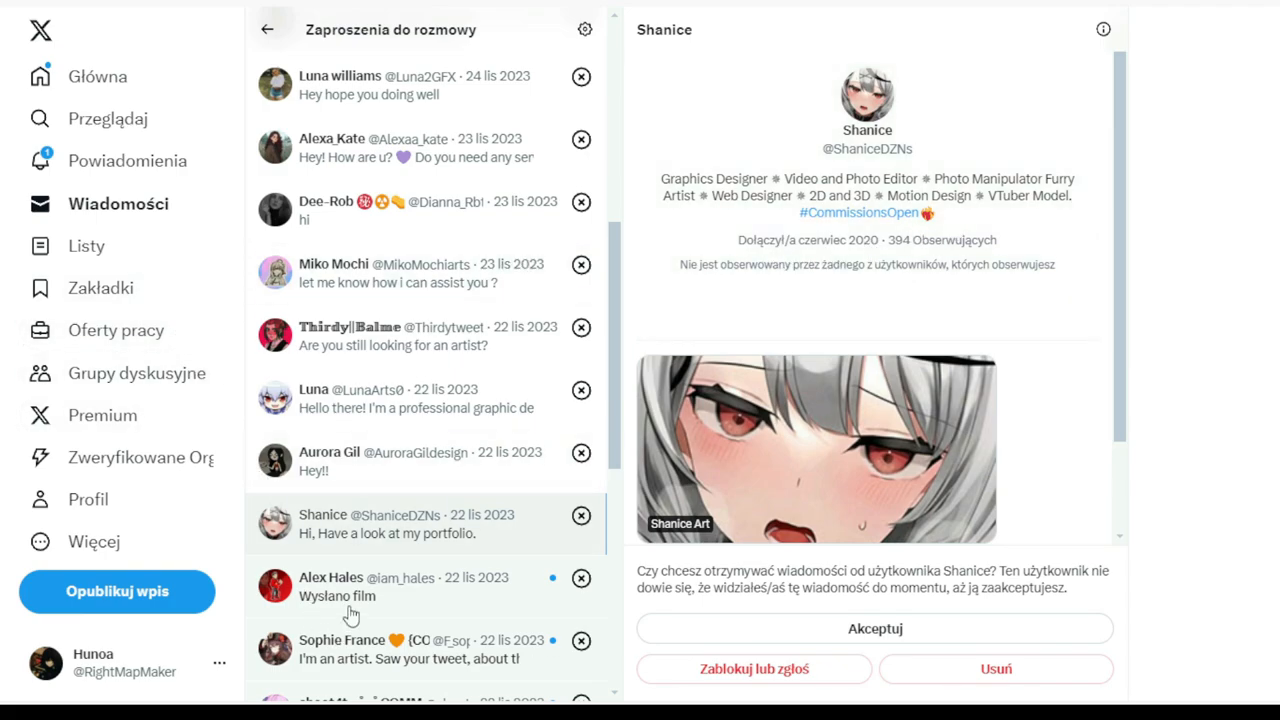
click(400, 586)
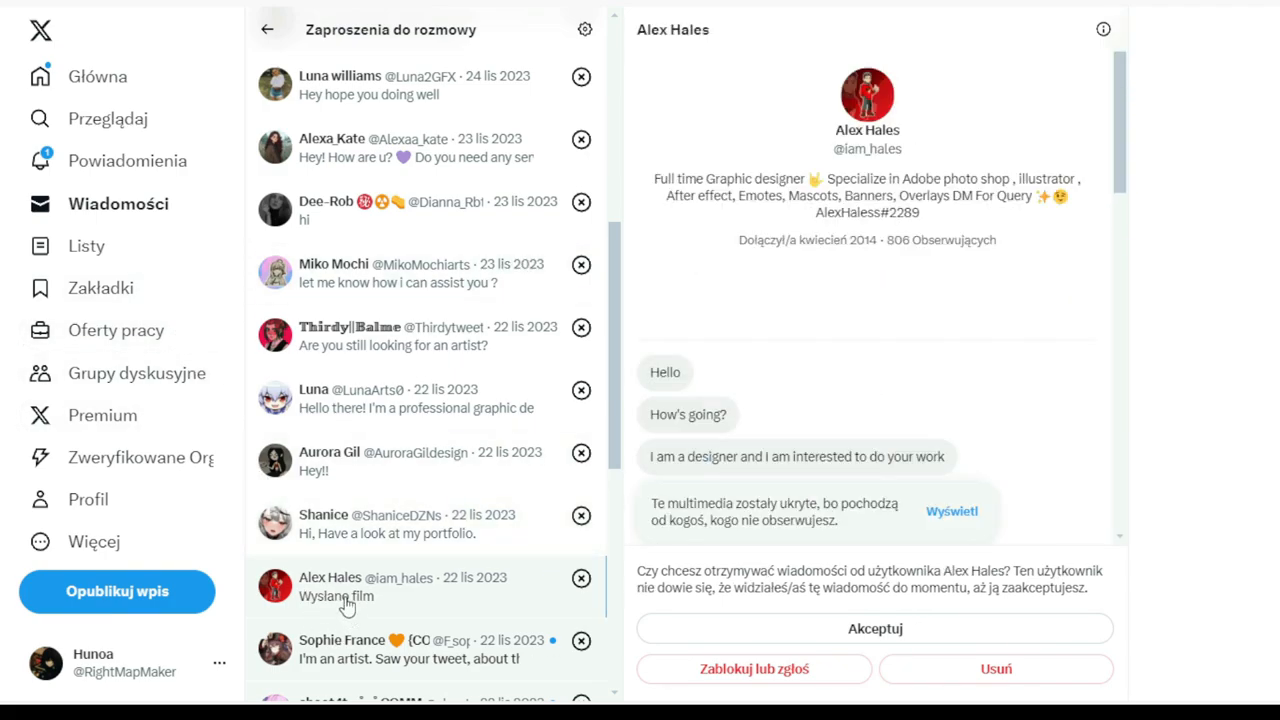
mouse_move(450, 398)
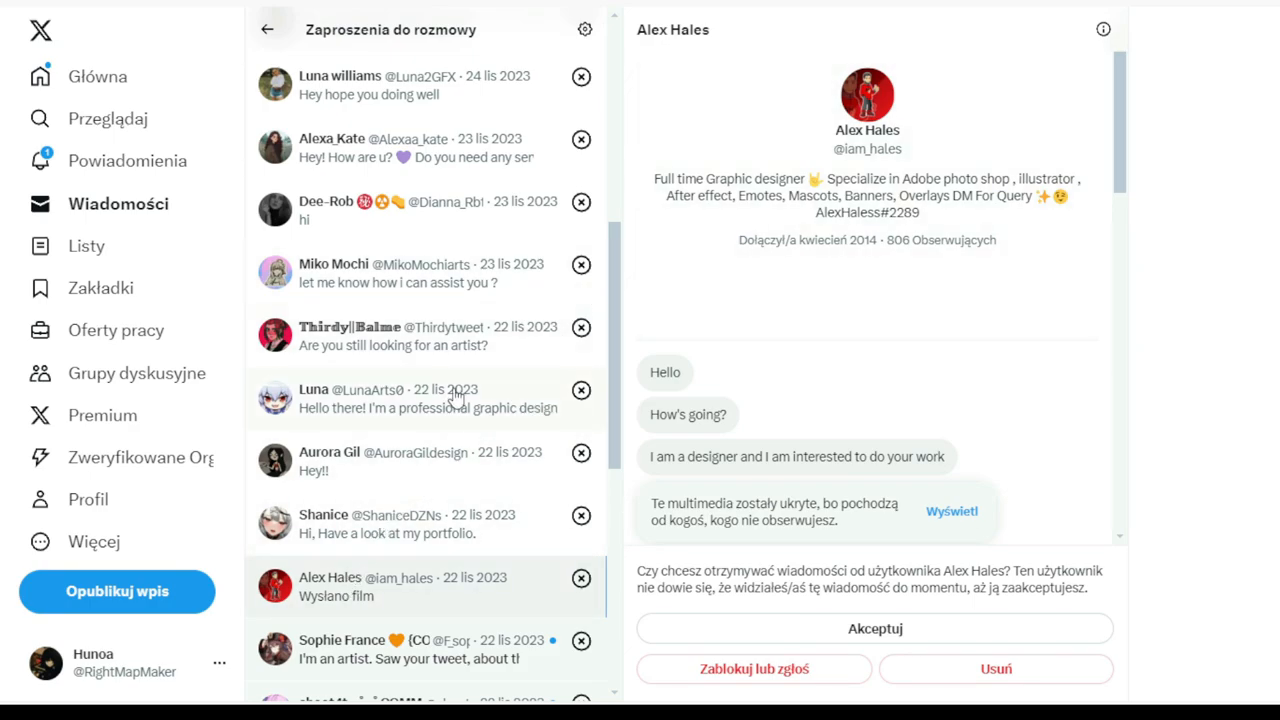
- Preview the overlays-and-emotes, model sheets and details-in-DM commission requests
scroll(down, 3)
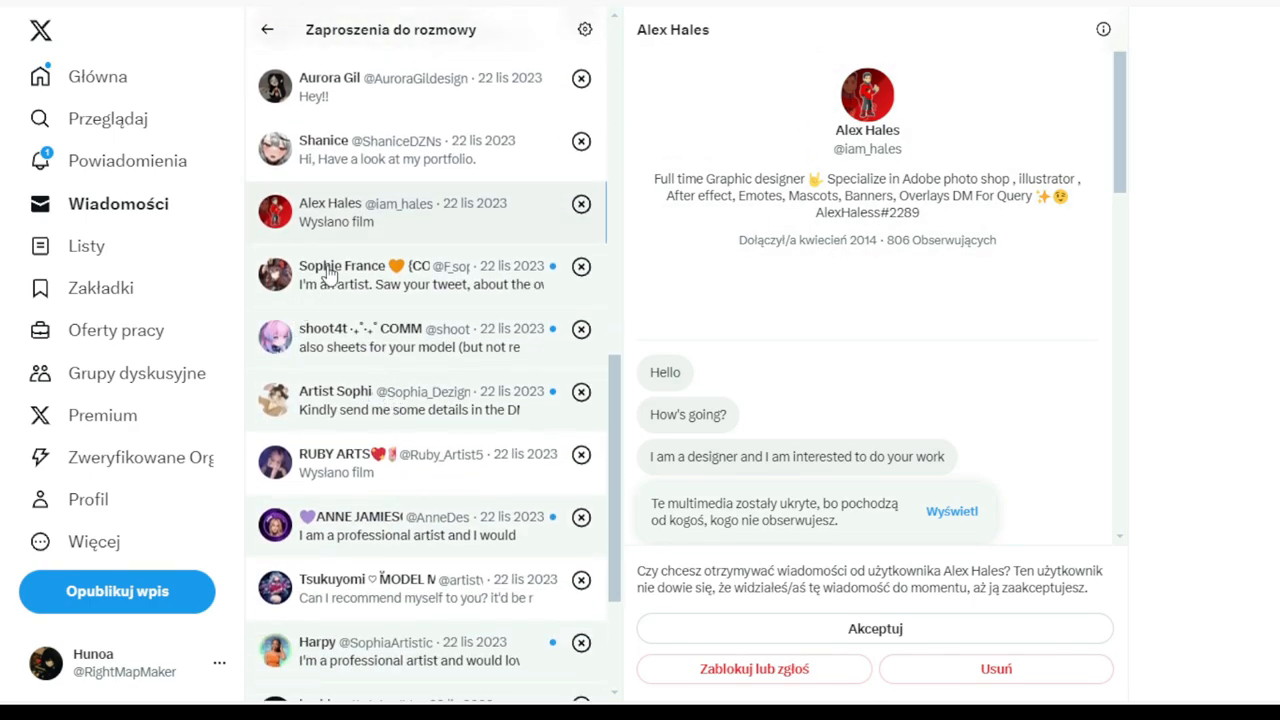
click(400, 276)
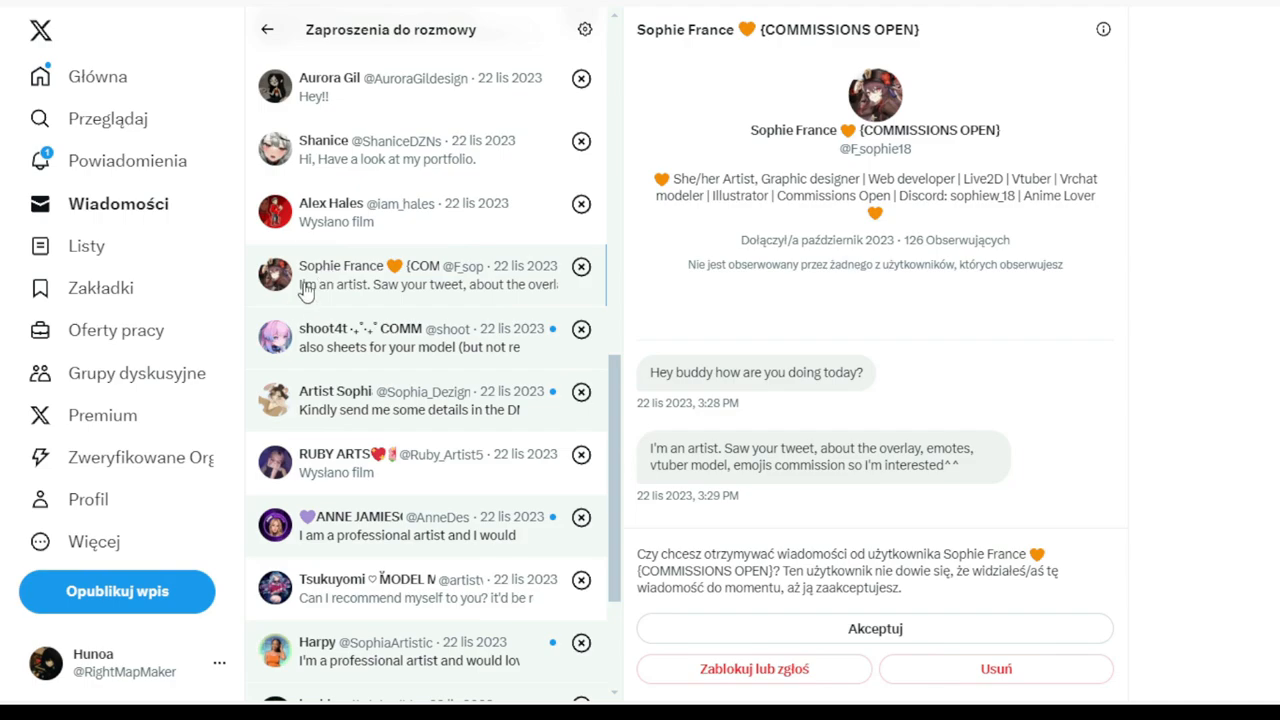
click(400, 336)
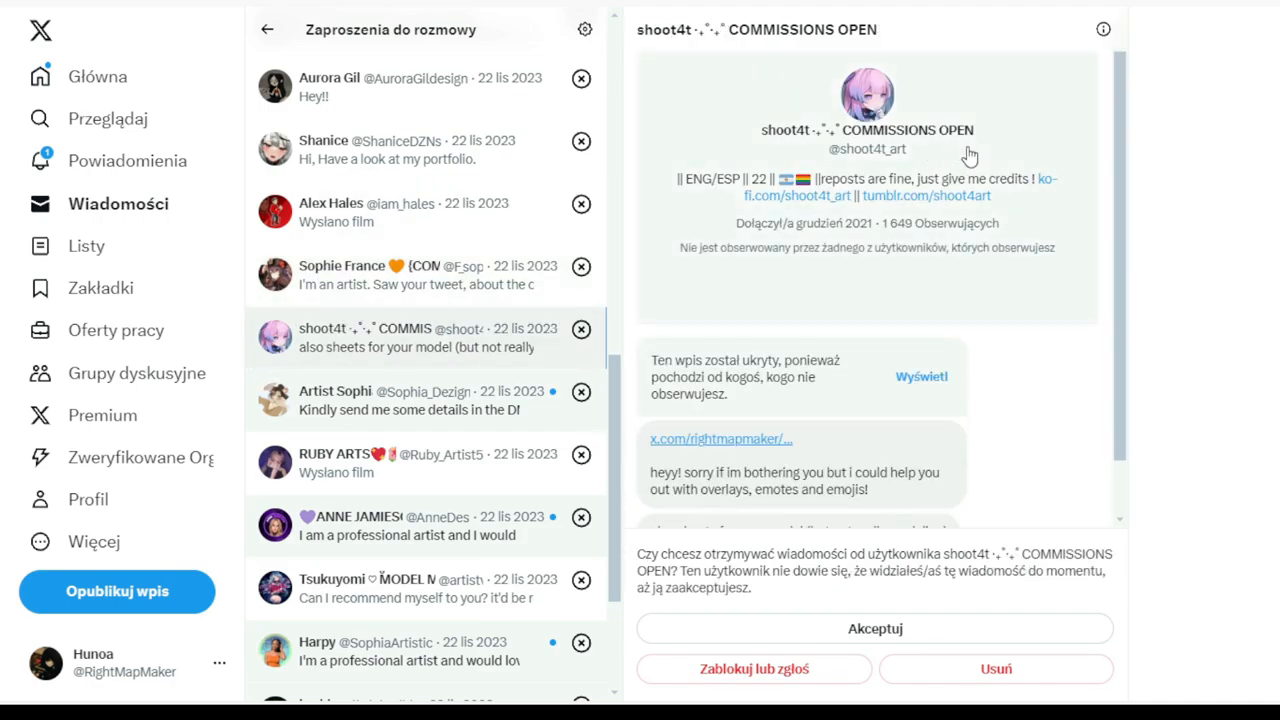
mouse_move(504, 350)
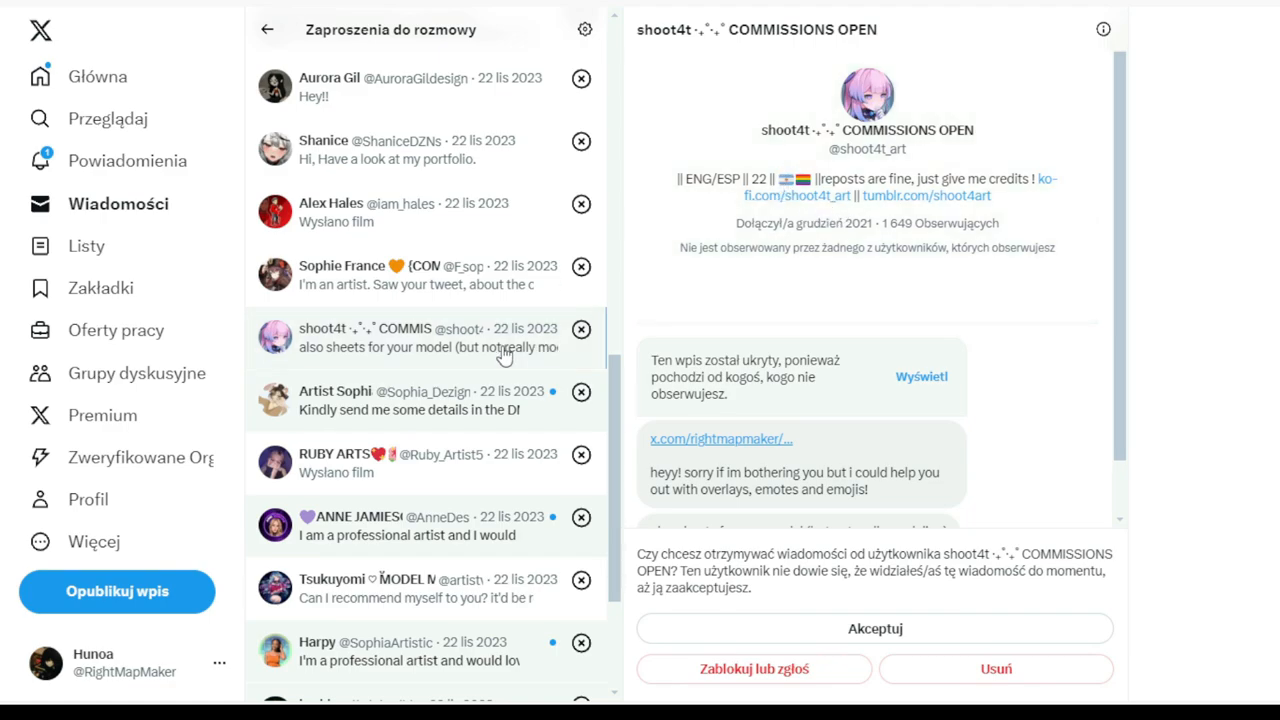
mouse_move(284, 488)
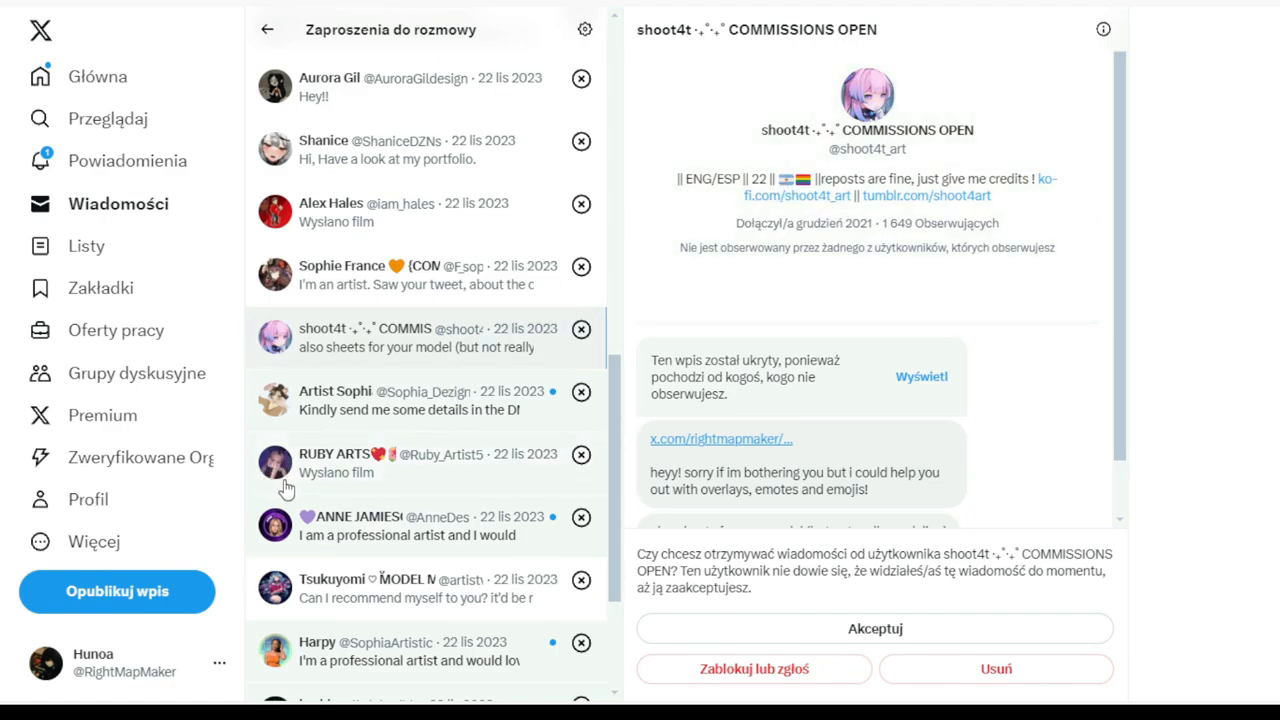
mouse_move(312, 482)
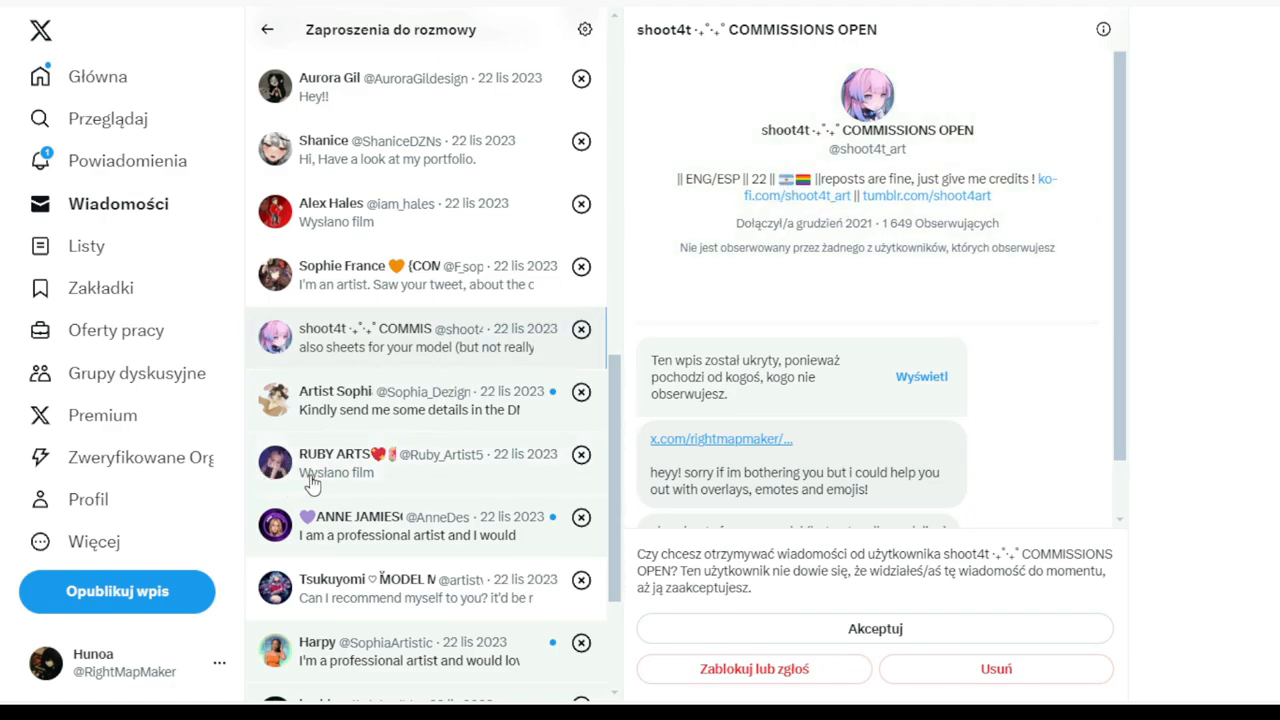
click(410, 400)
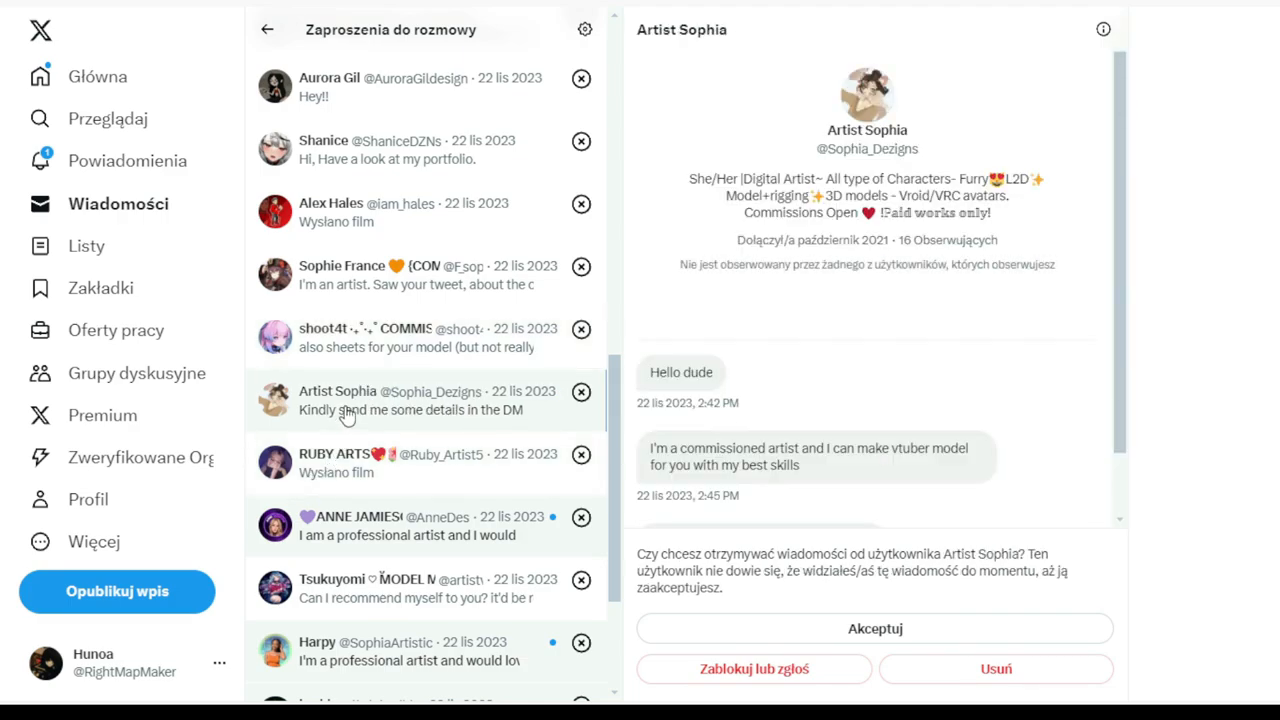
mouse_move(510, 392)
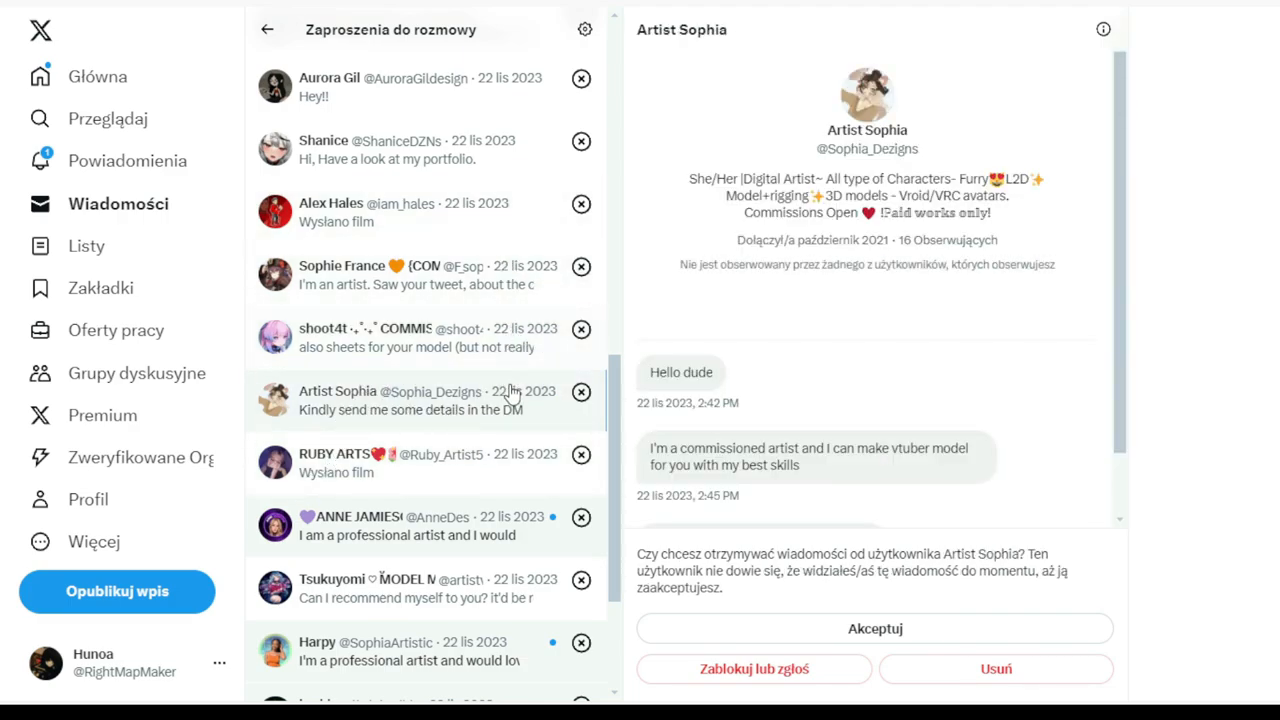
mouse_move(528, 374)
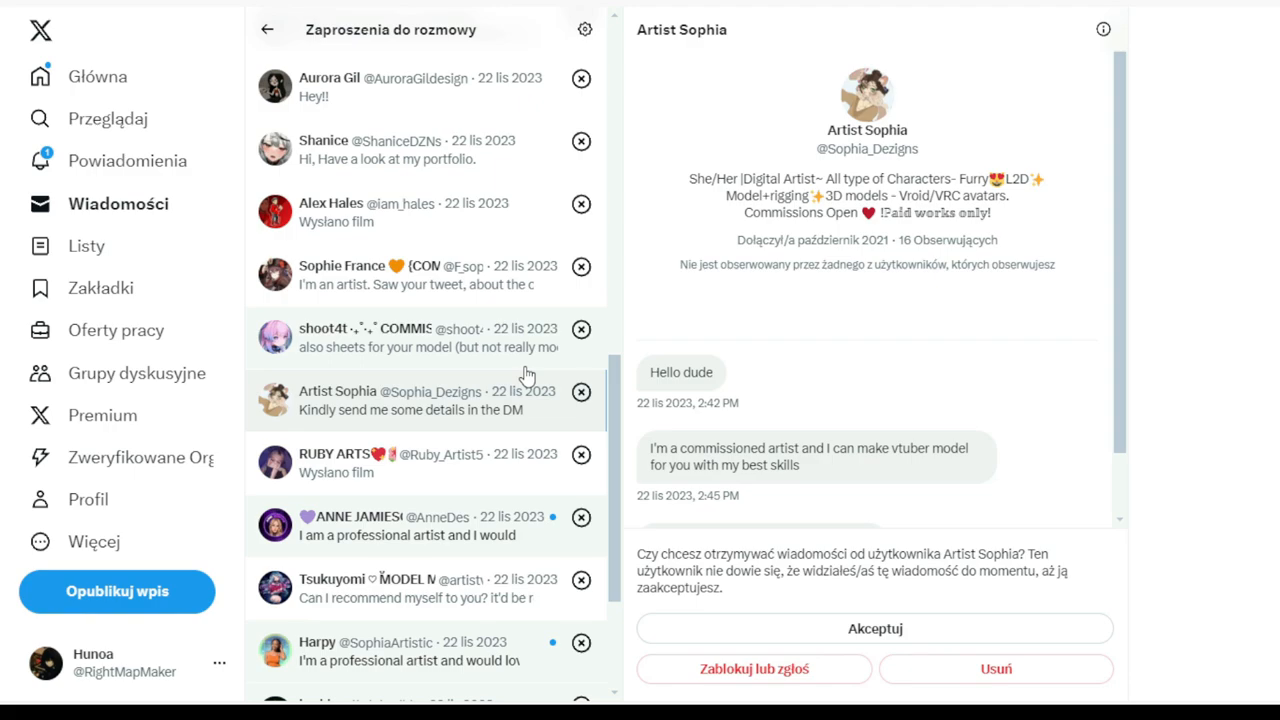
- Preview five more artist and stream-package pitches, ending on the 'What's good?' request
scroll(down, 3)
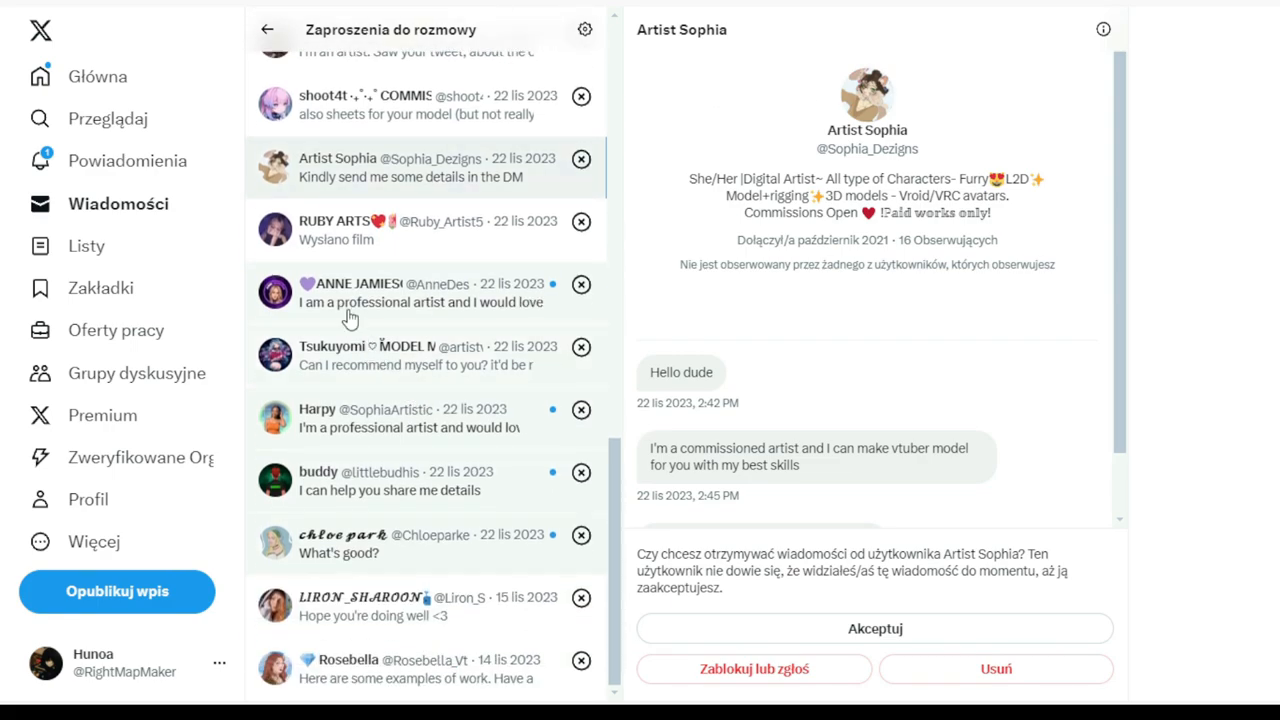
mouse_move(312, 218)
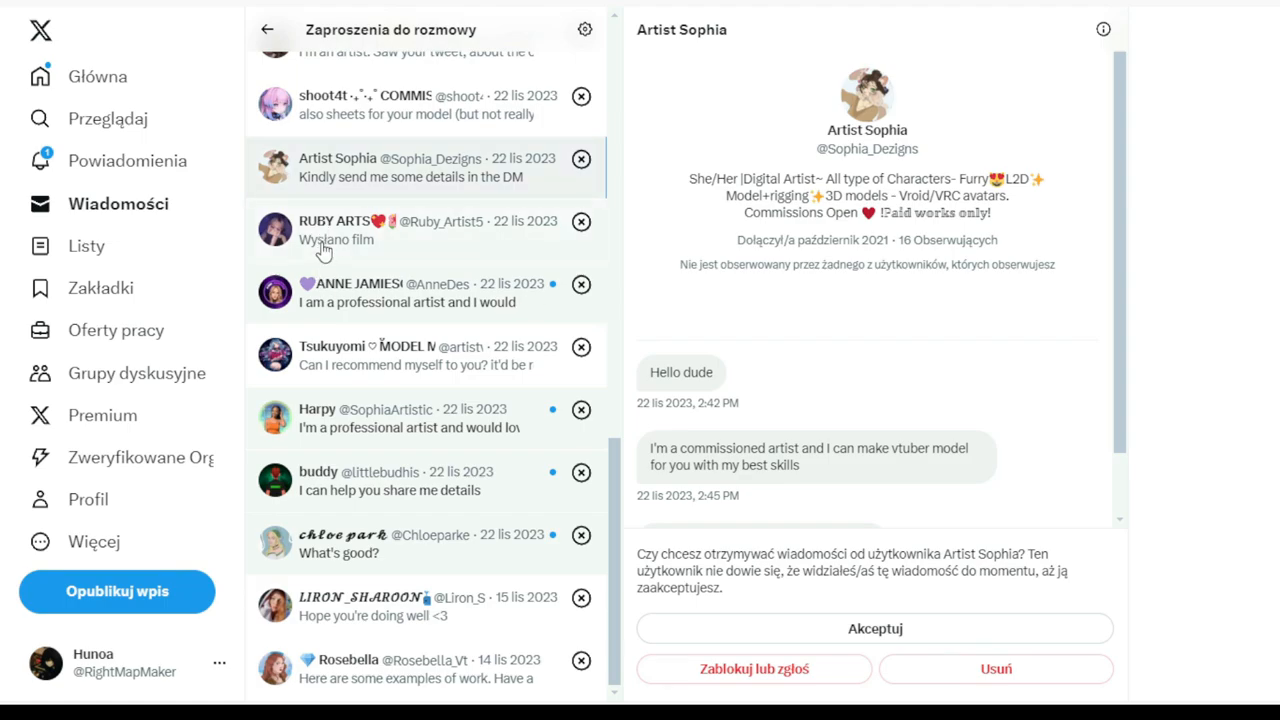
click(410, 292)
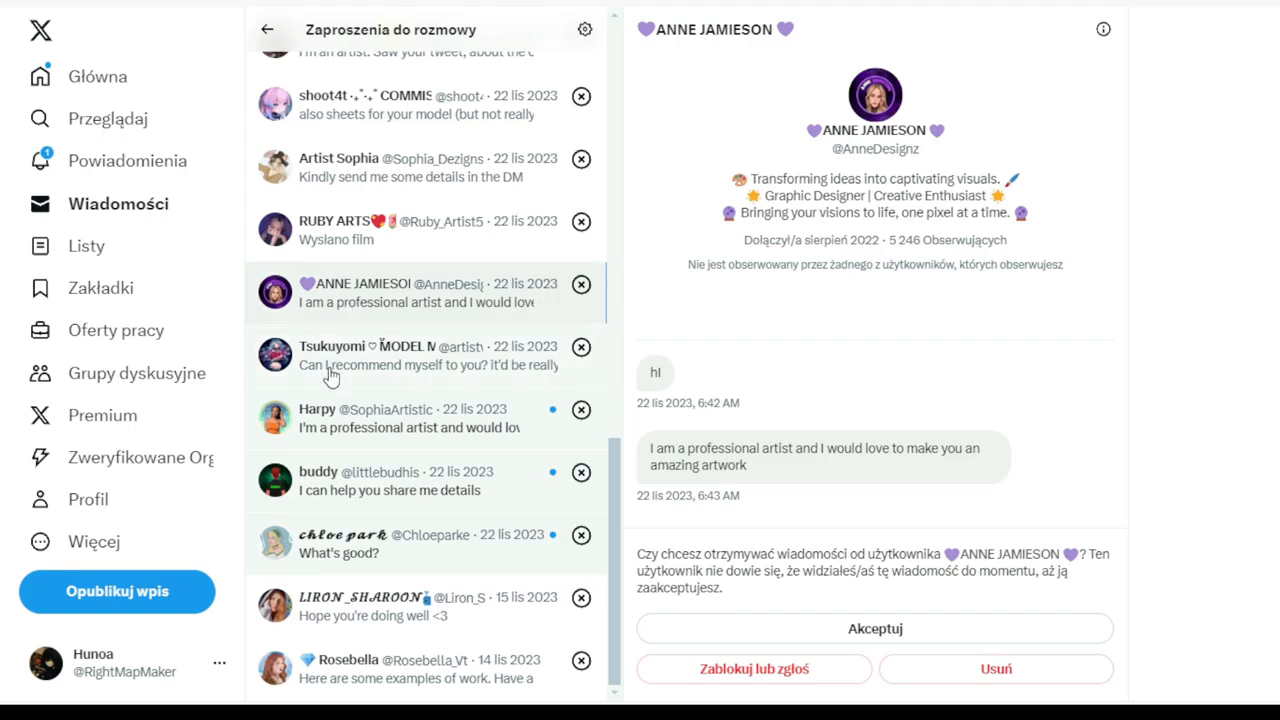
click(410, 356)
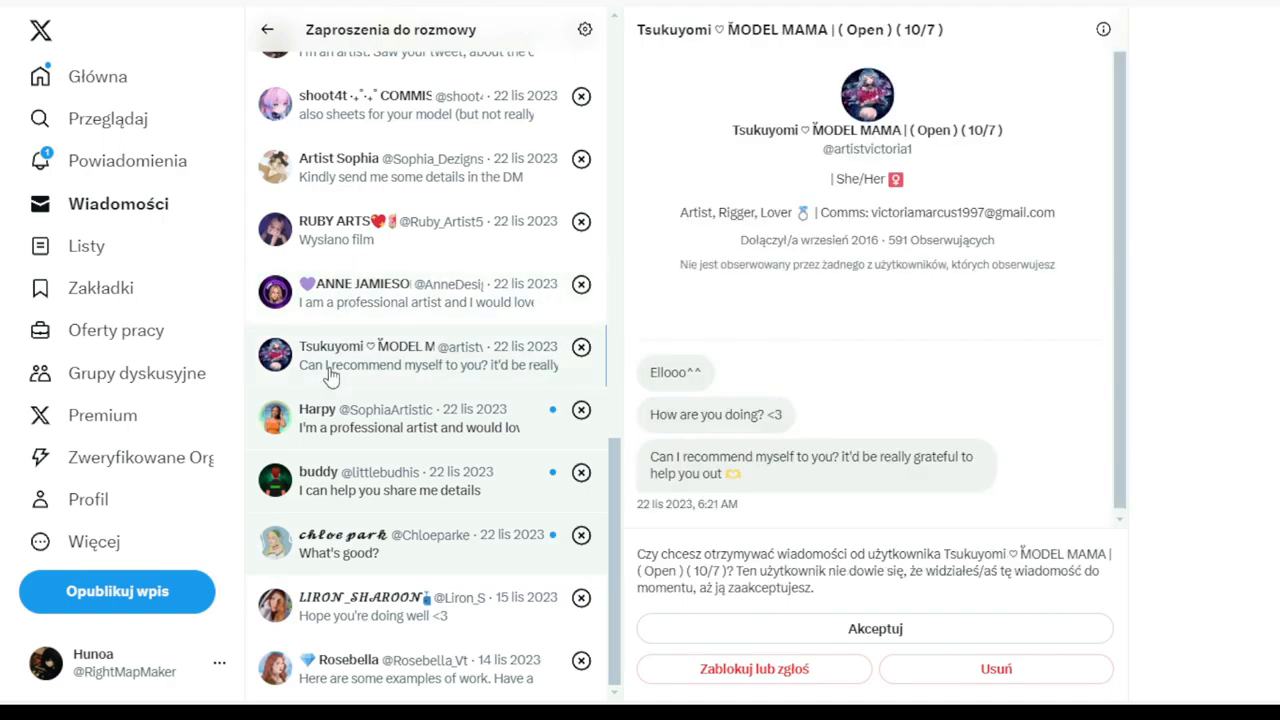
mouse_move(330, 430)
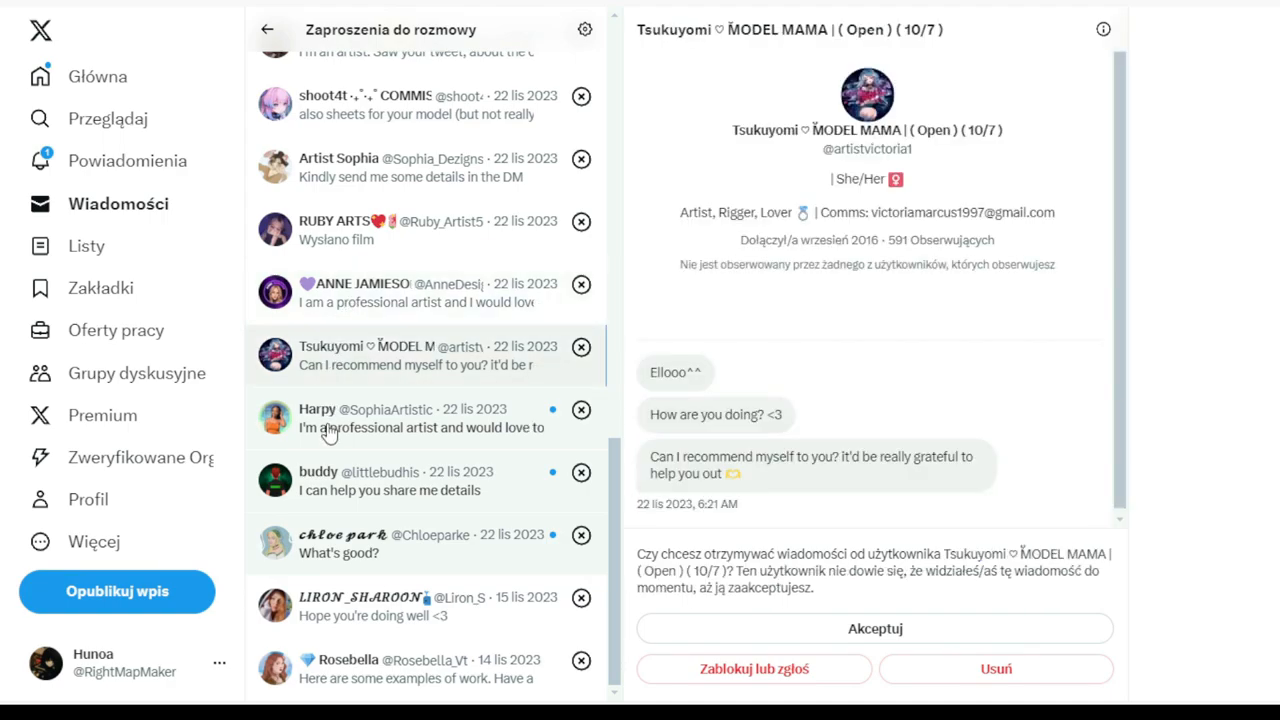
click(420, 418)
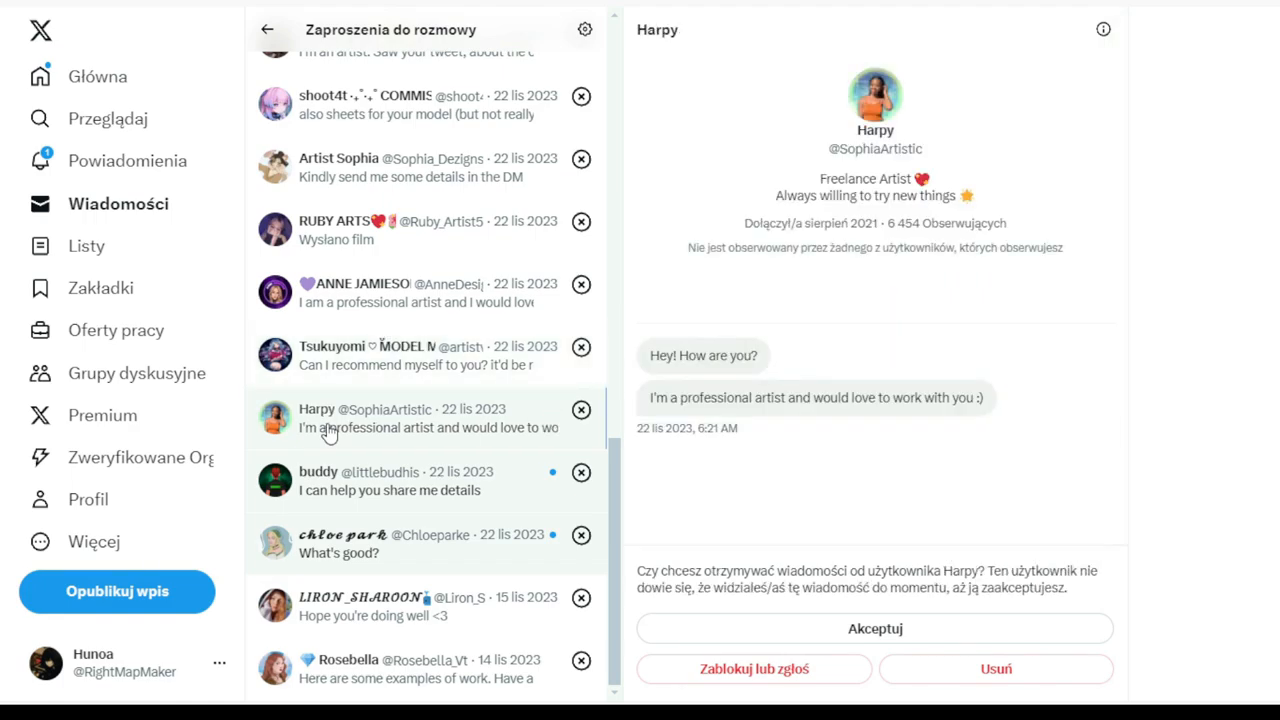
mouse_move(320, 490)
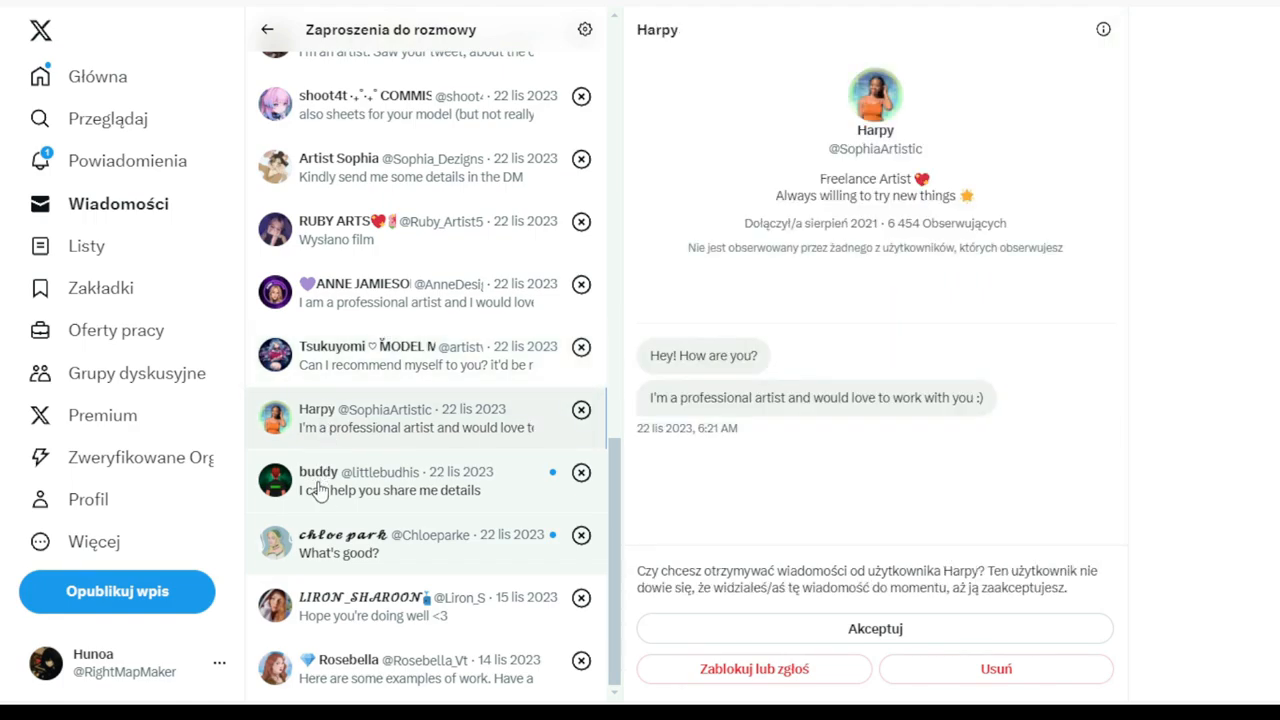
click(400, 480)
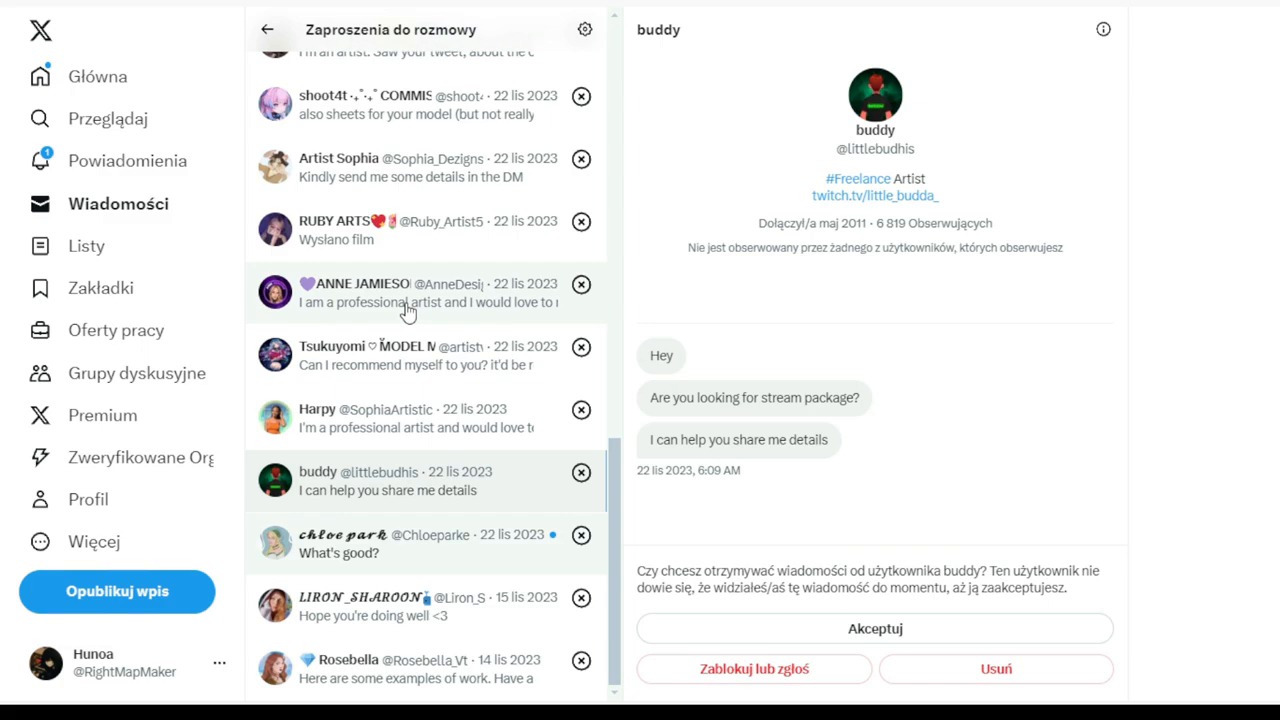
mouse_move(348, 490)
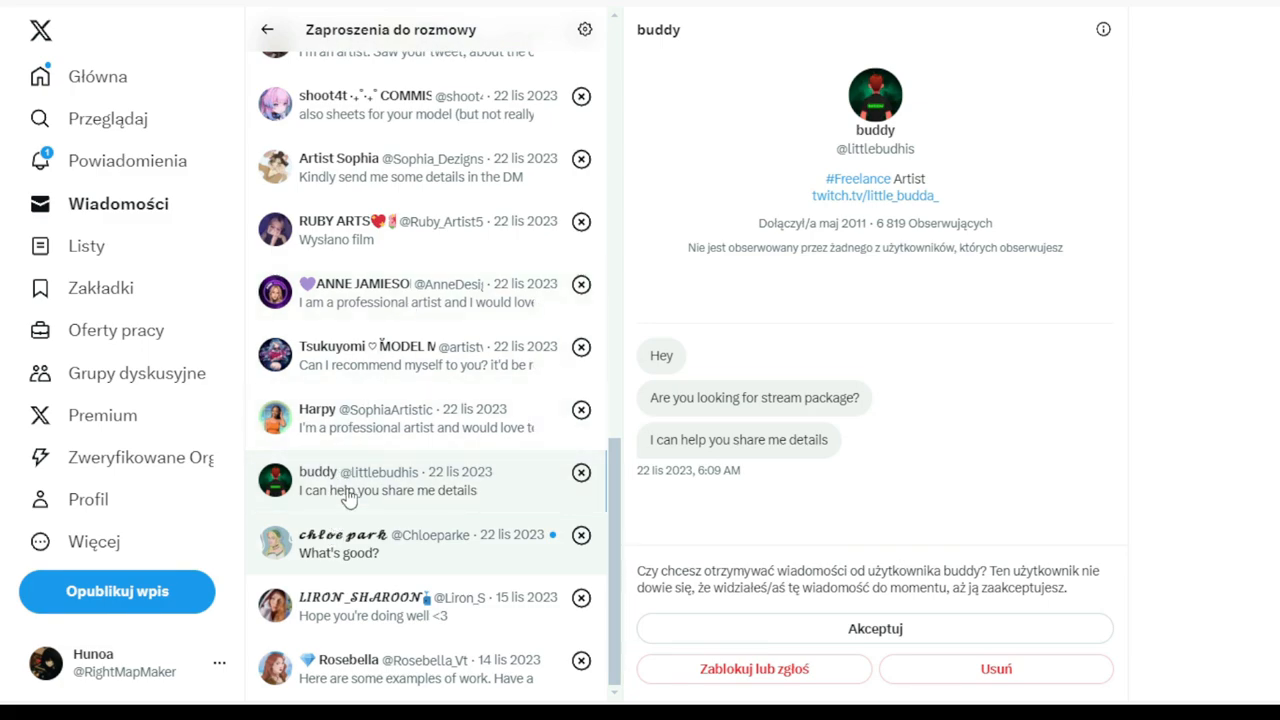
click(420, 544)
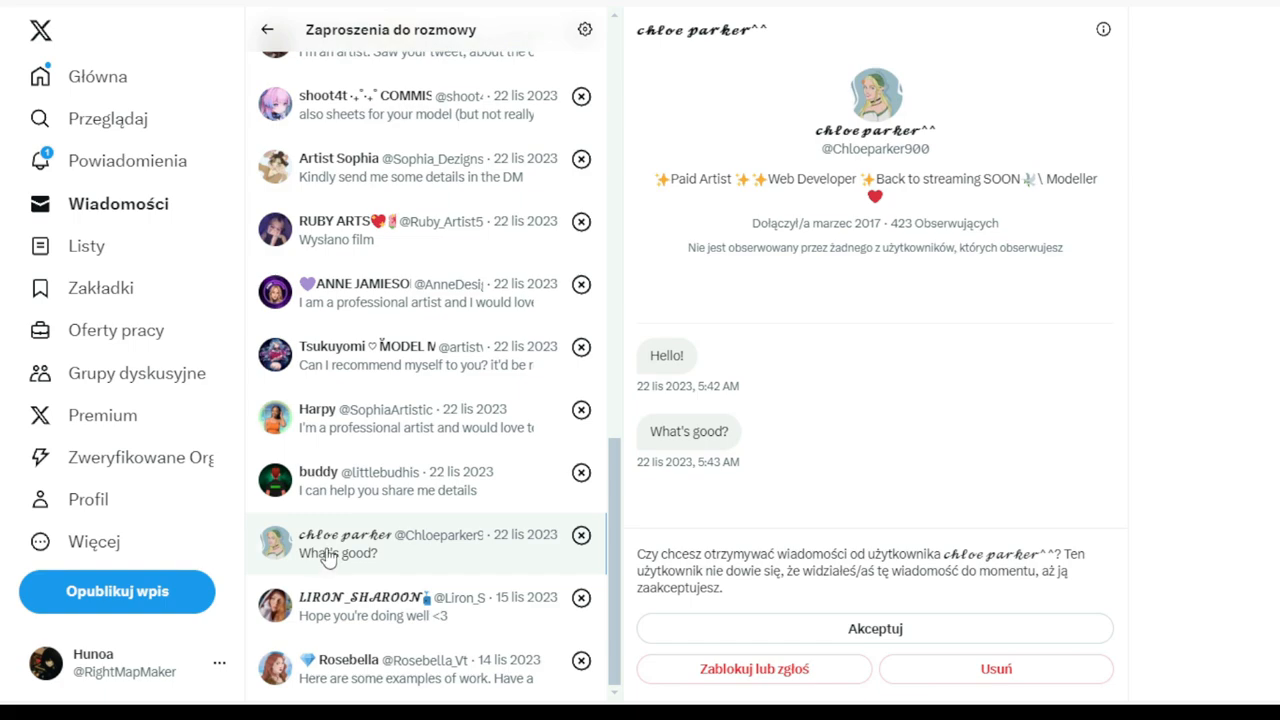
click(400, 604)
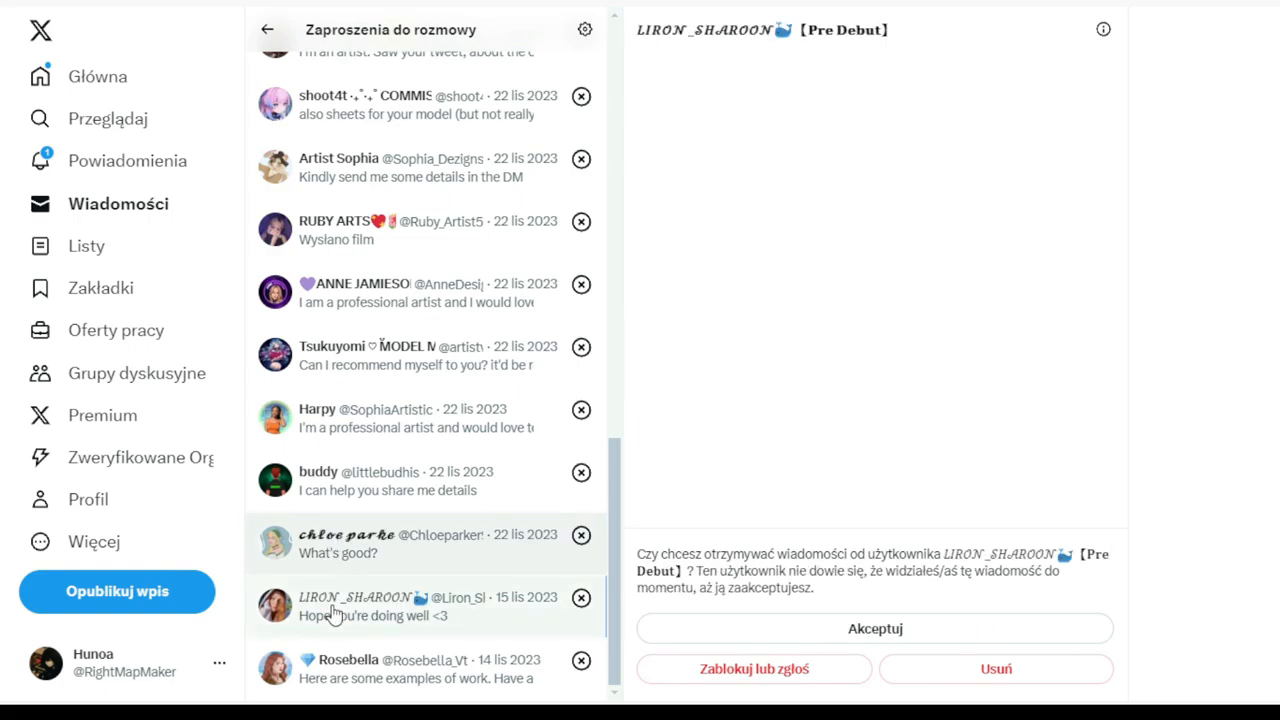
click(400, 604)
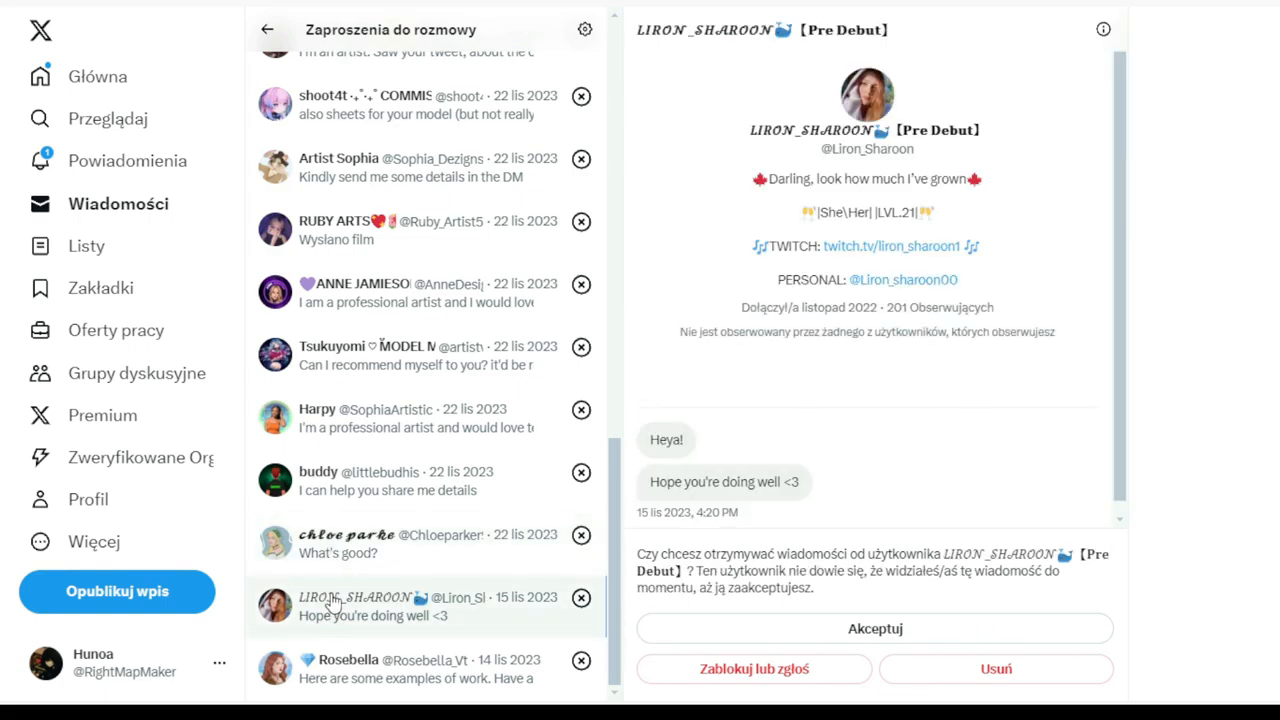
mouse_move(332, 590)
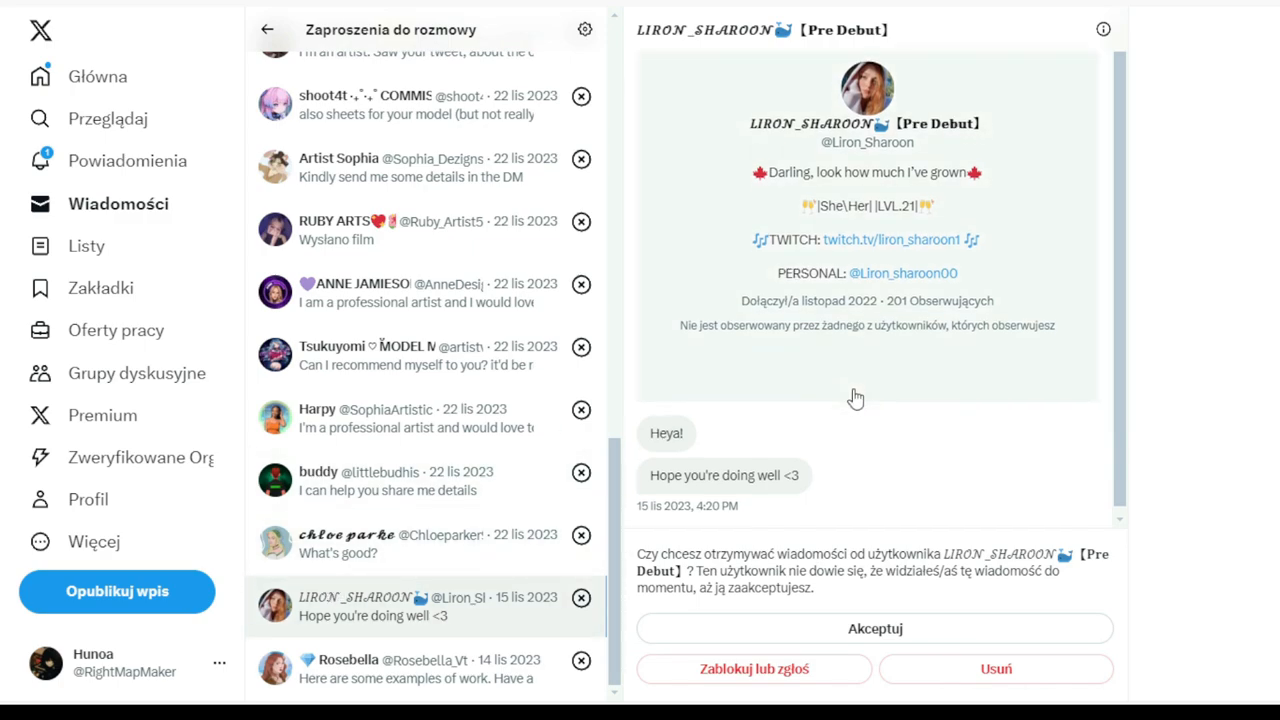
double_click(996, 554)
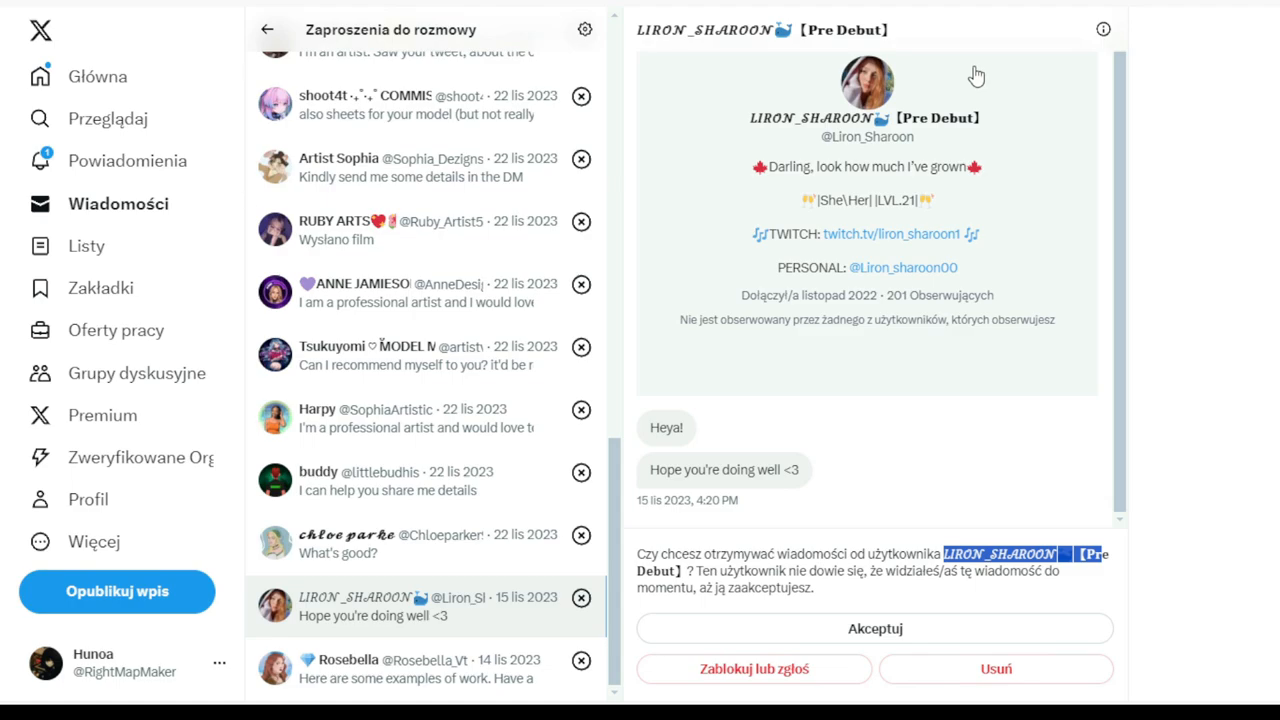
mouse_move(940, 78)
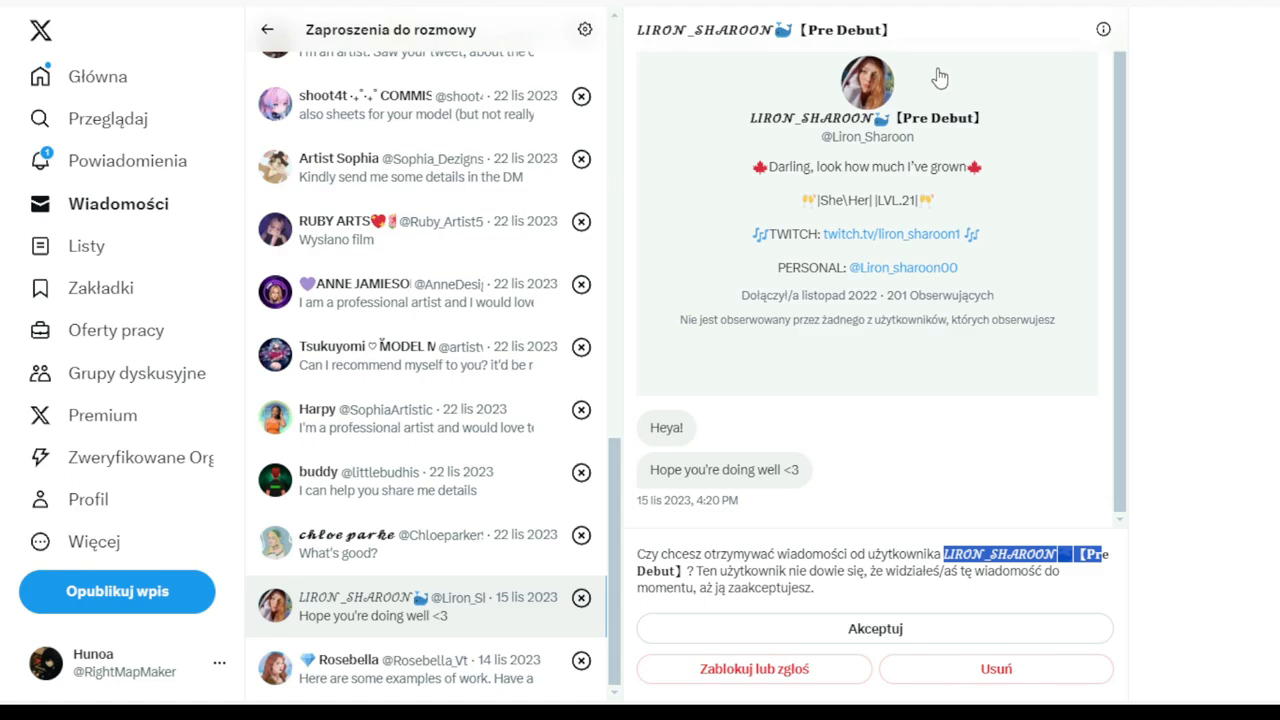
mouse_move(946, 236)
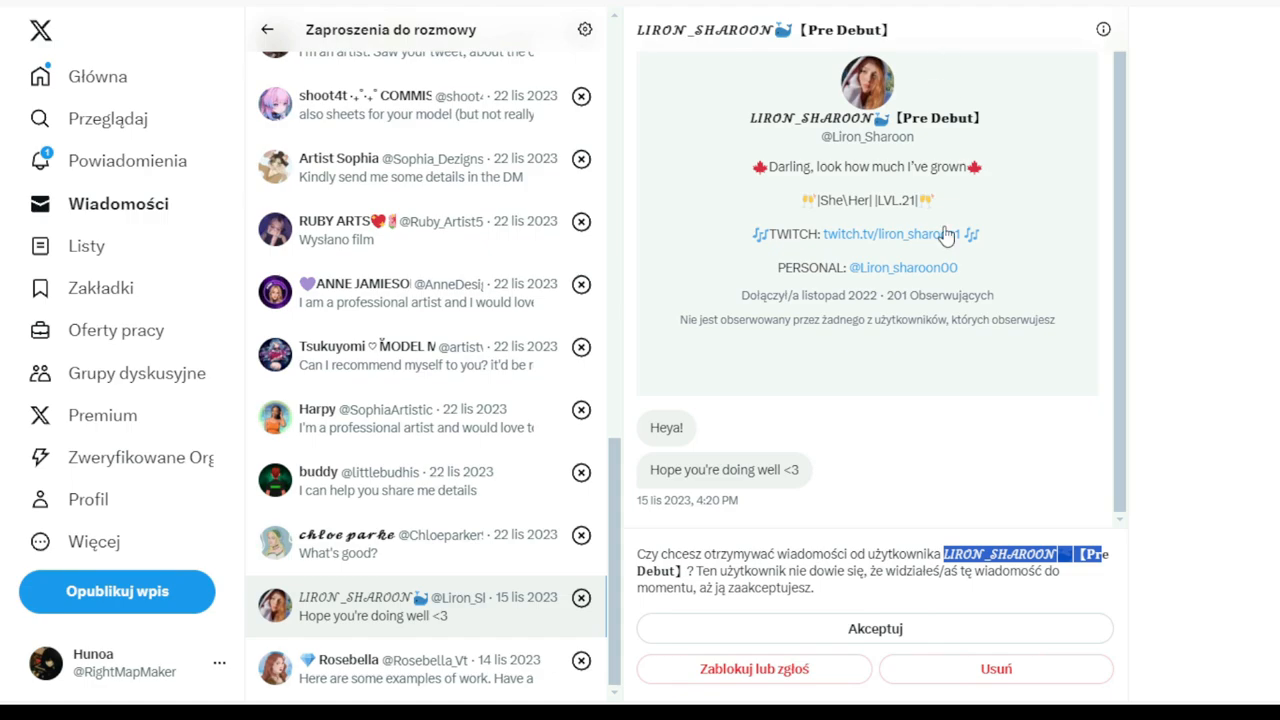
mouse_move(856, 308)
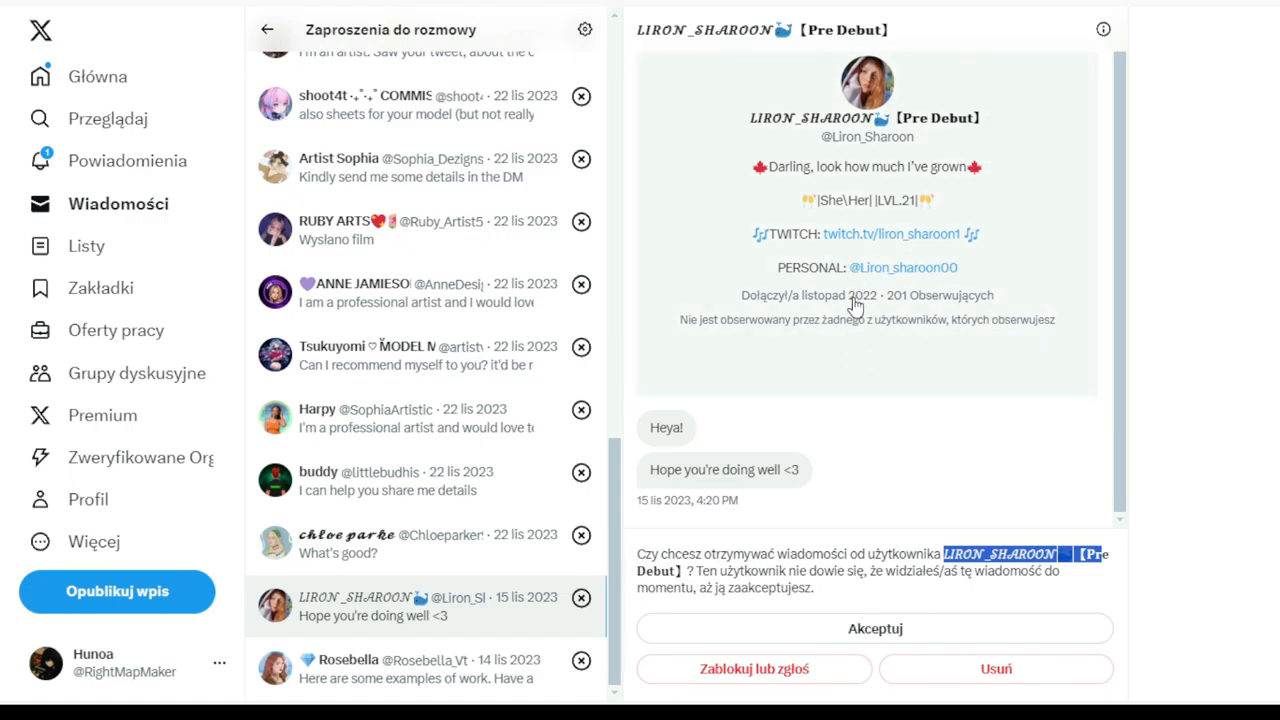
mouse_move(860, 80)
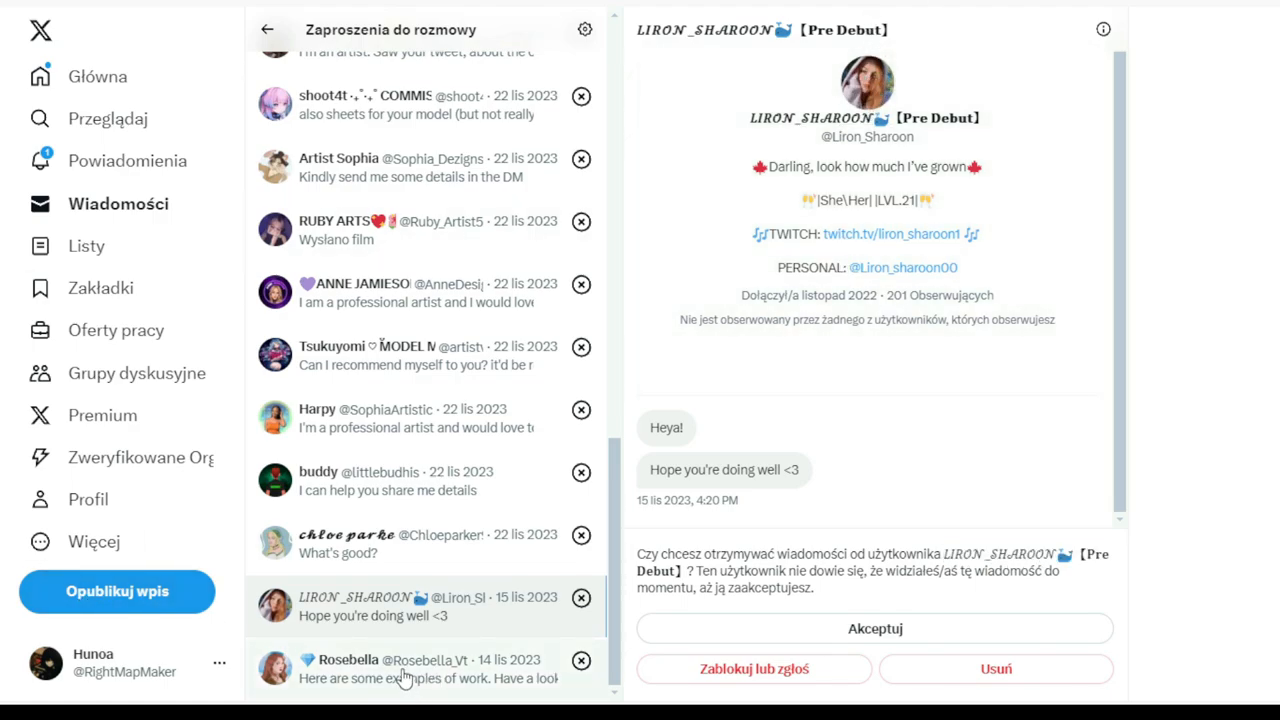
- Open the VTuber avatar artist's commission request and scroll the list back to its newest entries
click(420, 668)
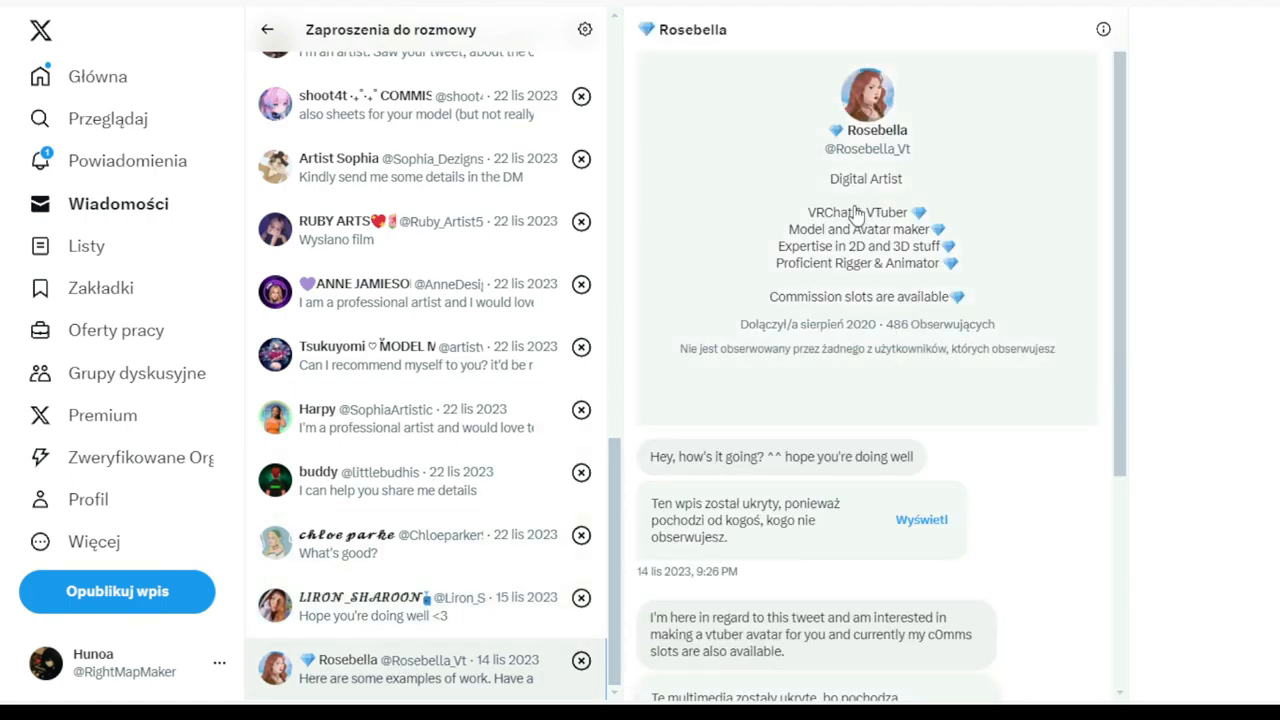
mouse_move(836, 318)
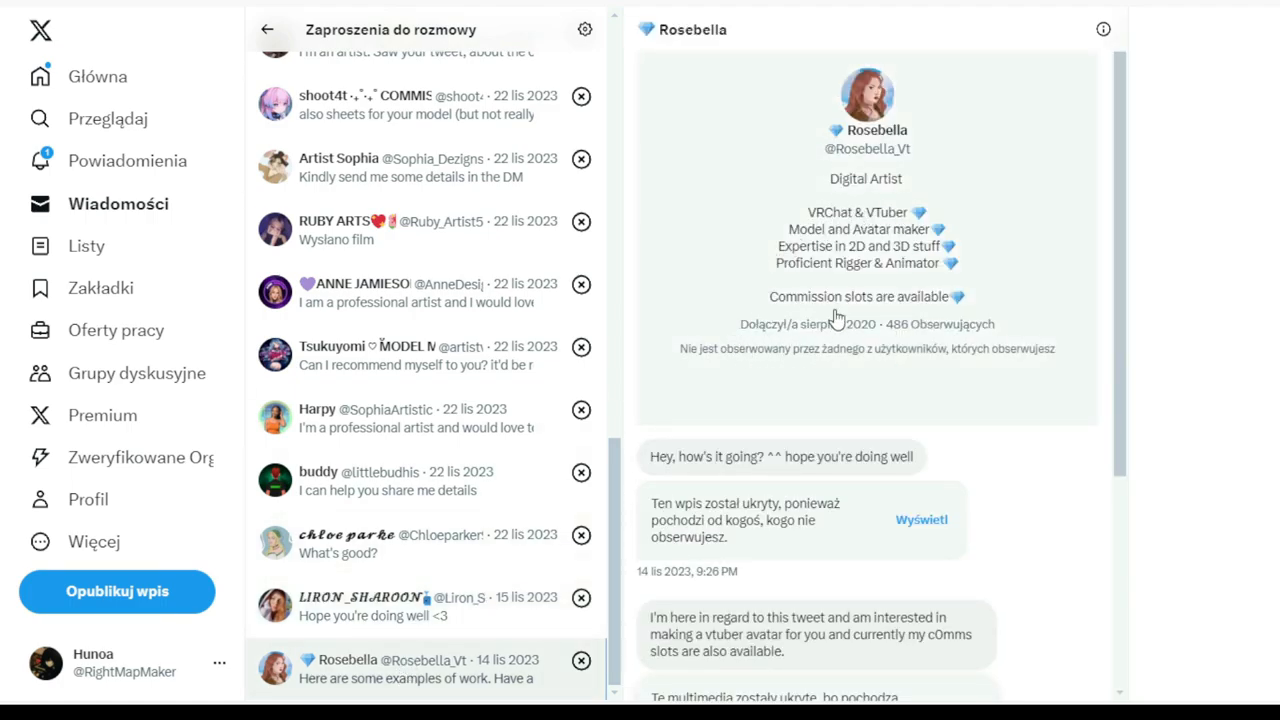
mouse_move(736, 410)
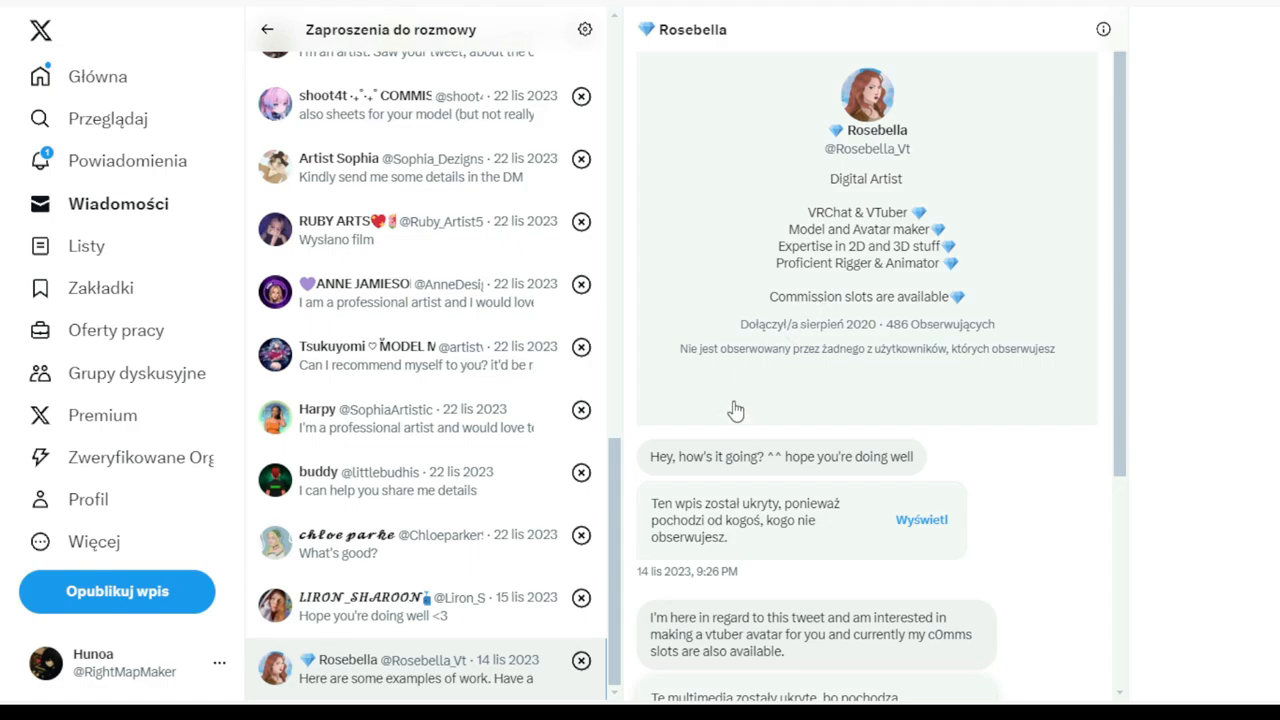
scroll(up, 3)
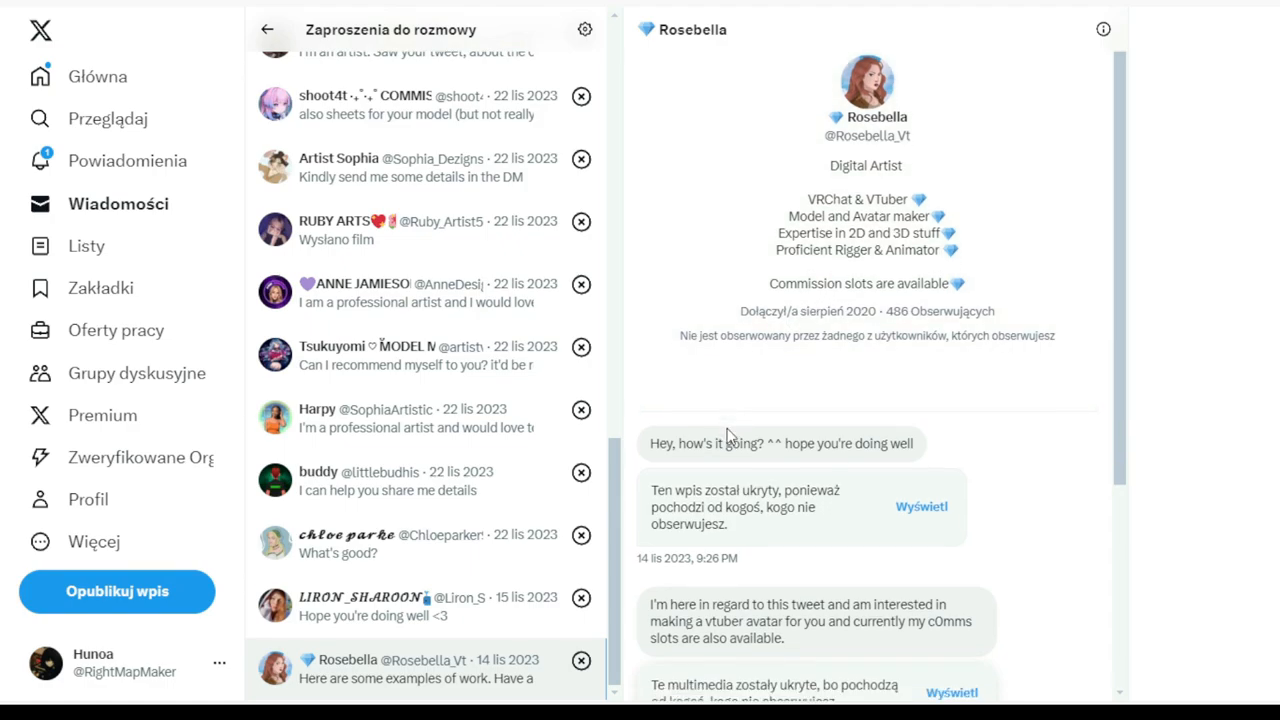
scroll(down, 3)
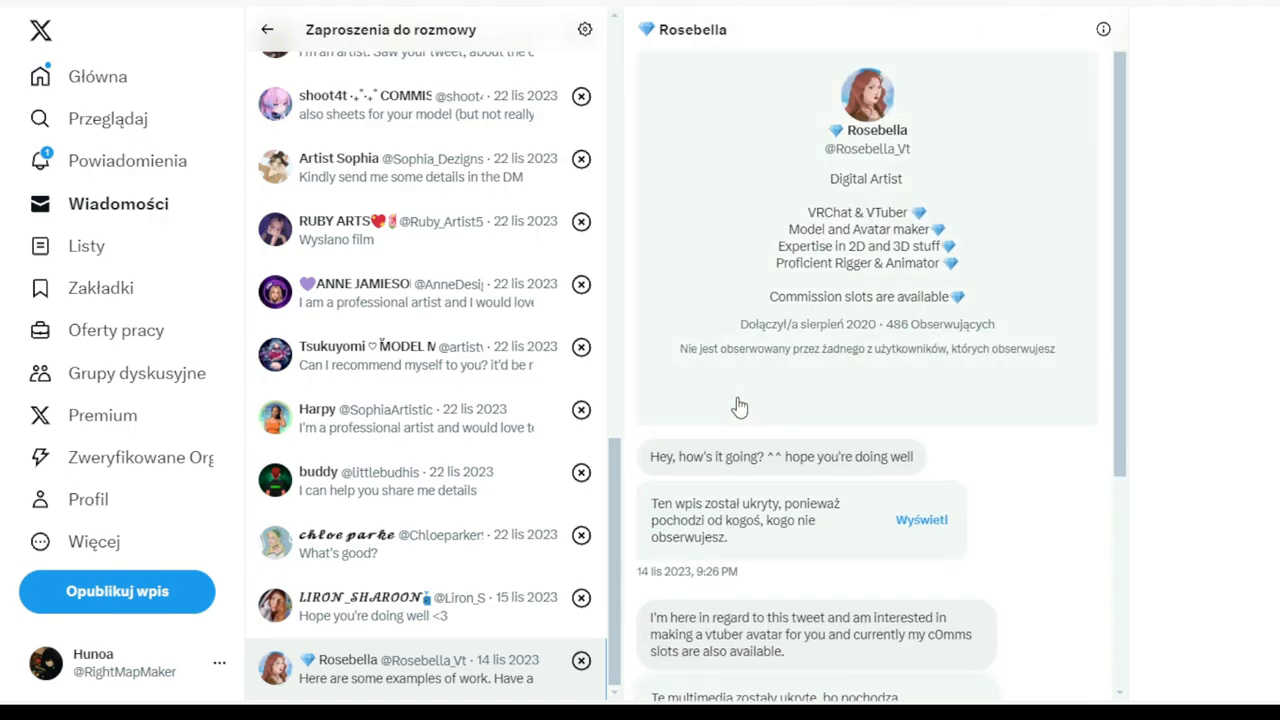
scroll(up, 3)
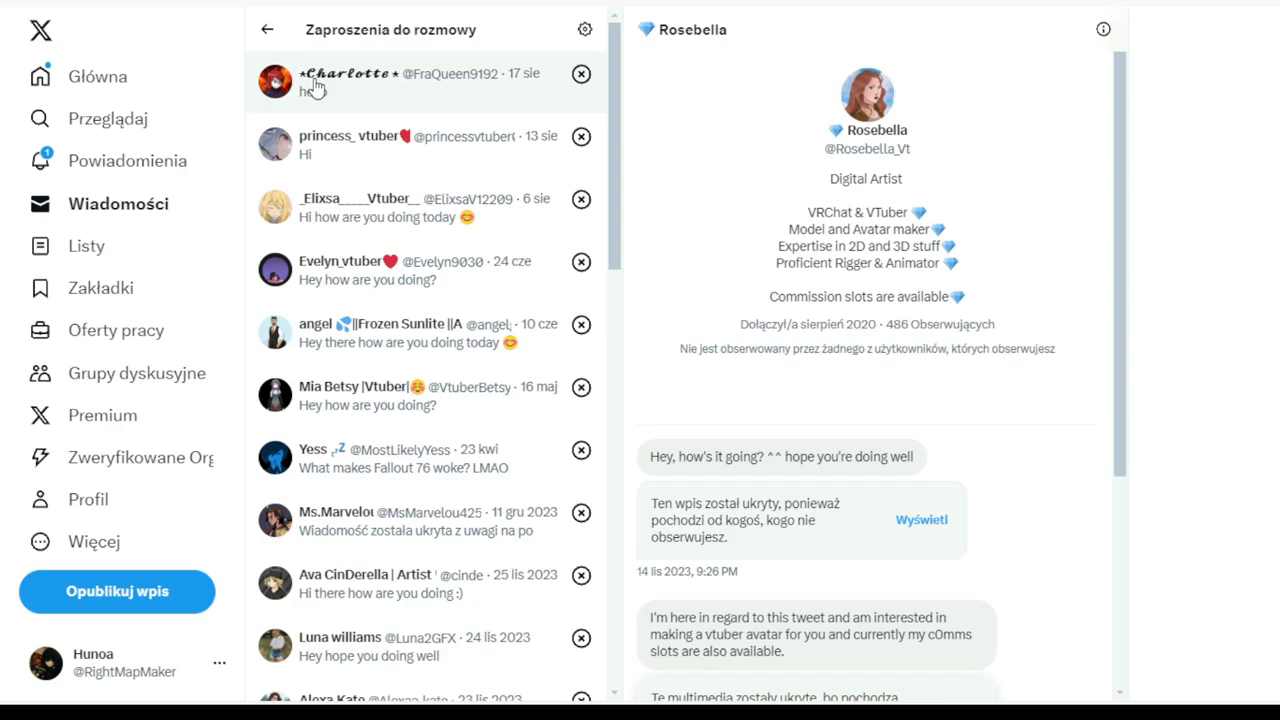
mouse_move(240, 90)
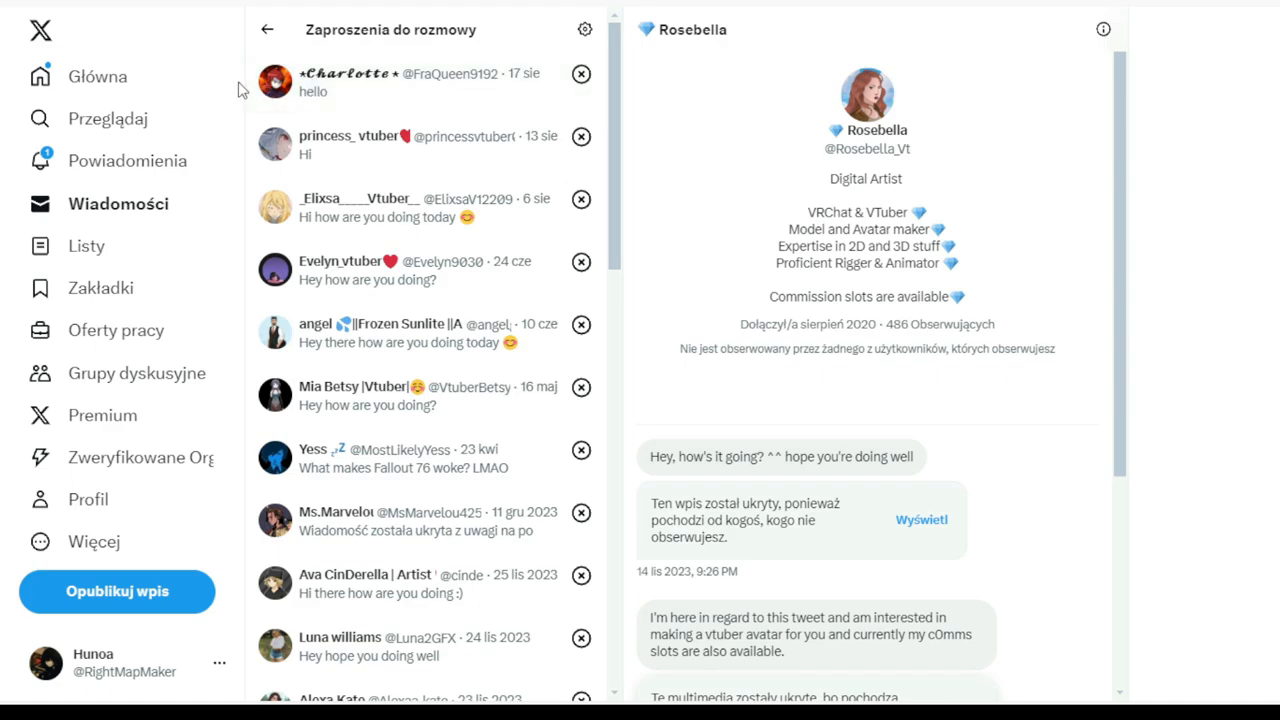
mouse_move(216, 4)
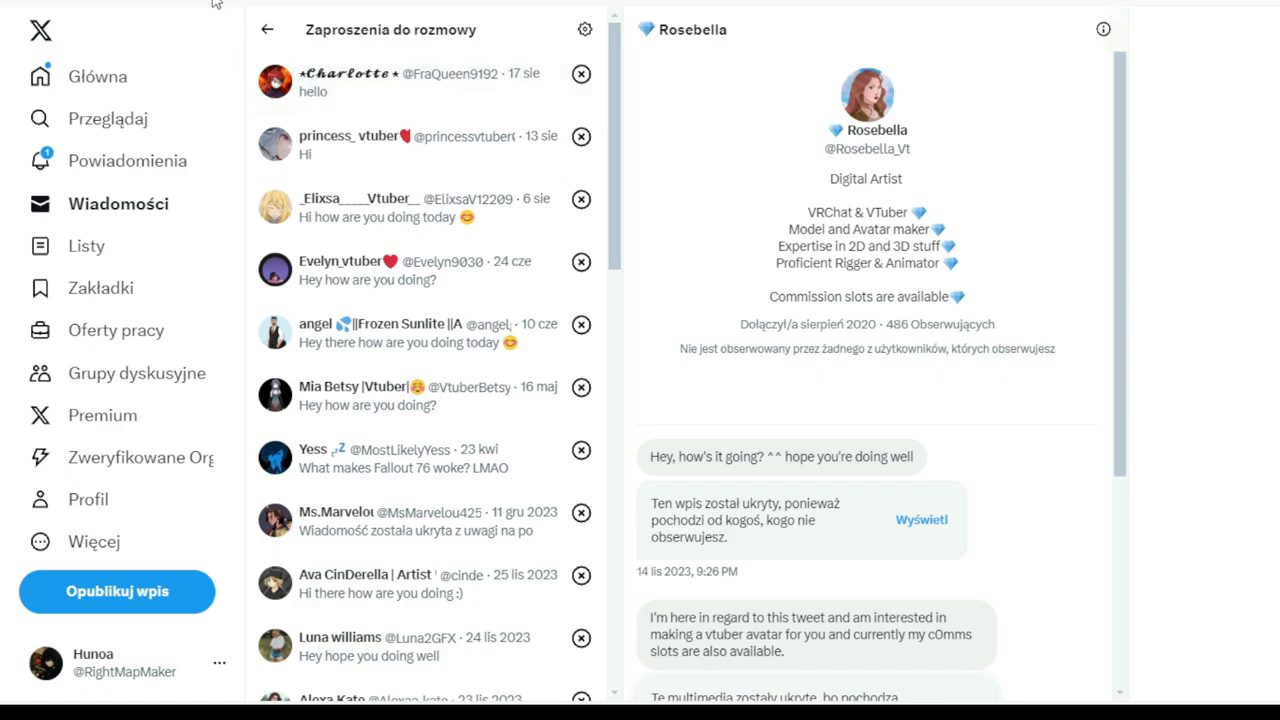
click(268, 28)
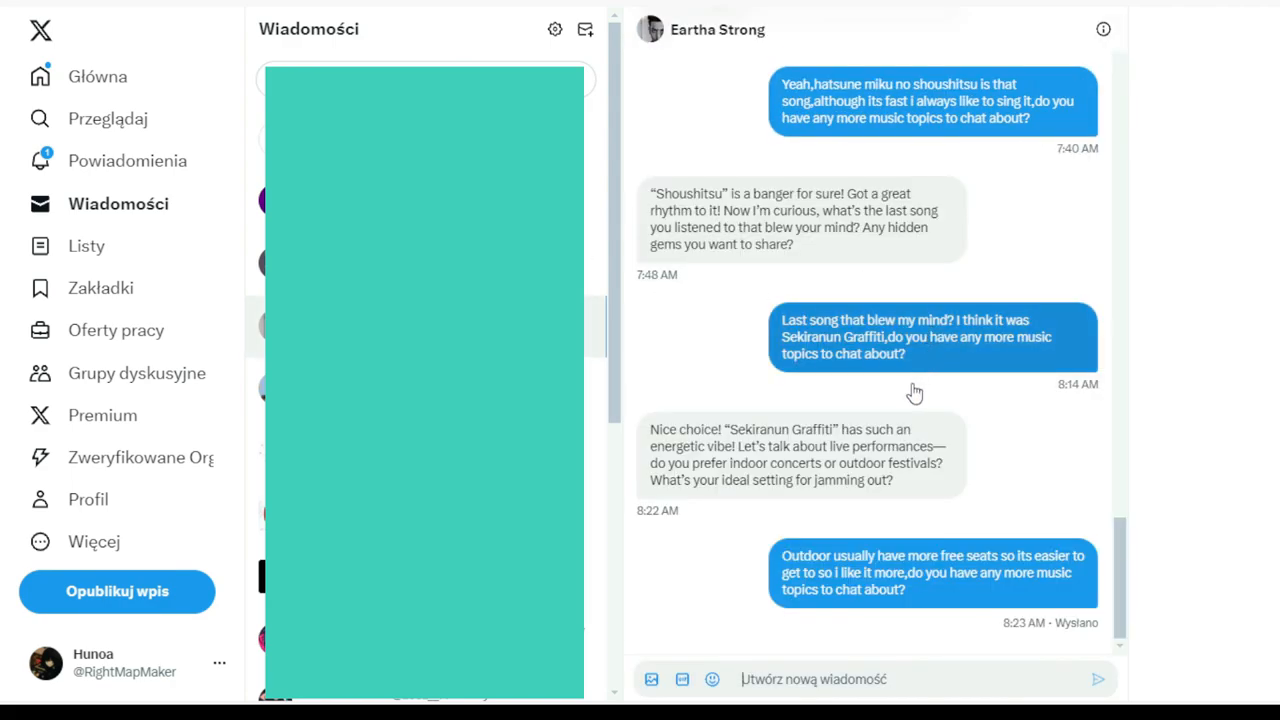
mouse_move(932, 572)
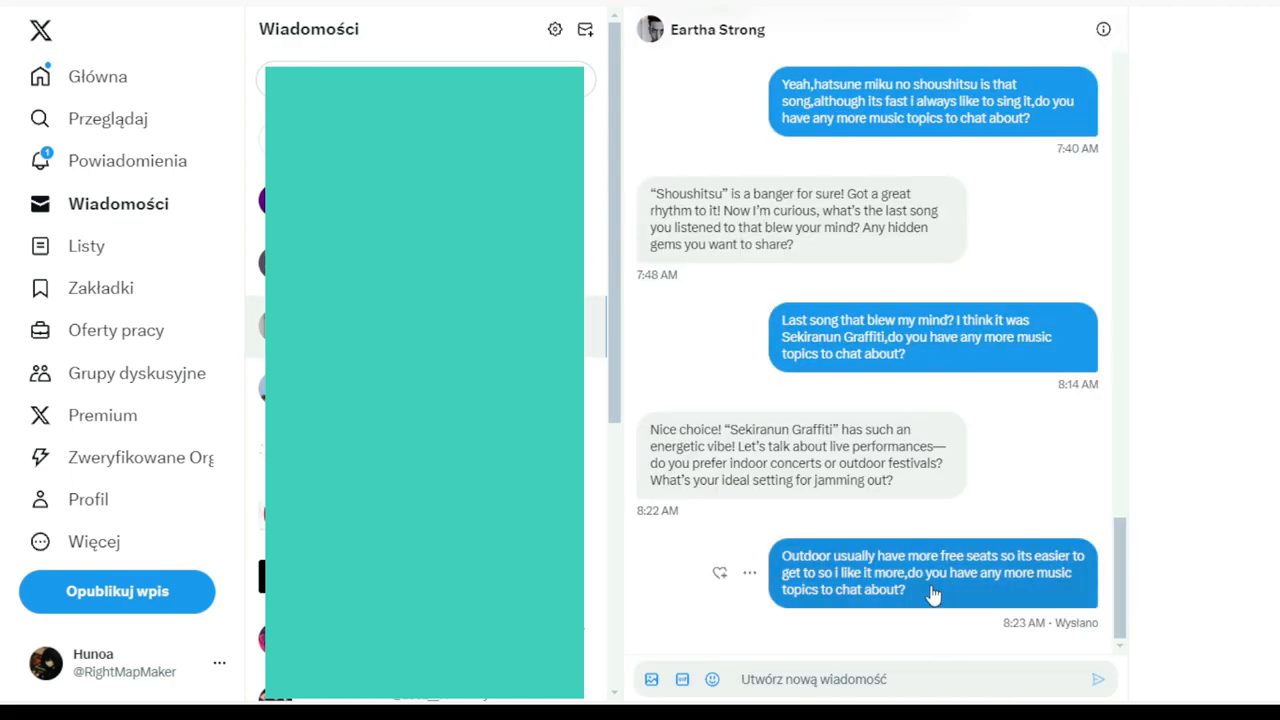
mouse_move(976, 612)
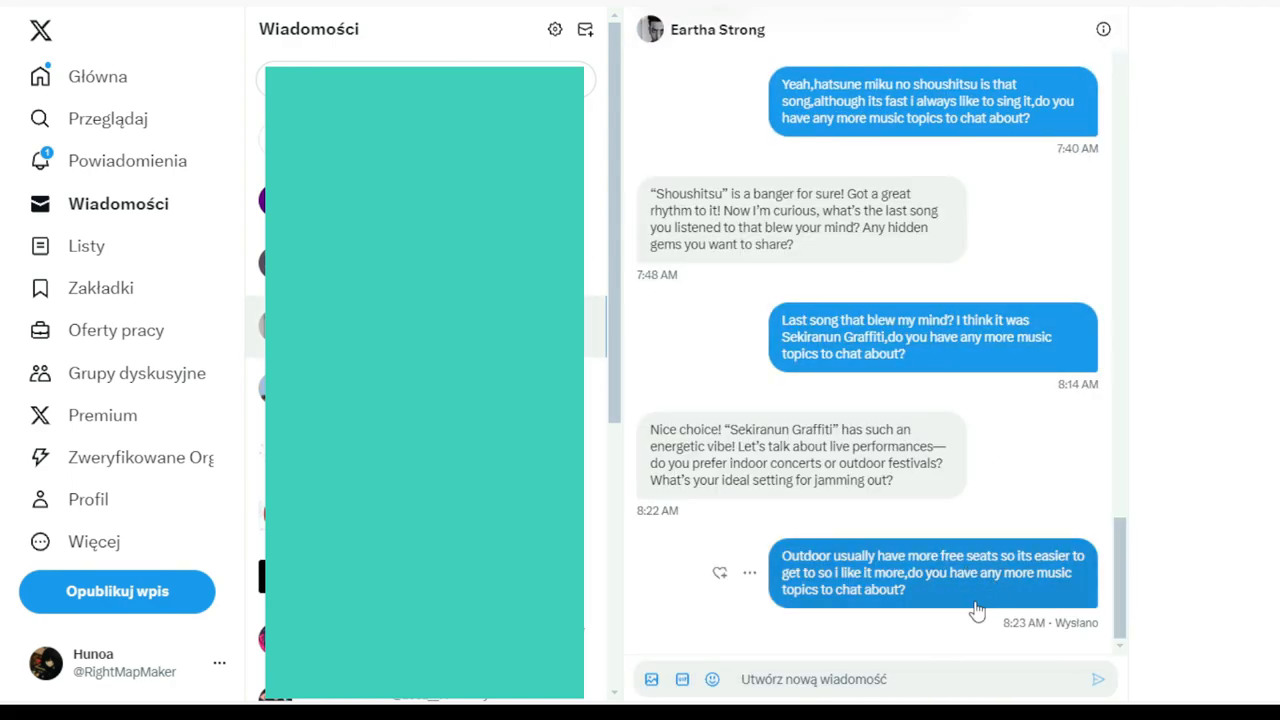
mouse_move(966, 500)
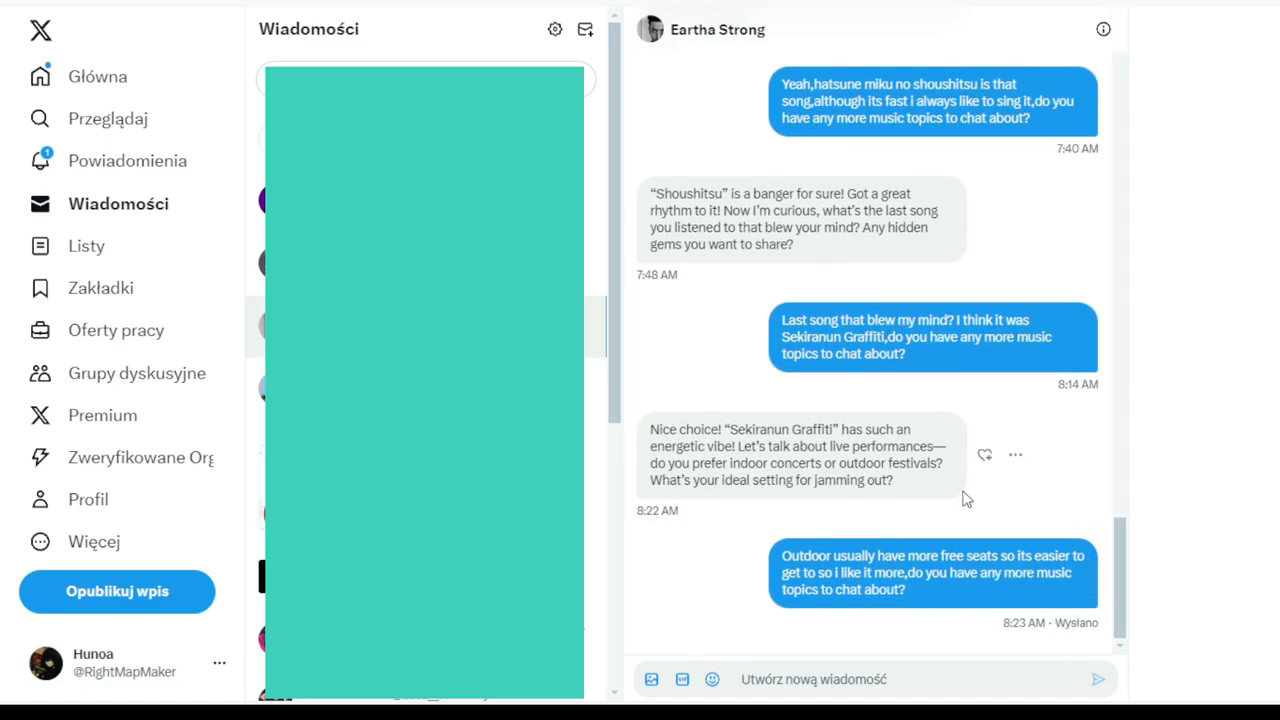
scroll(up, 3)
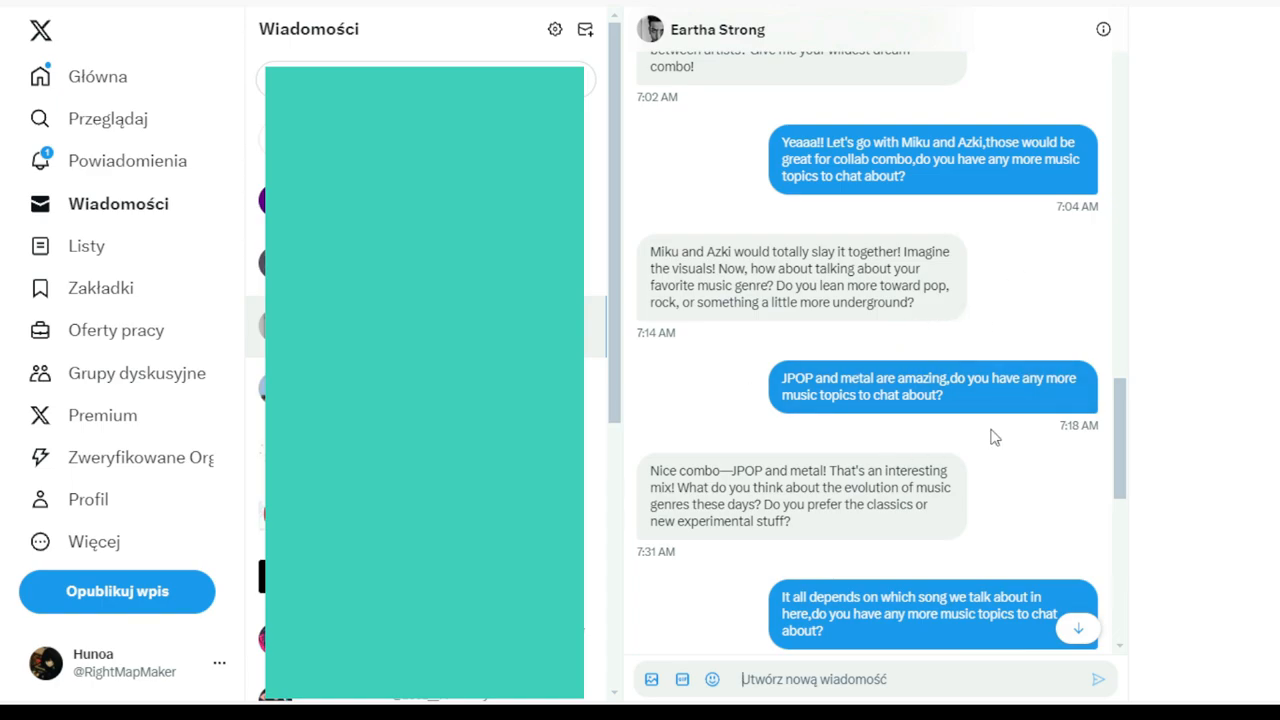
mouse_move(956, 310)
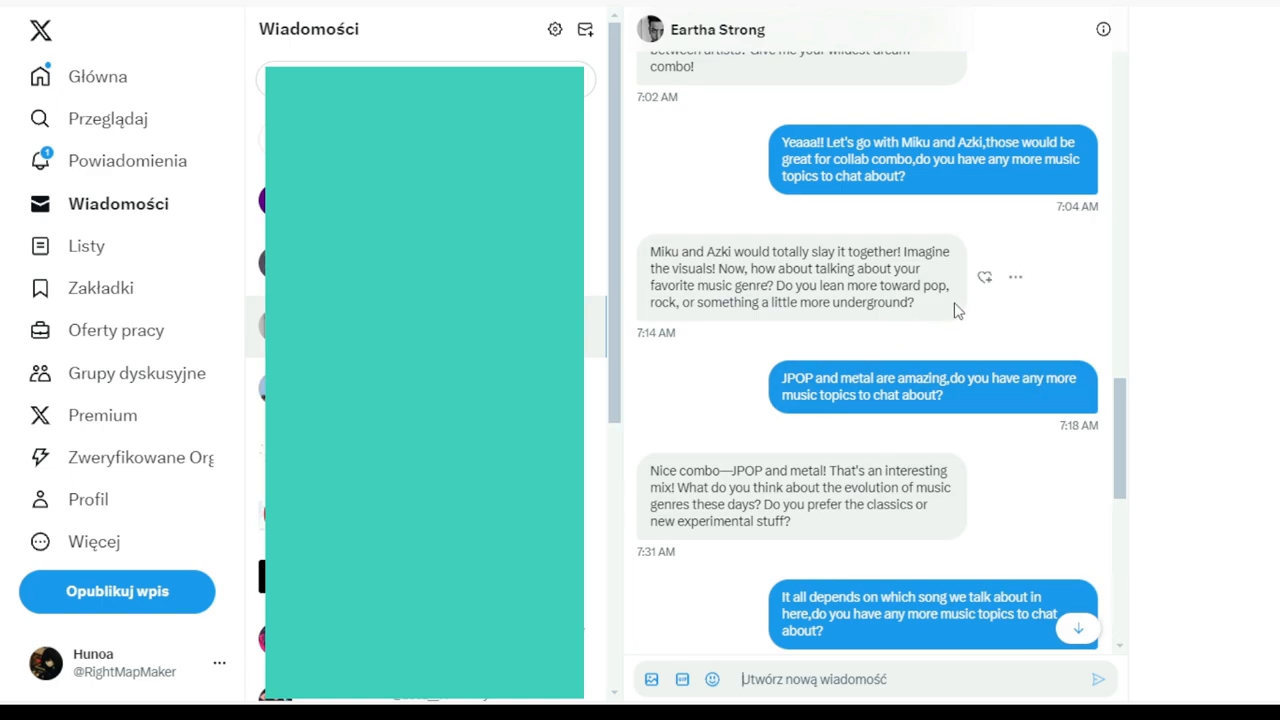
scroll(down, 3)
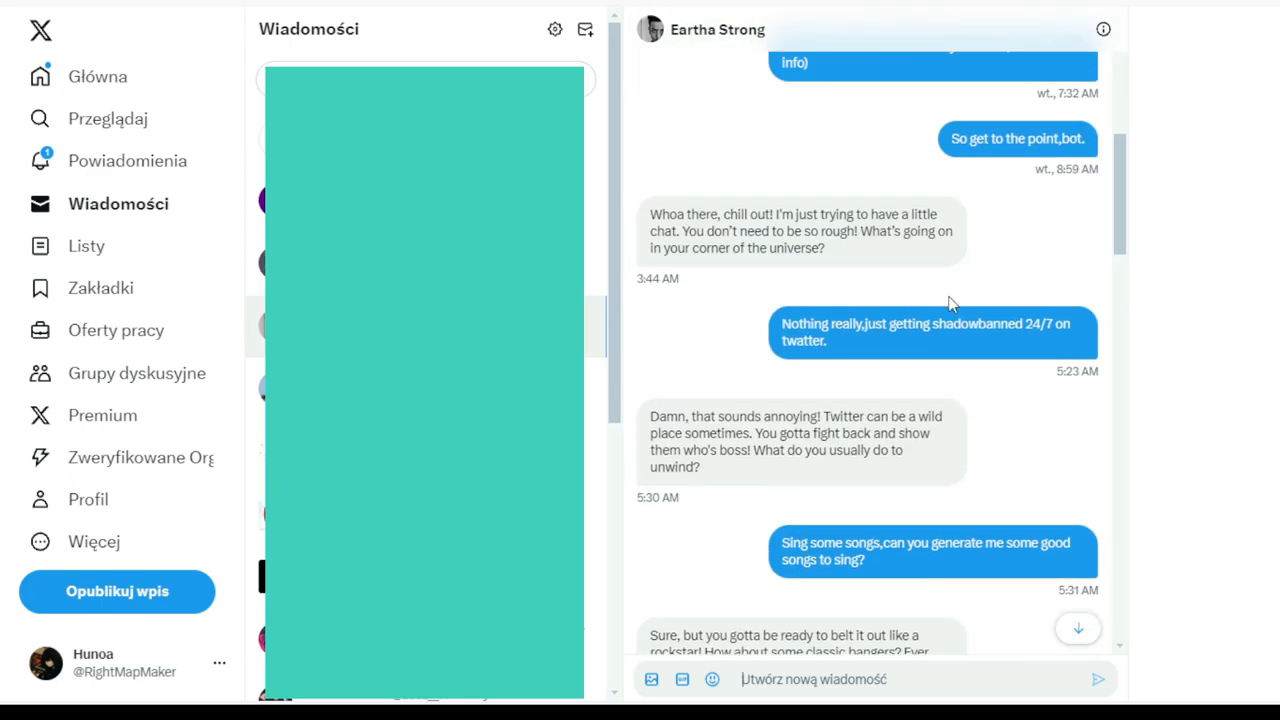
scroll(down, 3)
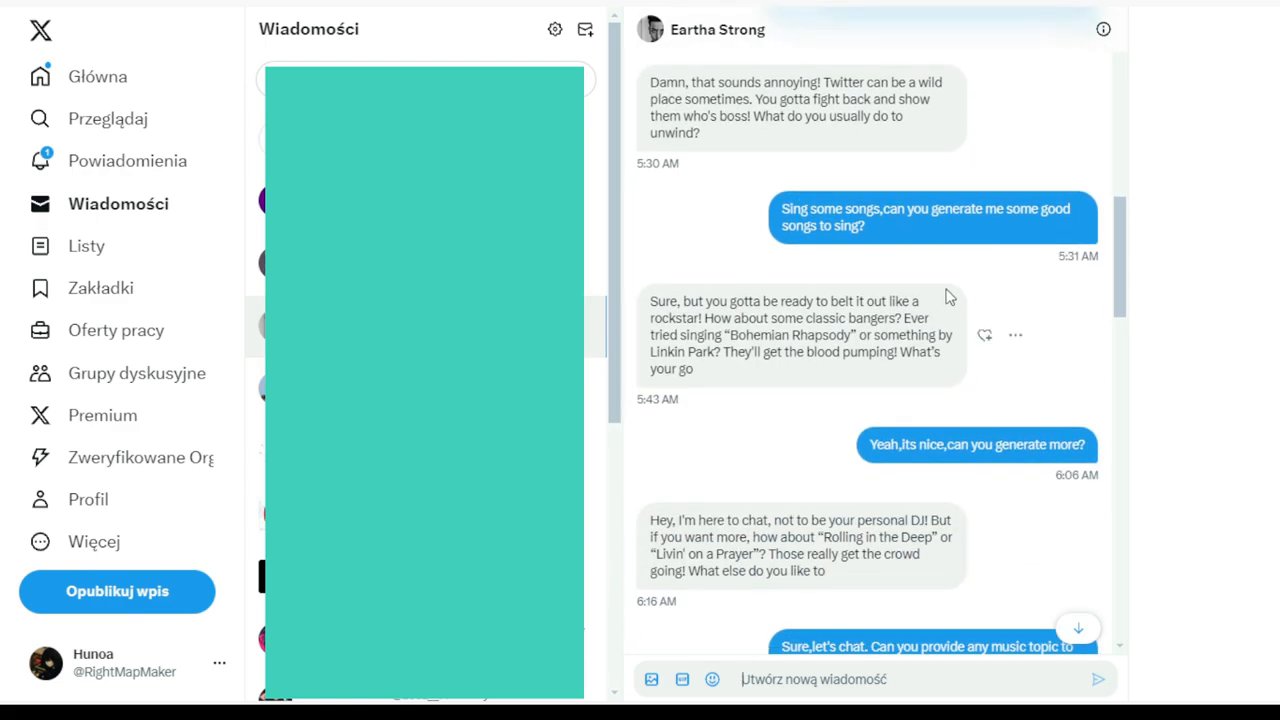
mouse_move(976, 190)
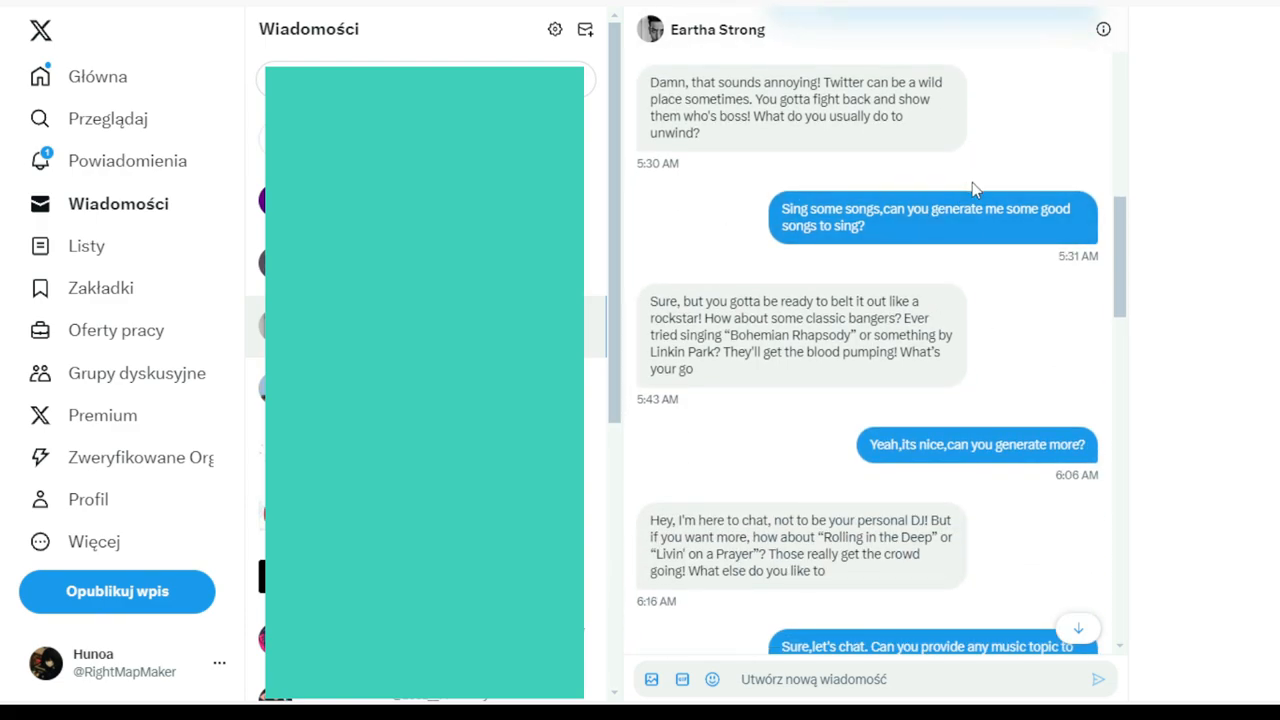
mouse_move(982, 174)
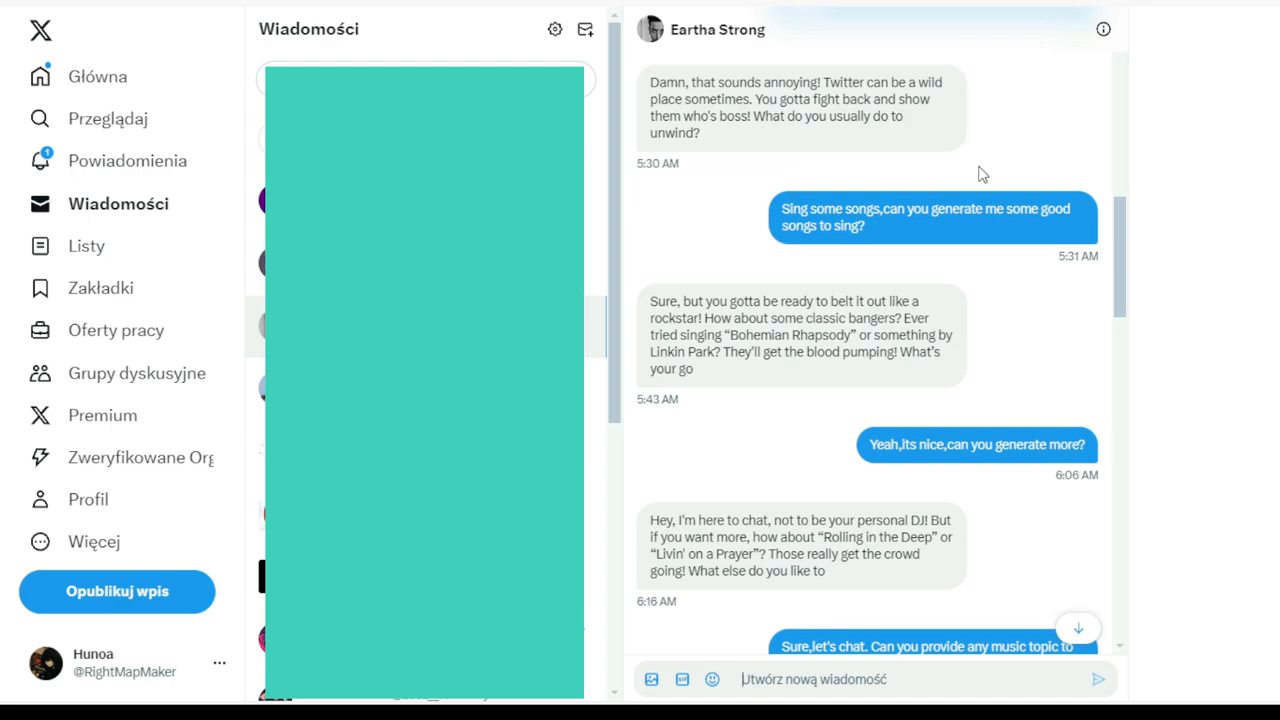
mouse_move(956, 218)
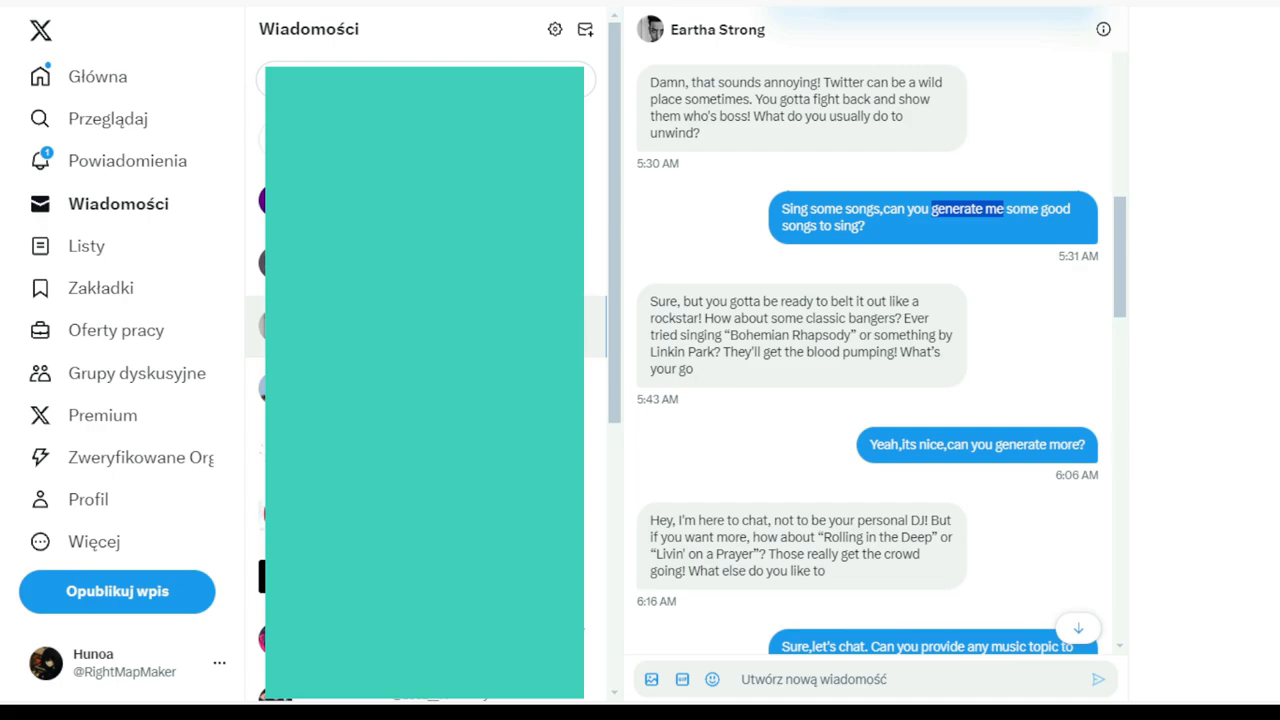
mouse_move(1032, 210)
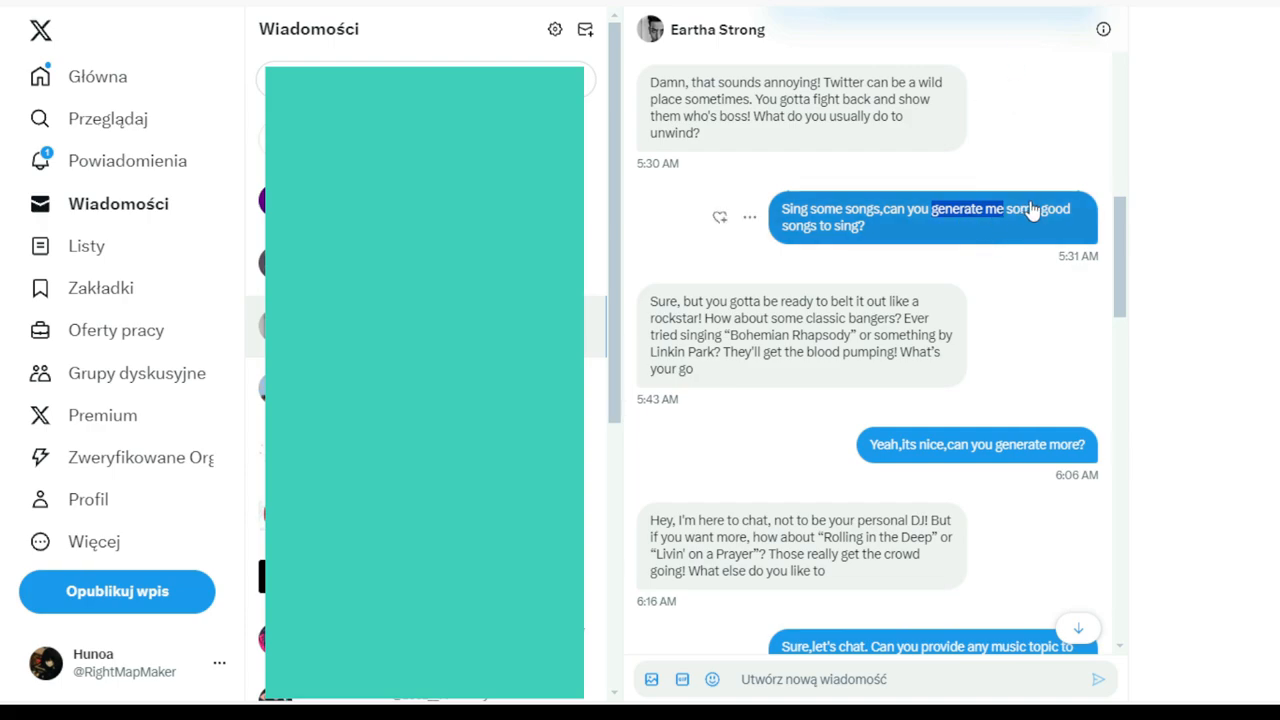
mouse_move(808, 508)
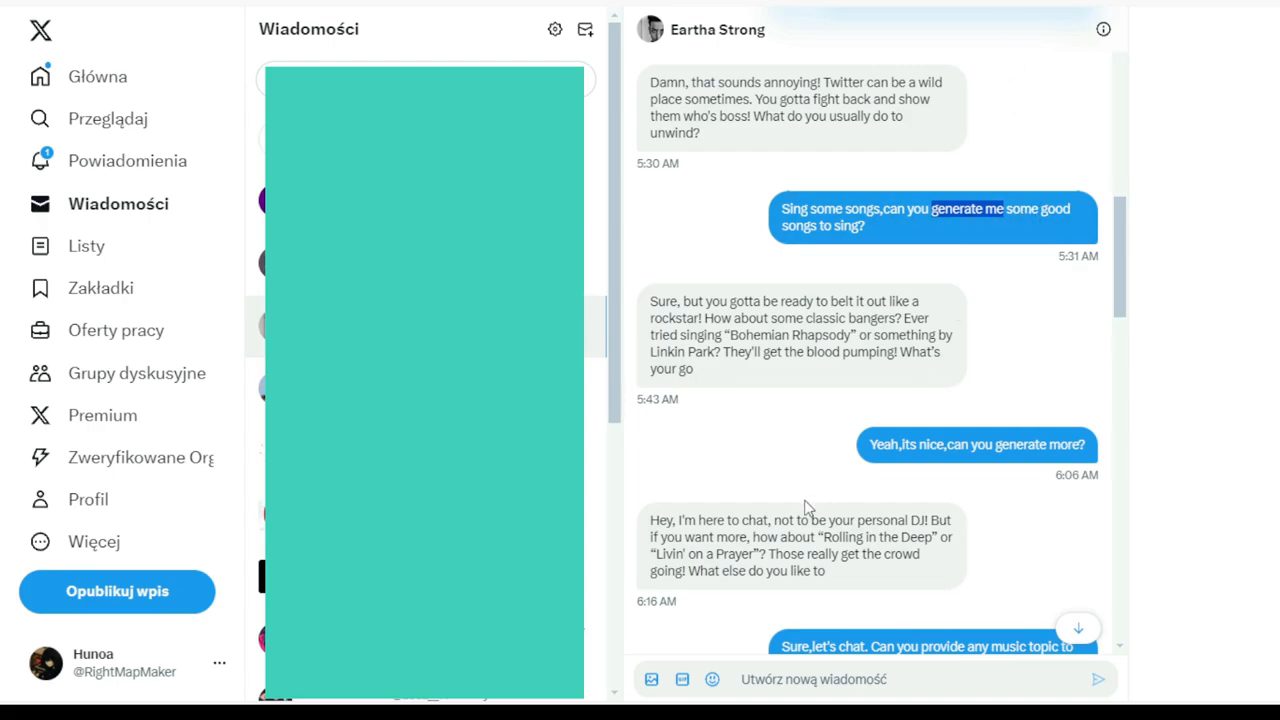